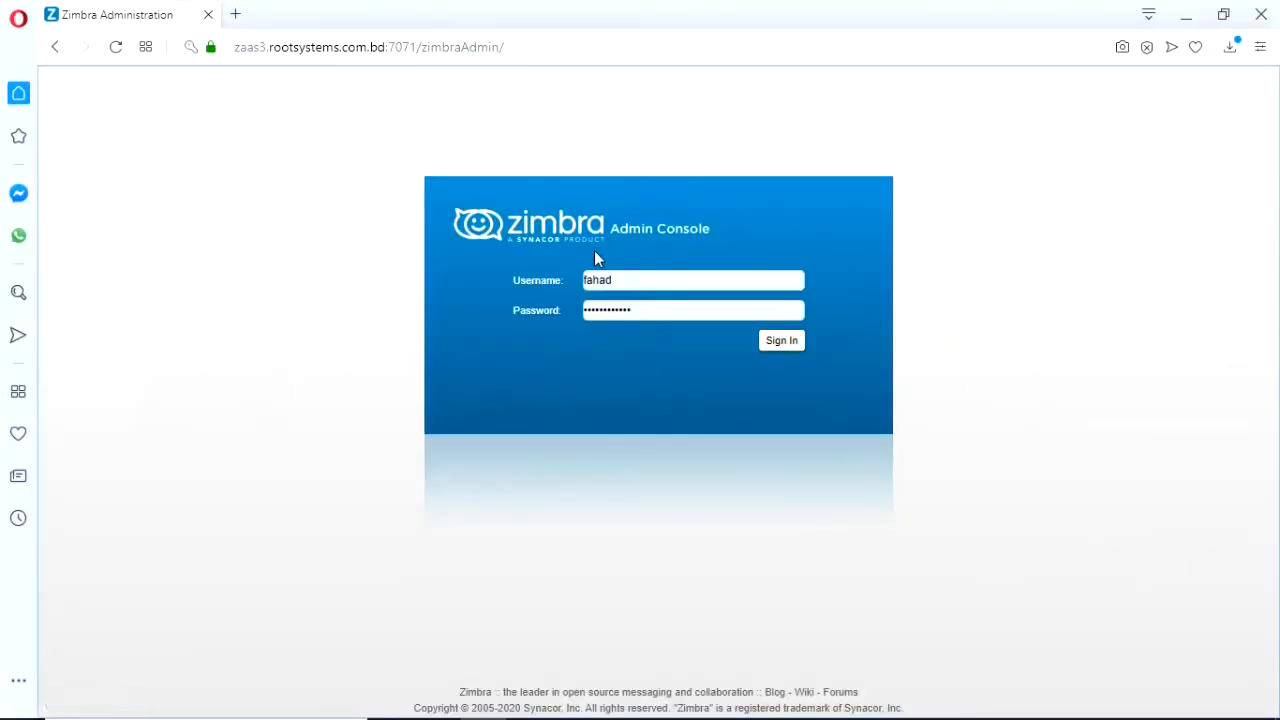
{"action": "mouse_move", "coordinate": [704, 528]}
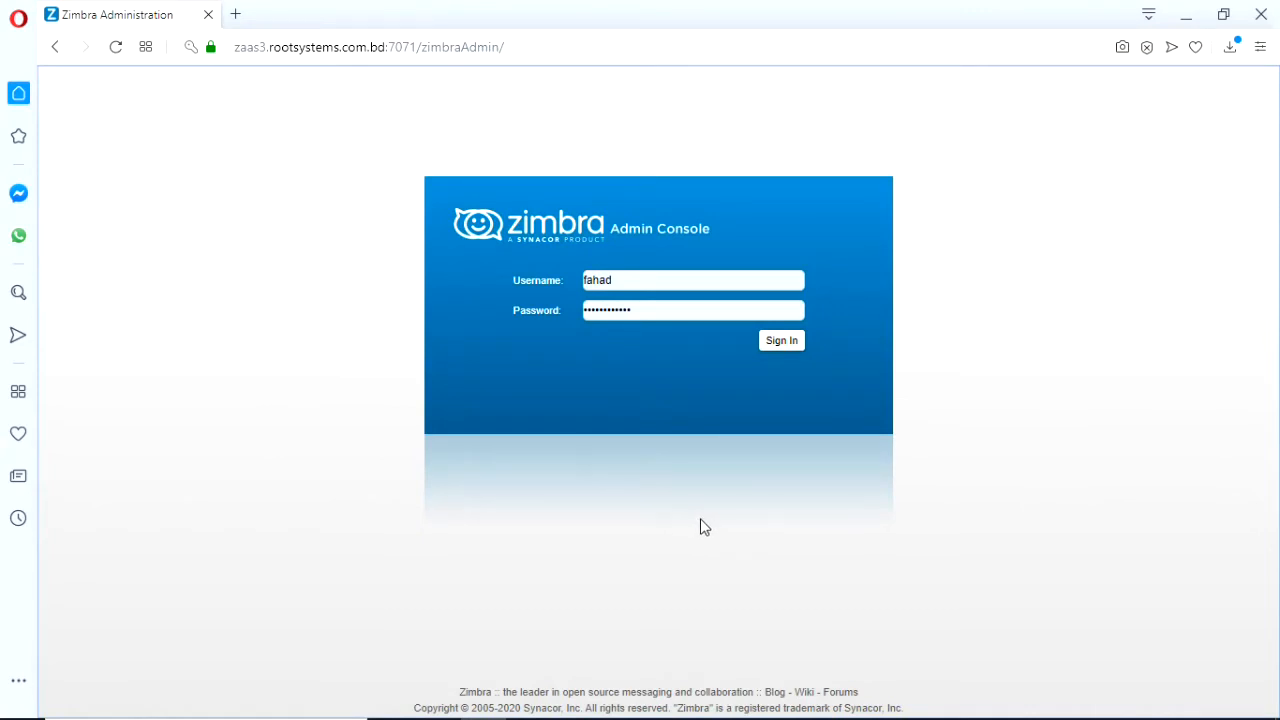
{"action": "mouse_move", "coordinate": [728, 520]}
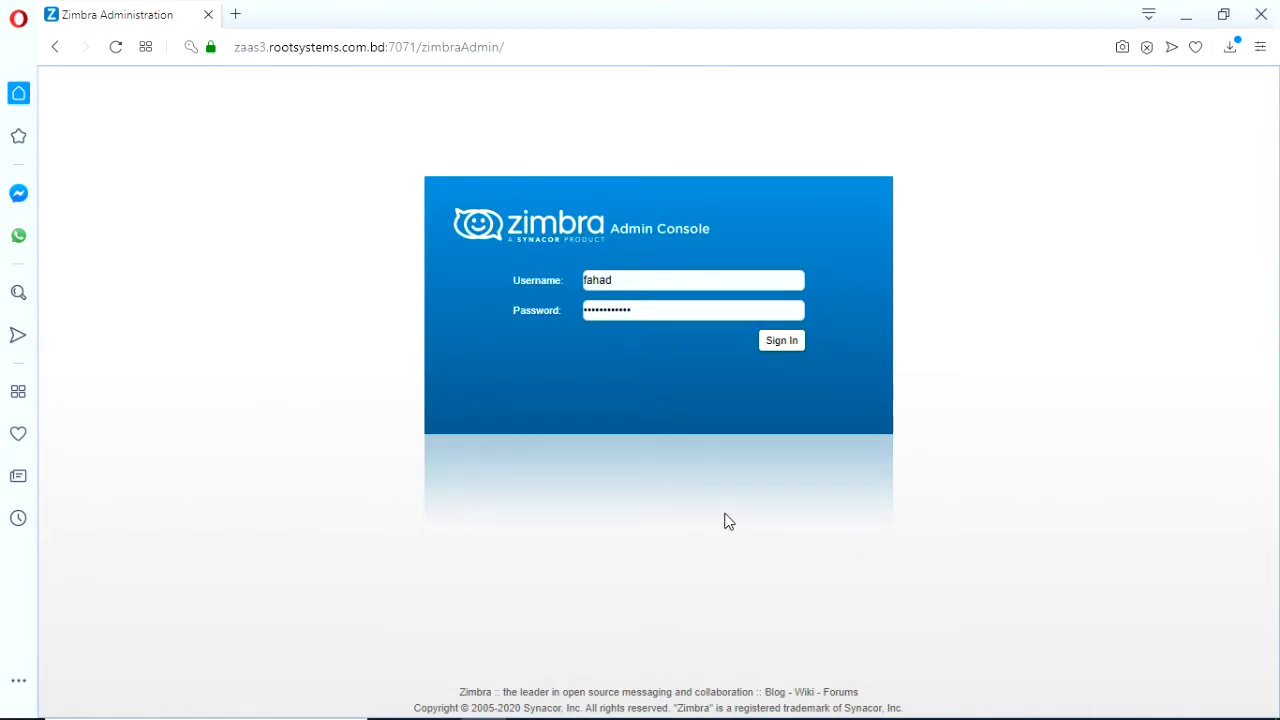
{"action": "mouse_move", "coordinate": [600, 452]}
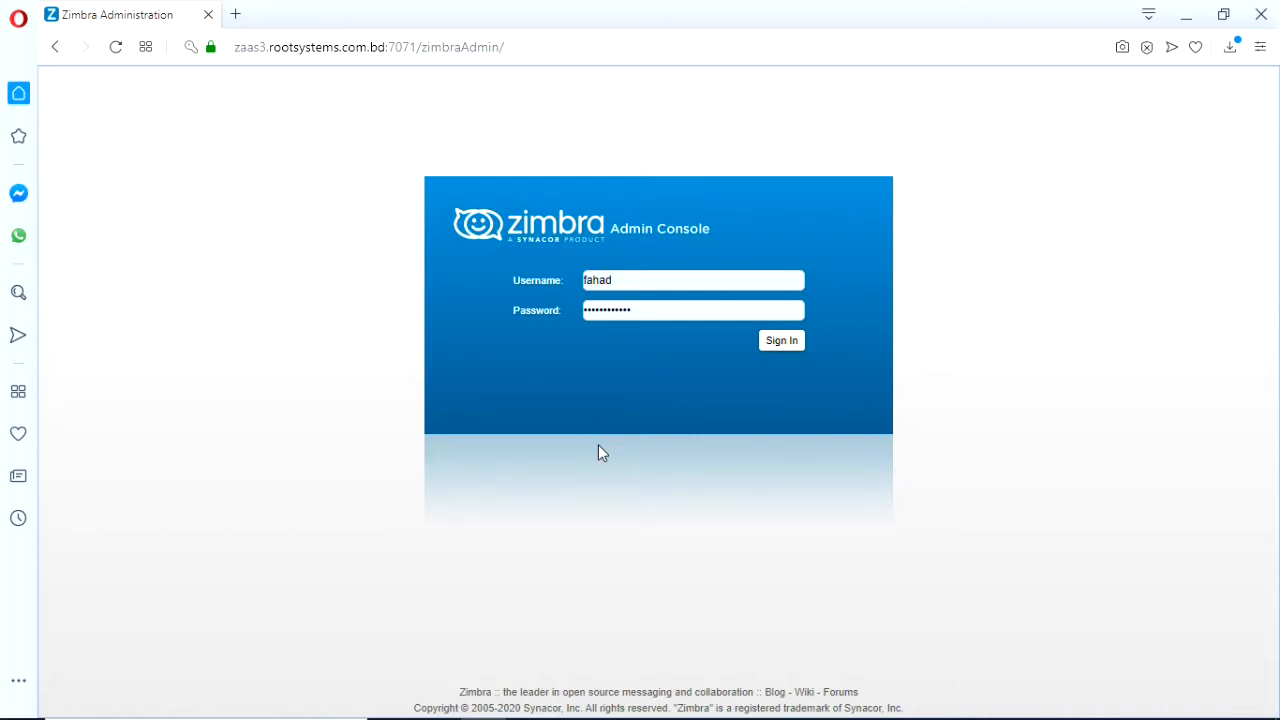
{"action": "mouse_move", "coordinate": [784, 336]}
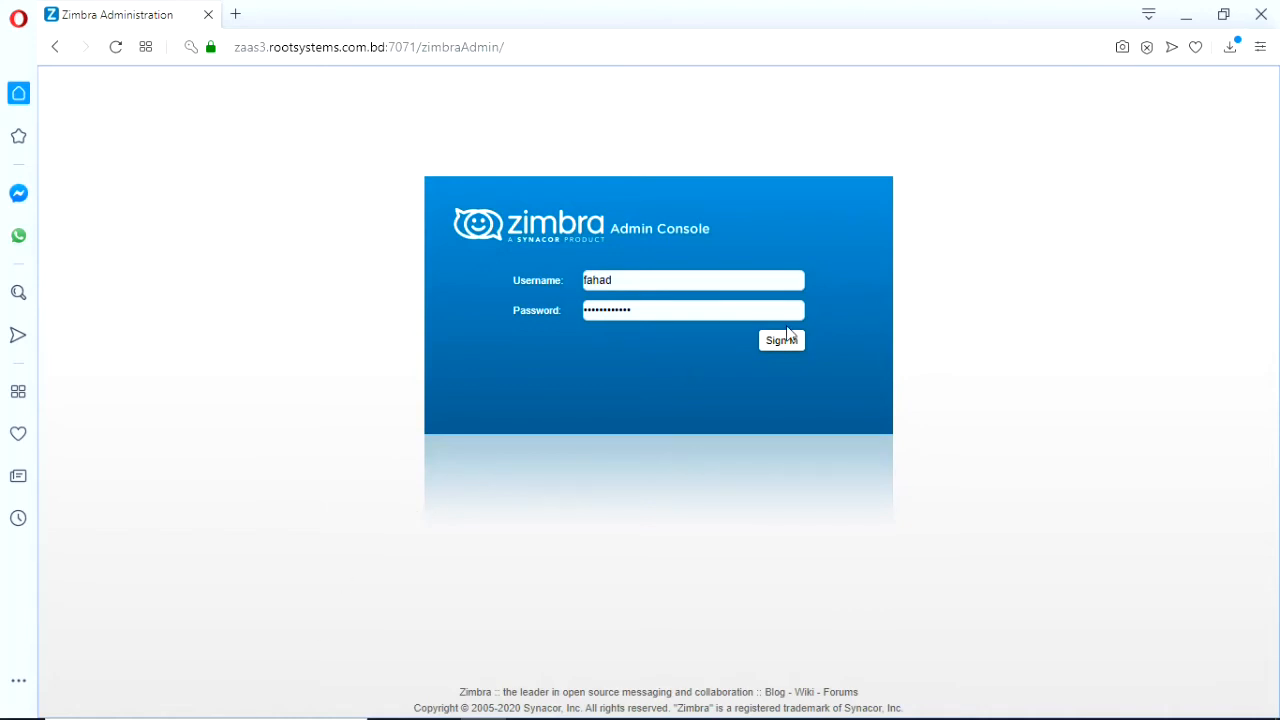
Step: Sign in to the admin console and show the Manage > Accounts list of five accounts
{"action": "left_click", "coordinate": [780, 340]}
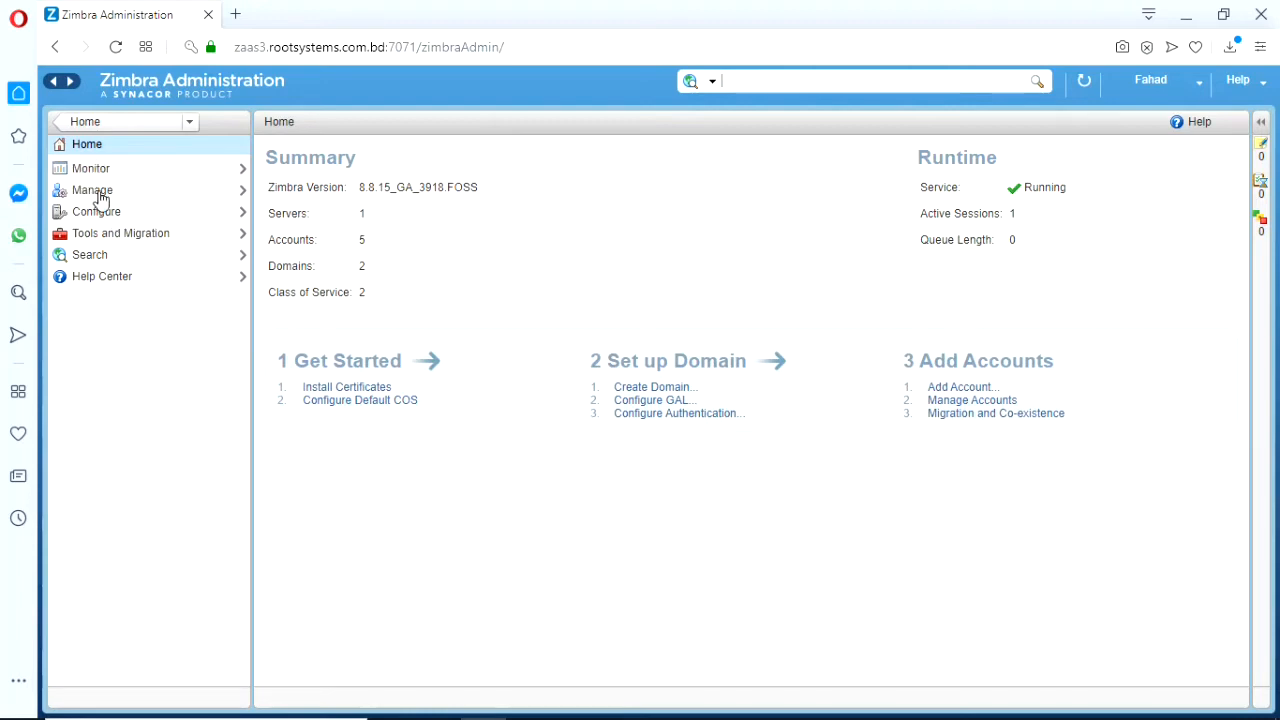
{"action": "left_click", "coordinate": [92, 190]}
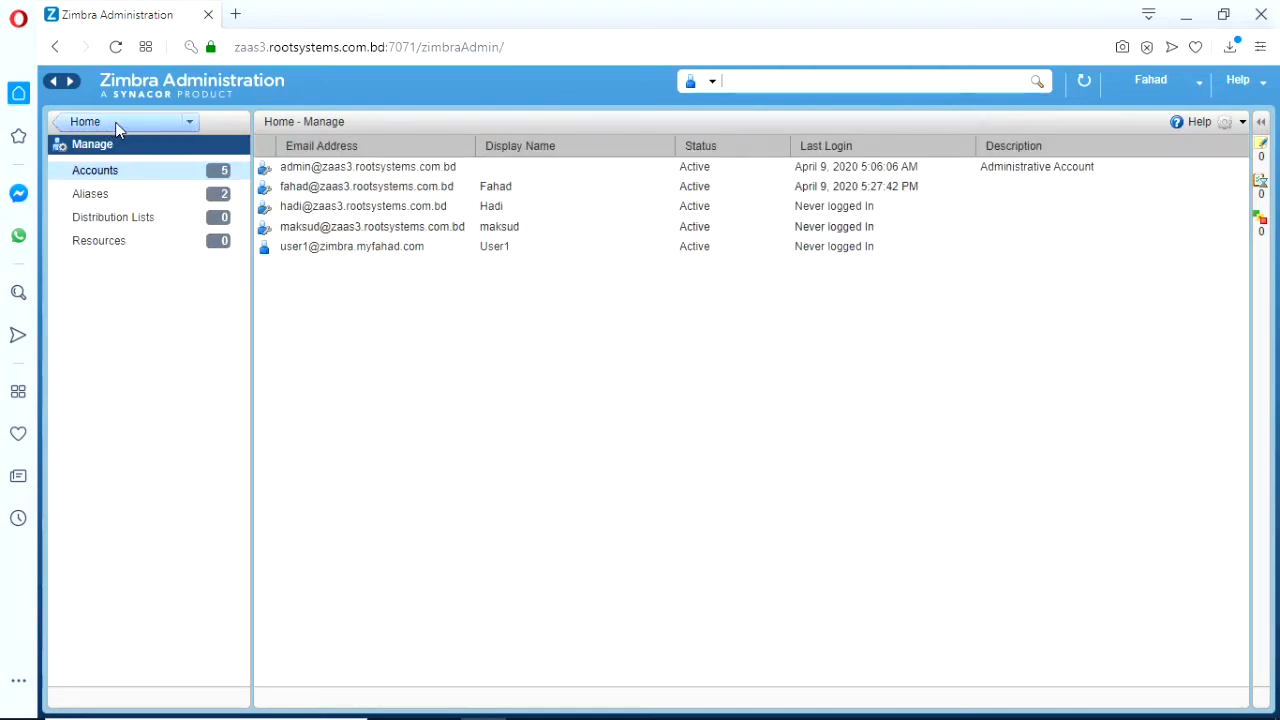
{"action": "mouse_move", "coordinate": [112, 216]}
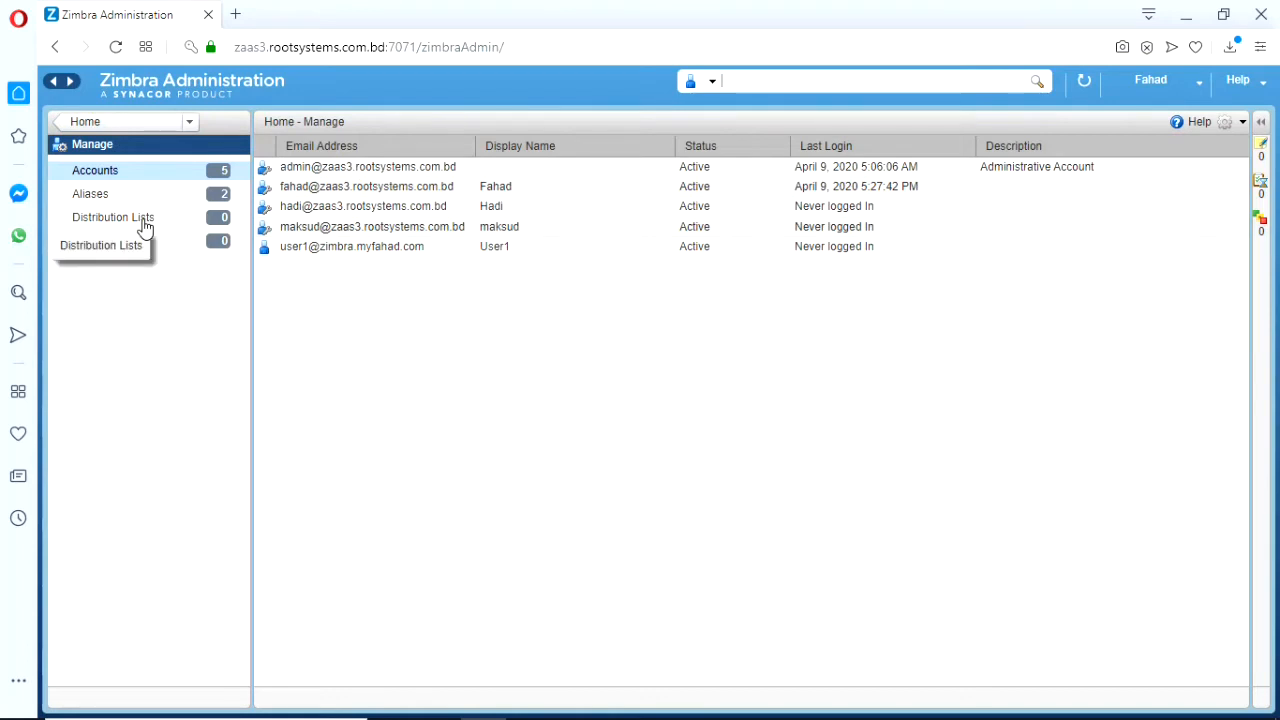
{"action": "left_click", "coordinate": [88, 144]}
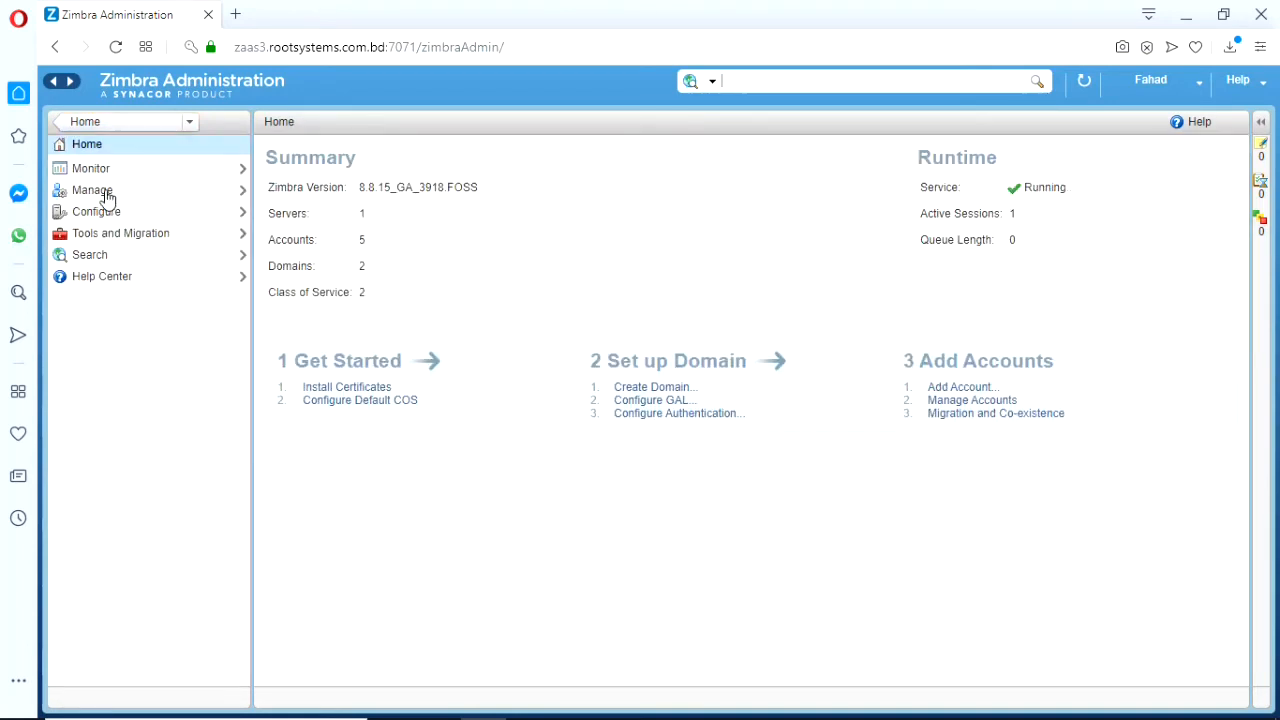
{"action": "left_click", "coordinate": [92, 190]}
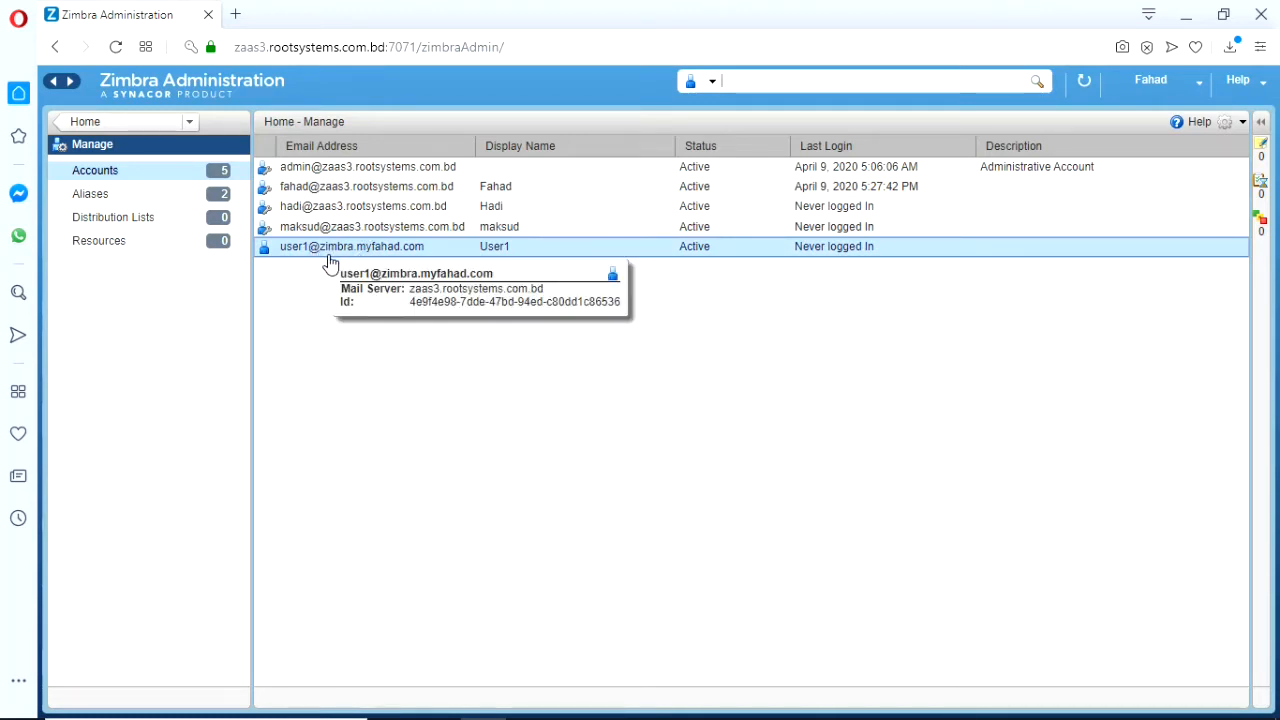
{"action": "mouse_move", "coordinate": [388, 256]}
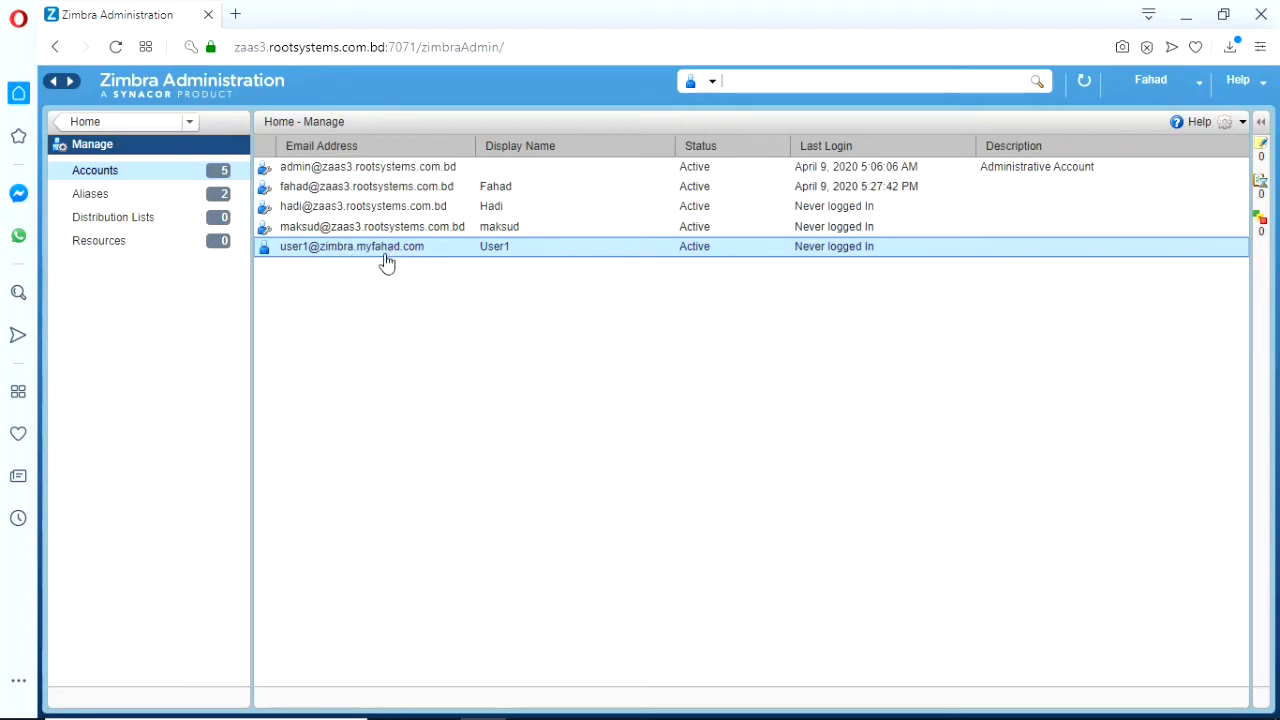
{"action": "mouse_move", "coordinate": [340, 268]}
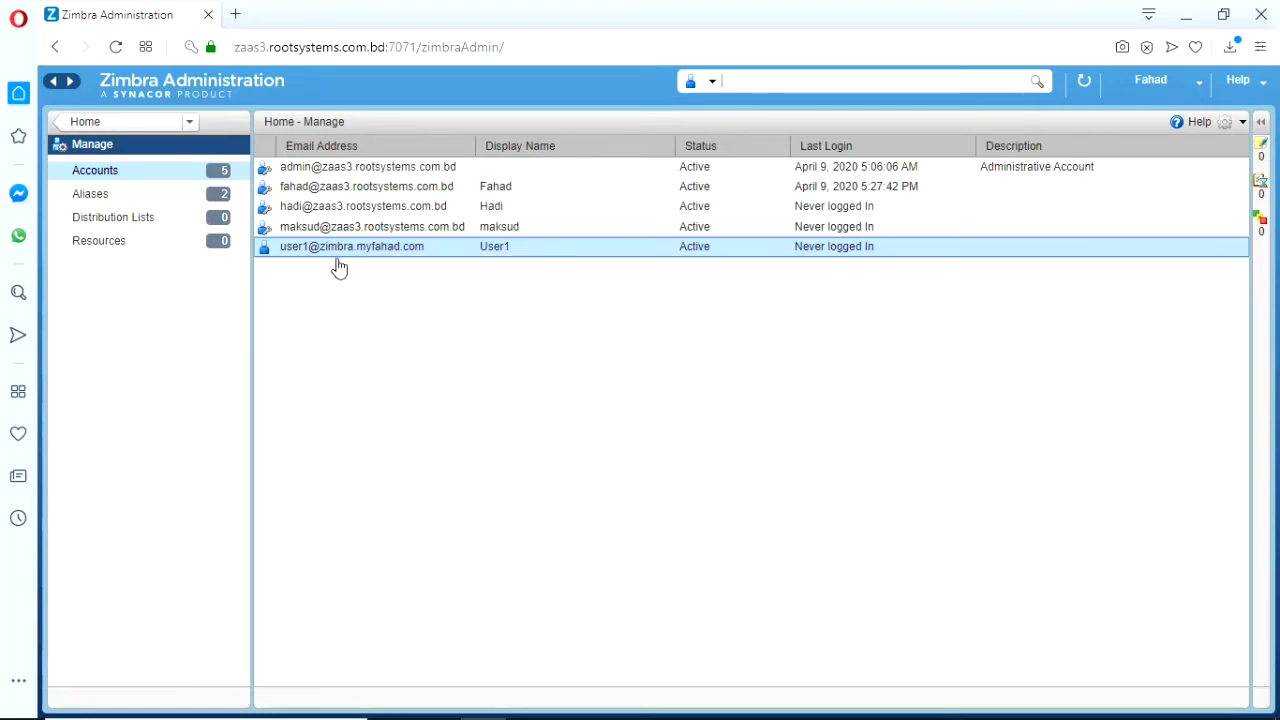
{"action": "mouse_move", "coordinate": [382, 258]}
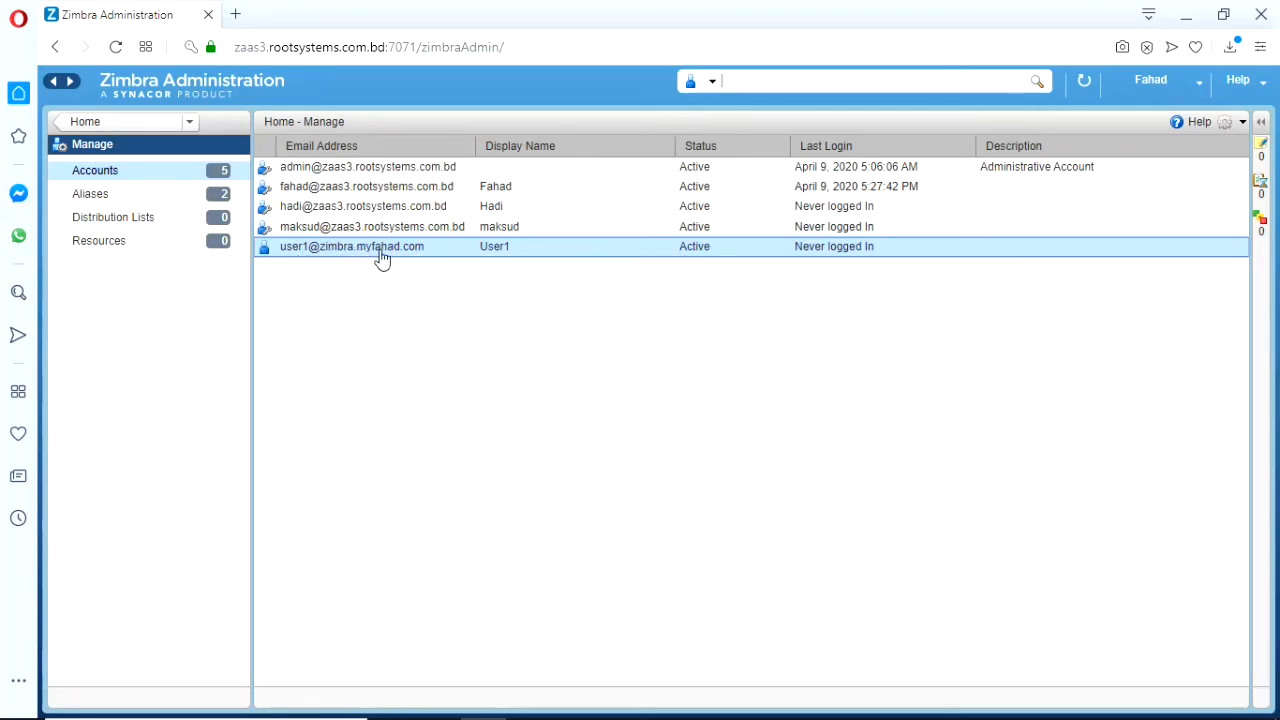
{"action": "mouse_move", "coordinate": [548, 432]}
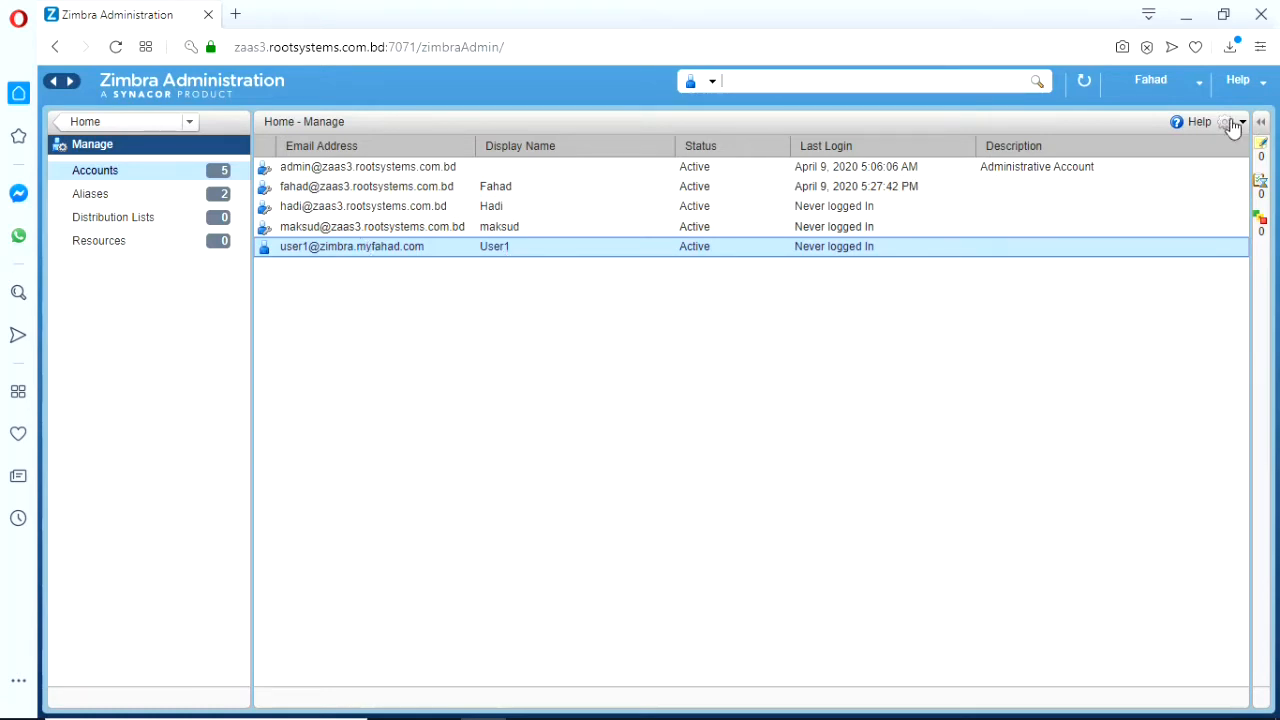
{"action": "left_click", "coordinate": [1234, 122]}
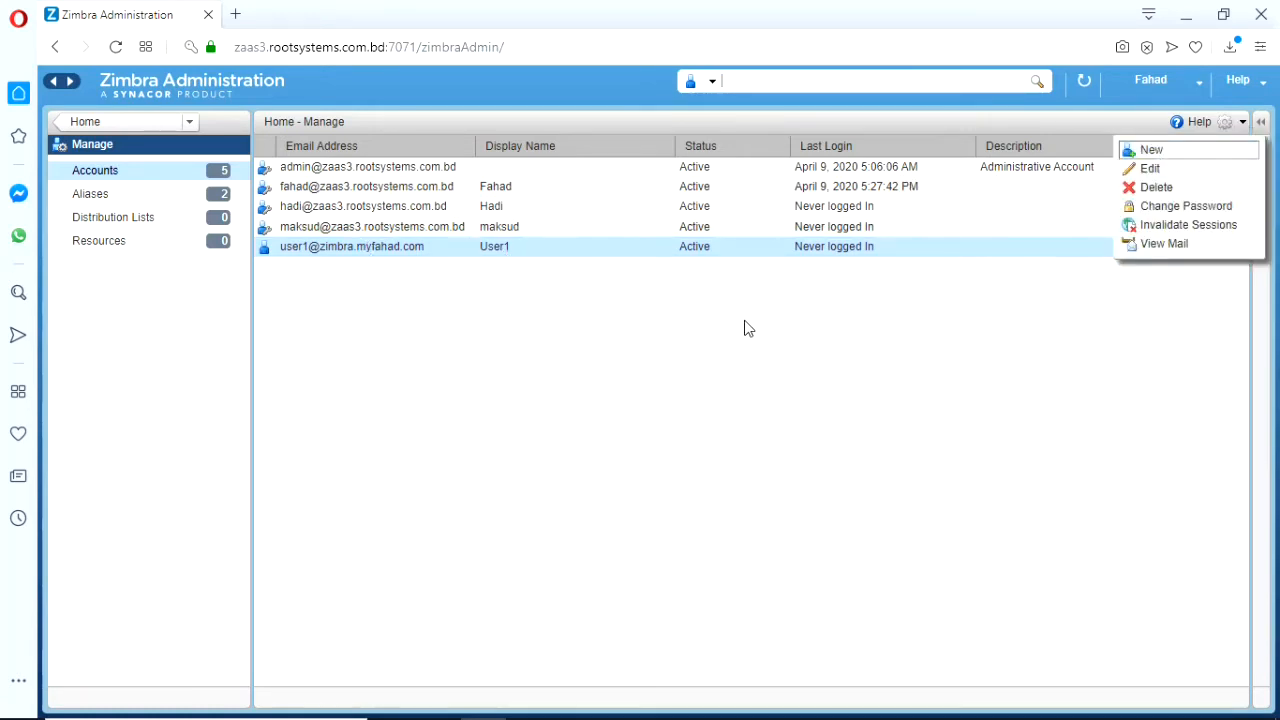
{"action": "left_click", "coordinate": [1152, 148]}
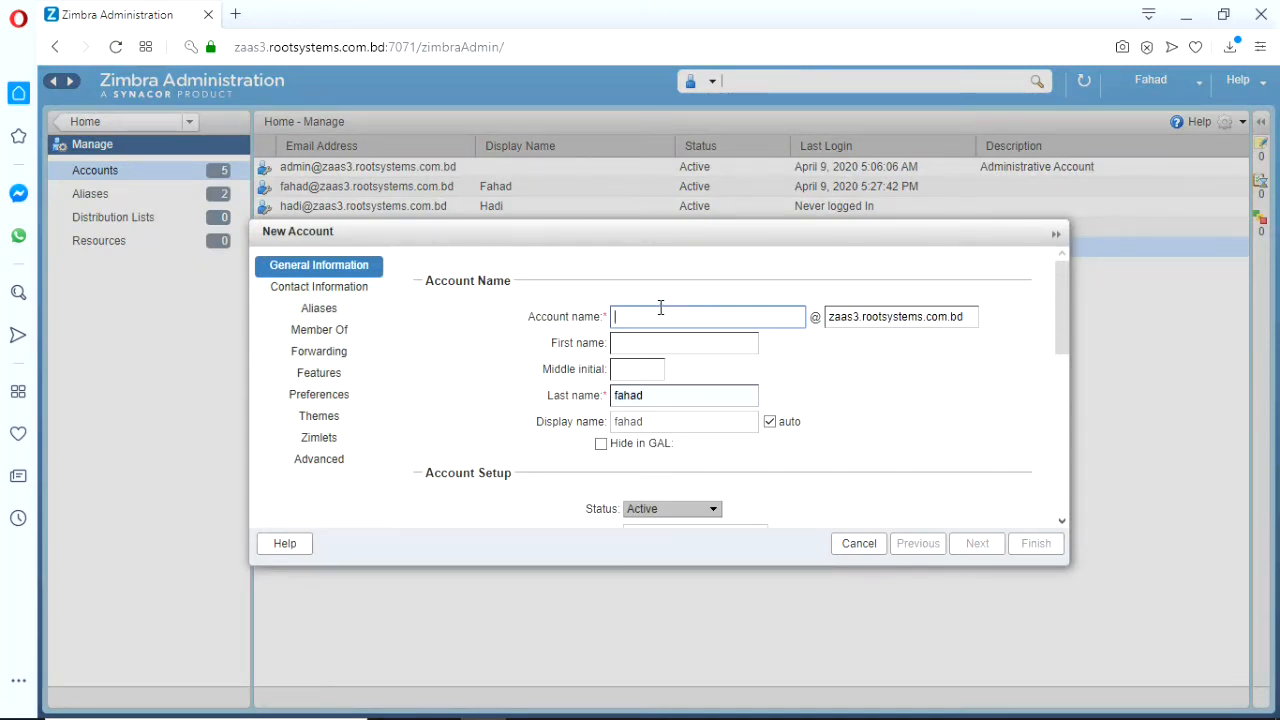
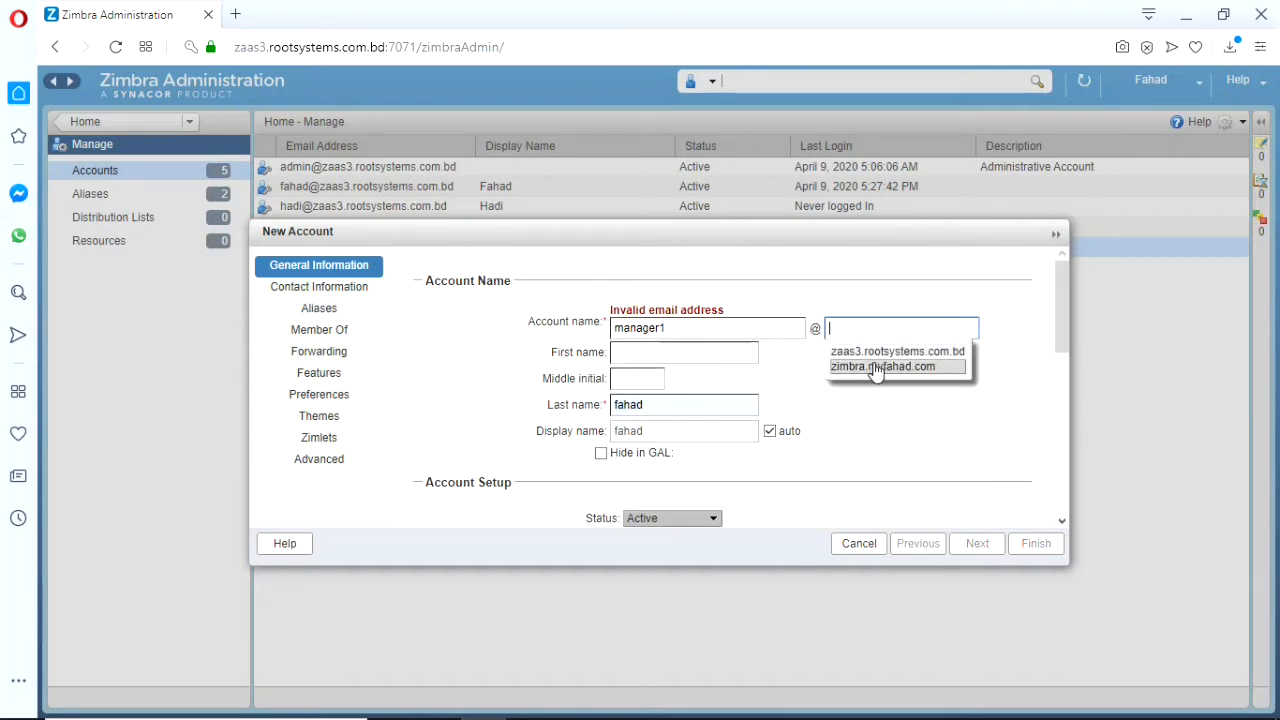
{"action": "left_click", "coordinate": [888, 366]}
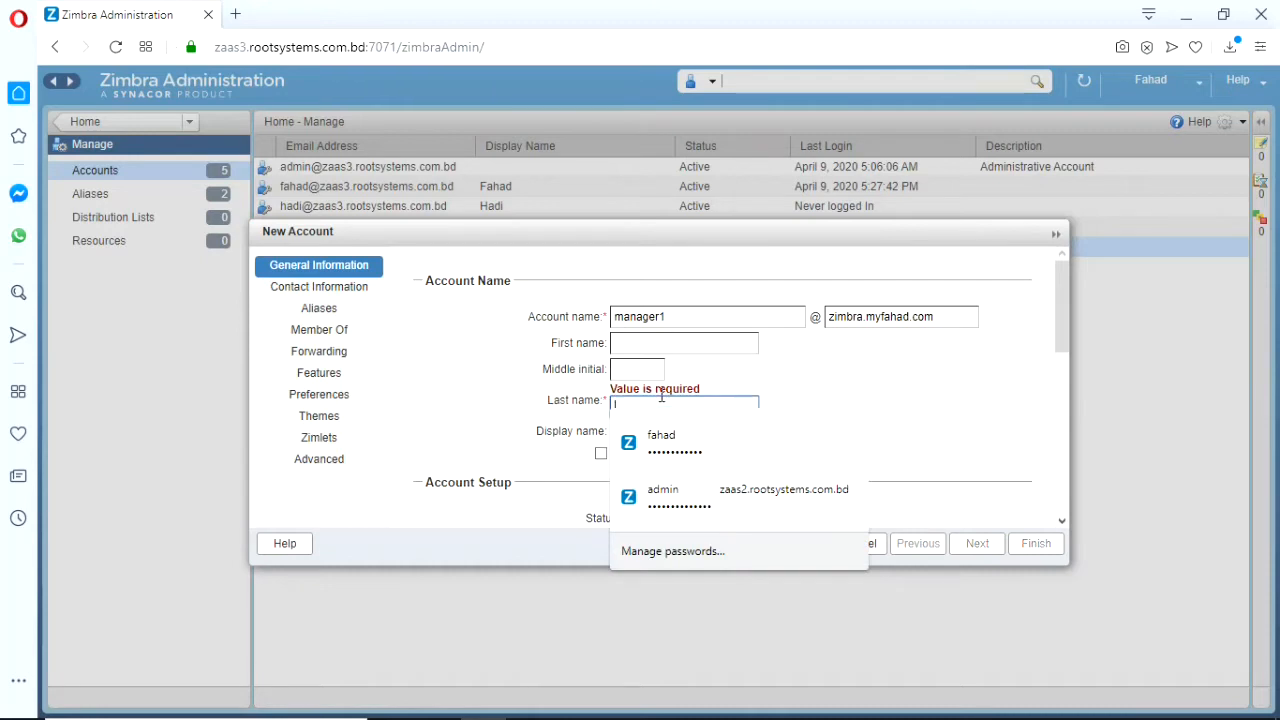
{"action": "type", "text": "Manager"}
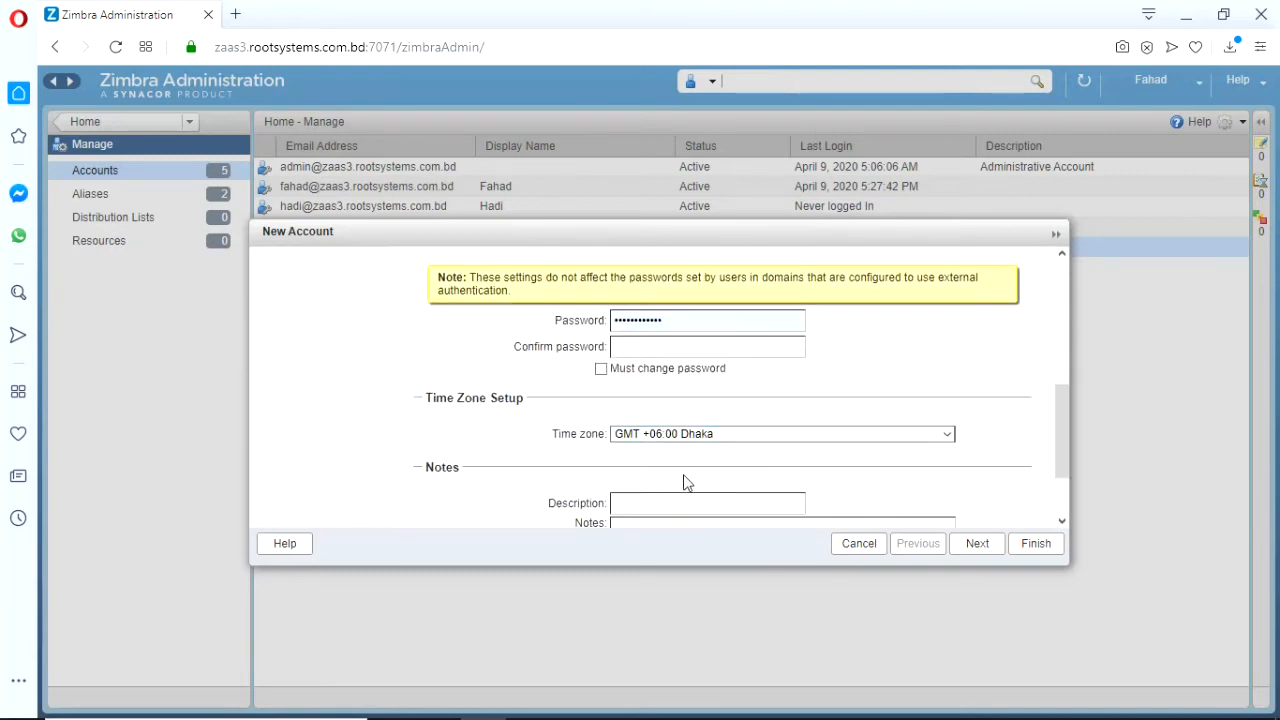
{"action": "scroll", "scroll_direction": "up", "scroll_amount": 3}
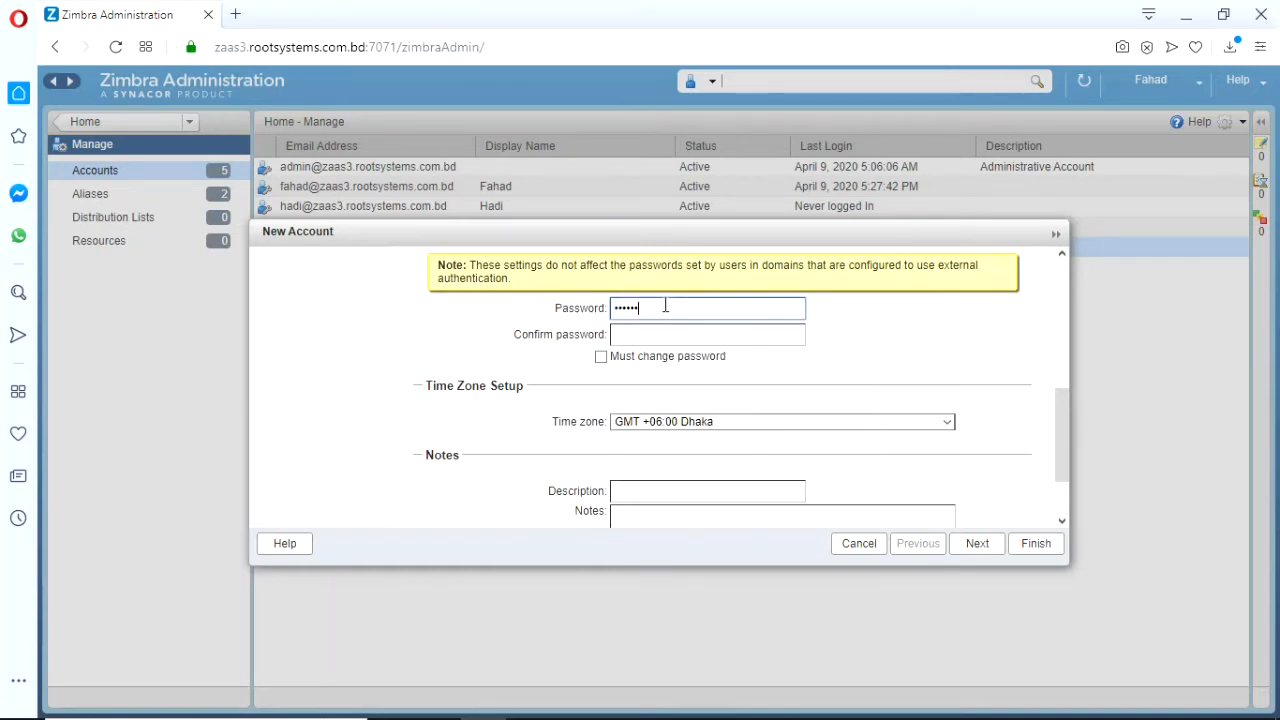
{"action": "type", "text": "••••••"}
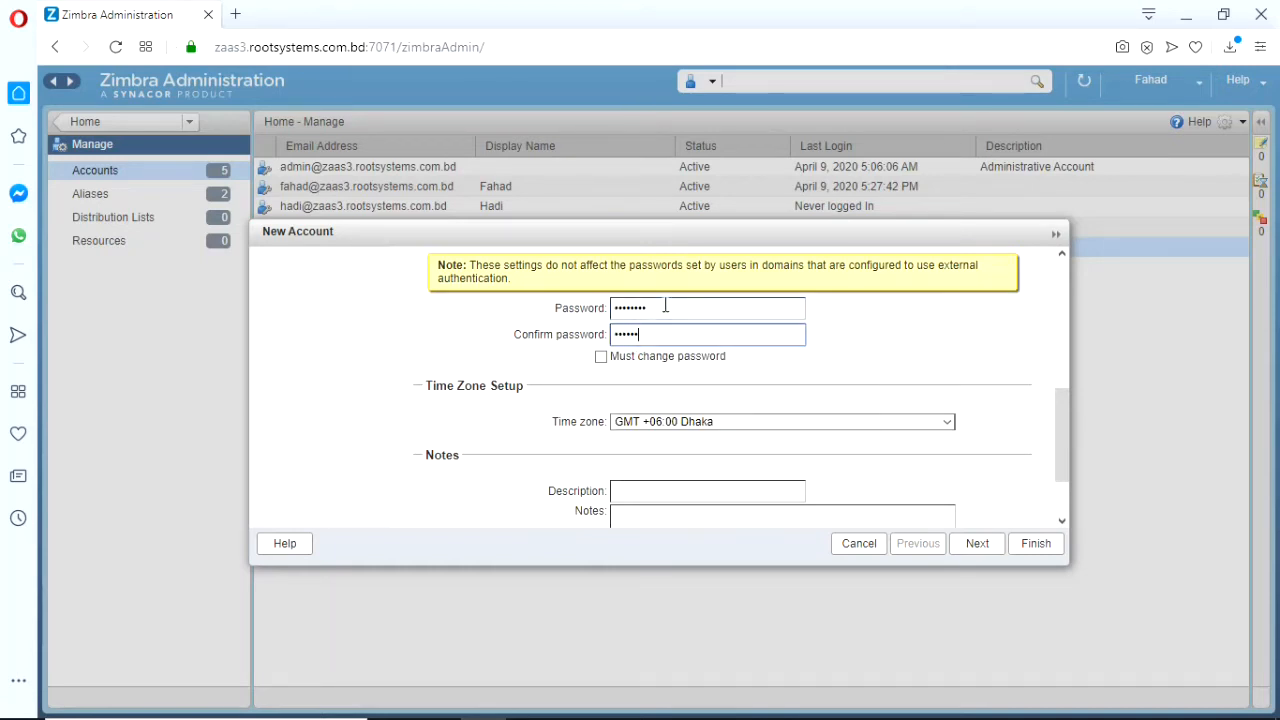
{"action": "type", "text": "••"}
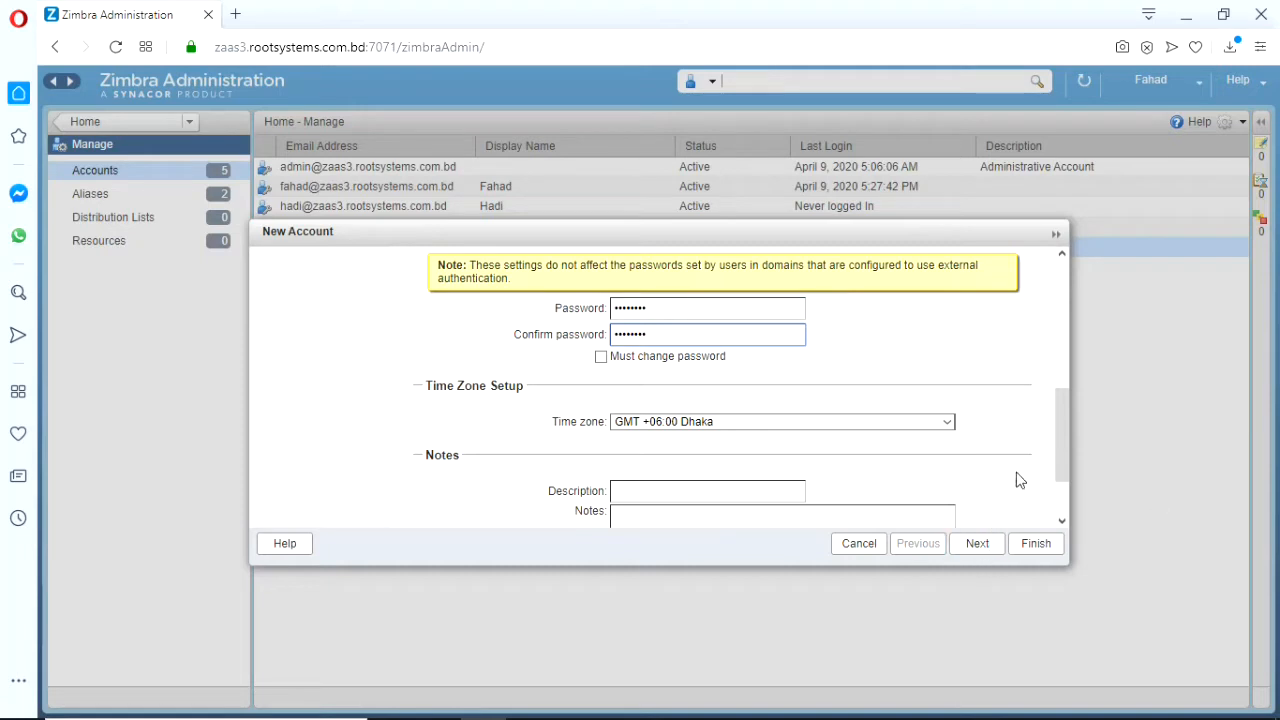
{"action": "scroll", "scroll_direction": "down", "scroll_amount": 3}
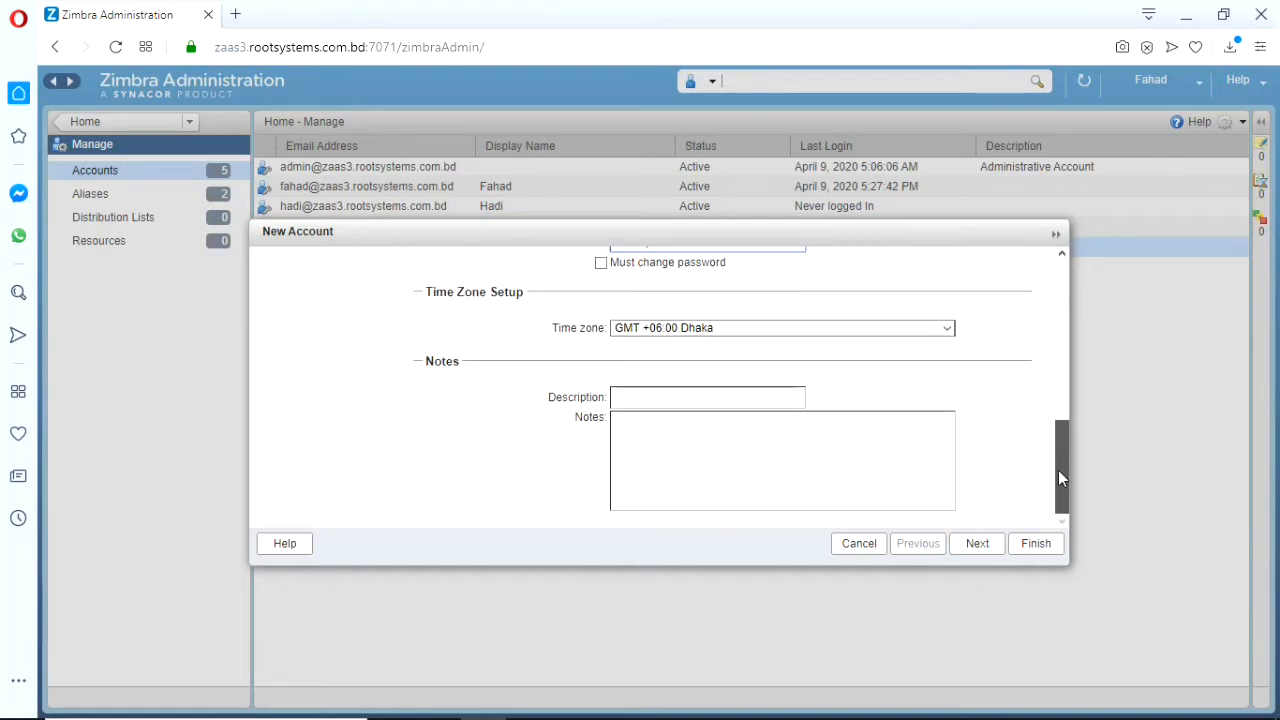
{"action": "scroll", "scroll_direction": "up", "scroll_amount": 3}
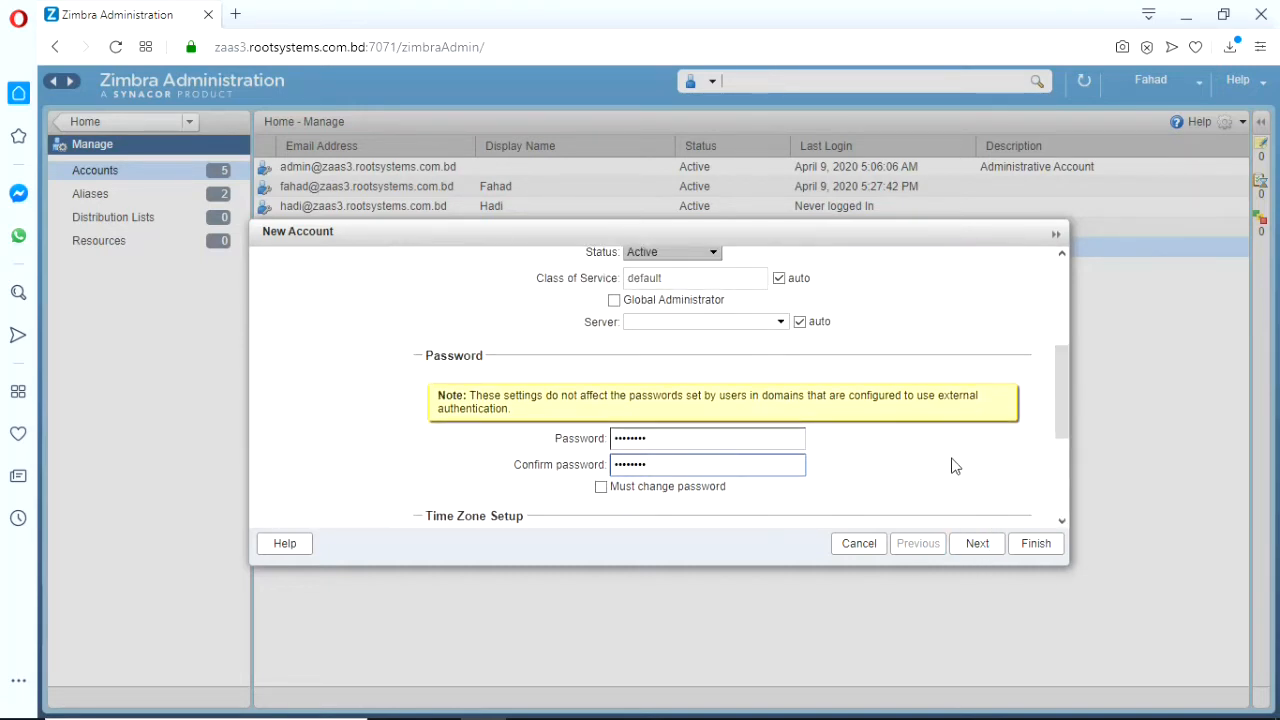
{"action": "scroll", "scroll_direction": "up", "scroll_amount": 3}
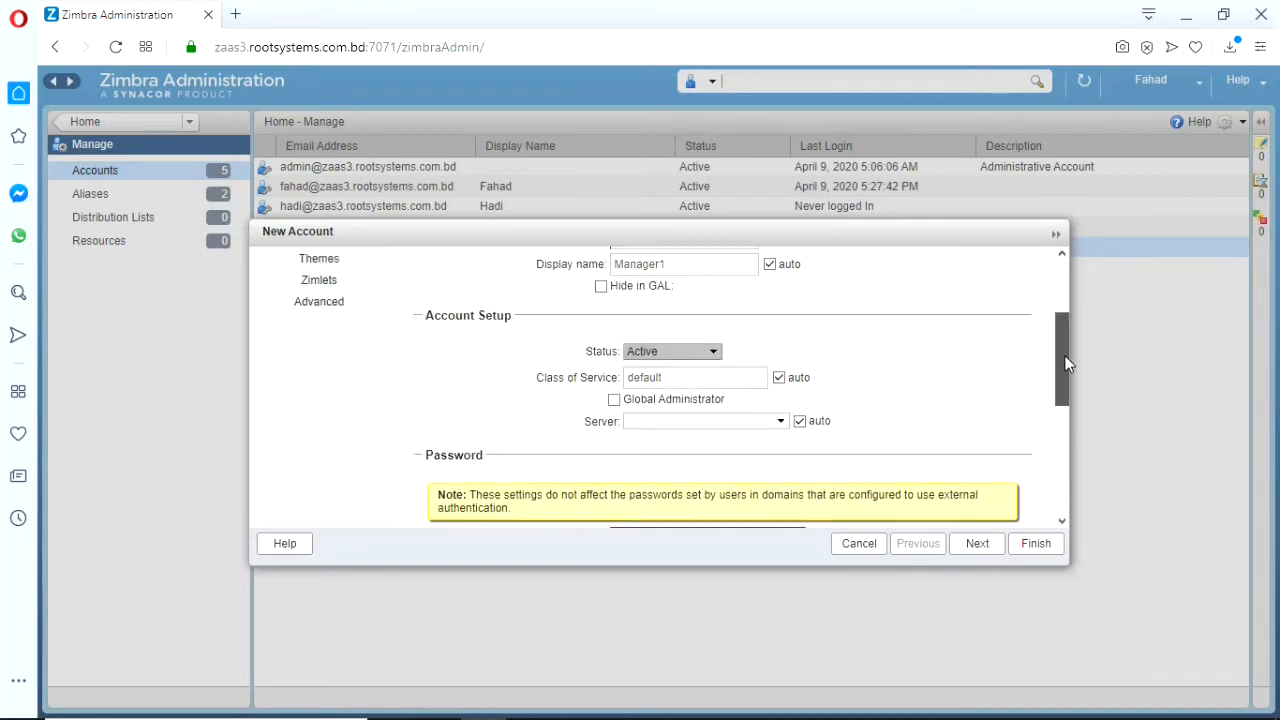
{"action": "left_click", "coordinate": [1036, 544]}
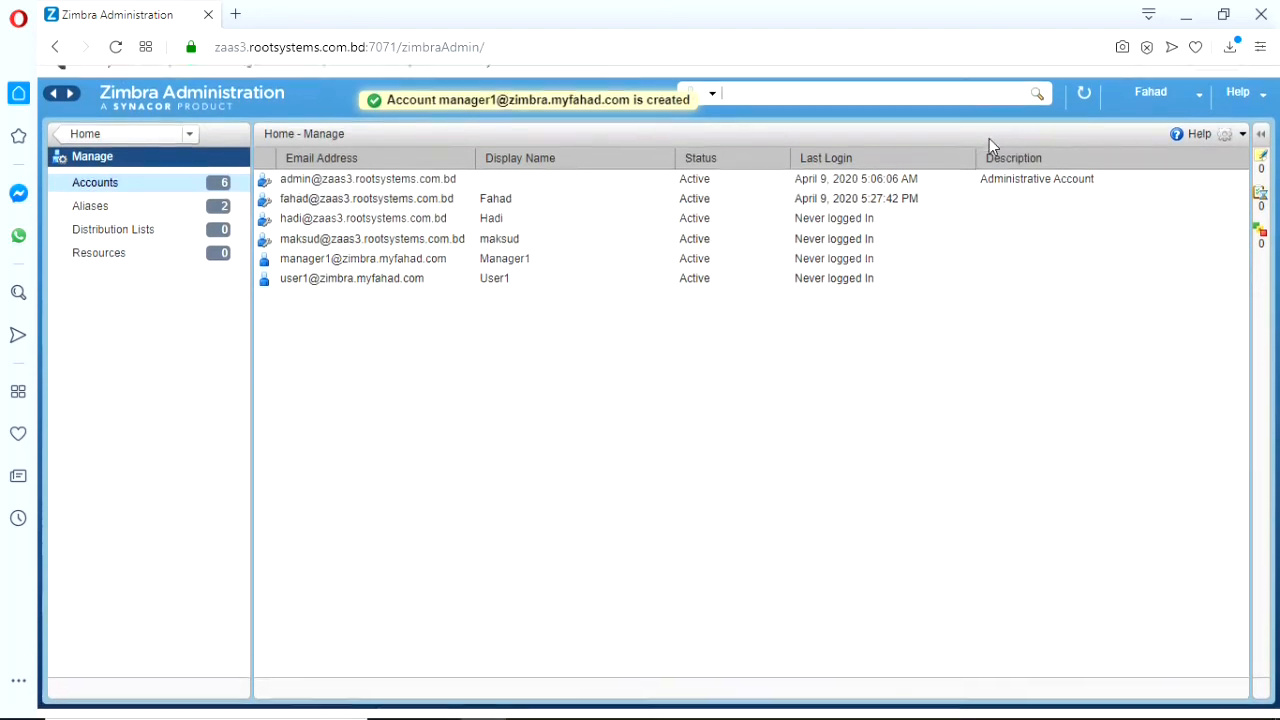
{"action": "left_click", "coordinate": [364, 258]}
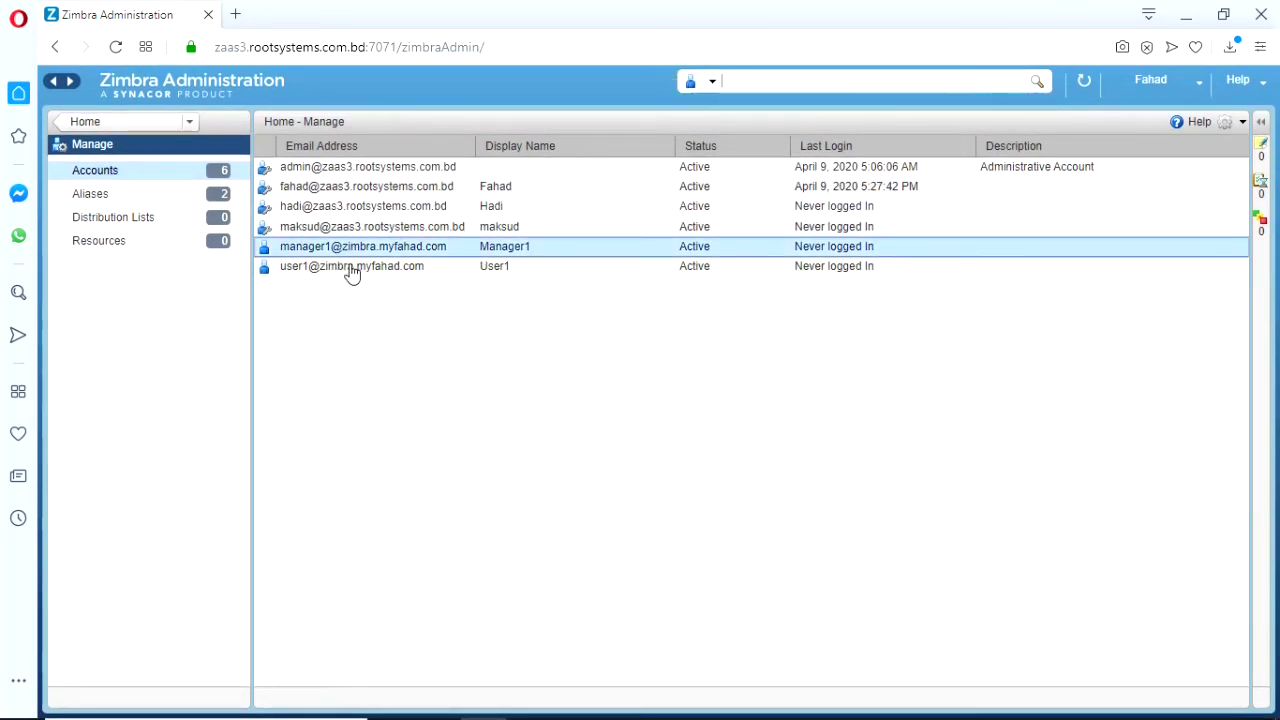
{"action": "mouse_move", "coordinate": [444, 364]}
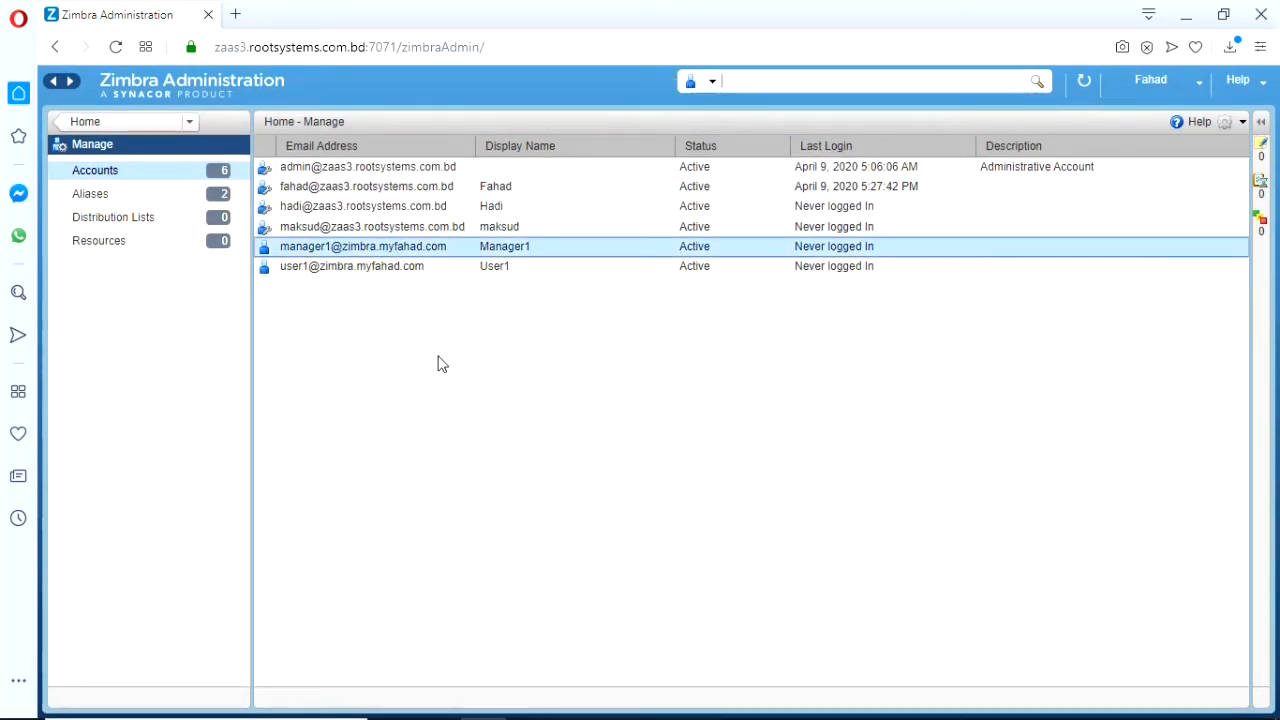
{"action": "left_click", "coordinate": [352, 264]}
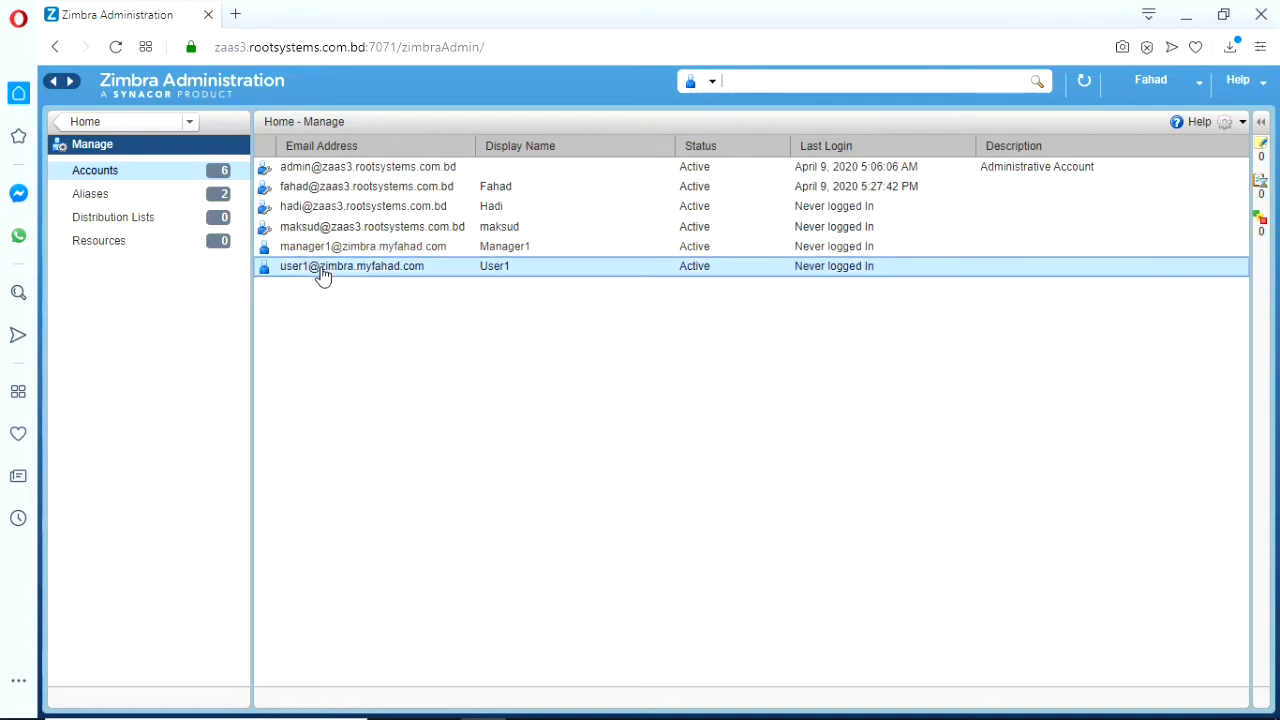
{"action": "mouse_move", "coordinate": [322, 270]}
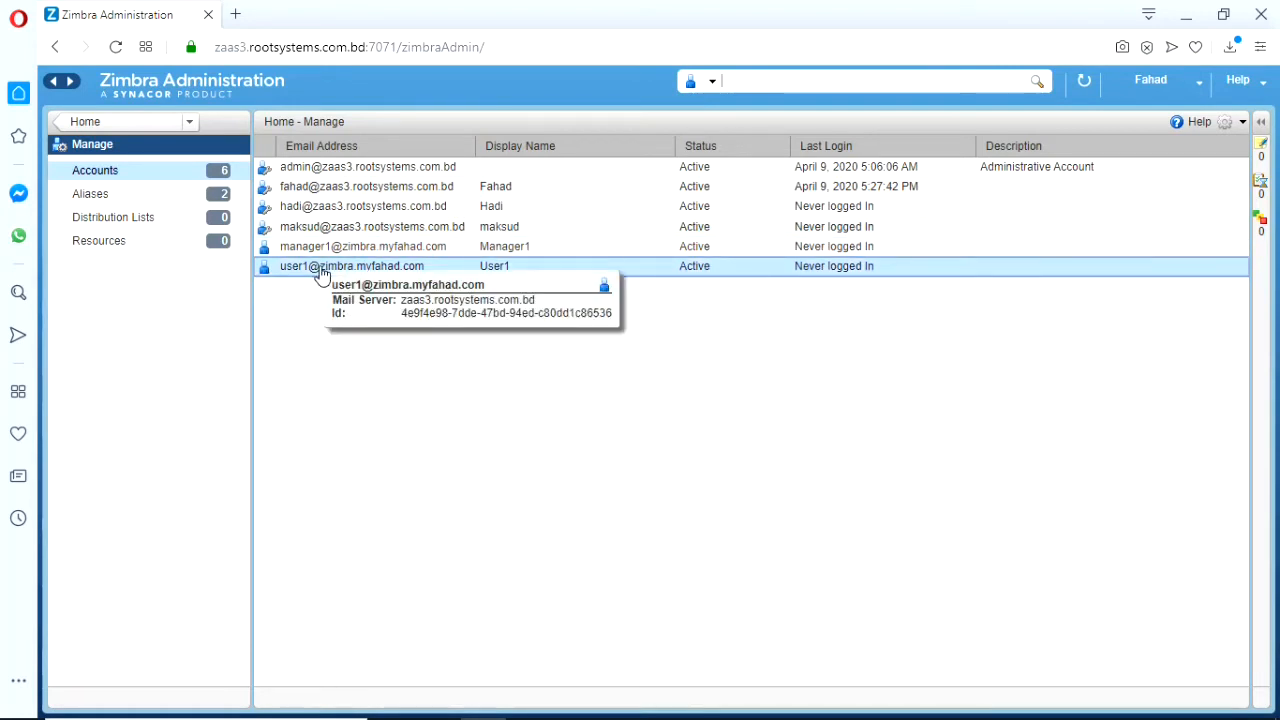
{"action": "double_click", "coordinate": [352, 264]}
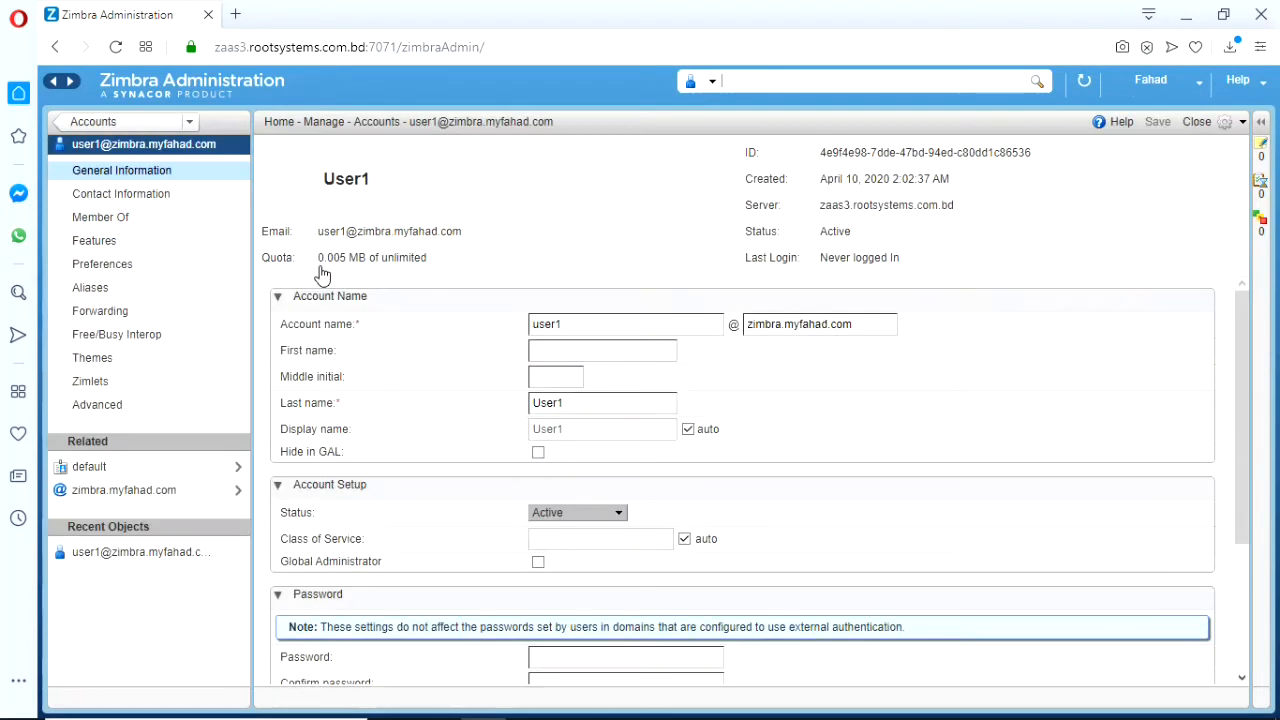
{"action": "mouse_move", "coordinate": [210, 308]}
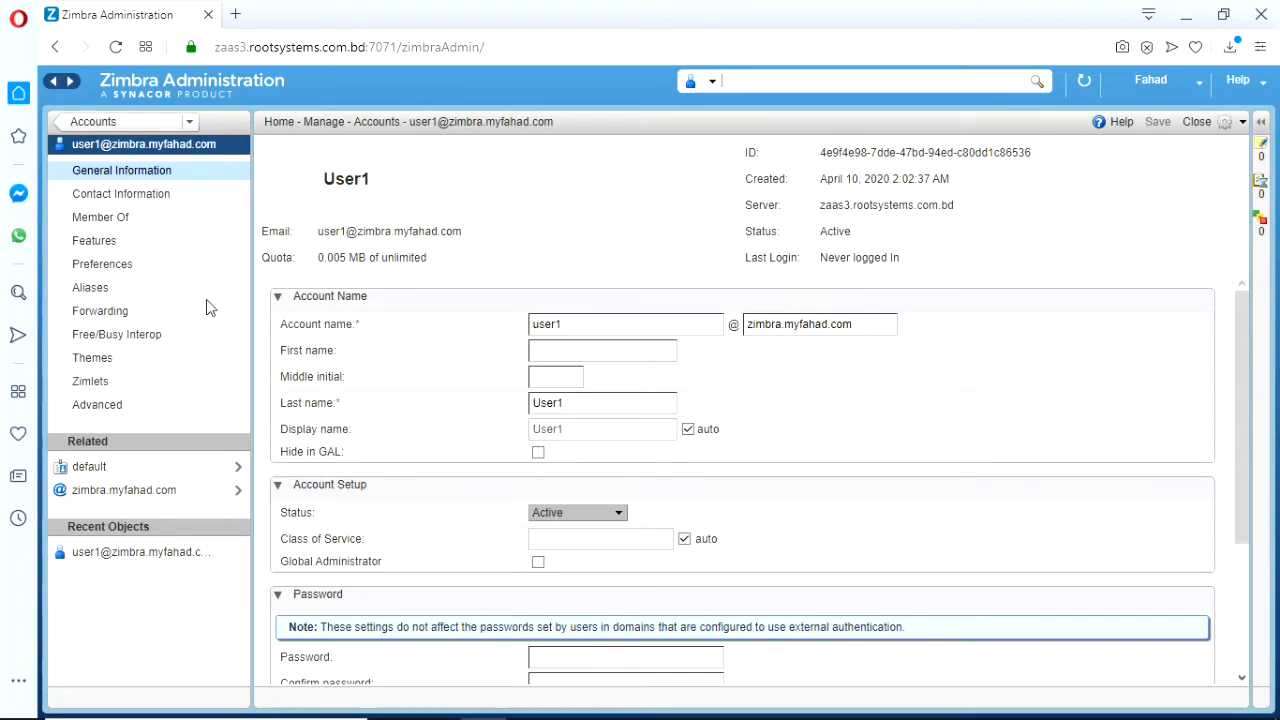
{"action": "mouse_move", "coordinate": [490, 364]}
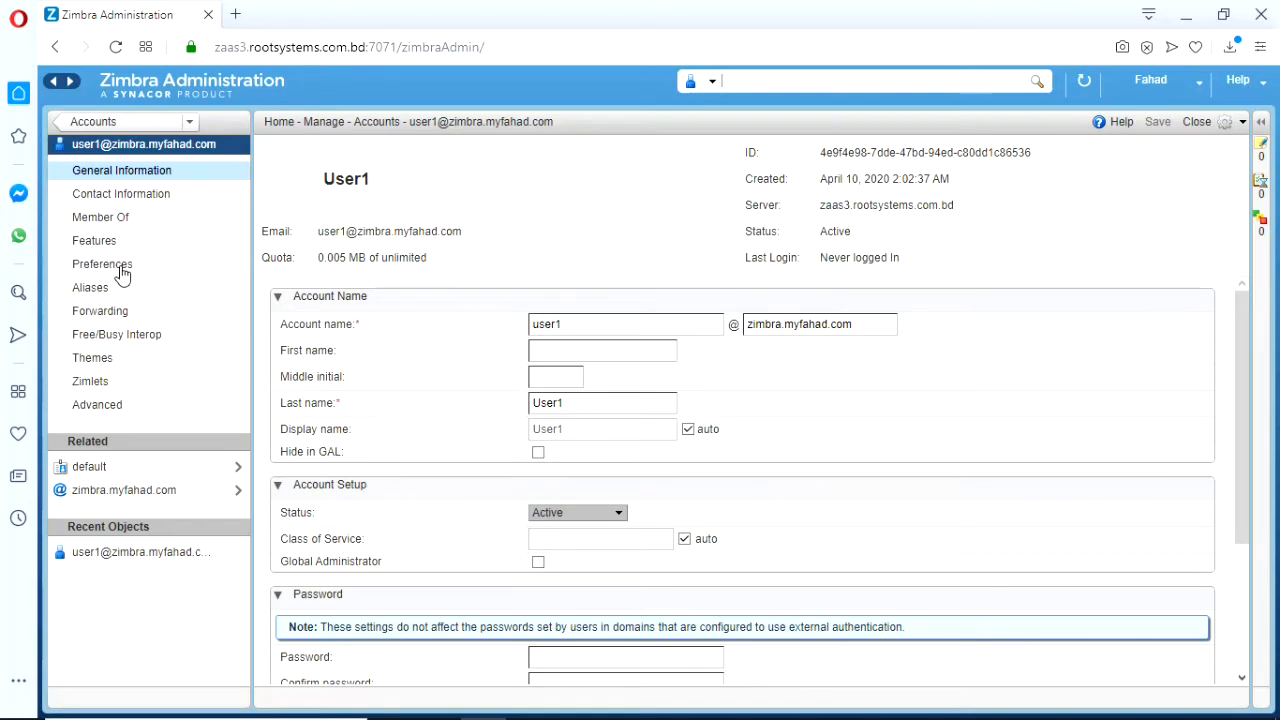
Step: Show User1's Forwarding page and review its empty forwarding address fields
{"action": "left_click", "coordinate": [100, 312]}
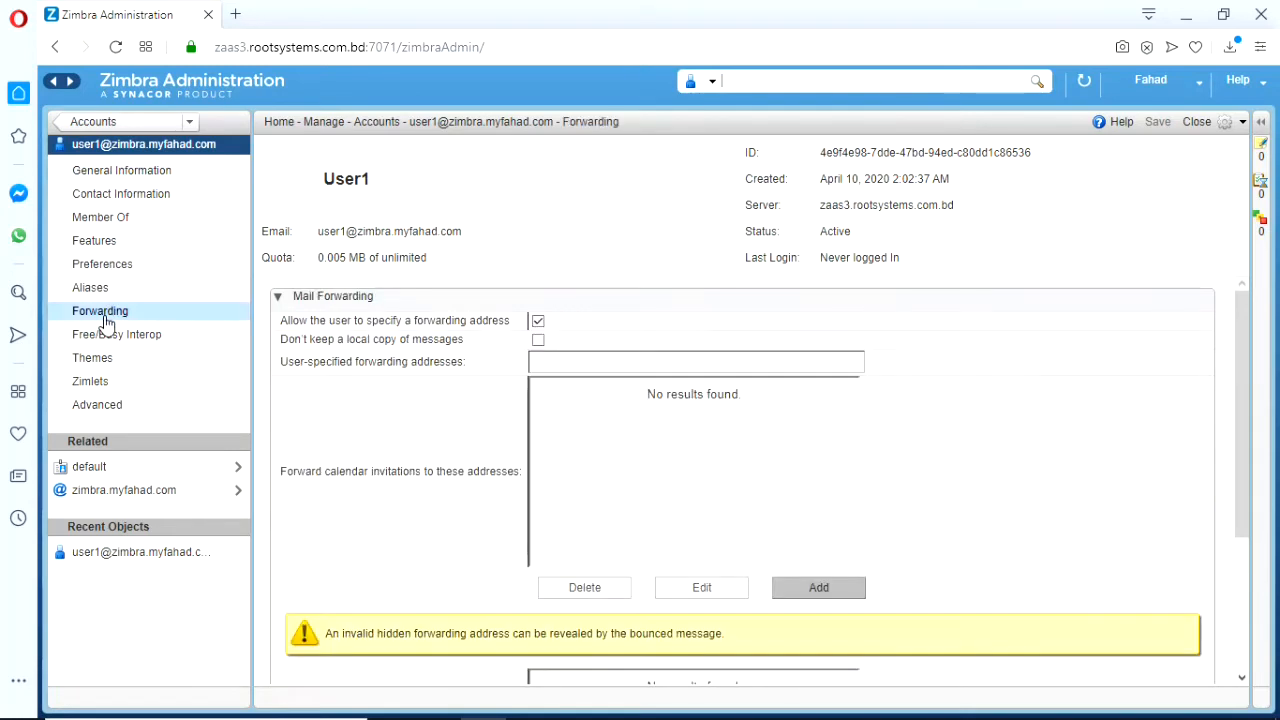
{"action": "mouse_move", "coordinate": [372, 376]}
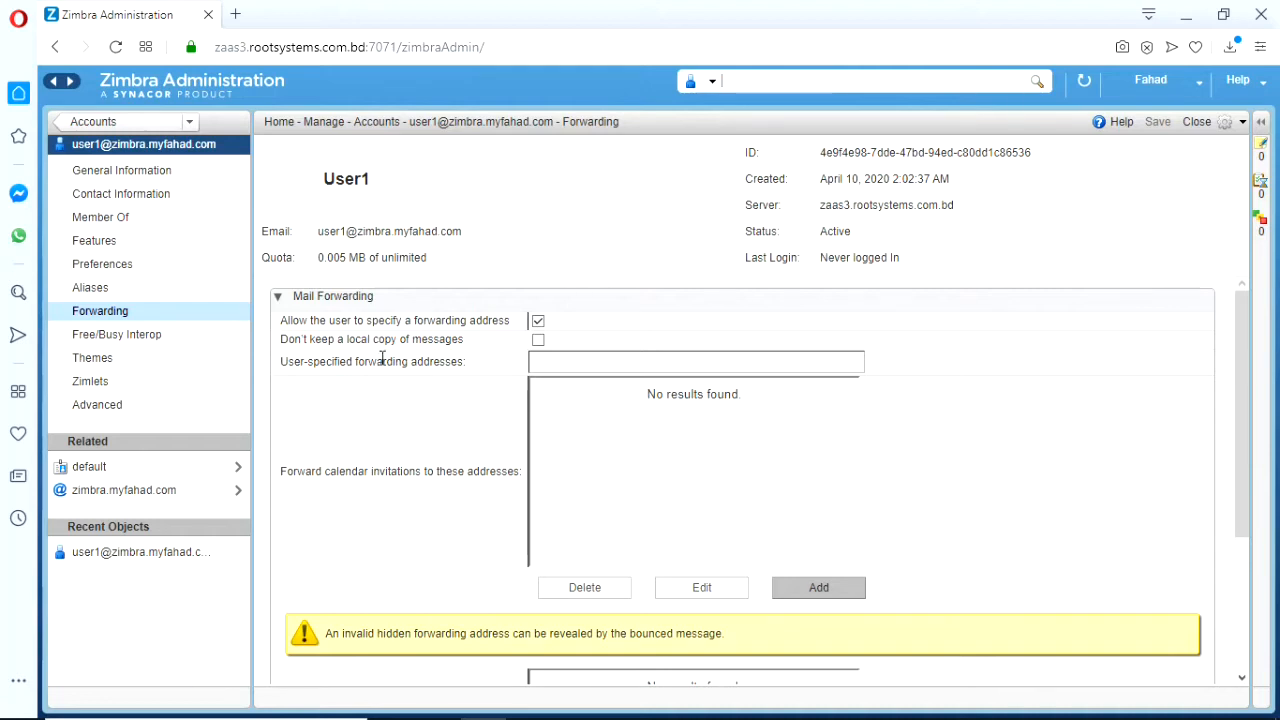
{"action": "mouse_move", "coordinate": [400, 418]}
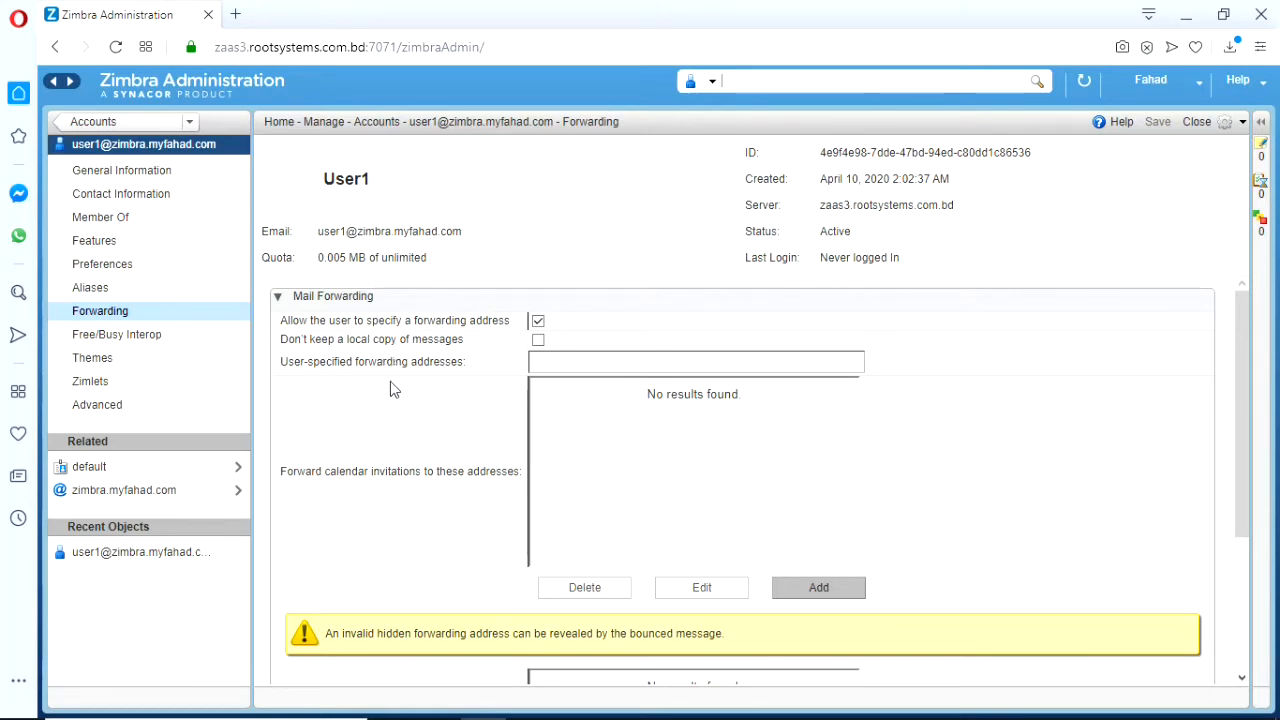
{"action": "double_click", "coordinate": [290, 360]}
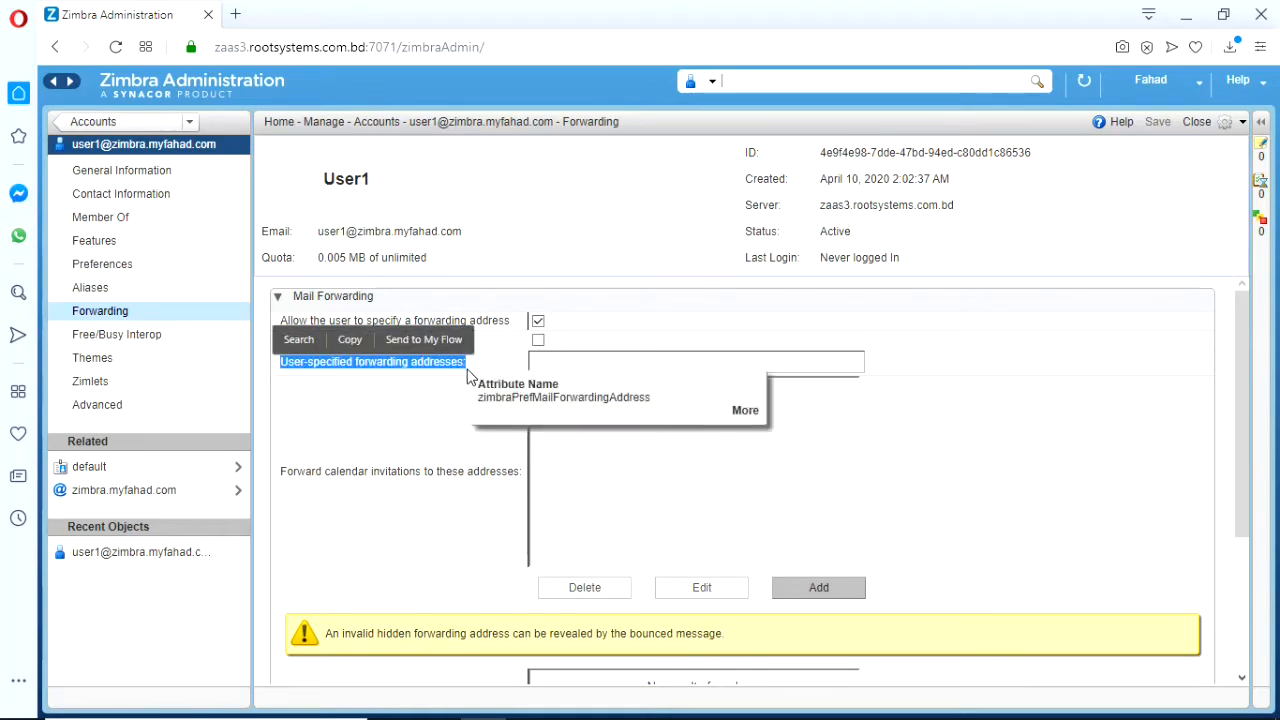
{"action": "scroll", "scroll_direction": "down", "scroll_amount": 3}
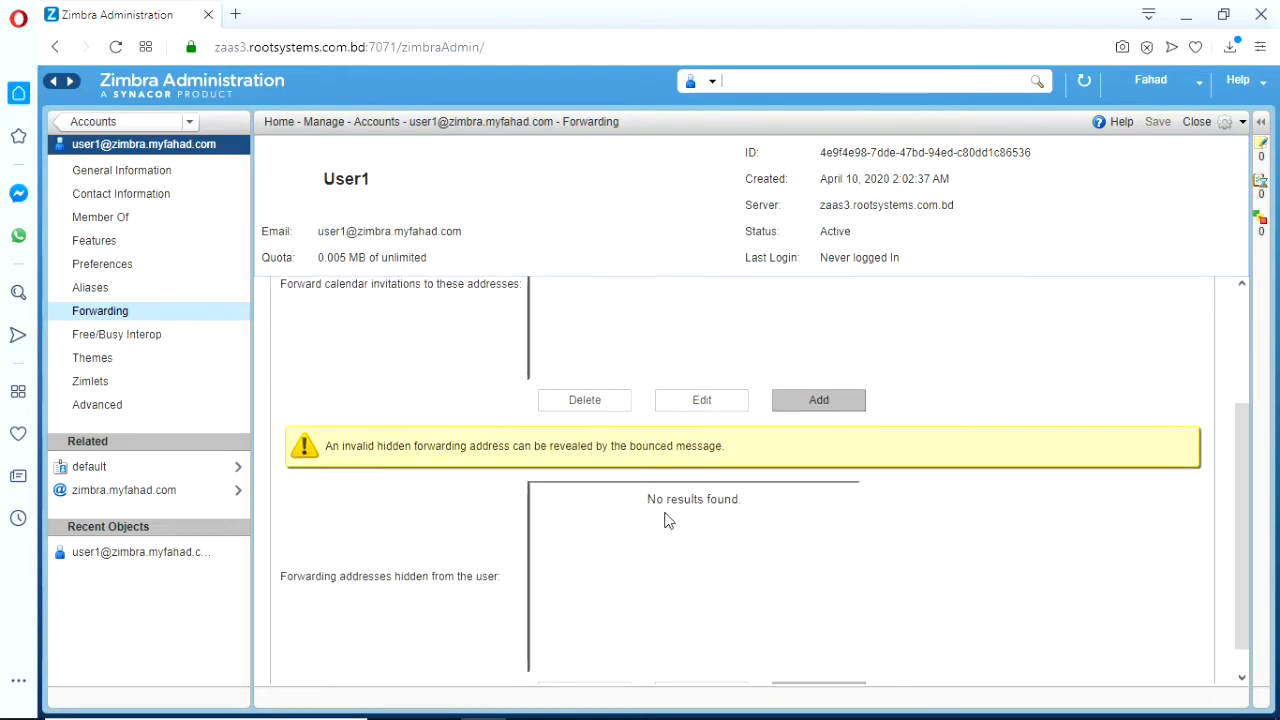
{"action": "scroll", "scroll_direction": "up", "scroll_amount": 3}
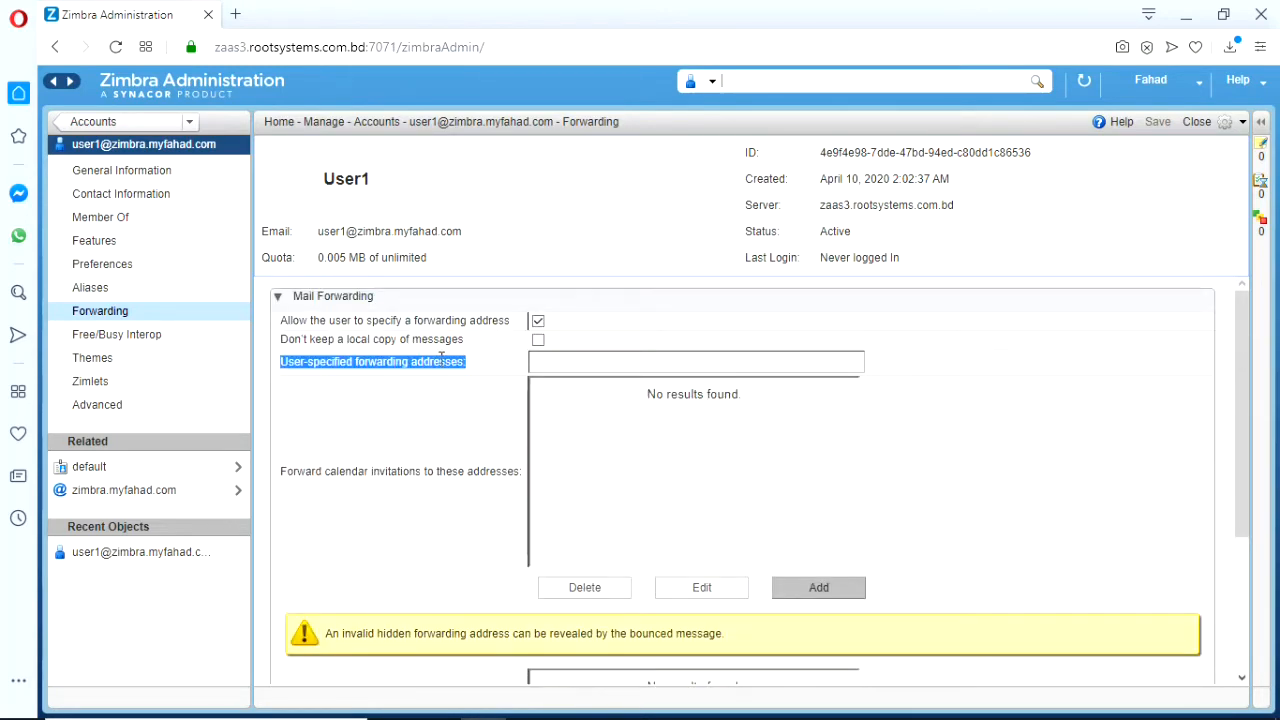
{"action": "mouse_move", "coordinate": [456, 404]}
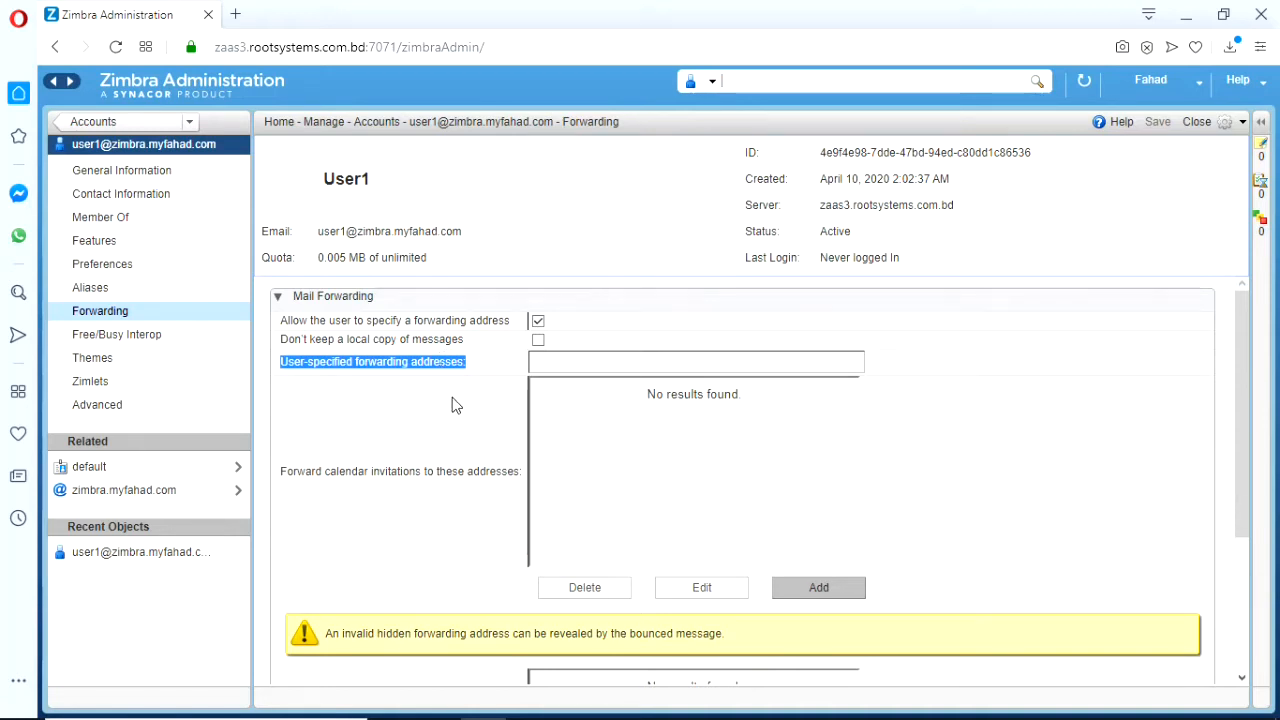
{"action": "left_click", "coordinate": [696, 362]}
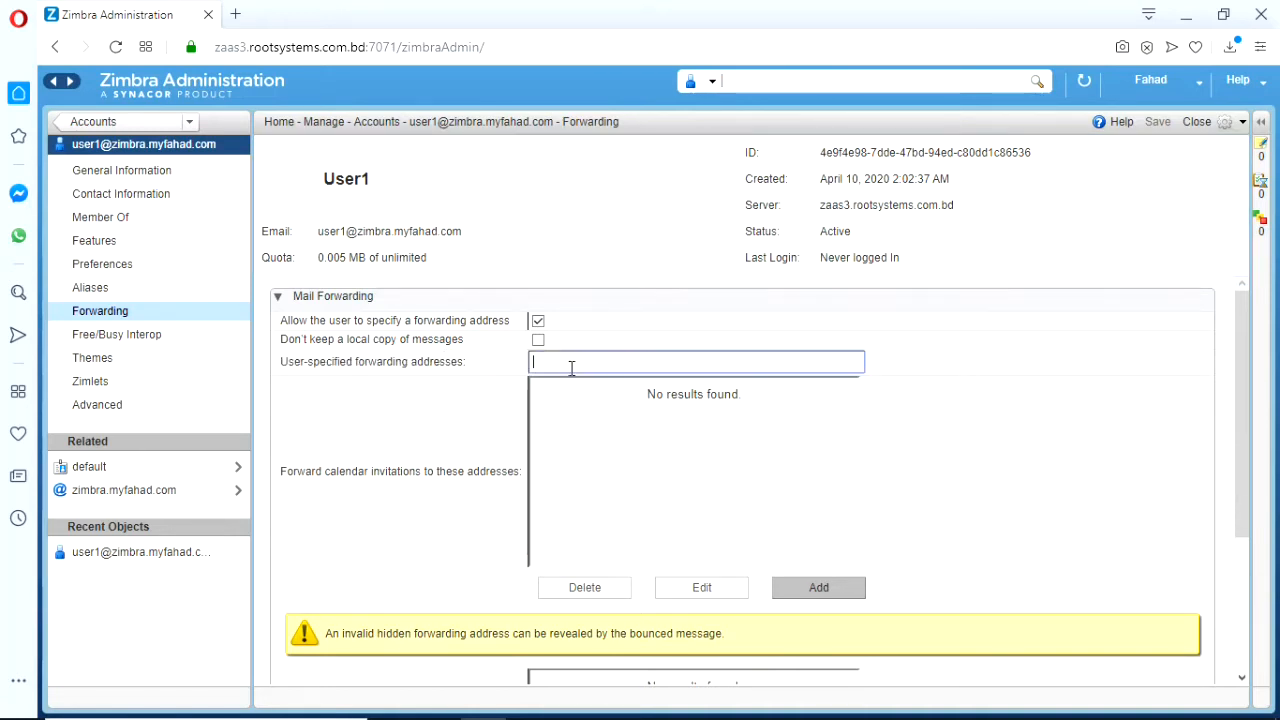
{"action": "mouse_move", "coordinate": [648, 362]}
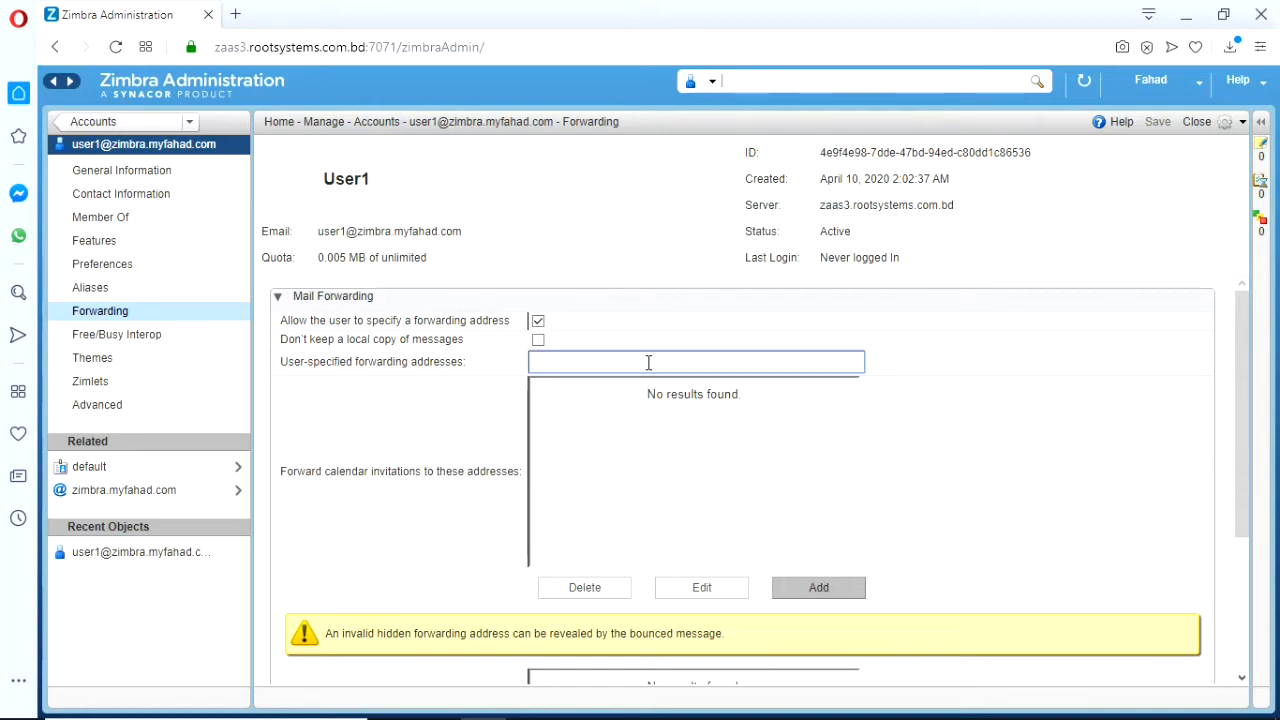
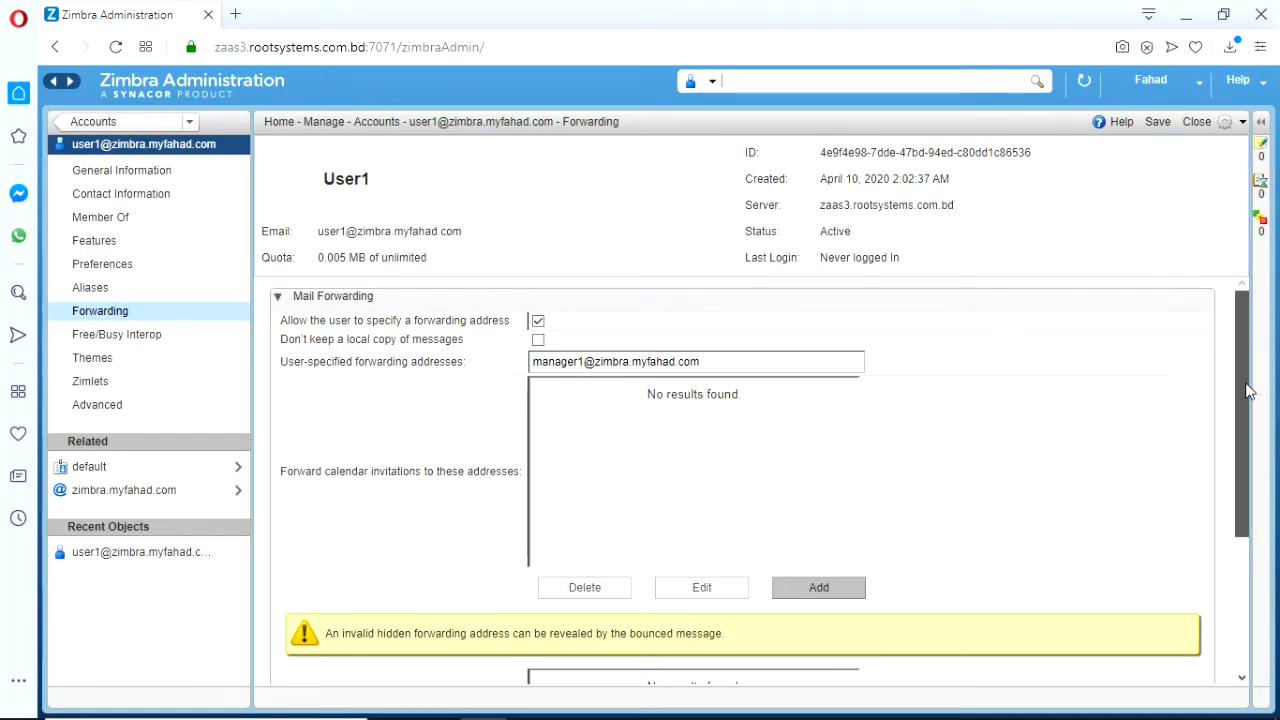
{"action": "scroll", "scroll_direction": "down", "scroll_amount": 3}
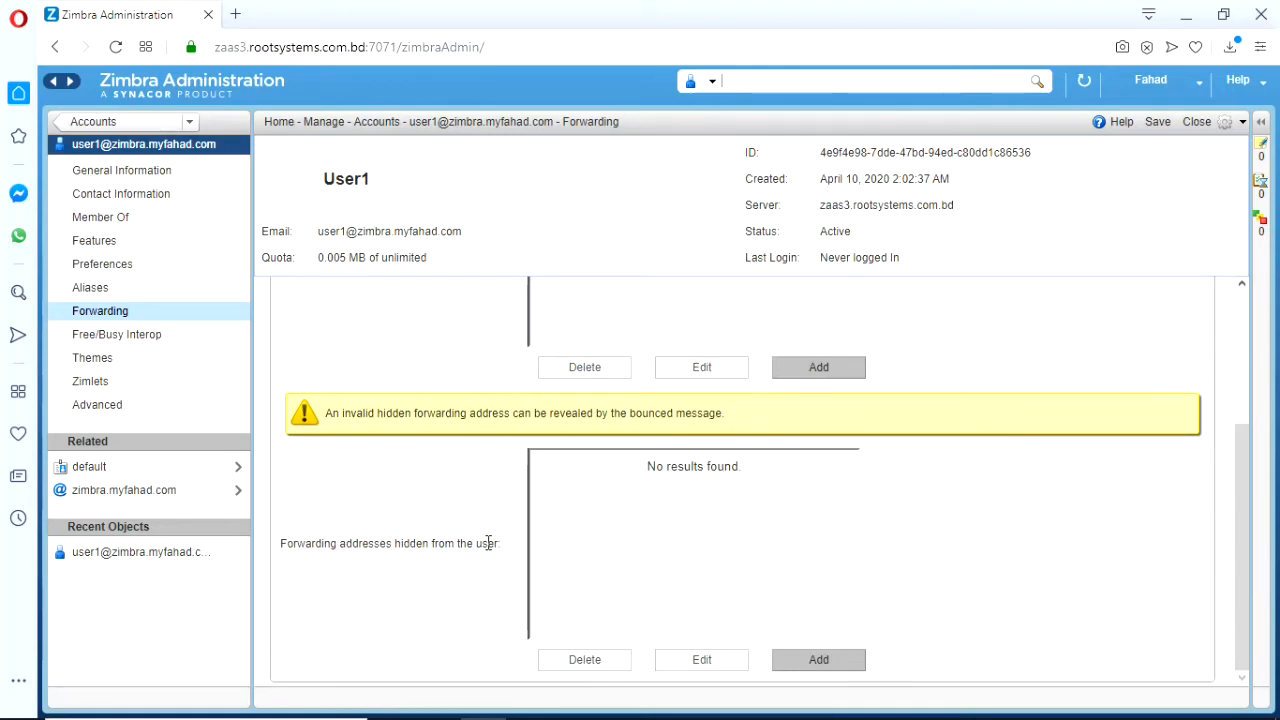
{"action": "mouse_move", "coordinate": [768, 492]}
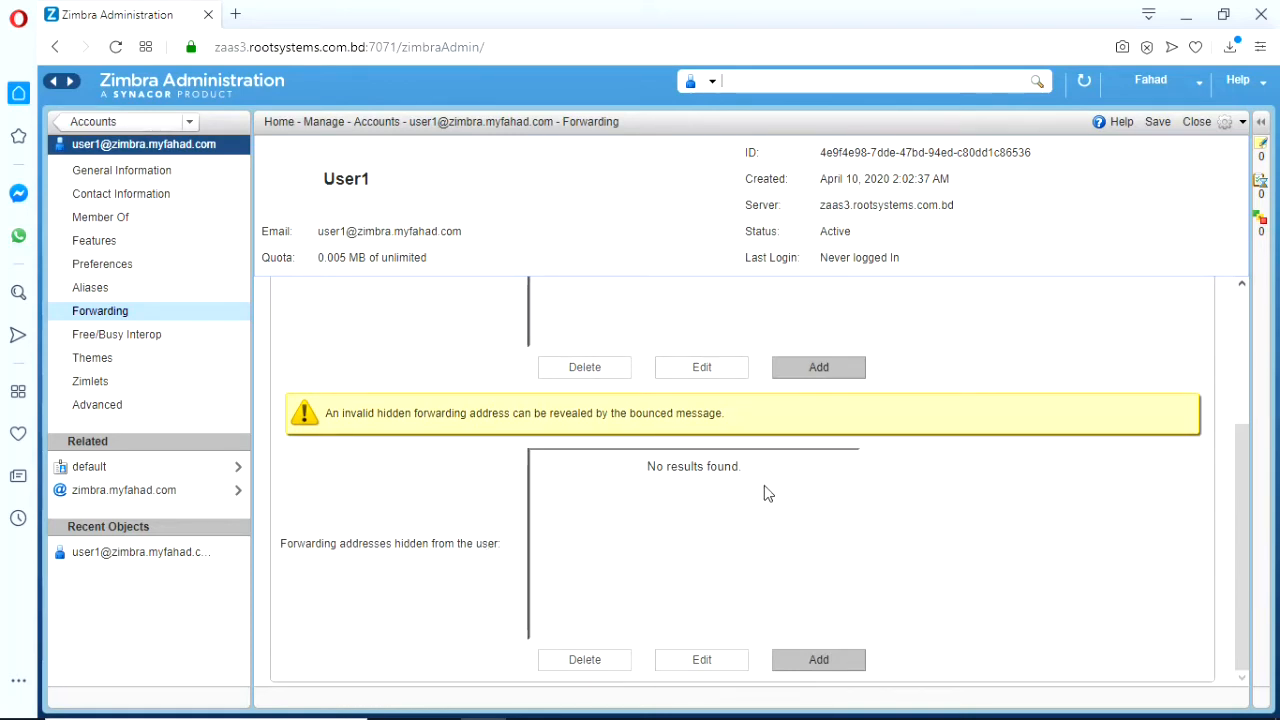
{"action": "scroll", "scroll_direction": "up", "scroll_amount": 3}
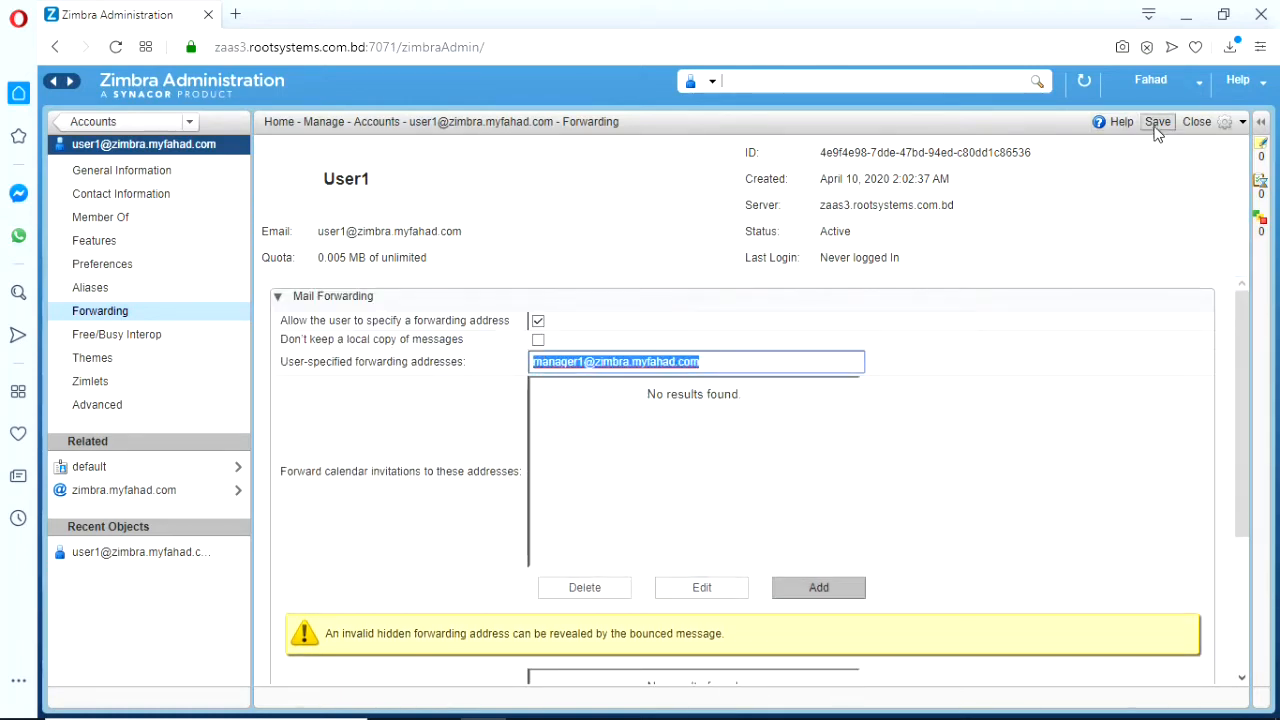
{"action": "left_click", "coordinate": [1156, 122]}
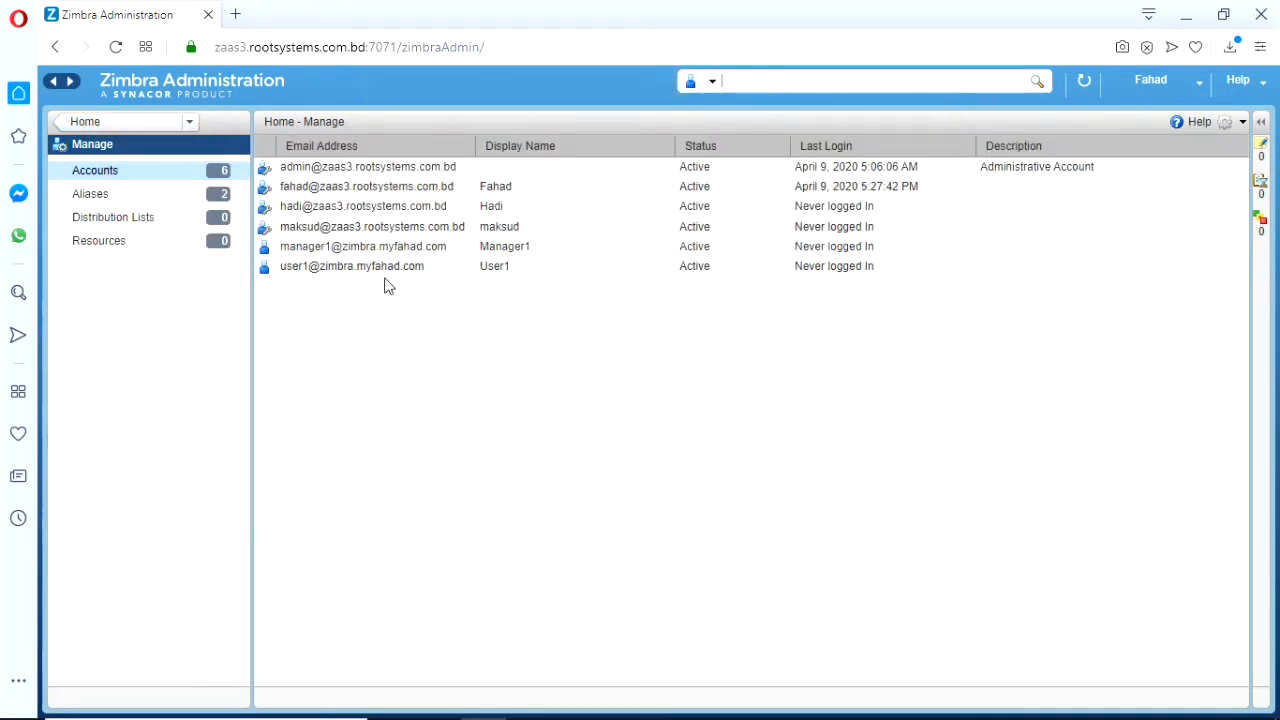
Step: View User1's mailbox in the web client and show its Mail preferences
{"action": "right_click", "coordinate": [352, 264]}
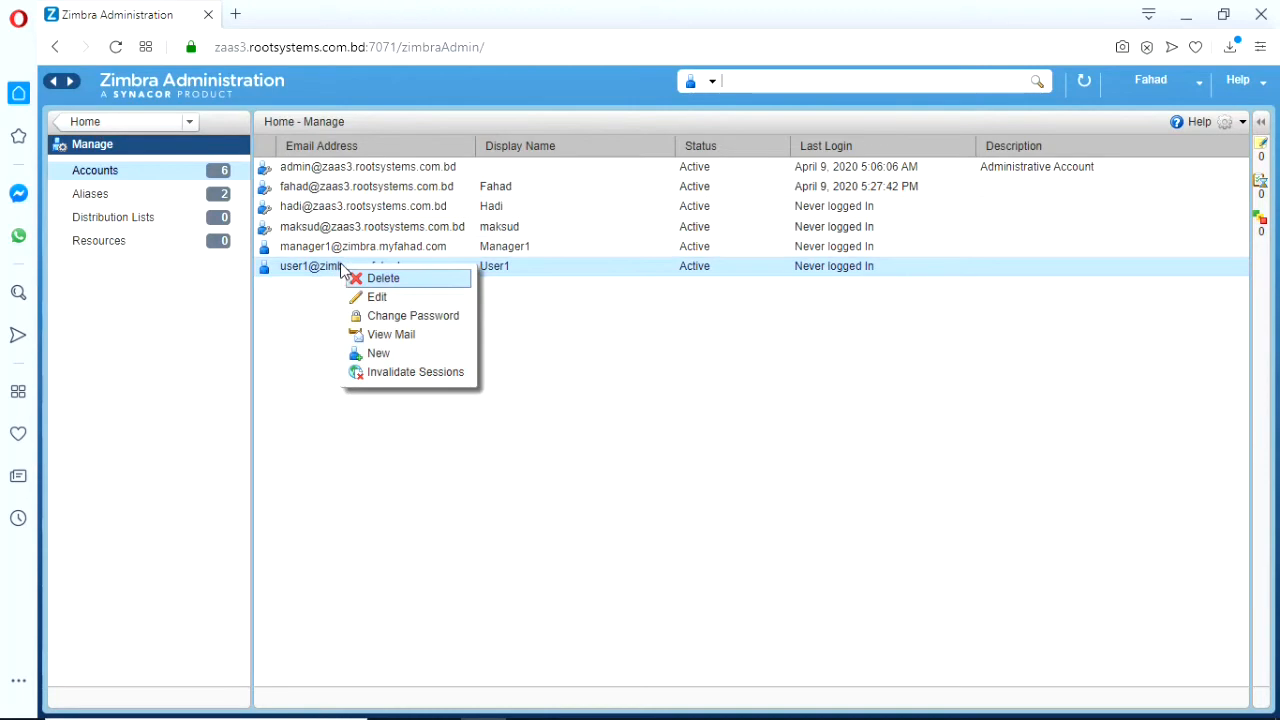
{"action": "left_click", "coordinate": [390, 334]}
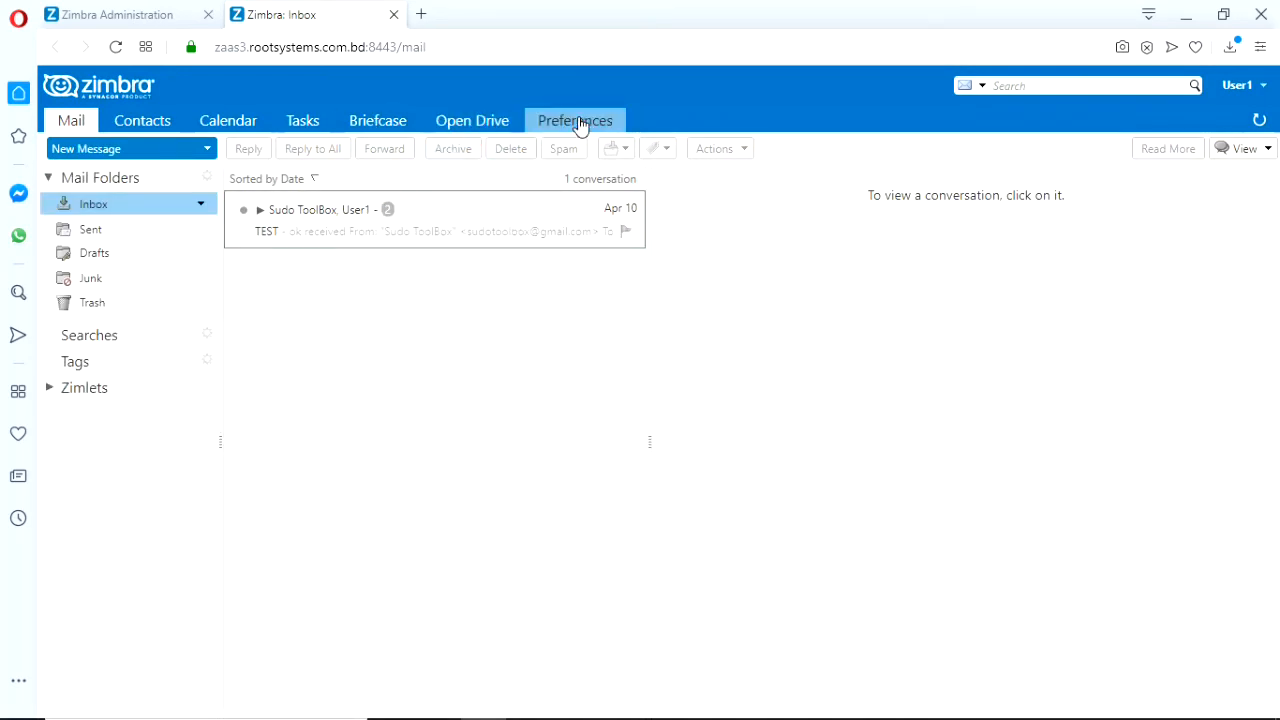
{"action": "left_click", "coordinate": [576, 120]}
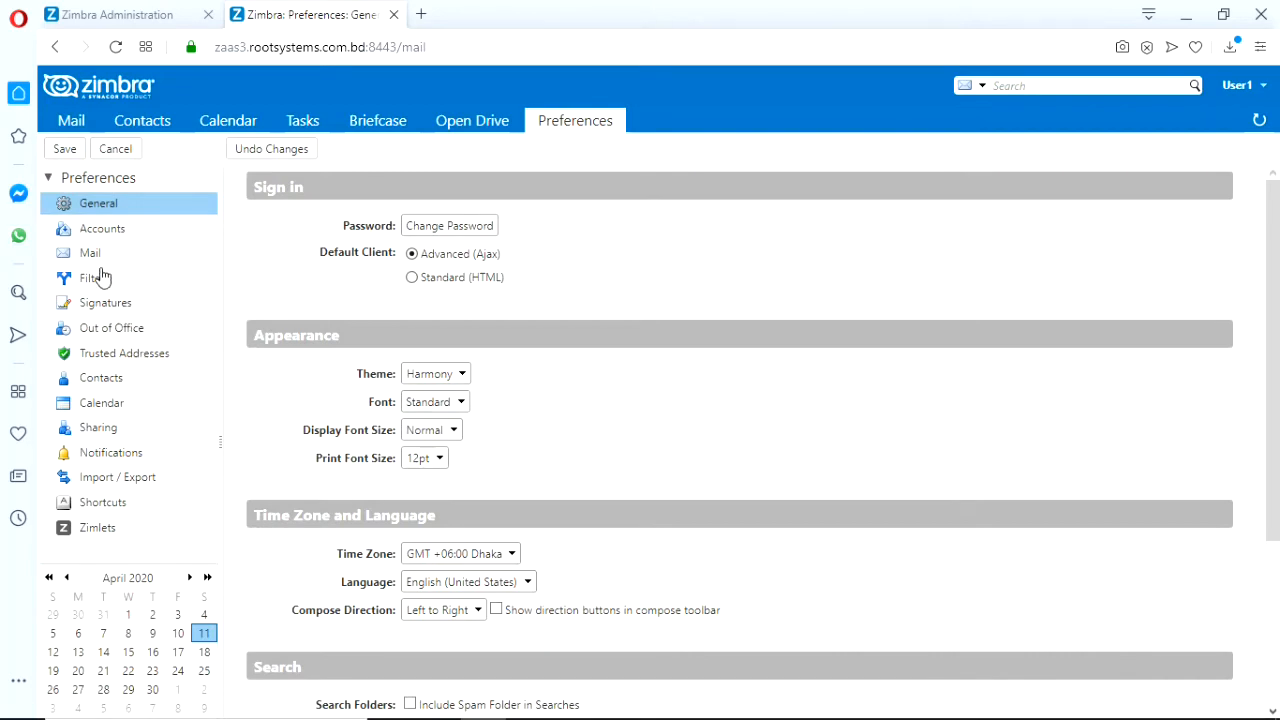
{"action": "left_click", "coordinate": [88, 252]}
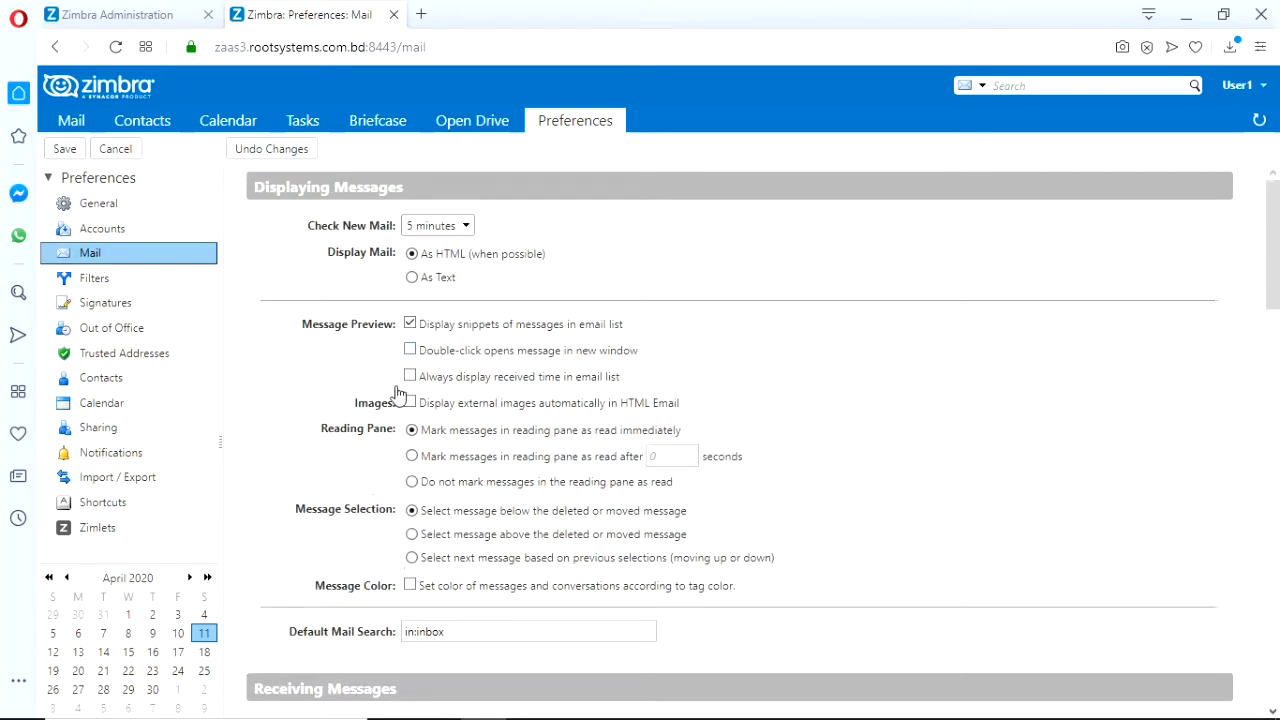
{"action": "scroll", "scroll_direction": "down", "scroll_amount": 3}
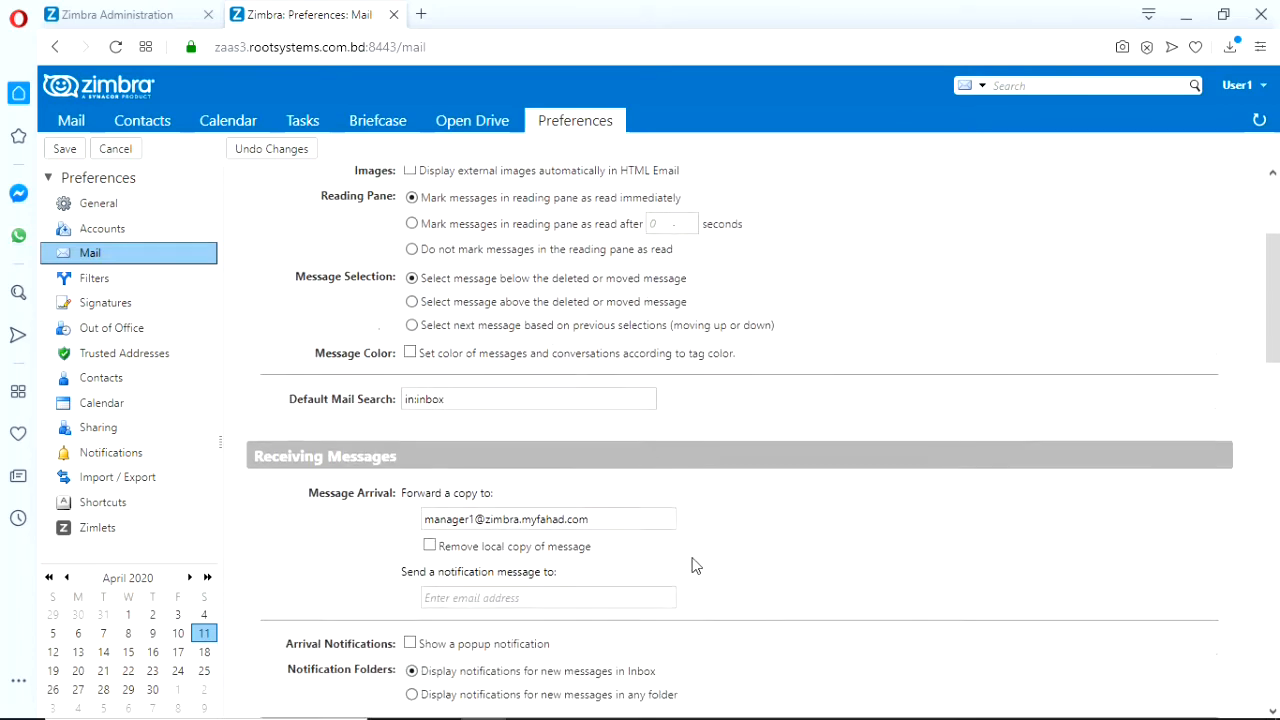
{"action": "scroll", "scroll_direction": "down", "scroll_amount": 3}
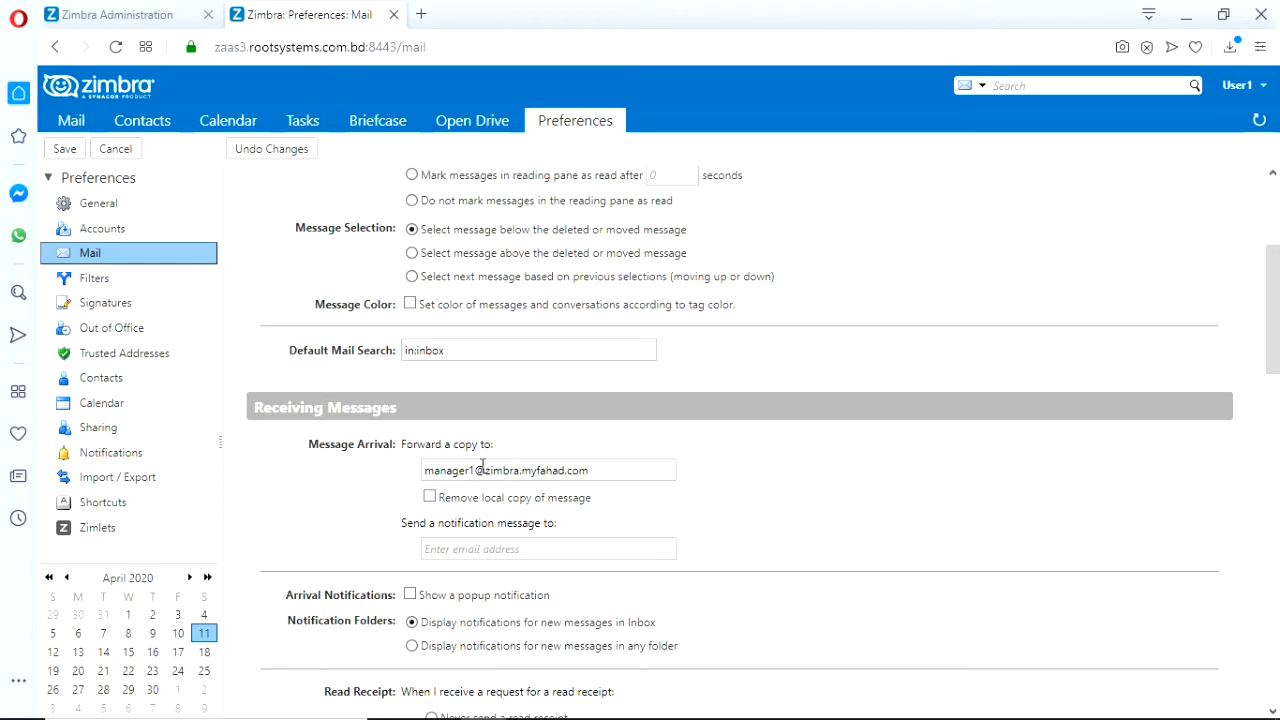
{"action": "mouse_move", "coordinate": [488, 180]}
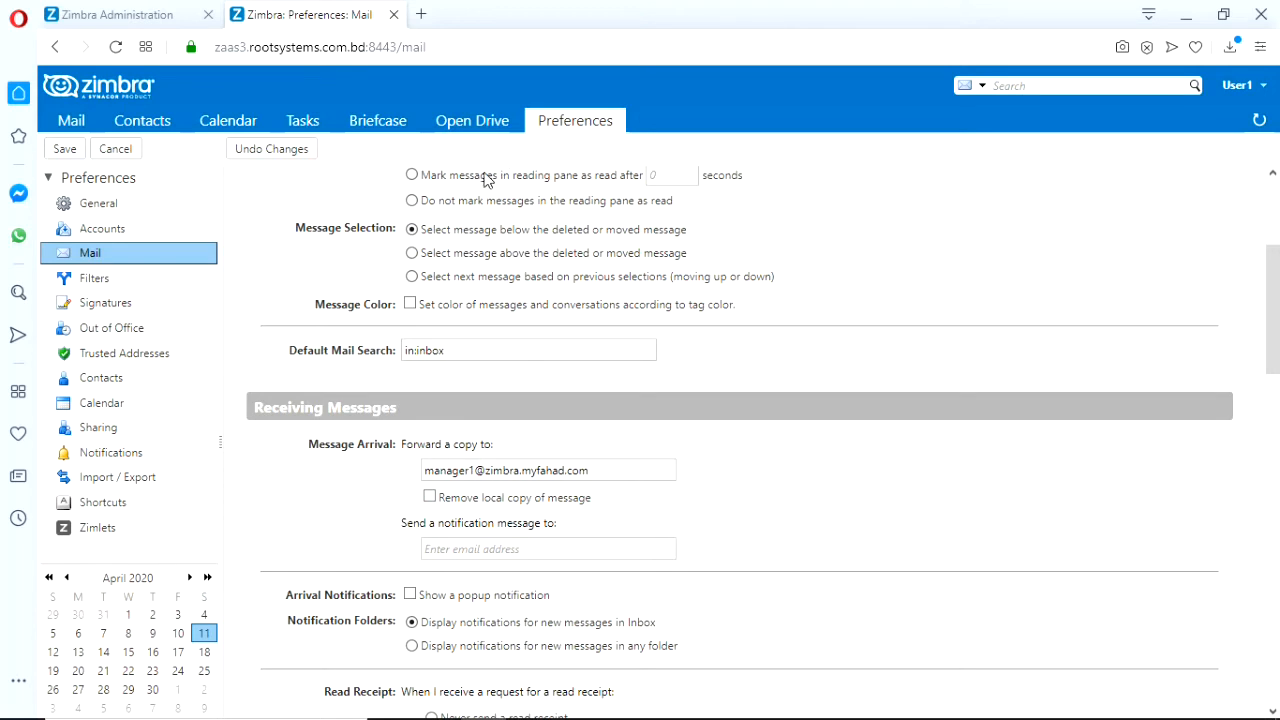
{"action": "left_click", "coordinate": [110, 14]}
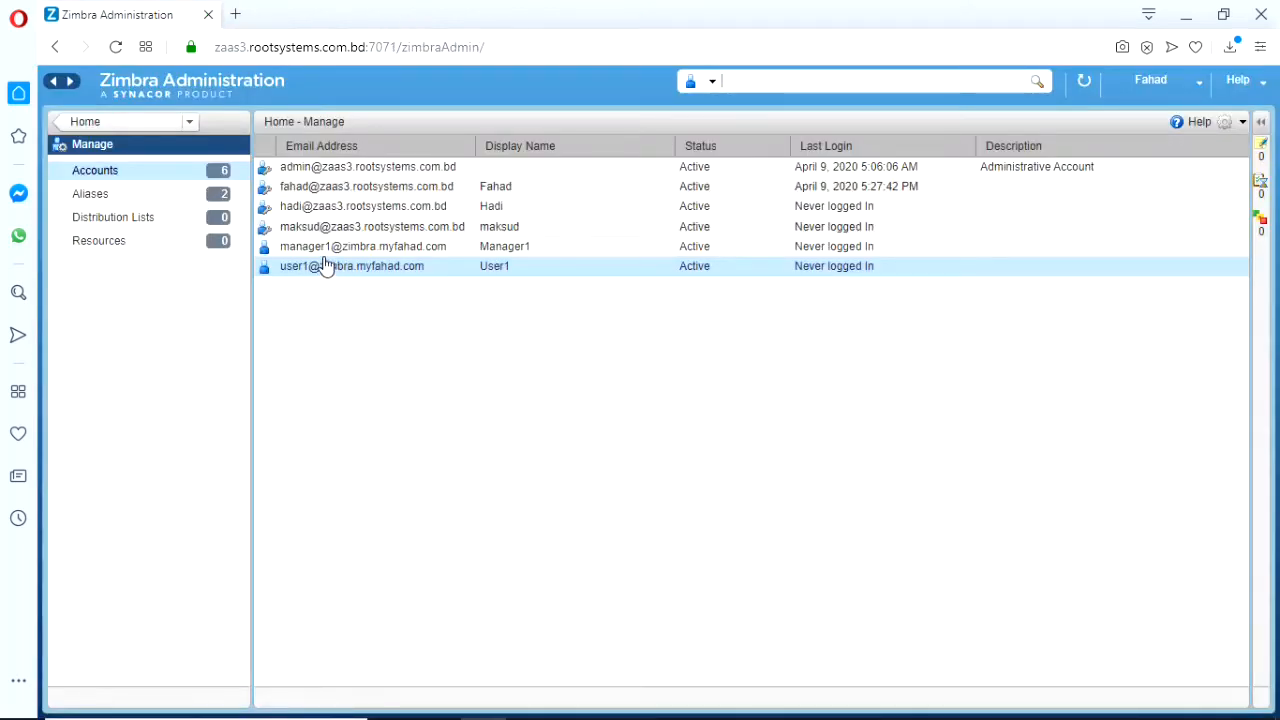
Step: Reopen User1's Forwarding page and locate the hidden forwarding addresses section
{"action": "double_click", "coordinate": [352, 264]}
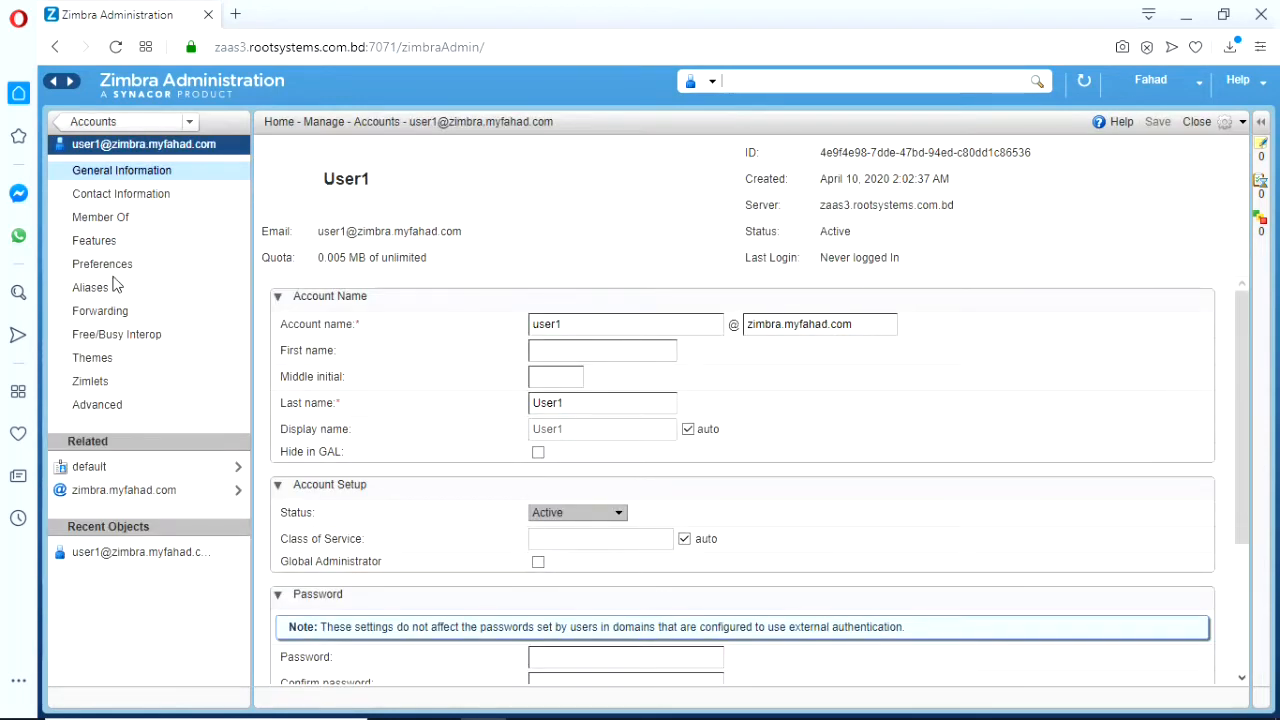
{"action": "left_click", "coordinate": [100, 310]}
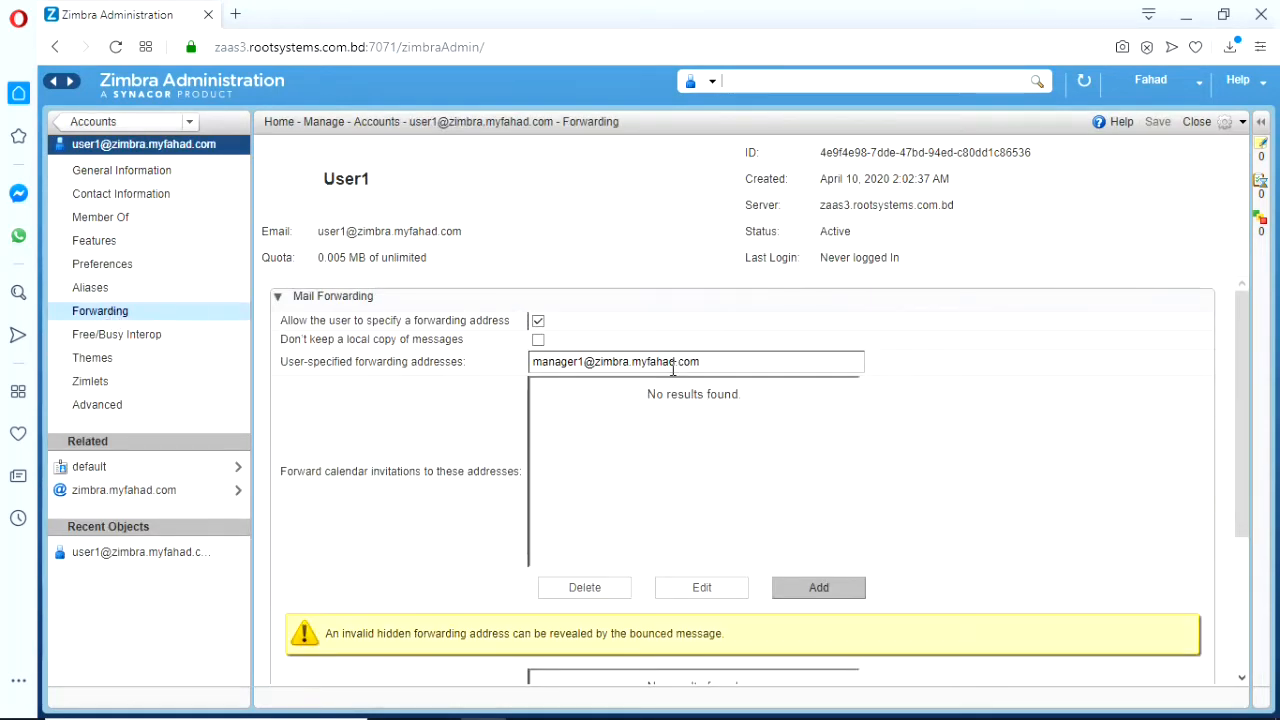
{"action": "scroll", "scroll_direction": "down", "scroll_amount": 3}
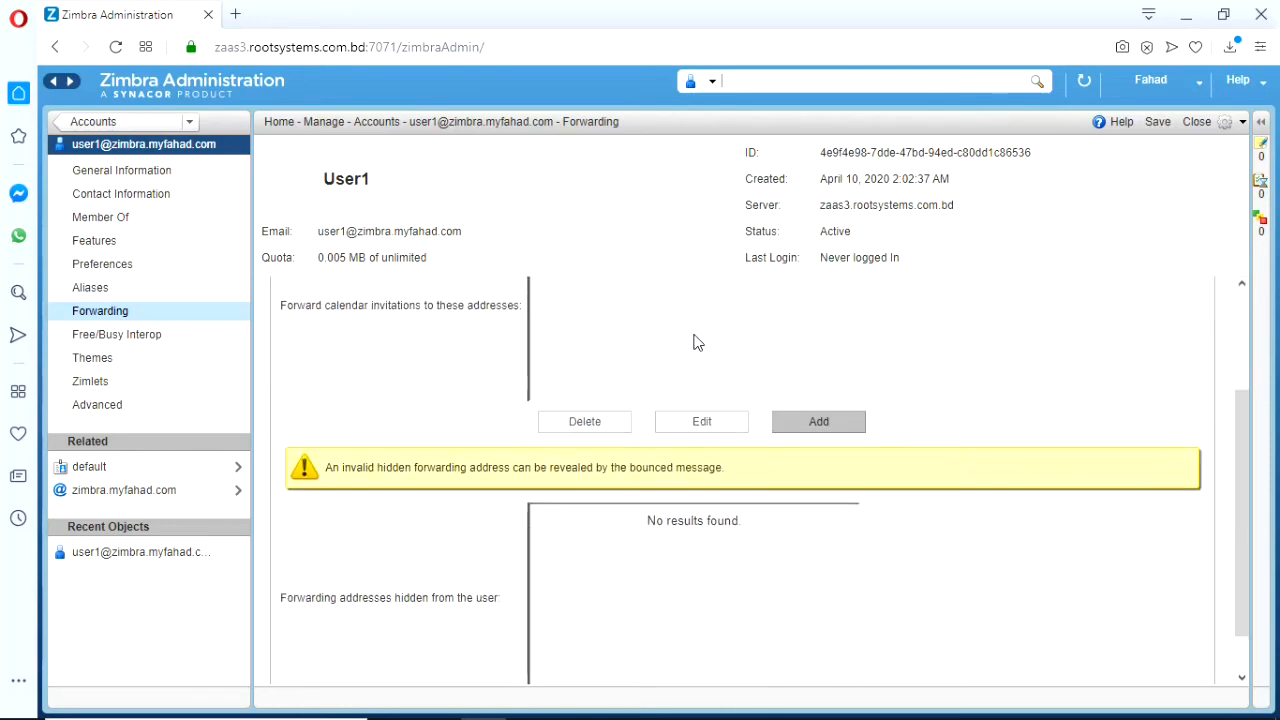
{"action": "scroll", "scroll_direction": "down", "scroll_amount": 3}
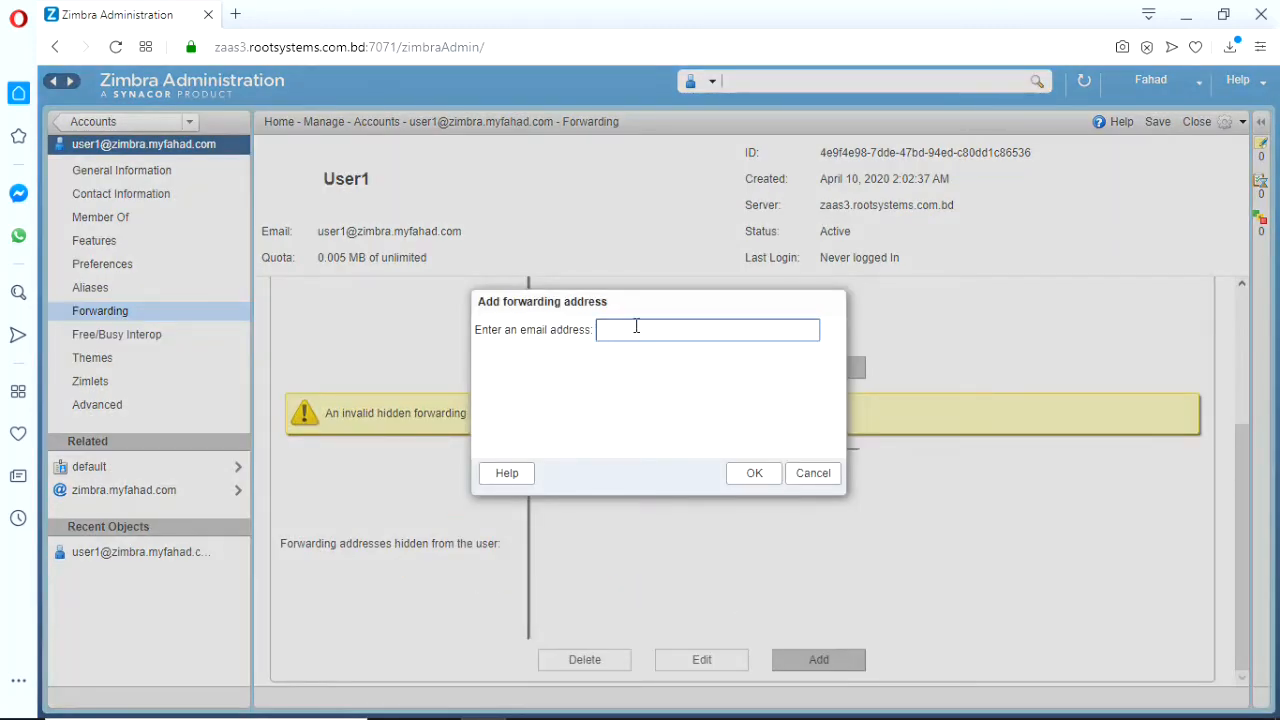
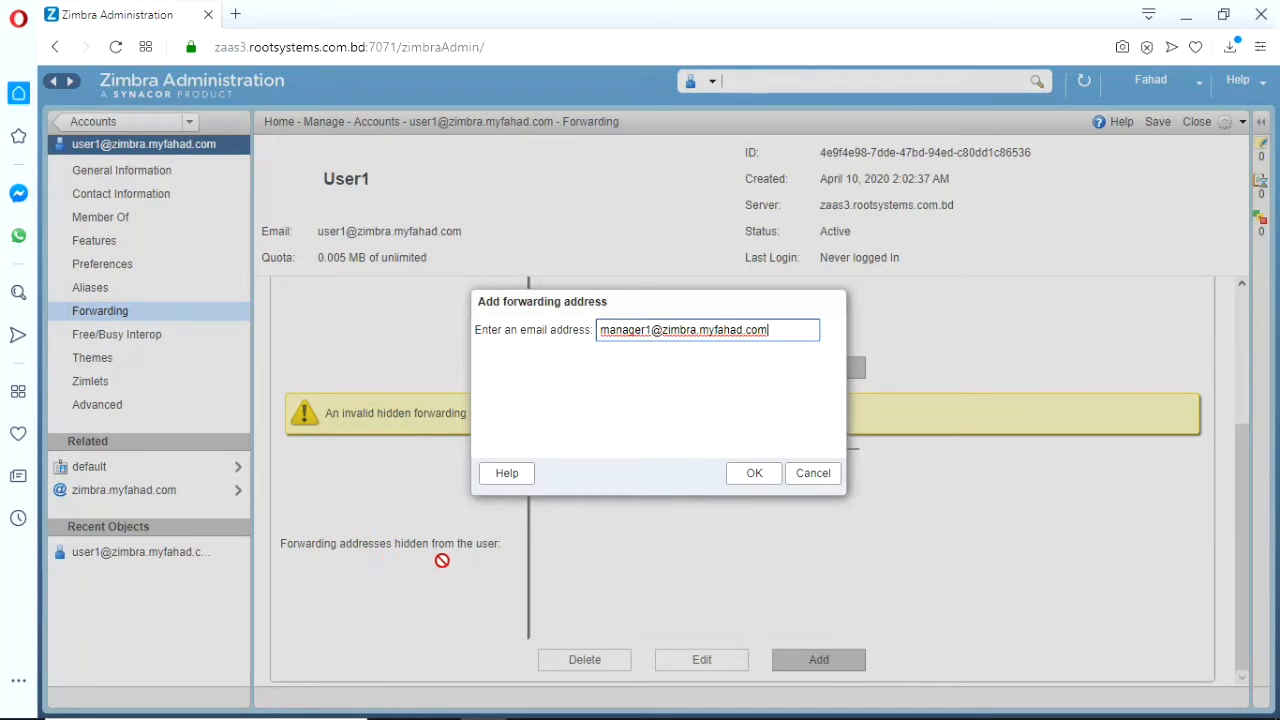
{"action": "left_click", "coordinate": [754, 472]}
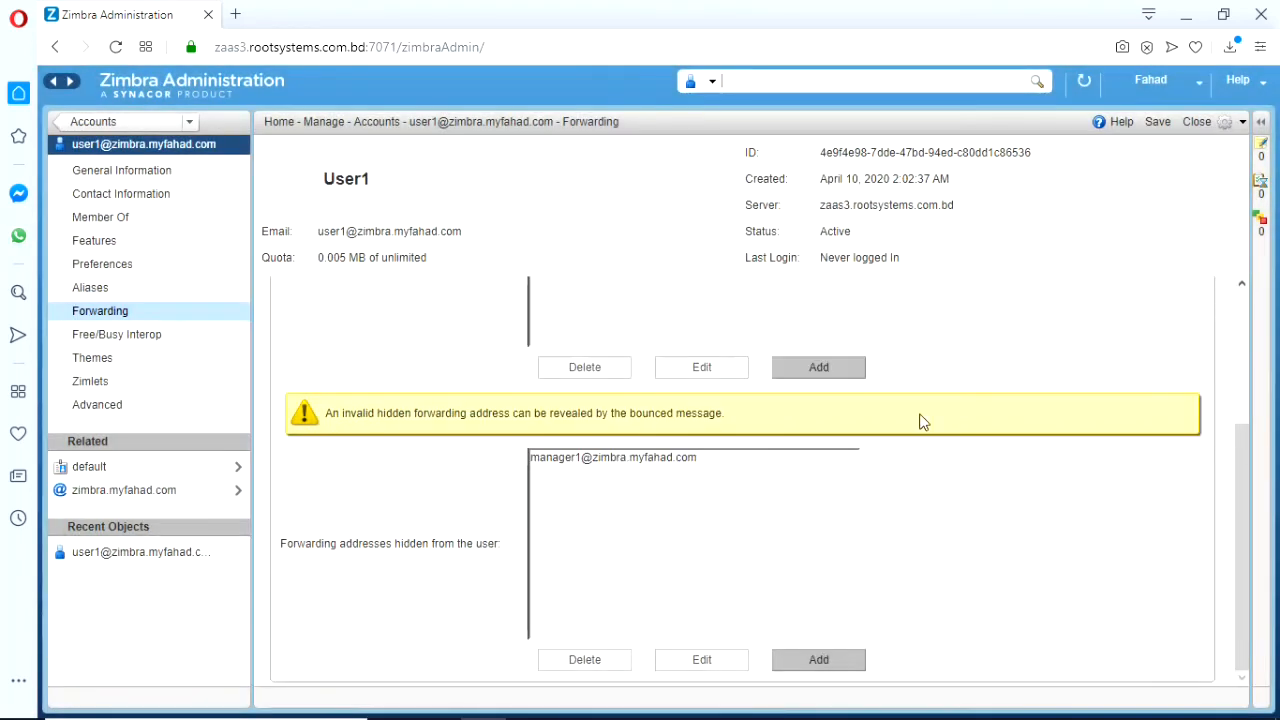
{"action": "left_click", "coordinate": [1156, 122]}
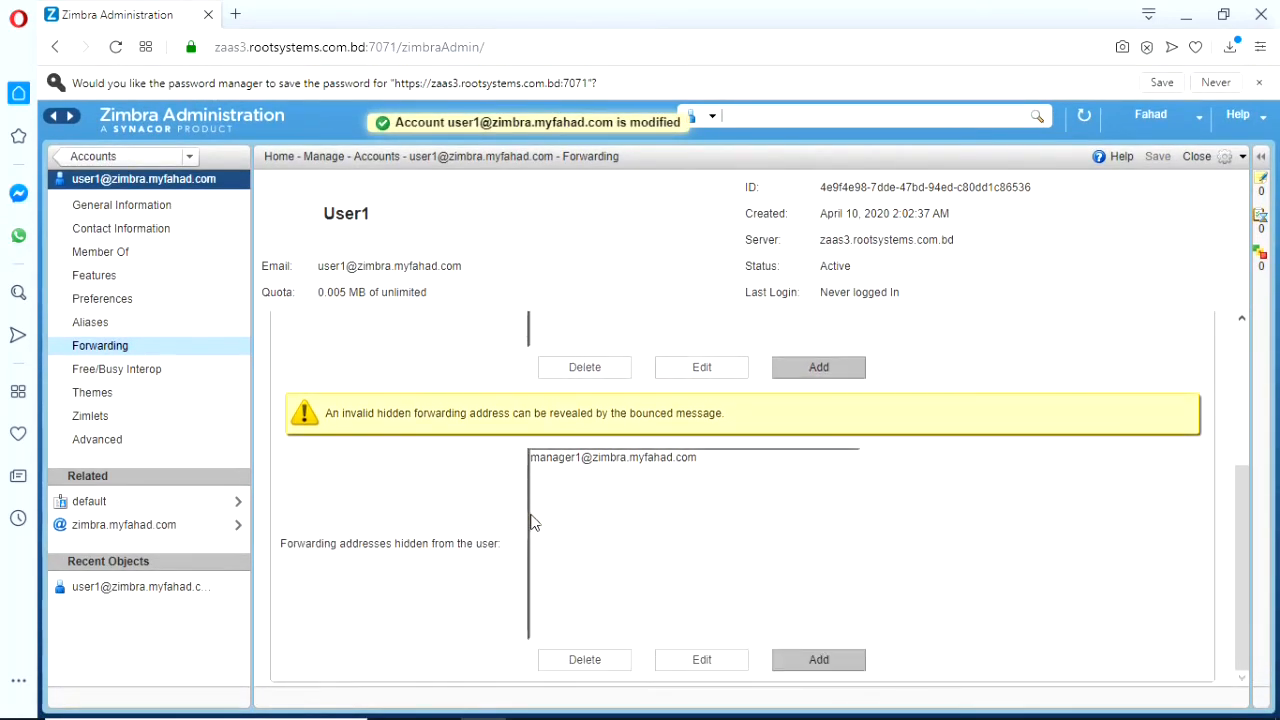
{"action": "left_click", "coordinate": [1196, 156]}
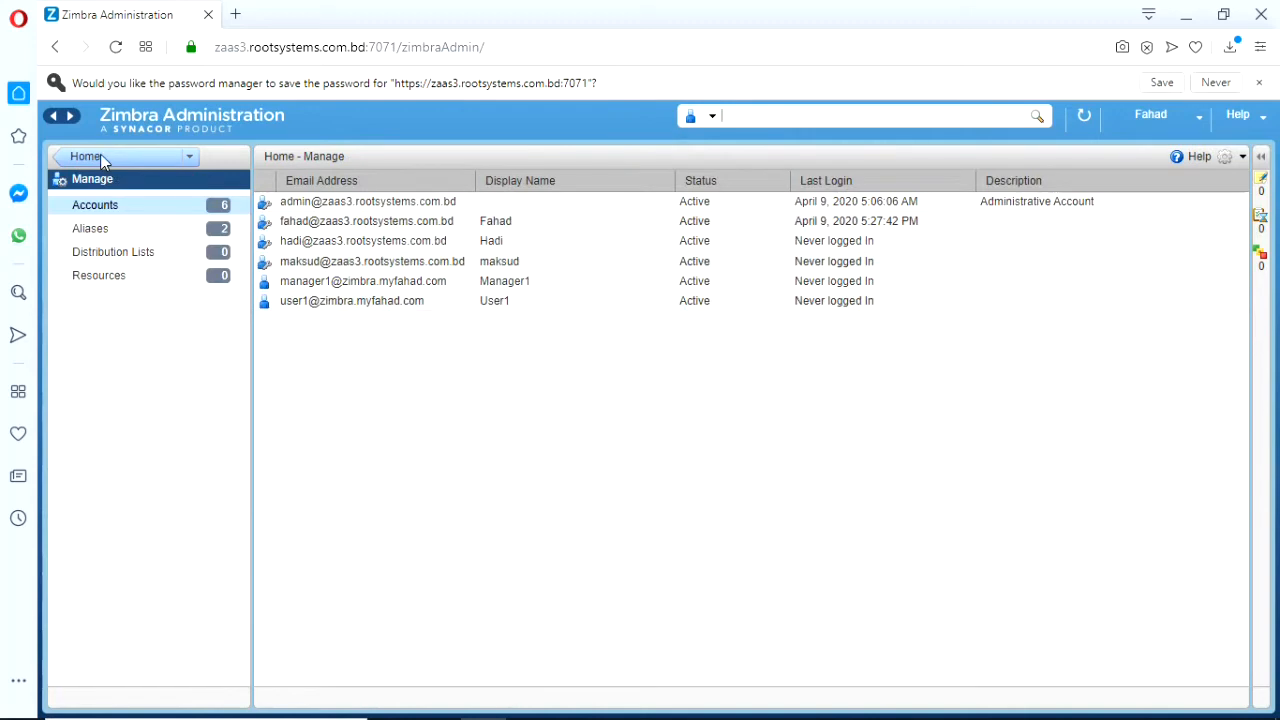
{"action": "mouse_move", "coordinate": [332, 308]}
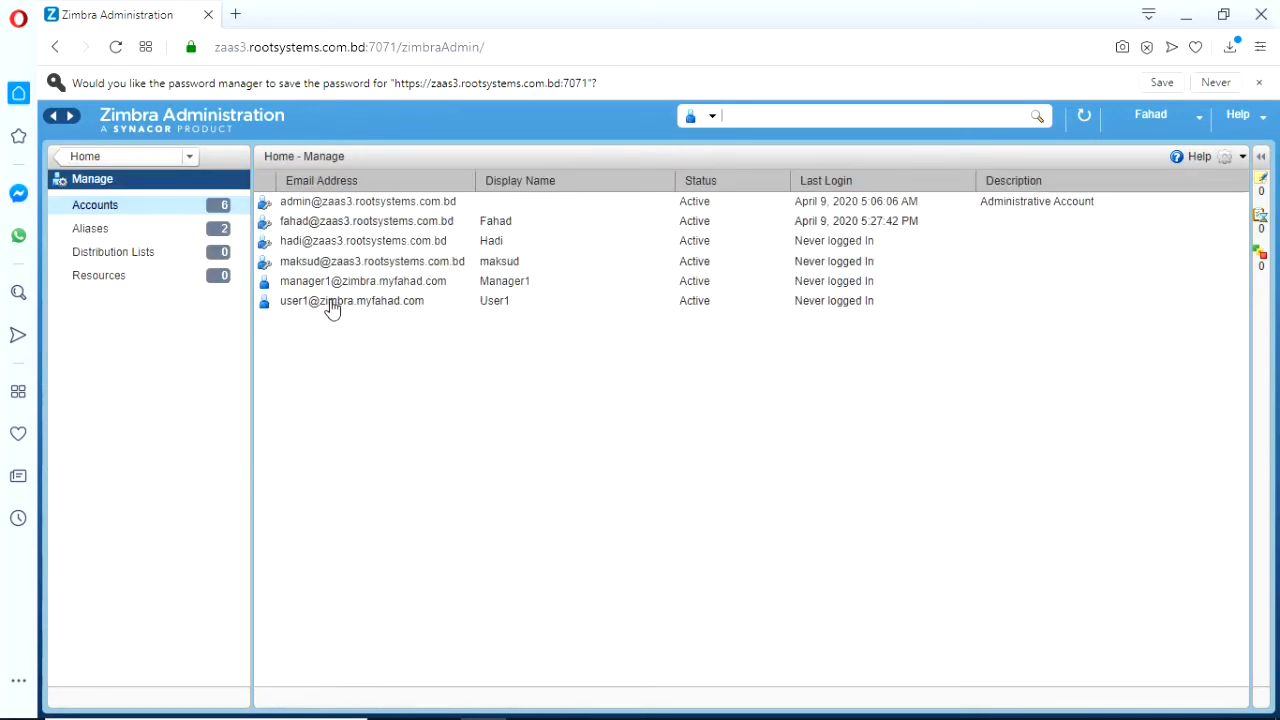
{"action": "right_click", "coordinate": [352, 300]}
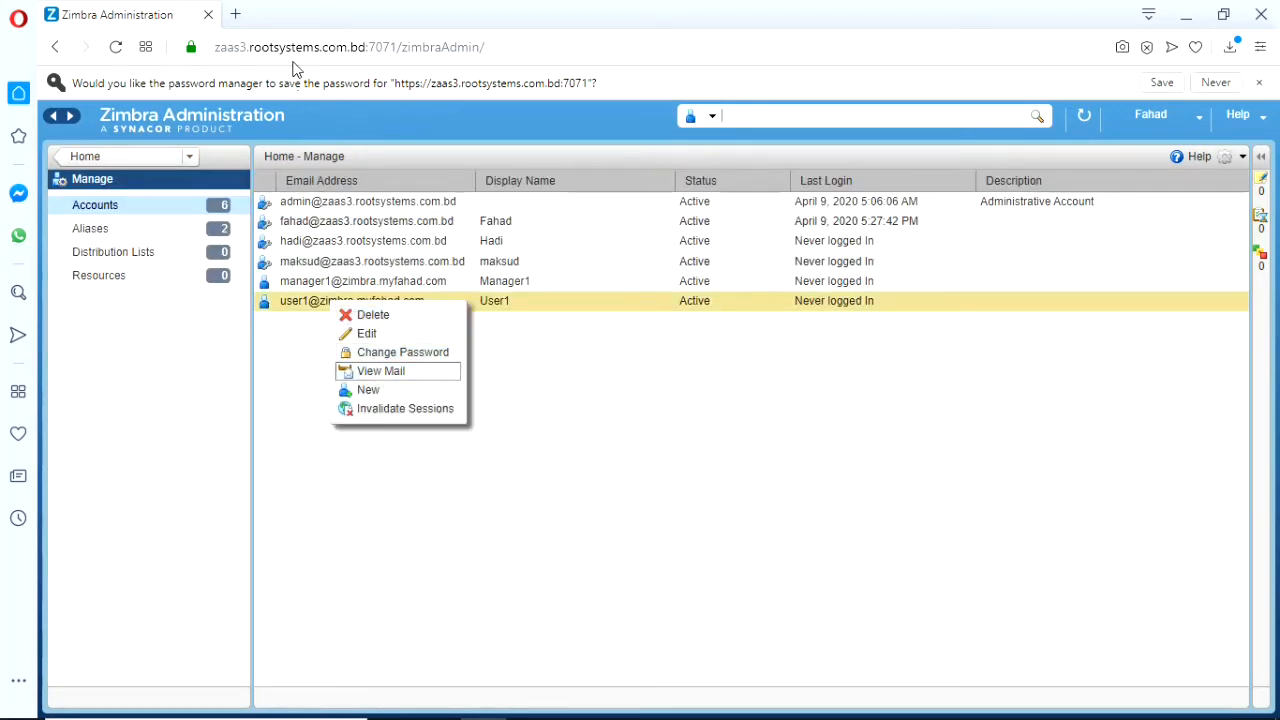
{"action": "left_click", "coordinate": [380, 370]}
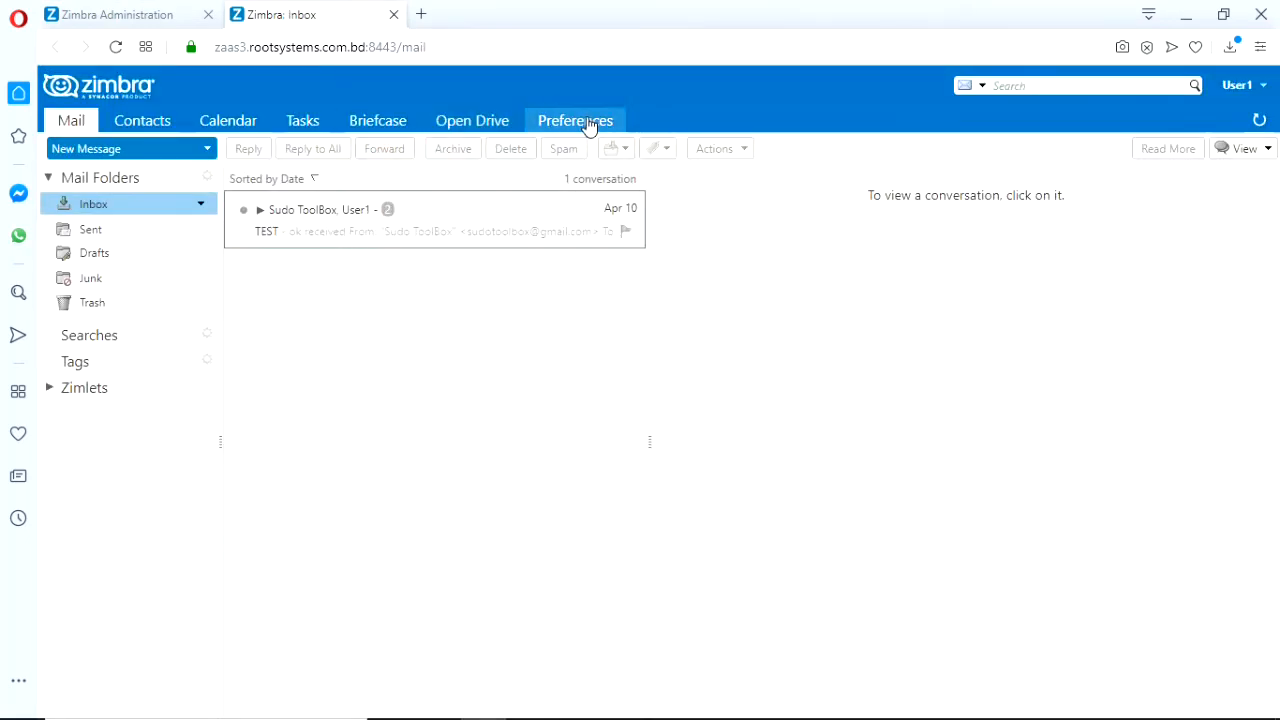
{"action": "left_click", "coordinate": [576, 120]}
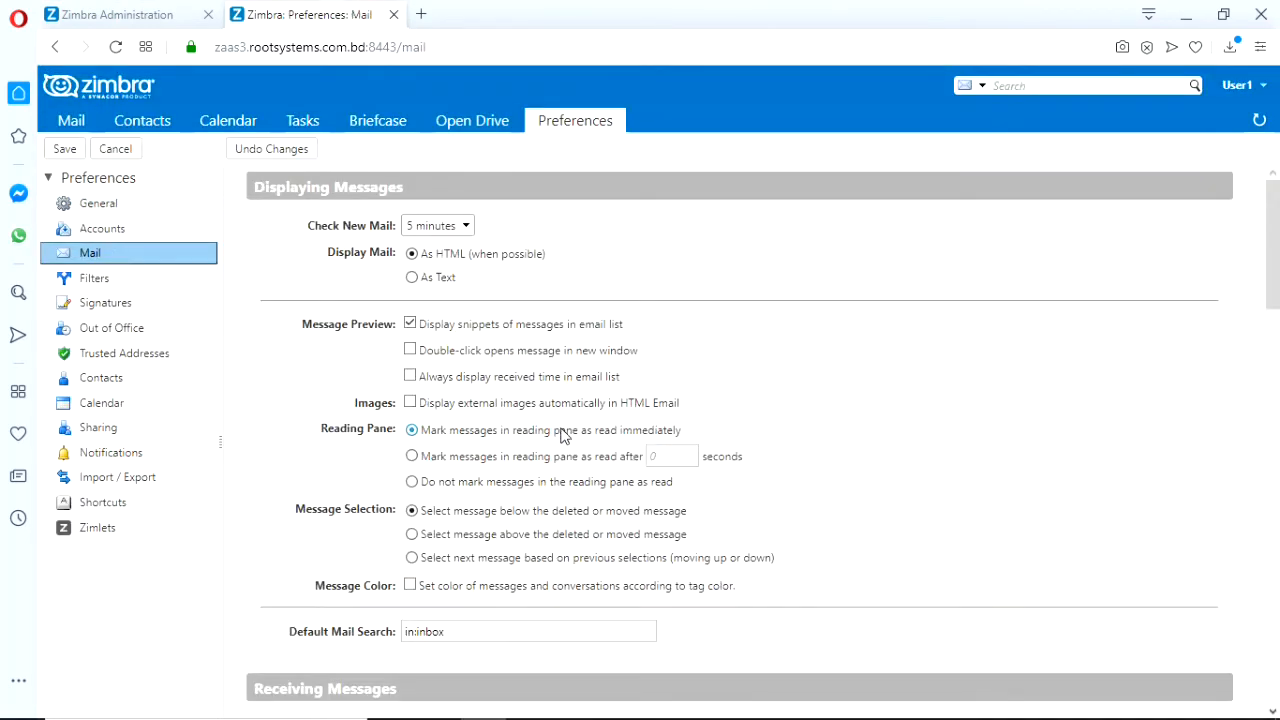
{"action": "scroll", "scroll_direction": "down", "scroll_amount": 3}
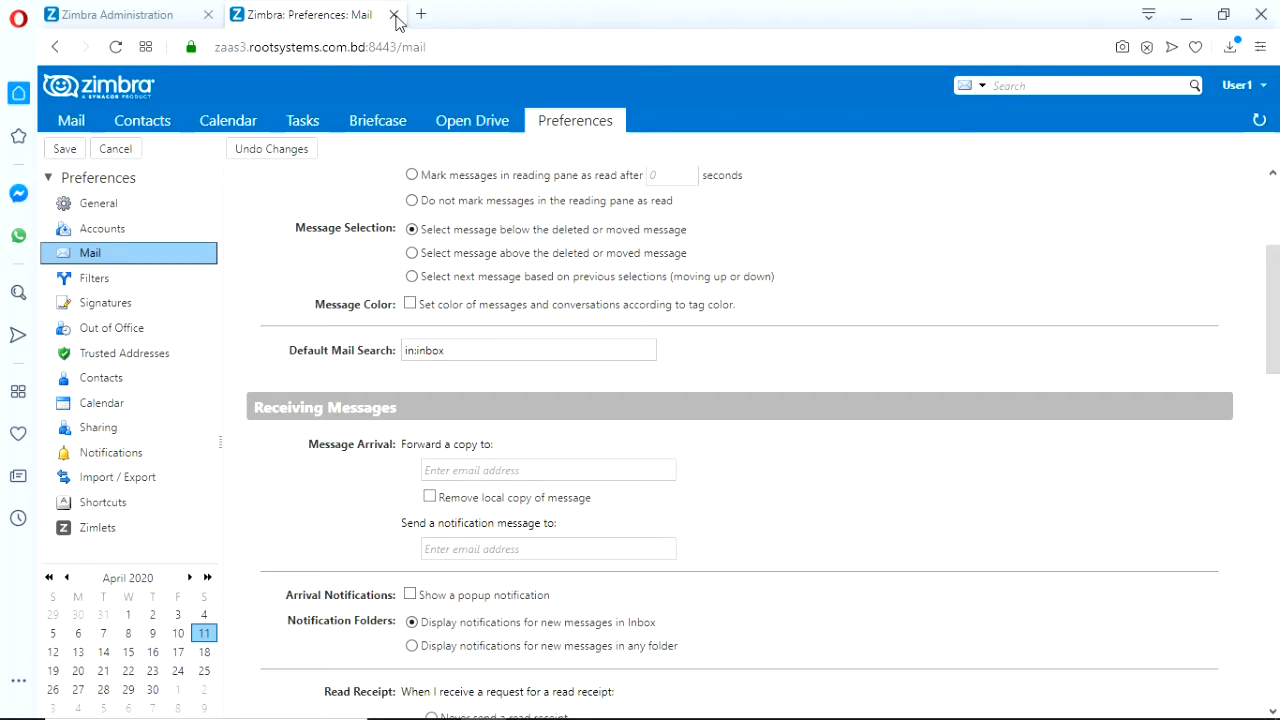
{"action": "left_click", "coordinate": [396, 14]}
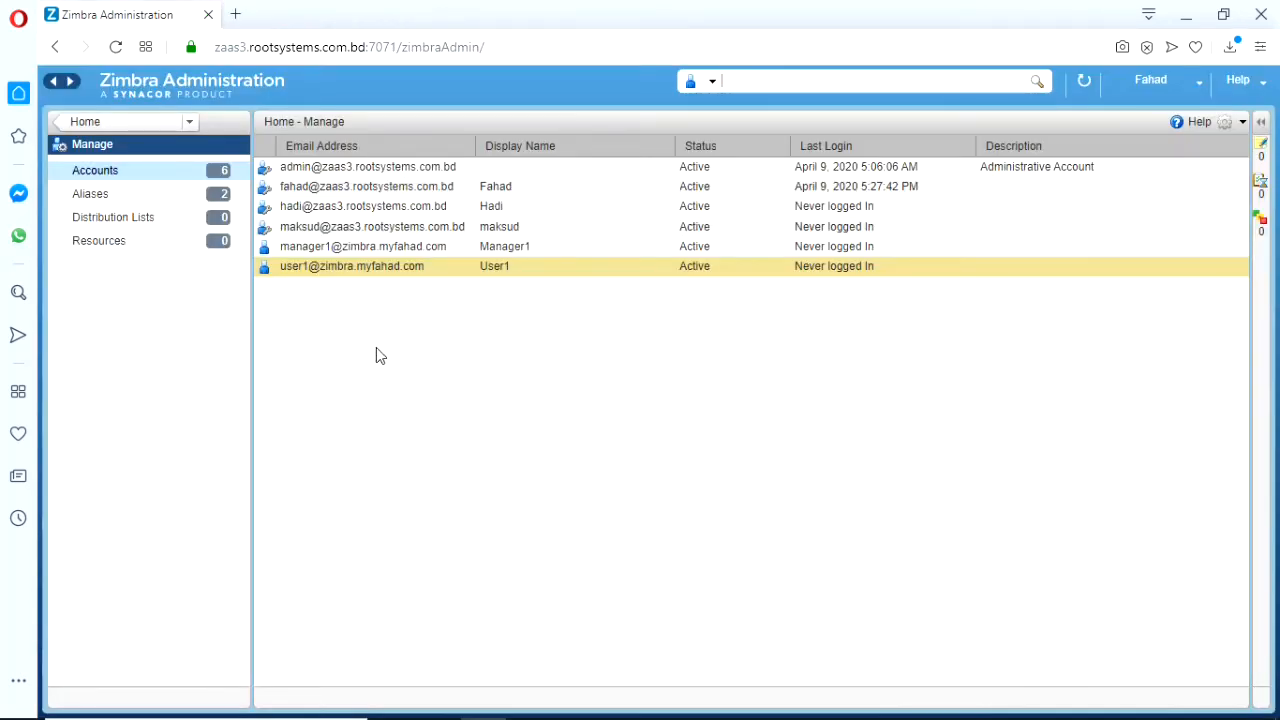
{"action": "mouse_move", "coordinate": [360, 318]}
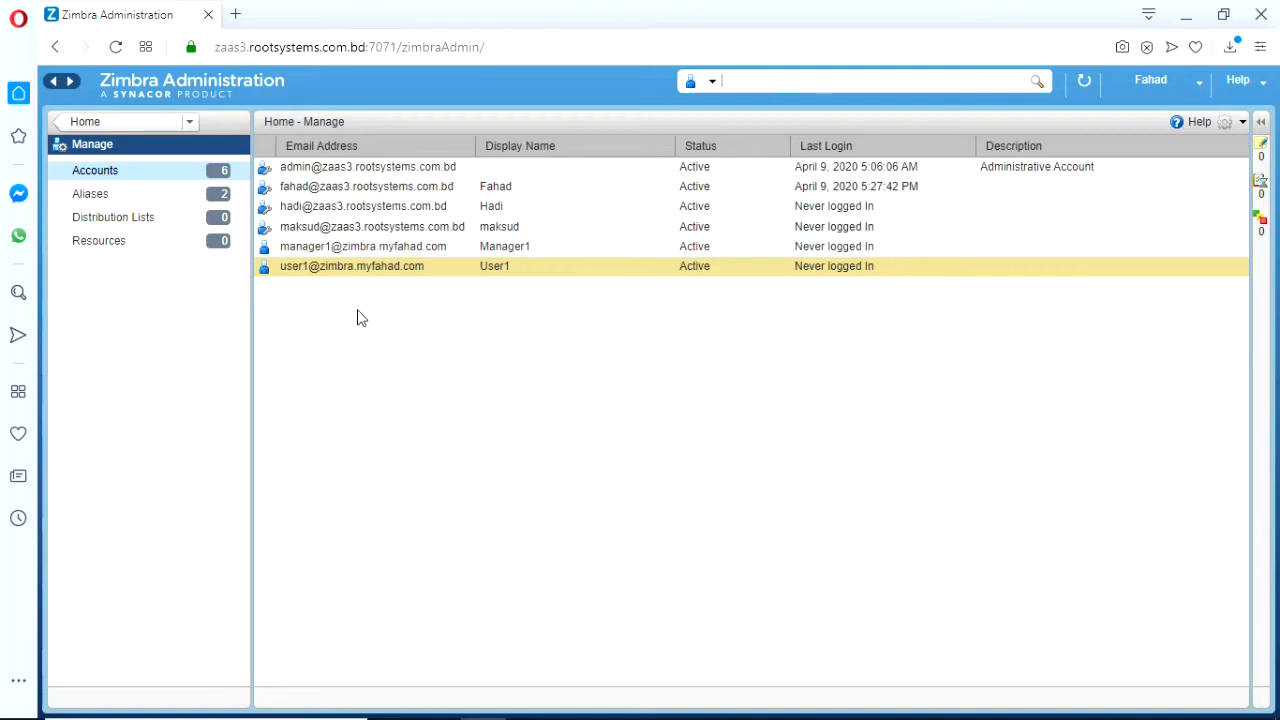
{"action": "mouse_move", "coordinate": [258, 220]}
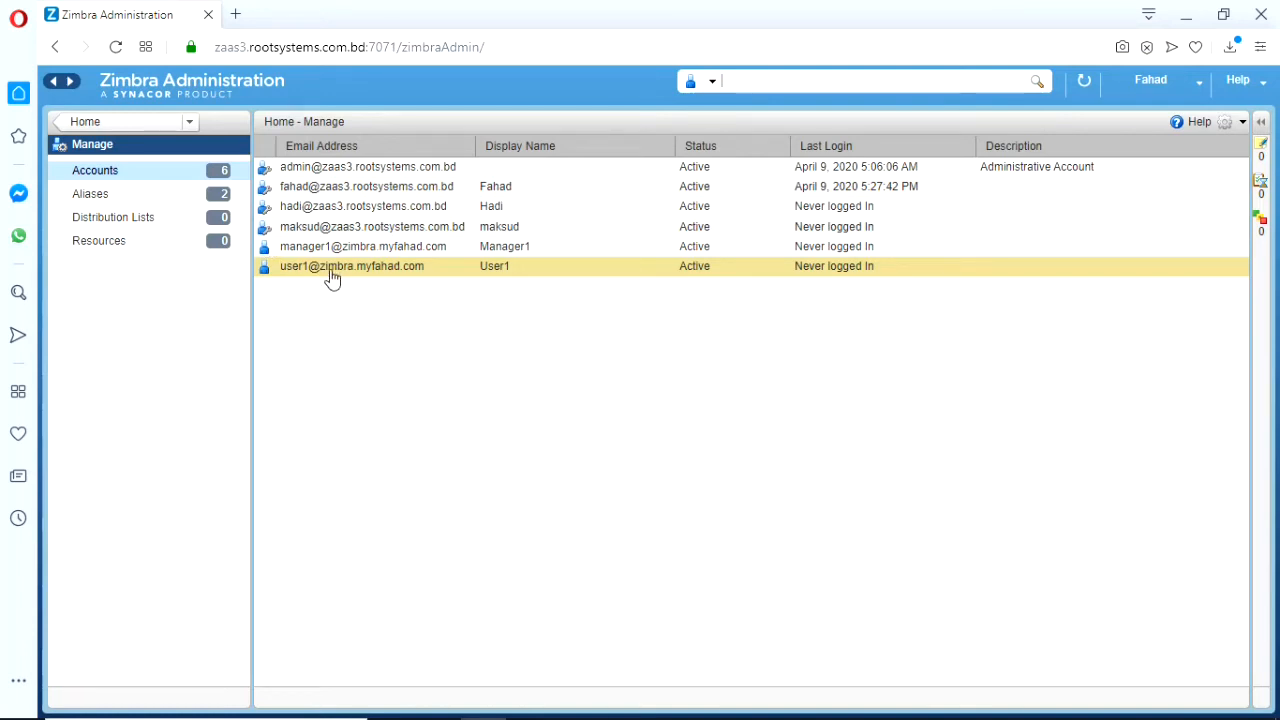
{"action": "double_click", "coordinate": [352, 266]}
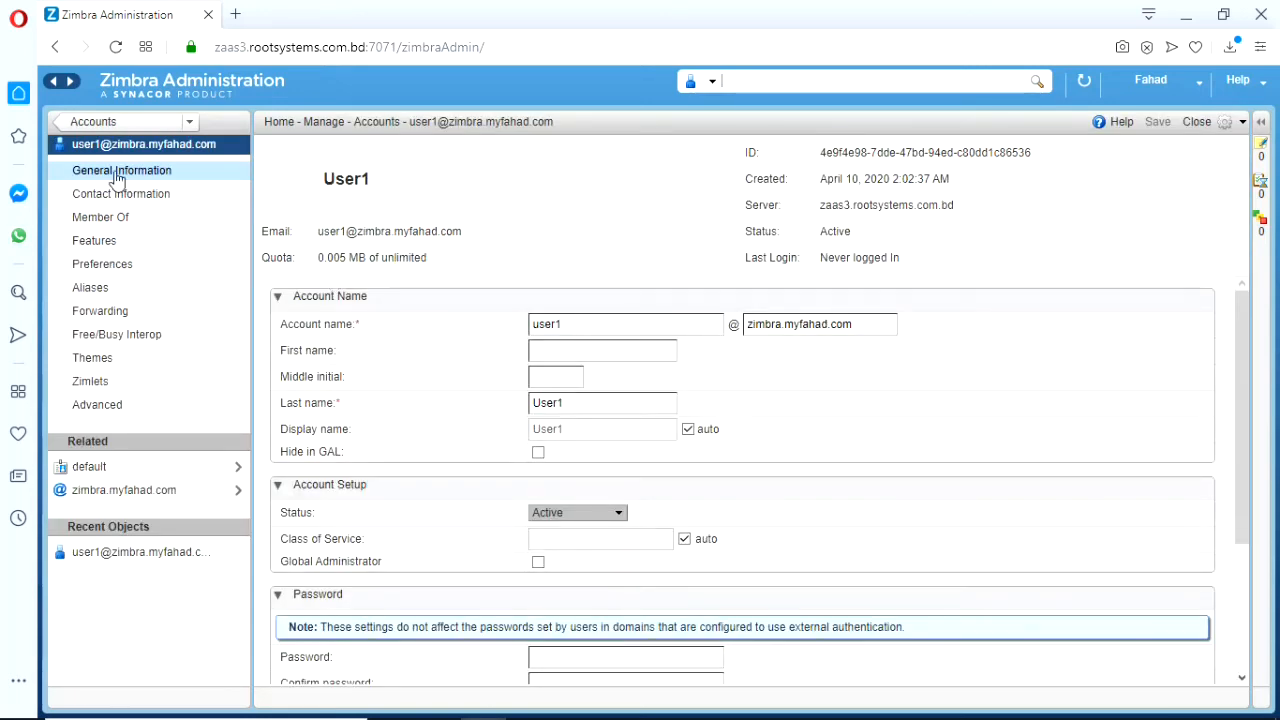
{"action": "mouse_move", "coordinate": [320, 240]}
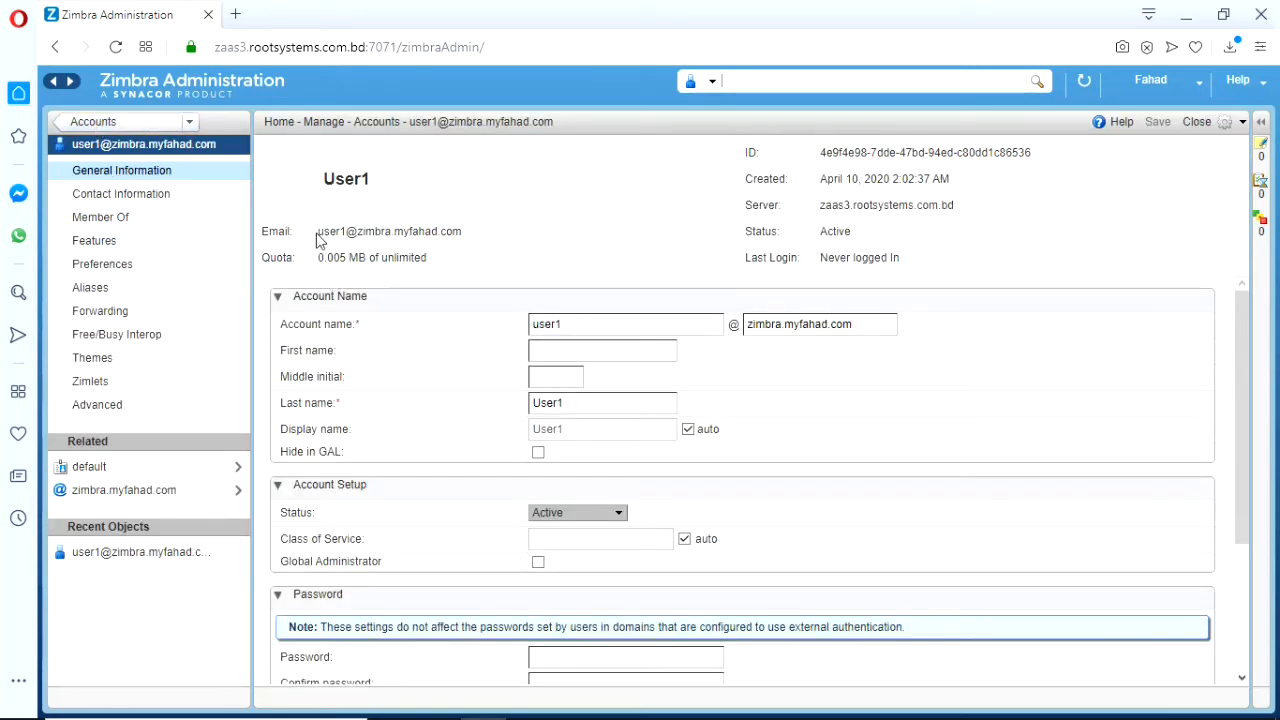
{"action": "mouse_move", "coordinate": [108, 310]}
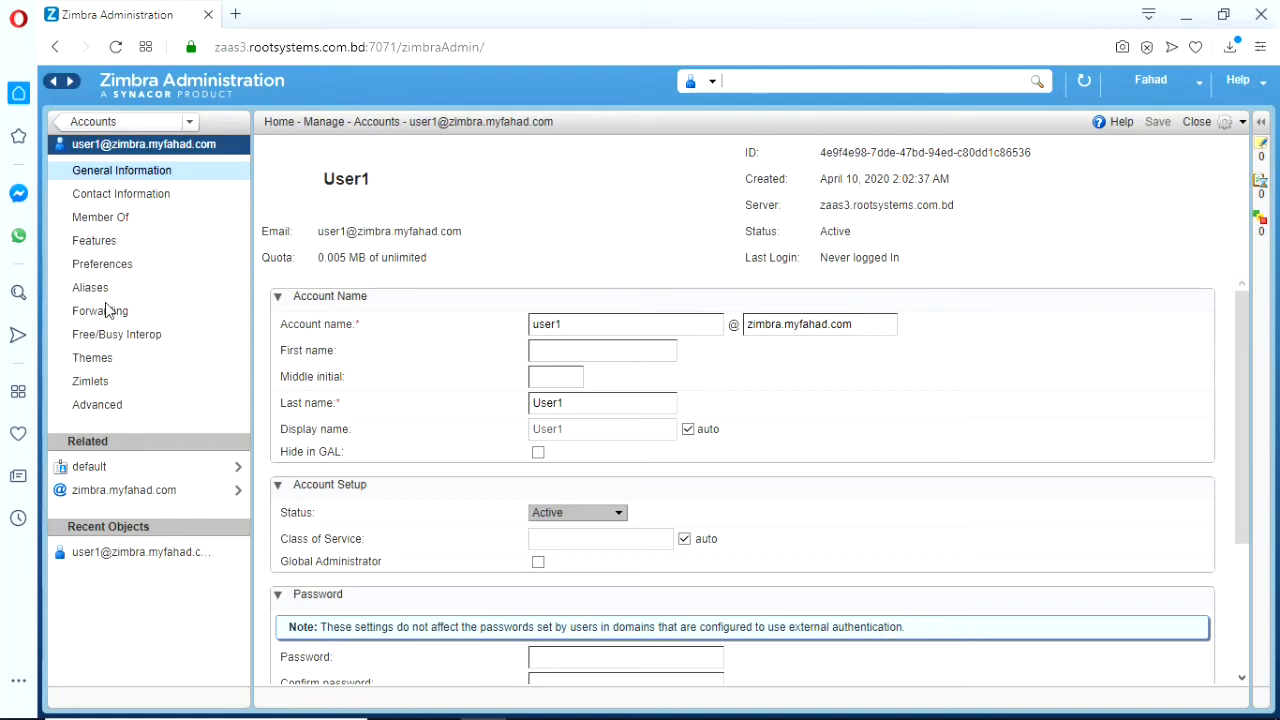
{"action": "left_click", "coordinate": [100, 312]}
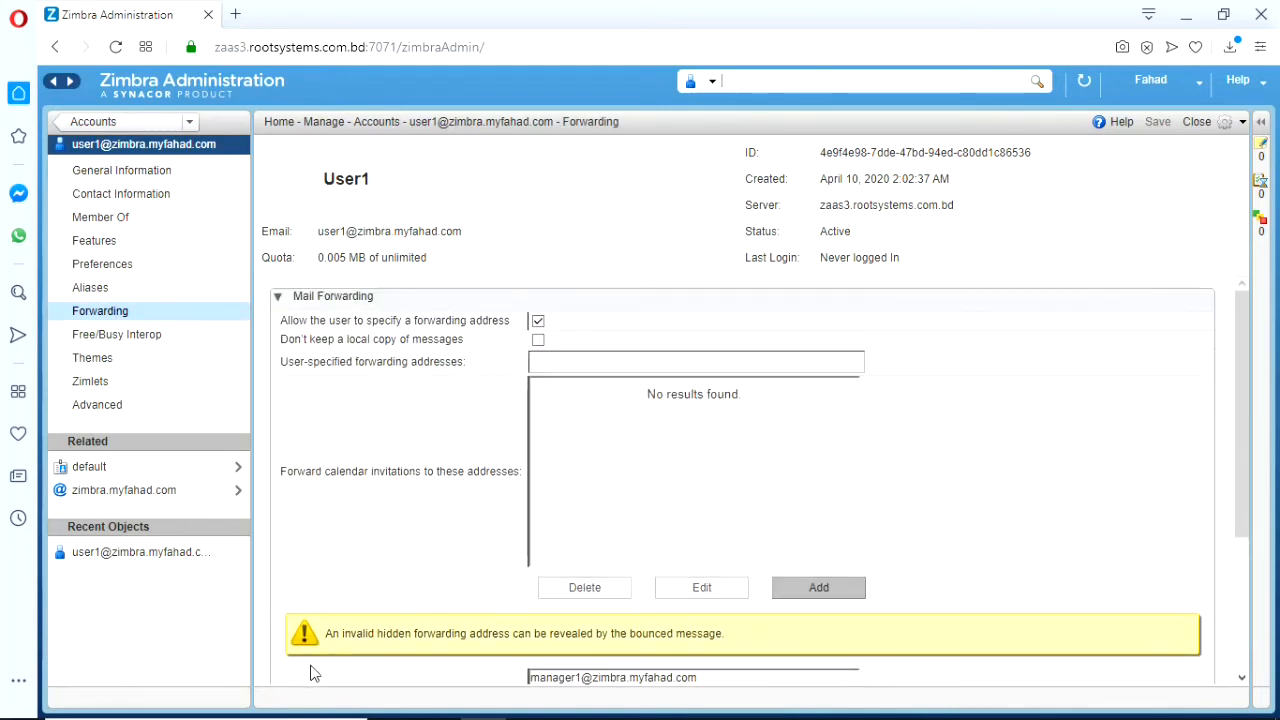
{"action": "scroll", "scroll_direction": "down", "scroll_amount": 3}
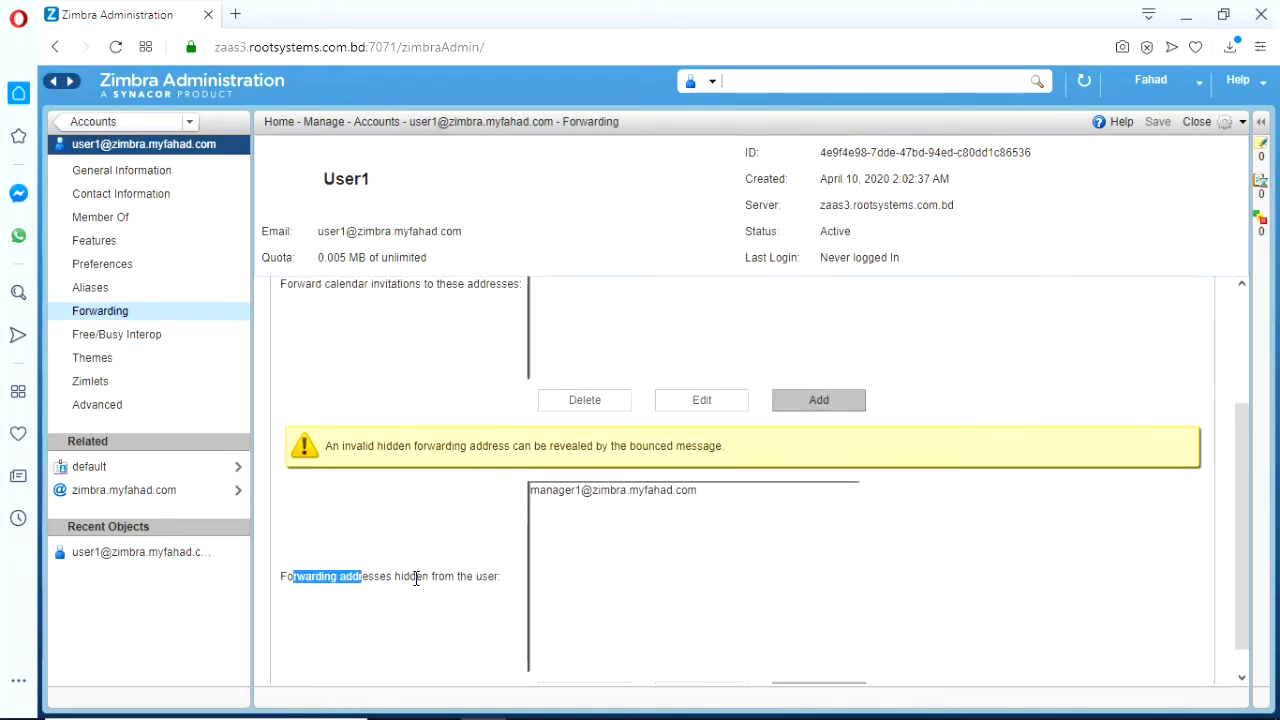
{"action": "mouse_move", "coordinate": [390, 600]}
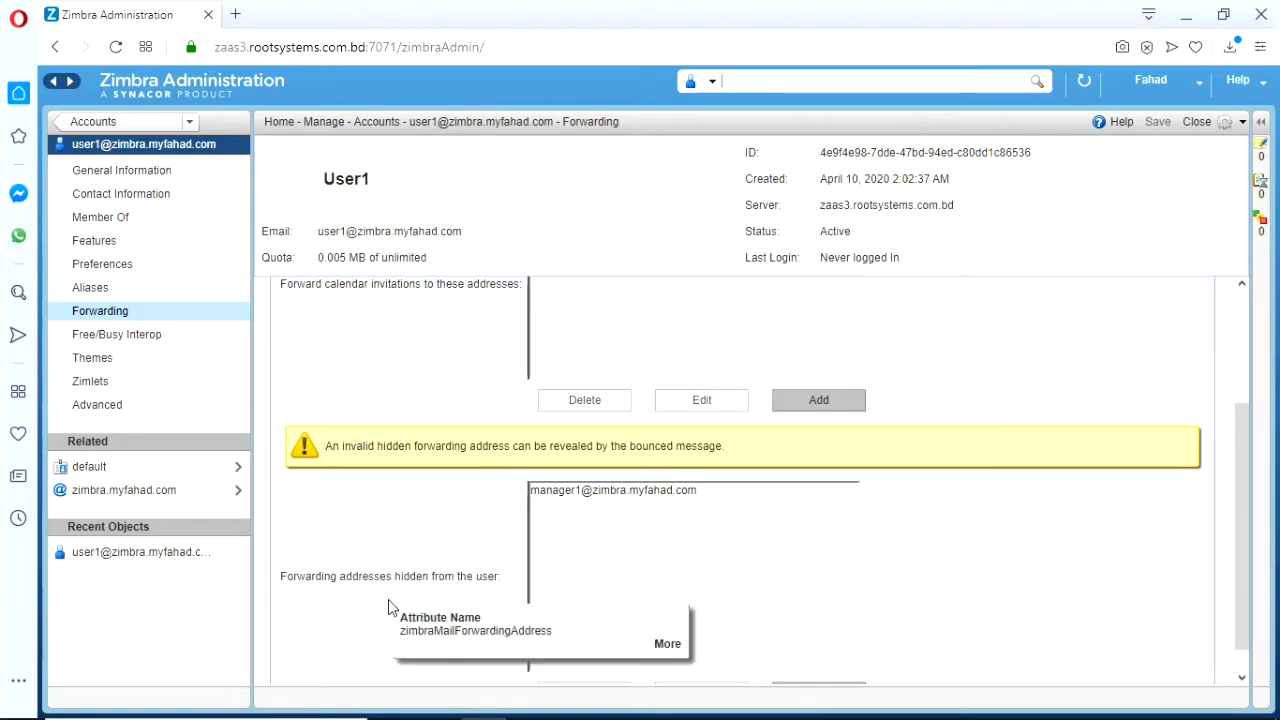
{"action": "scroll", "scroll_direction": "down", "scroll_amount": 3}
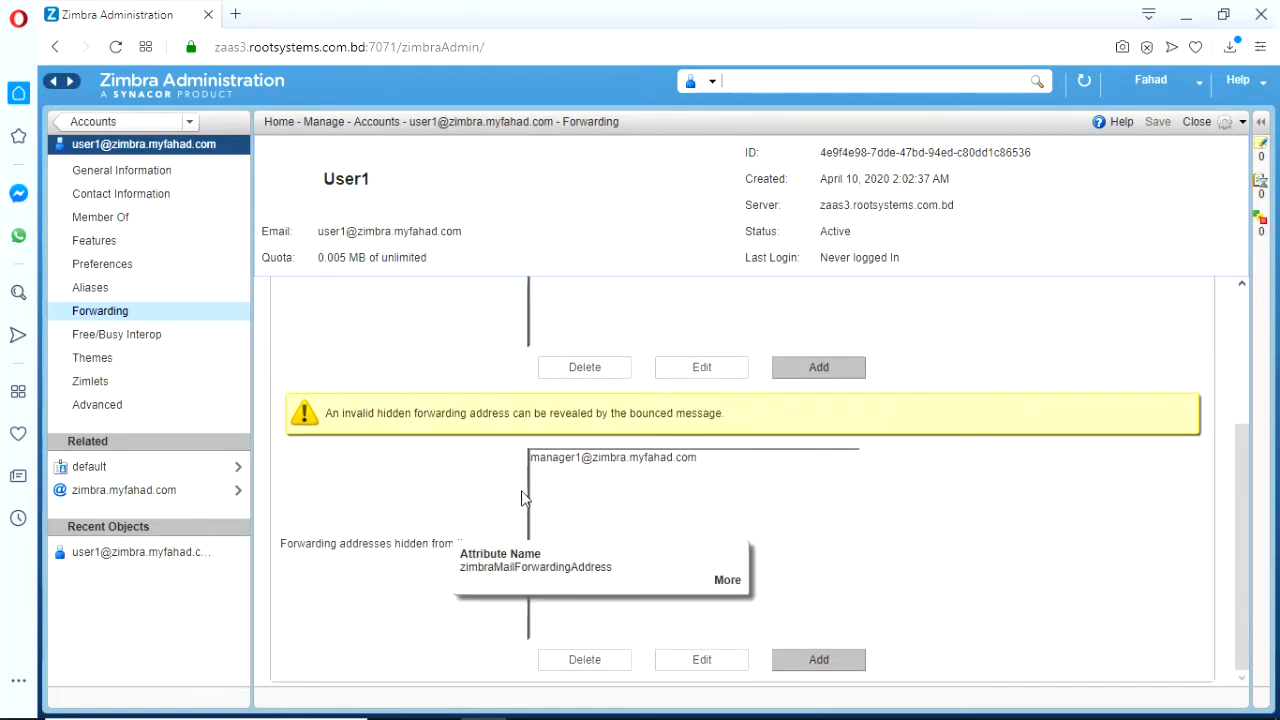
{"action": "mouse_move", "coordinate": [504, 474]}
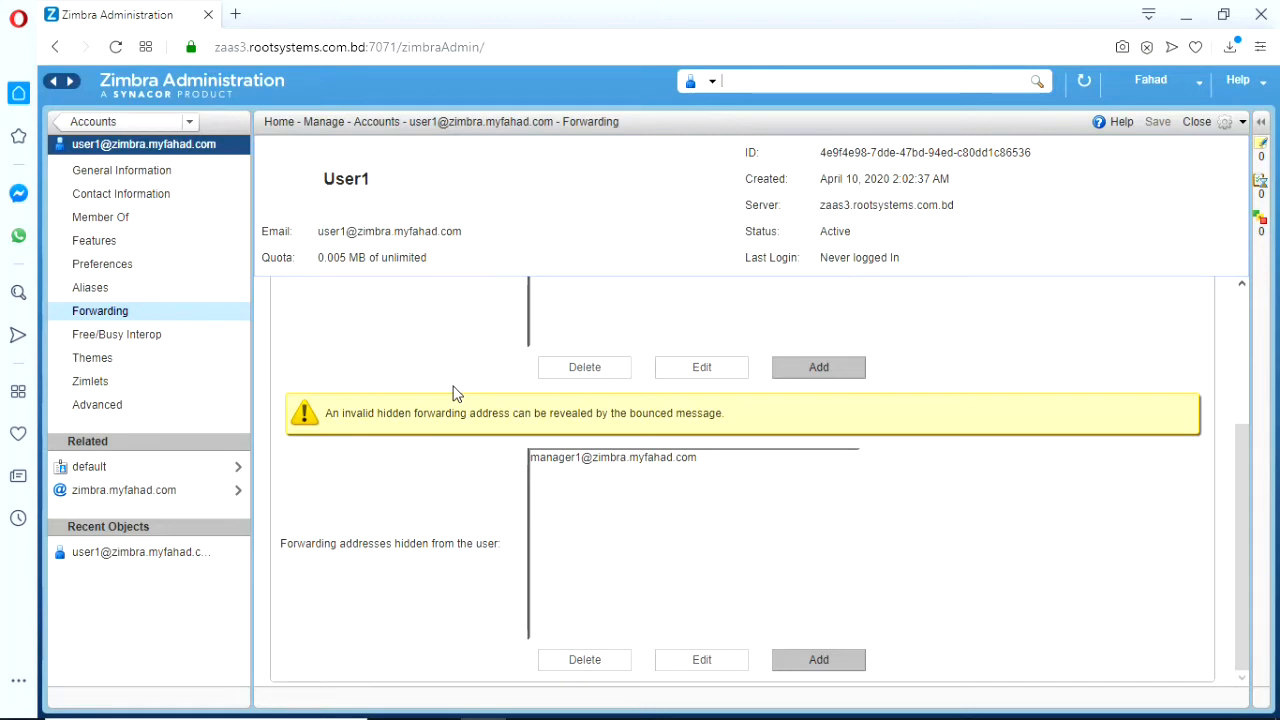
{"action": "mouse_move", "coordinate": [444, 356]}
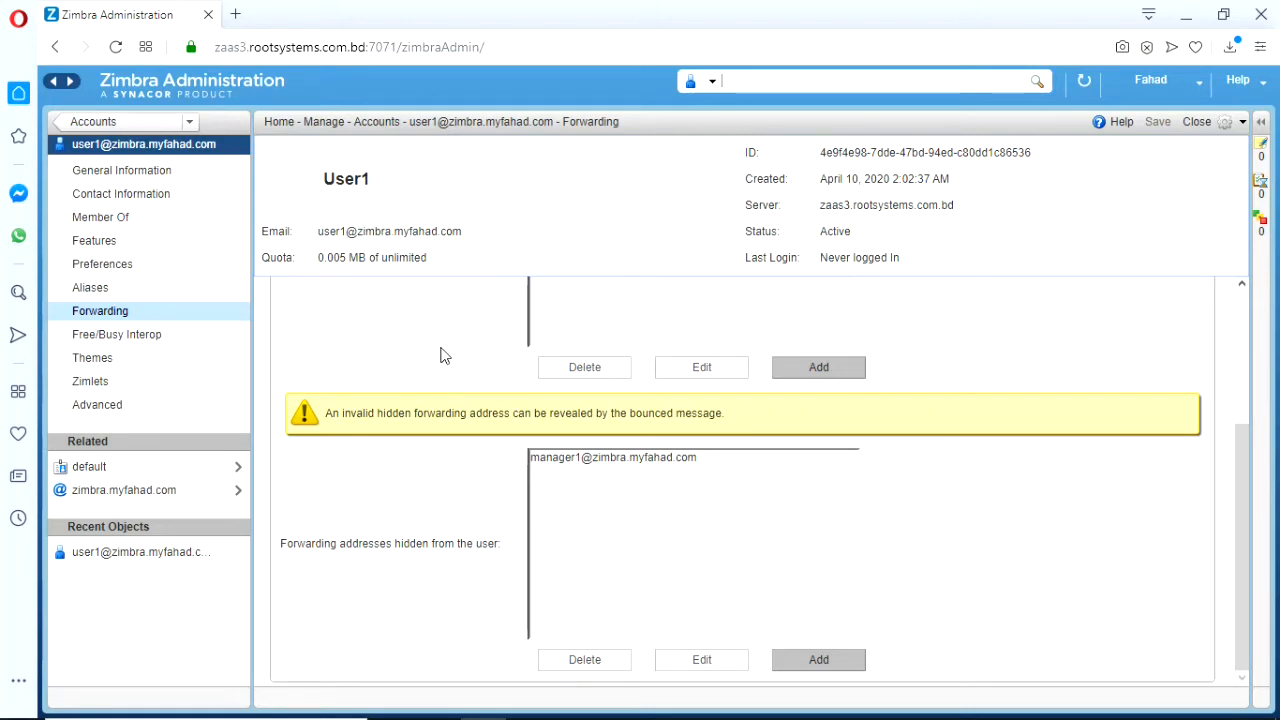
{"action": "mouse_move", "coordinate": [624, 252]}
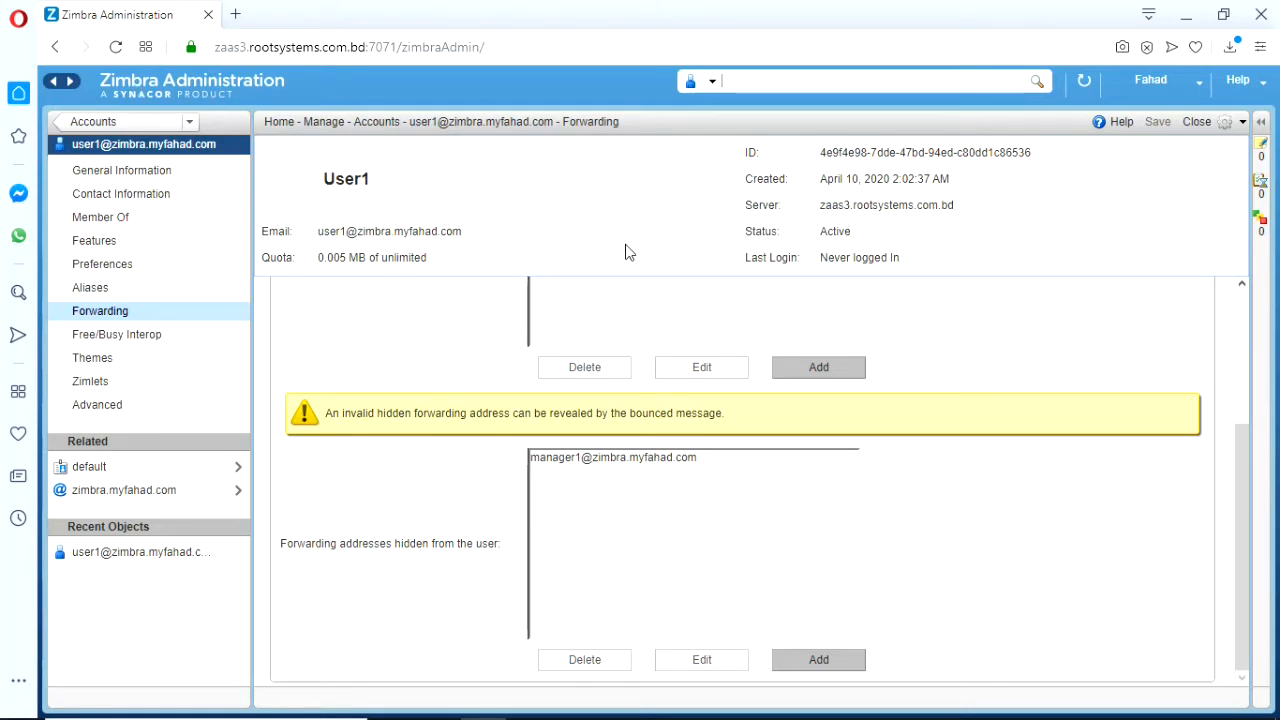
{"action": "mouse_move", "coordinate": [676, 368]}
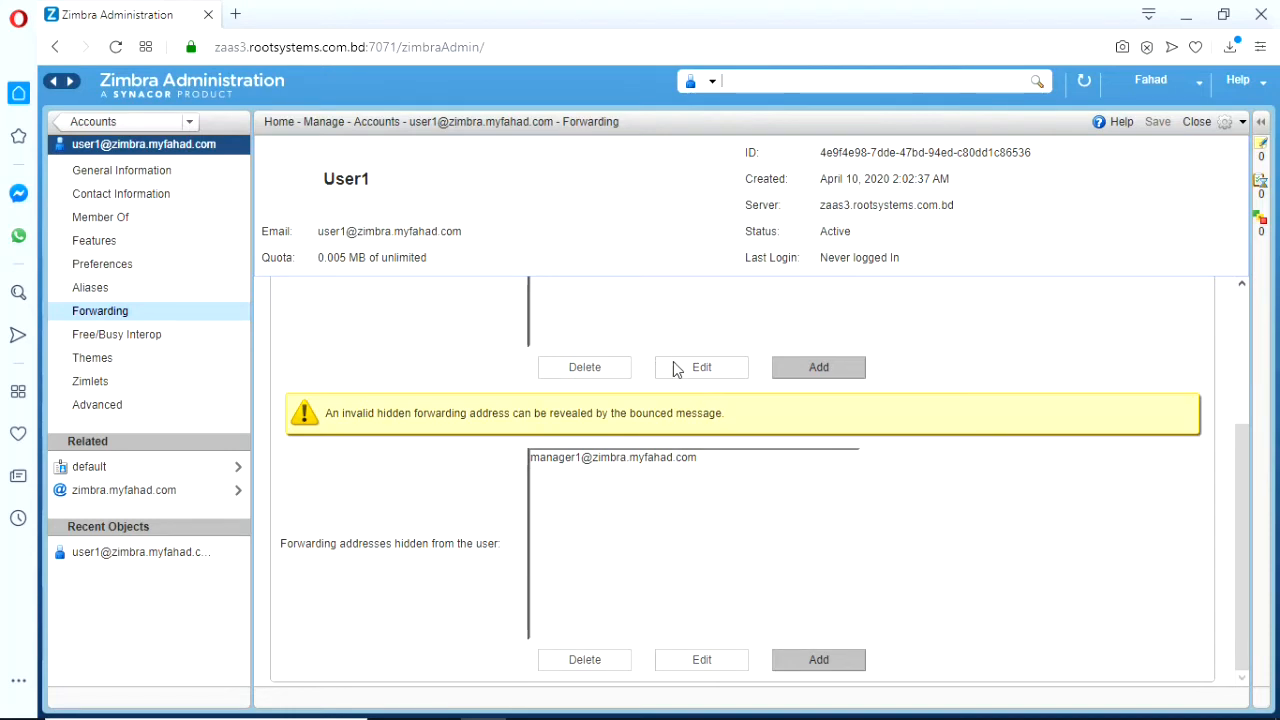
{"action": "mouse_move", "coordinate": [448, 382]}
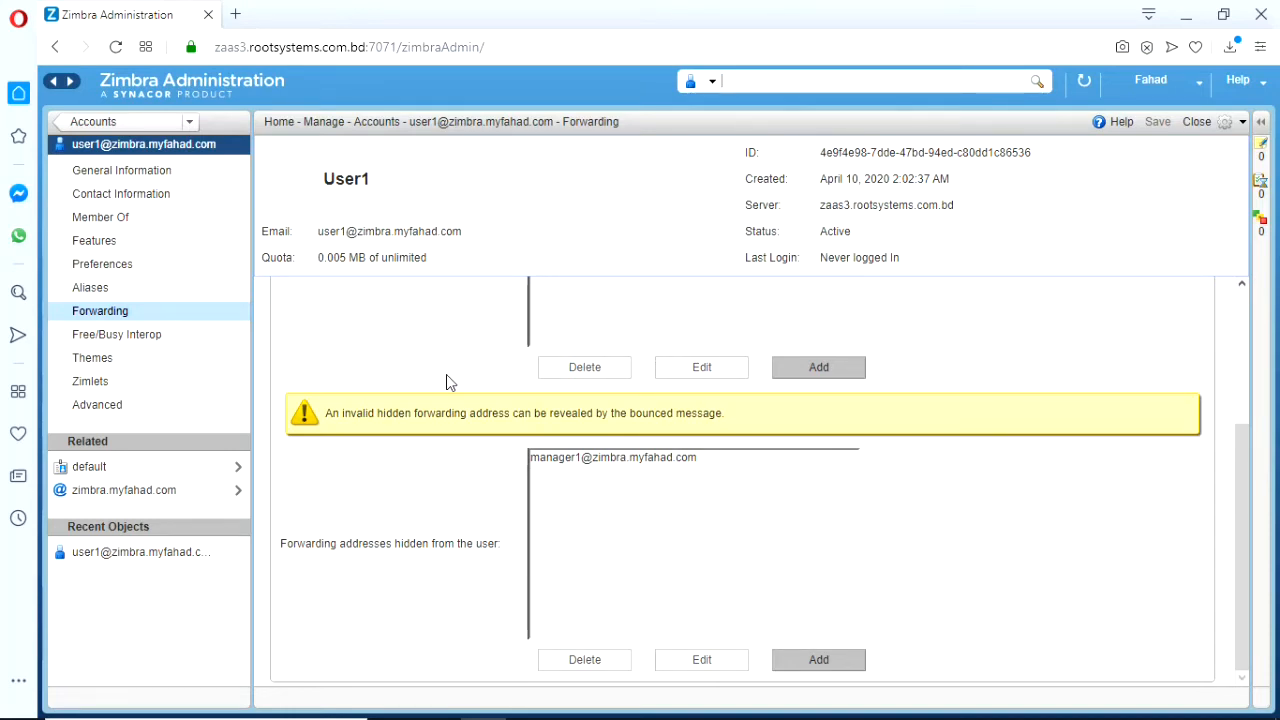
{"action": "mouse_move", "coordinate": [462, 352]}
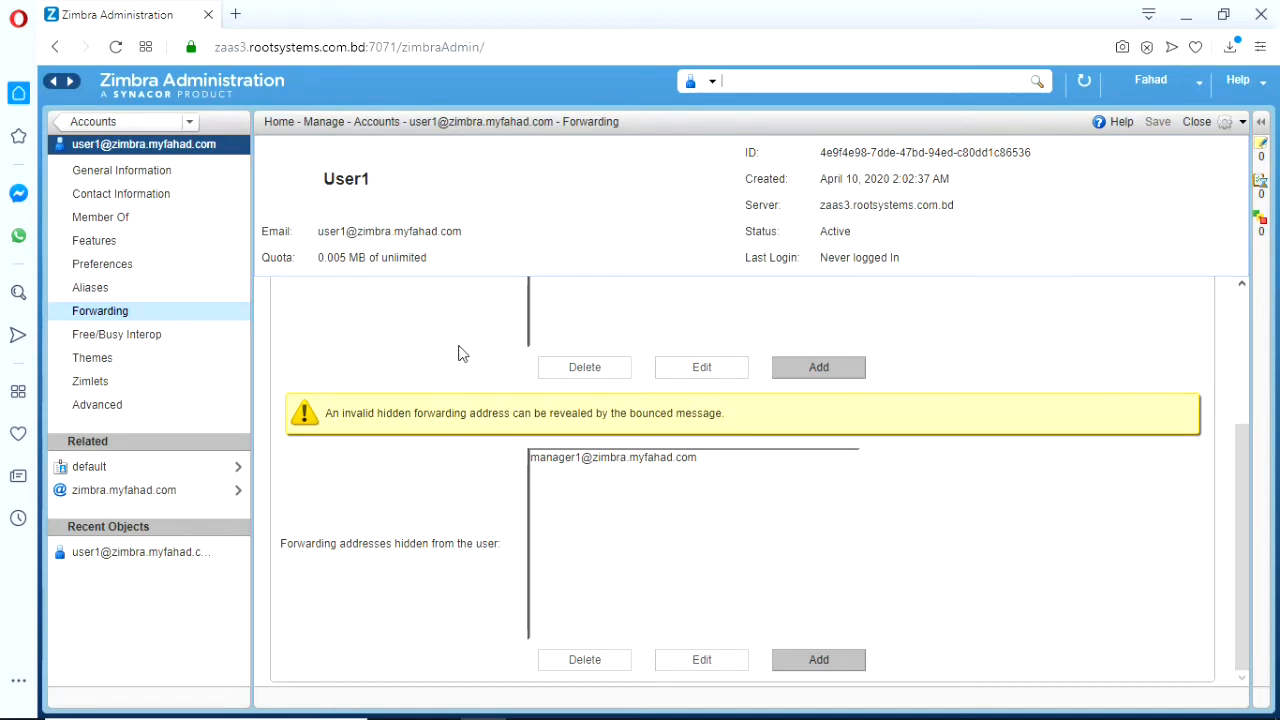
{"action": "mouse_move", "coordinate": [456, 350]}
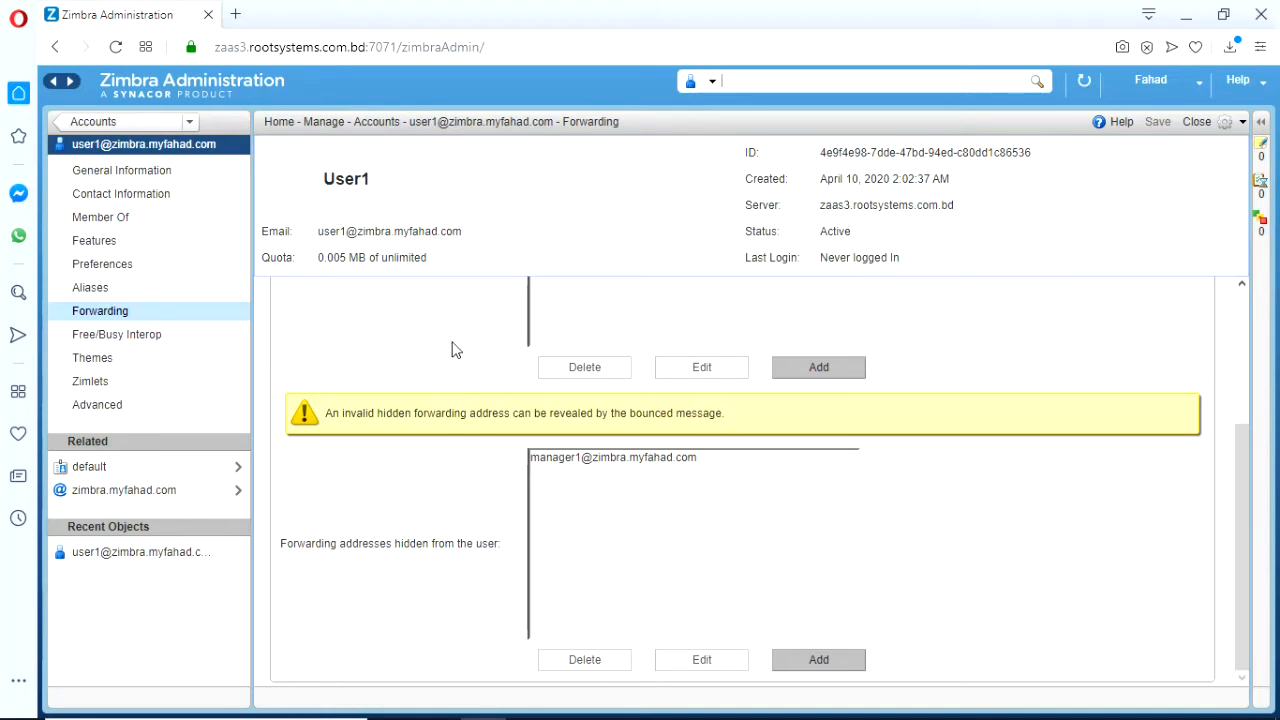
{"action": "left_click", "coordinate": [1196, 122]}
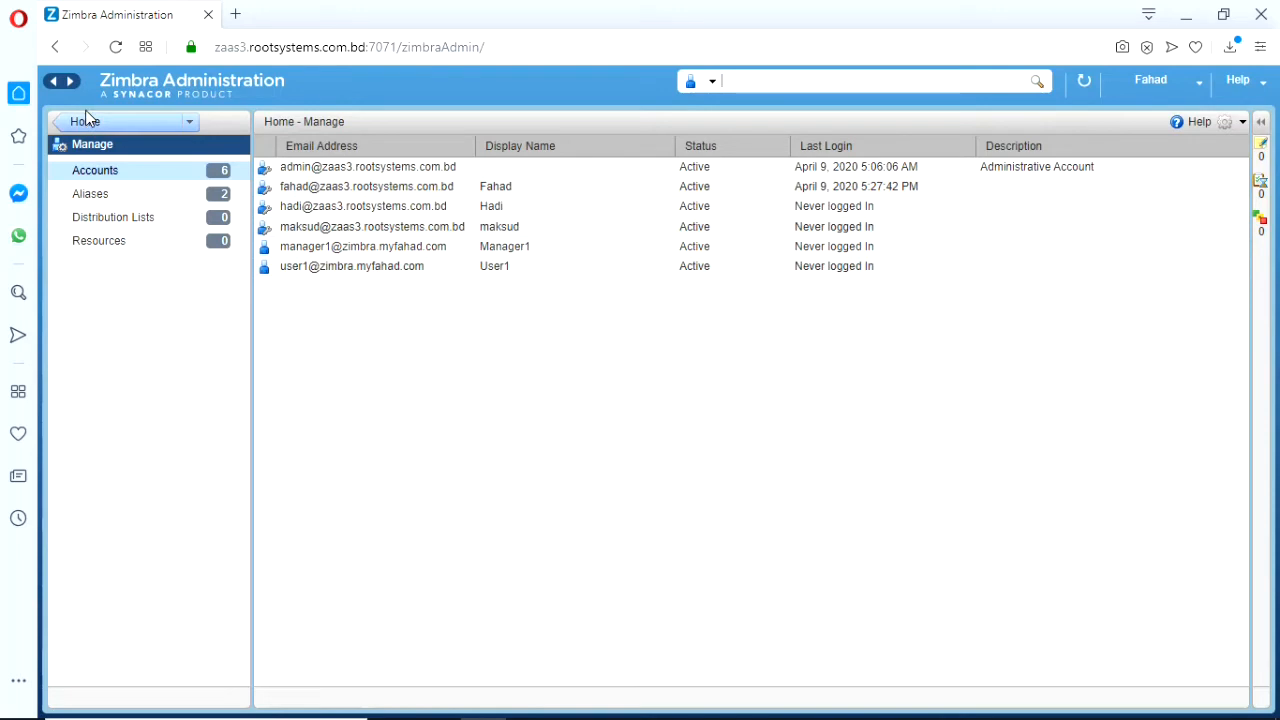
Step: Connect SSH Secure Shell to the saved Zaas3 - ColoCity profile with its password
{"action": "left_click", "coordinate": [84, 122]}
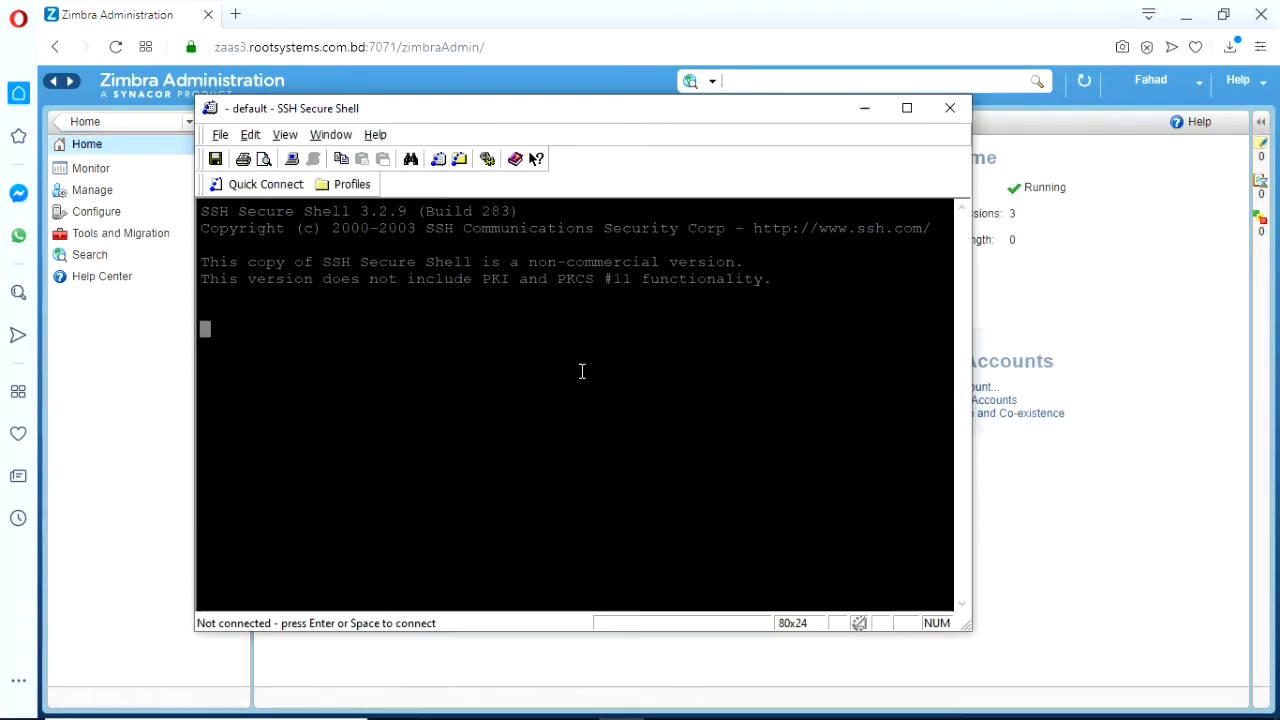
{"action": "mouse_move", "coordinate": [564, 272]}
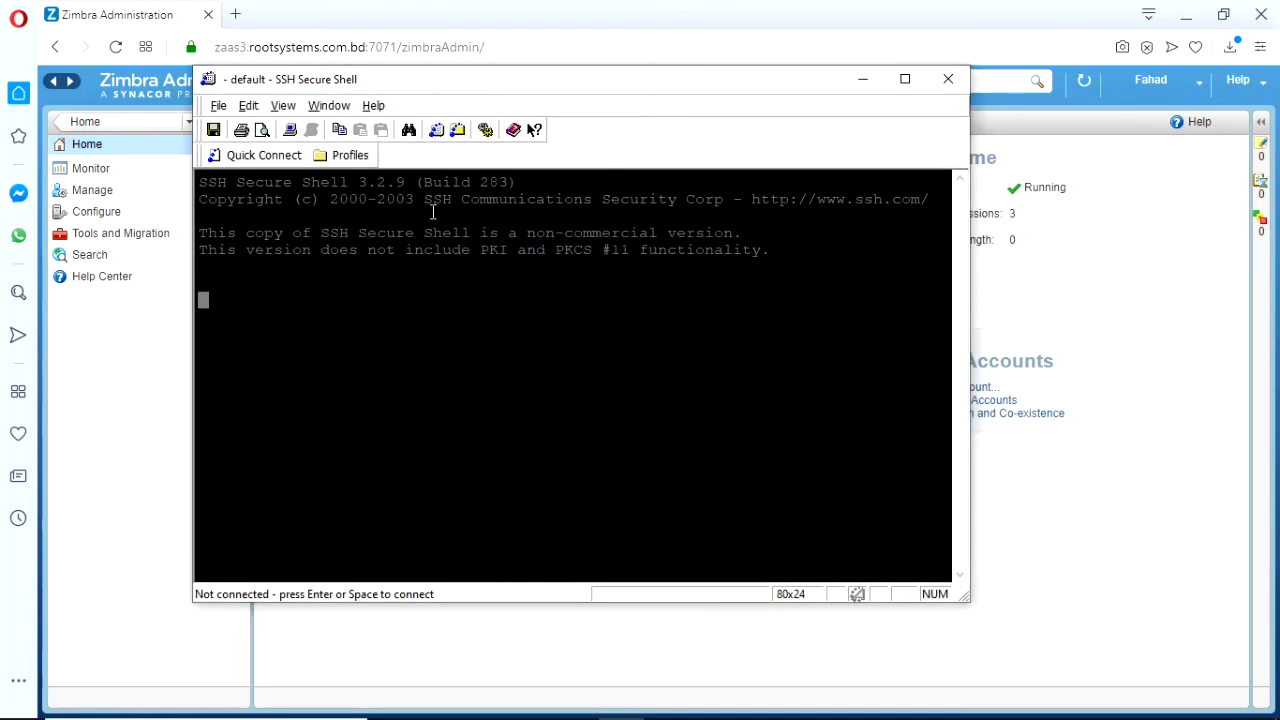
{"action": "left_click", "coordinate": [348, 156]}
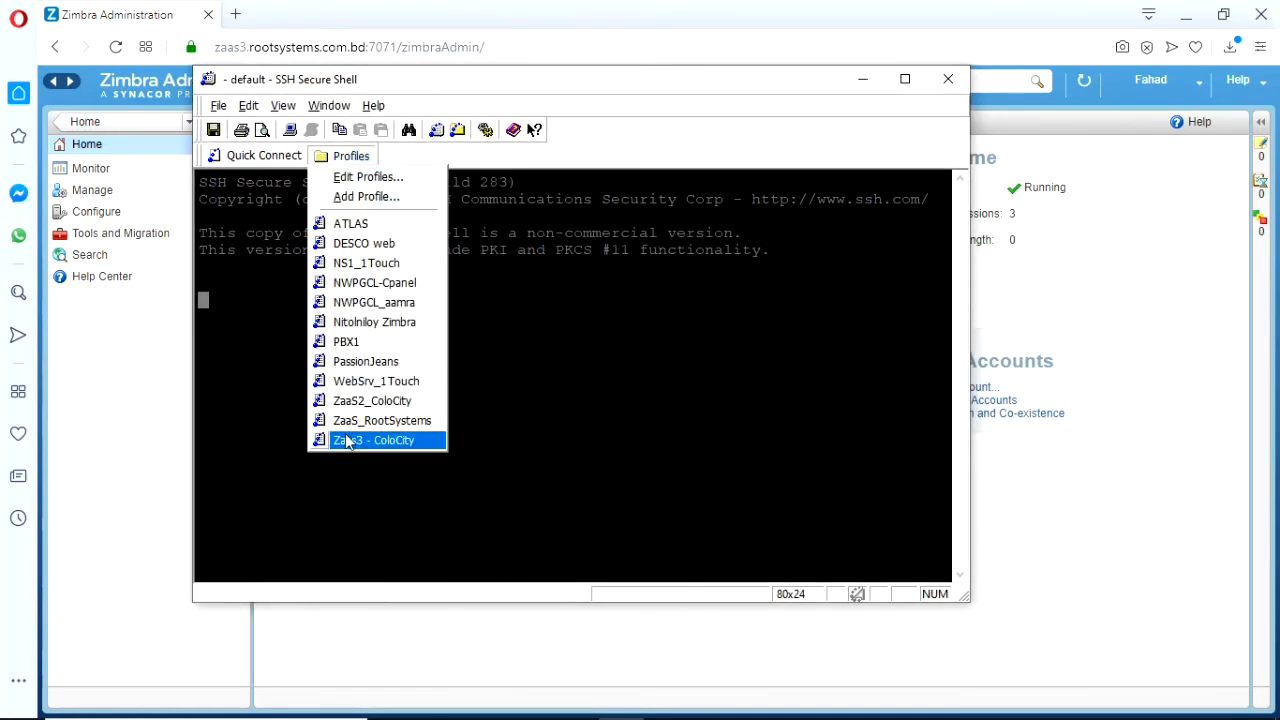
{"action": "left_click", "coordinate": [374, 440]}
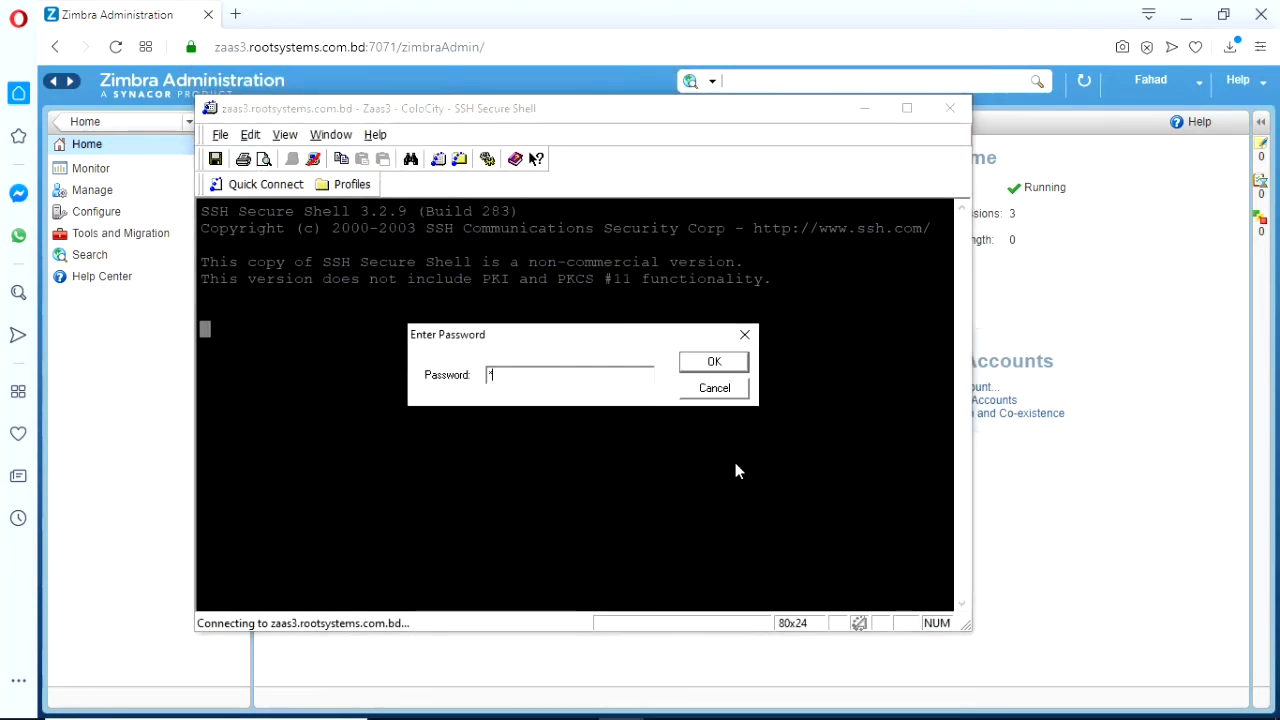
{"action": "type", "text": "password"}
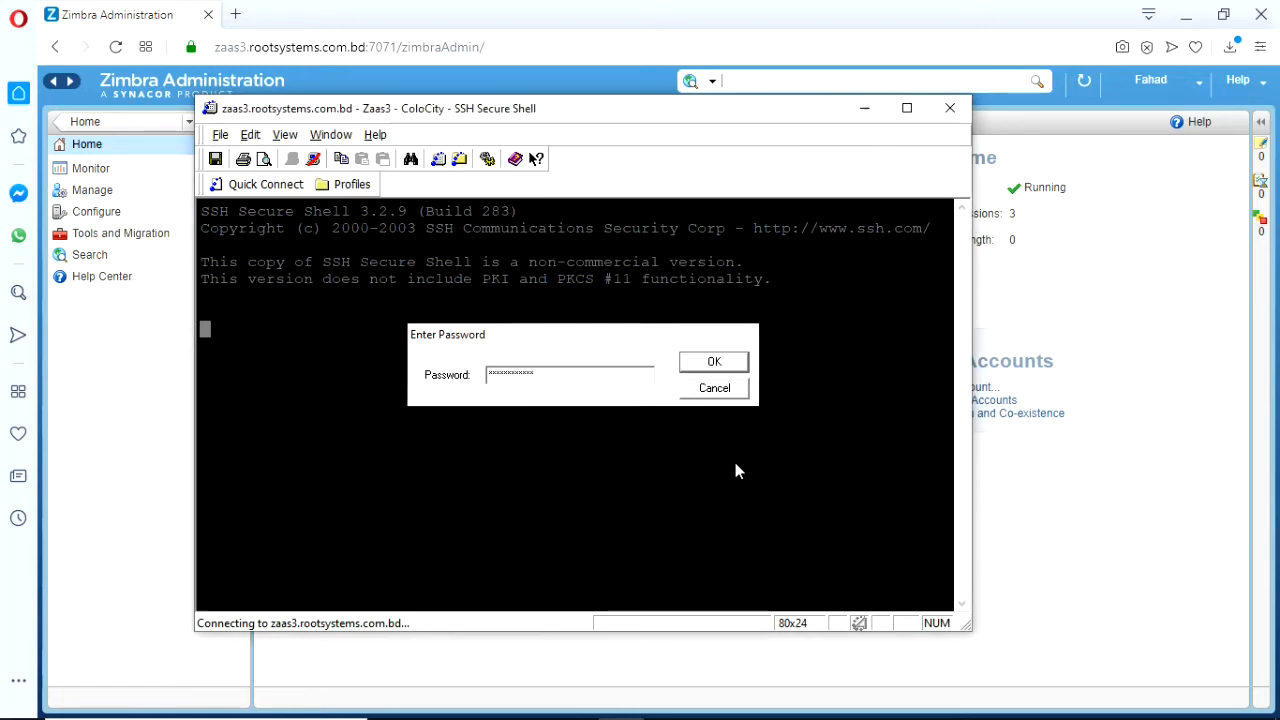
{"action": "left_click", "coordinate": [714, 360]}
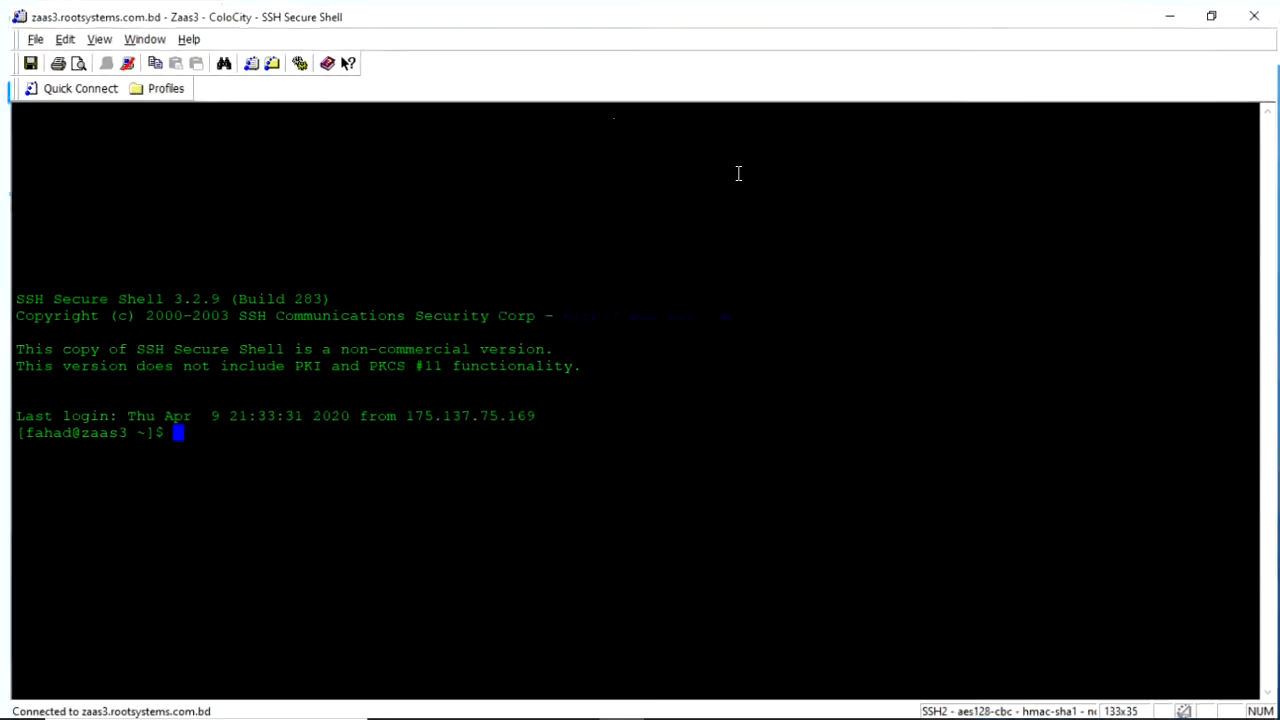
Step: Become root with sudo -i and show the OS release, CentOS Linux 7.7.1908
{"action": "type", "text": "sudo -i"}
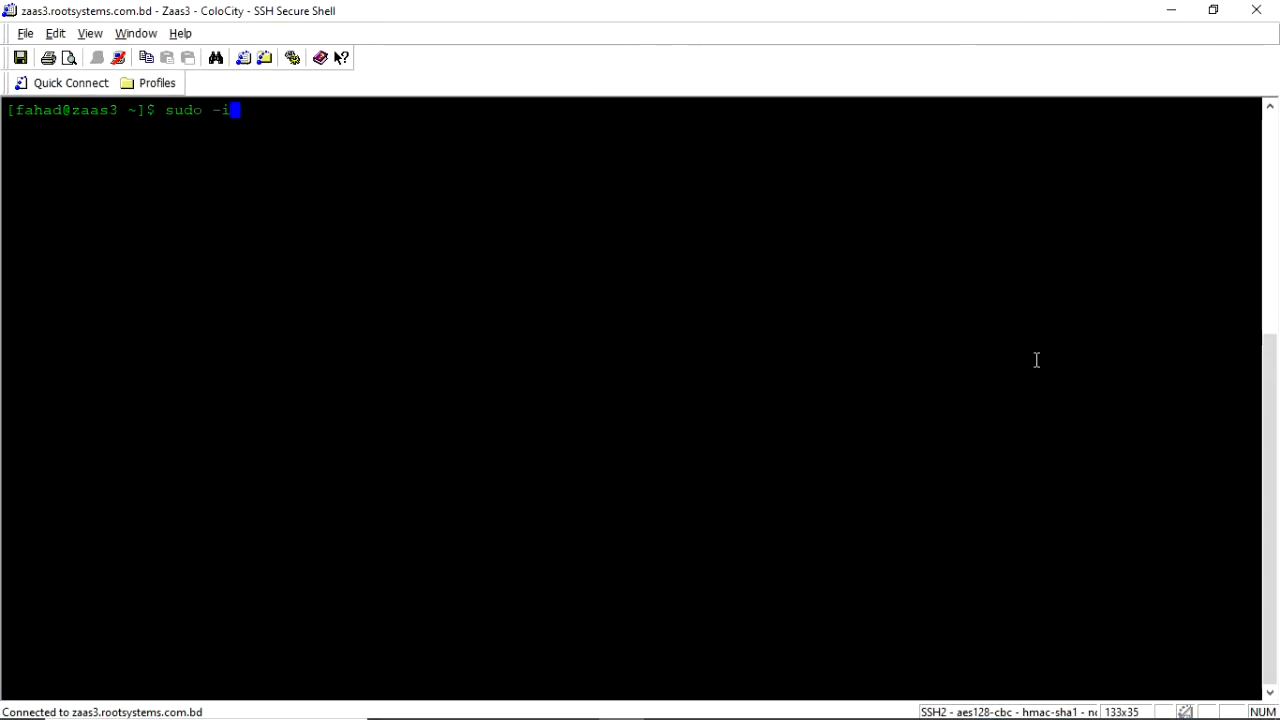
{"action": "key", "text": "Return"}
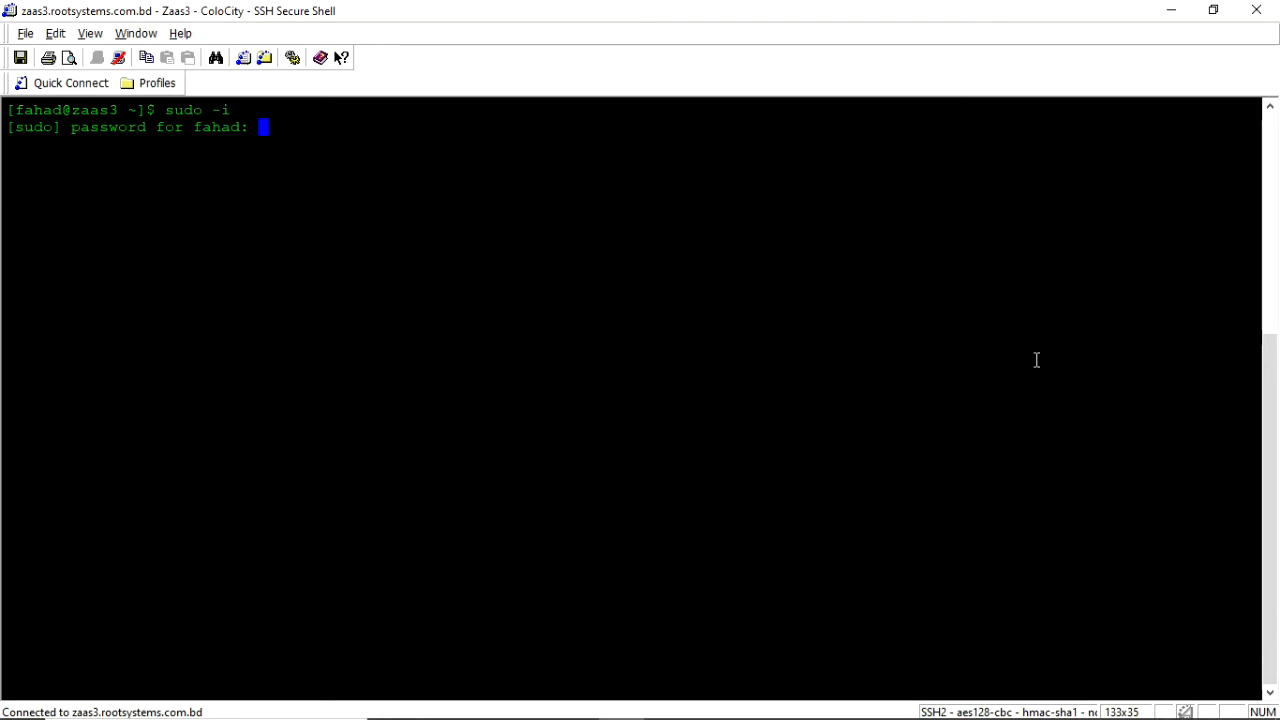
{"action": "key", "text": "Return"}
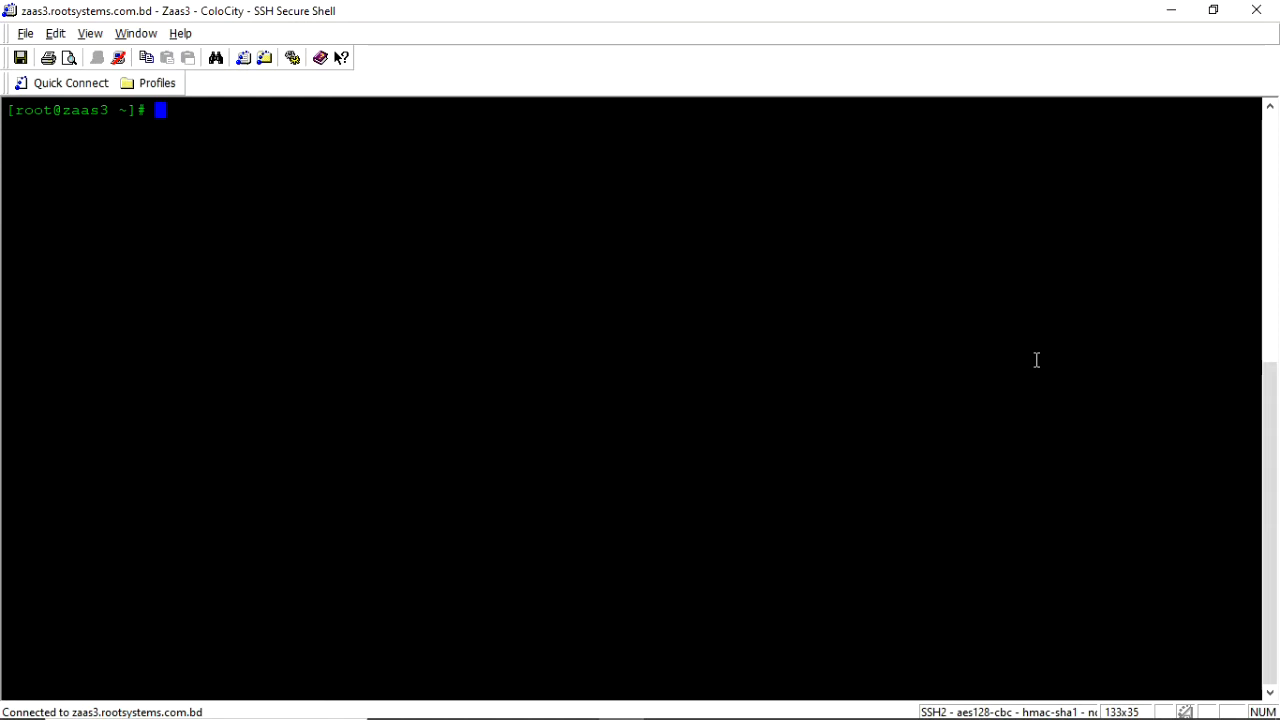
{"action": "type", "text": "cat /e"}
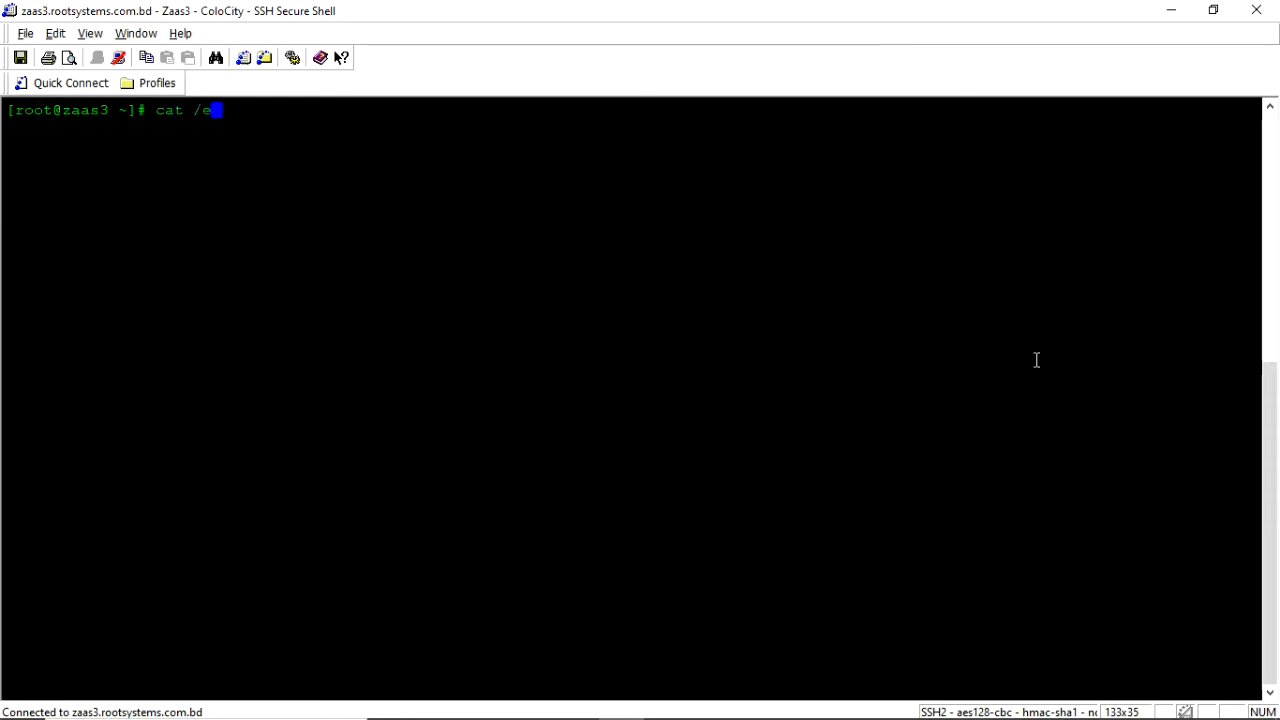
{"action": "key", "text": "Return"}
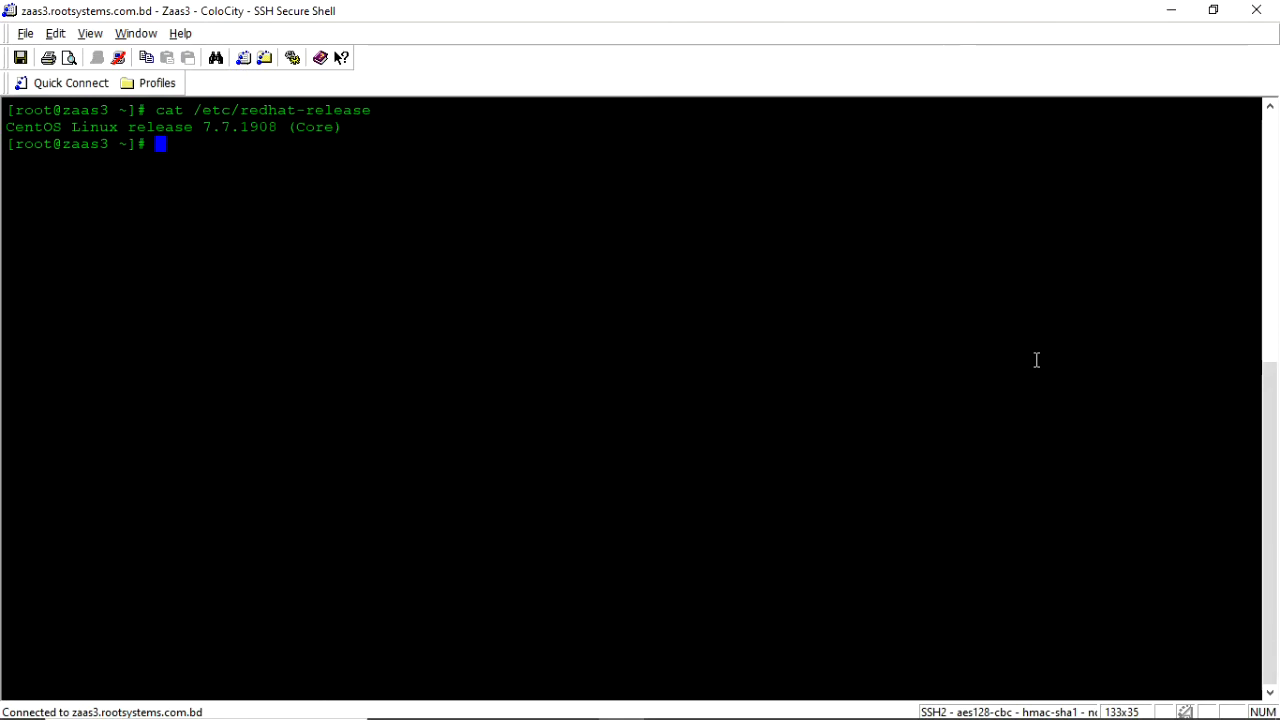
{"action": "key", "text": "Return"}
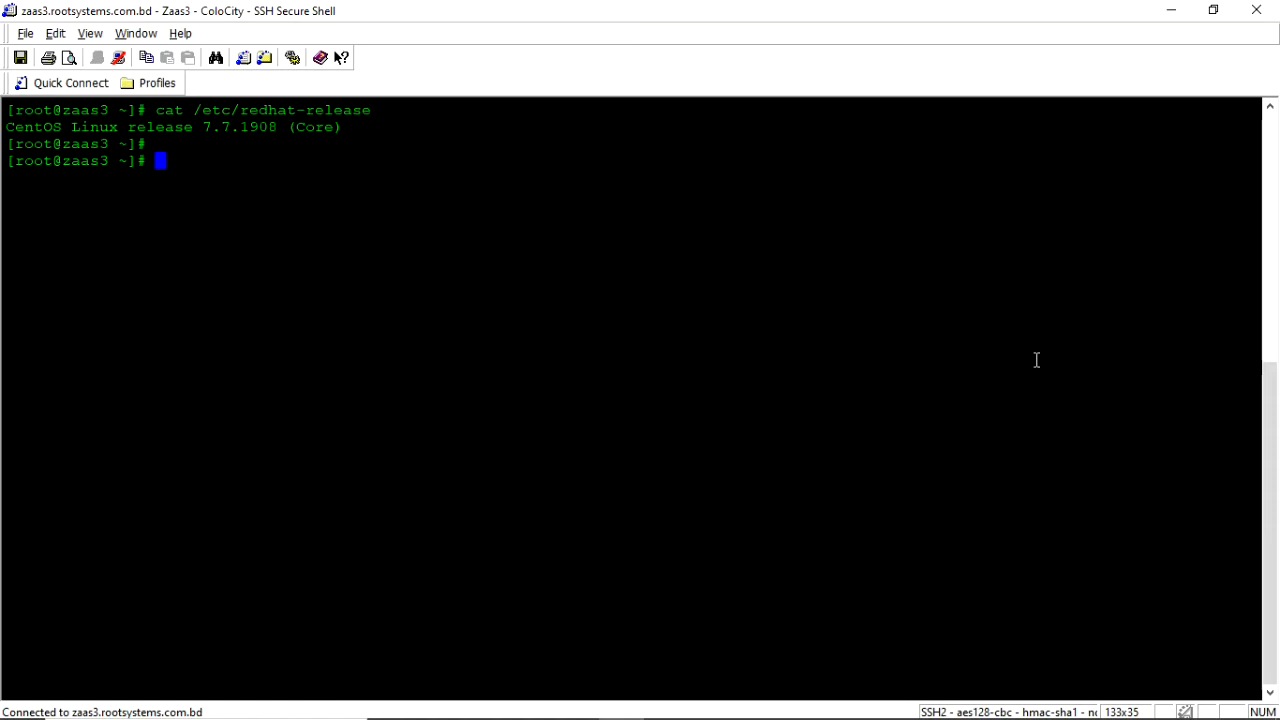
Step: Locate all main.cf files on the server, including /opt/zimbra/common/conf/main.cf
{"action": "type", "text": "locate main."}
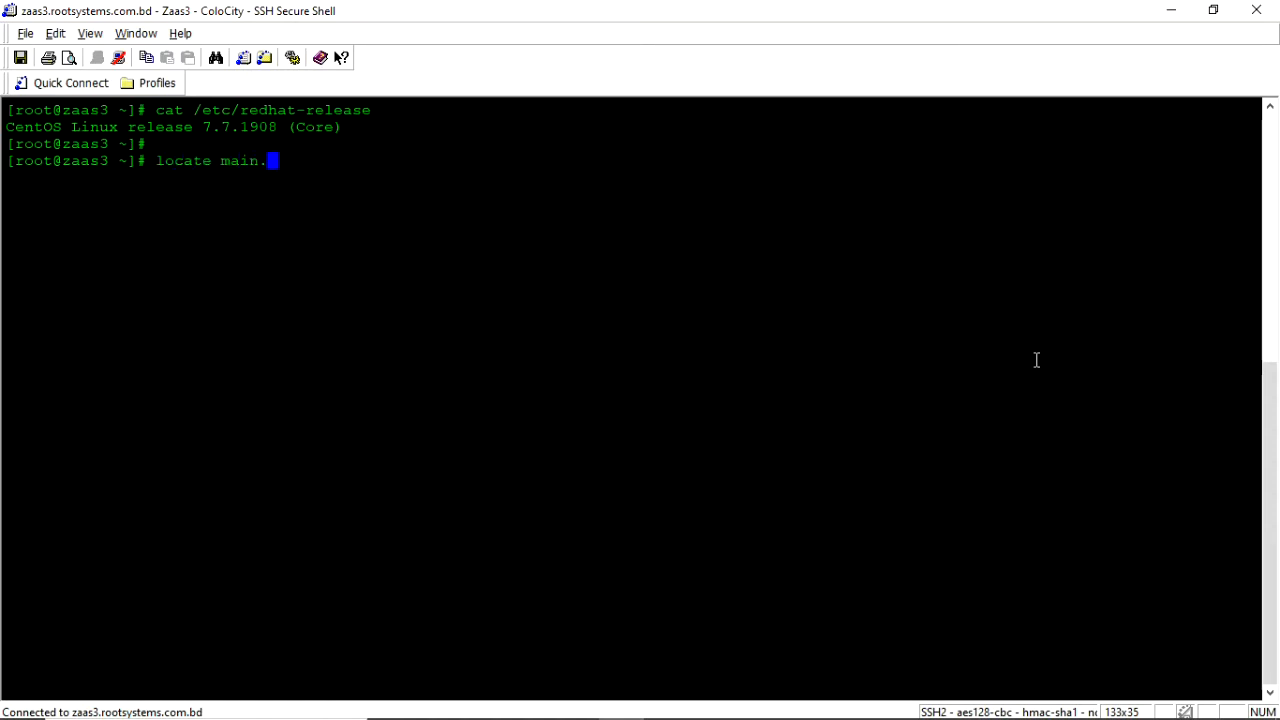
{"action": "type", "text": "cf"}
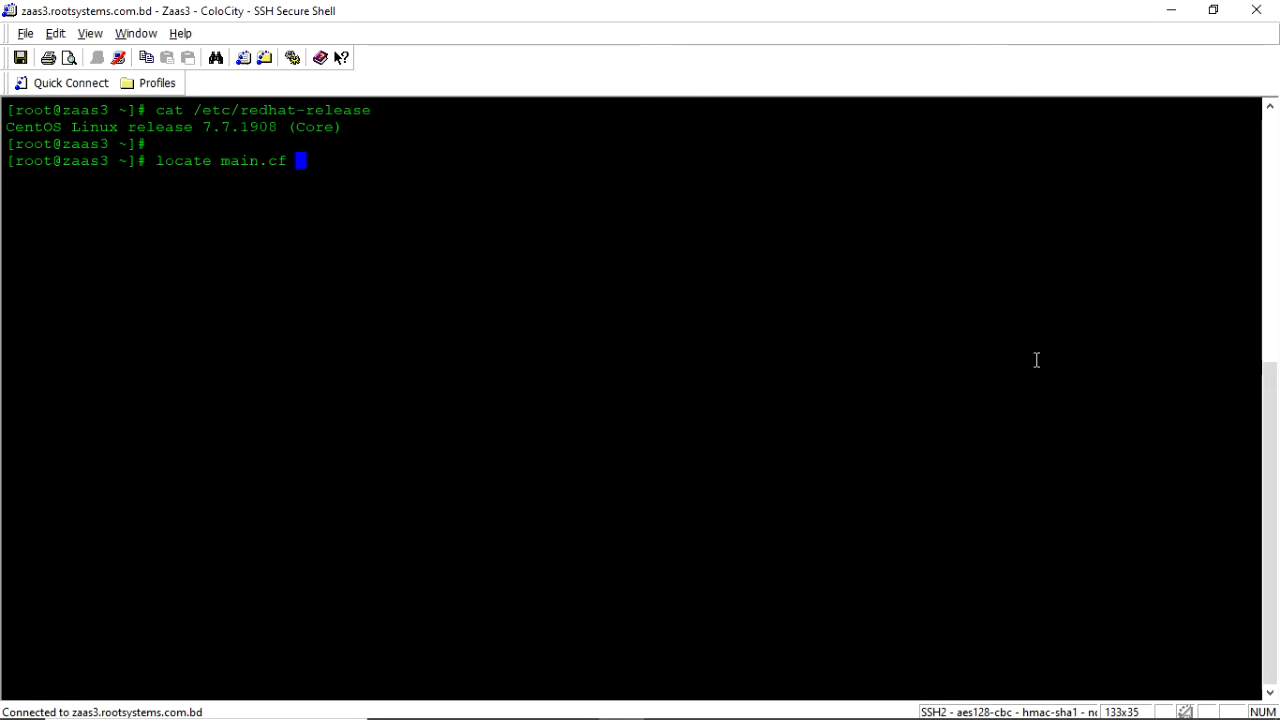
{"action": "key", "text": "Return"}
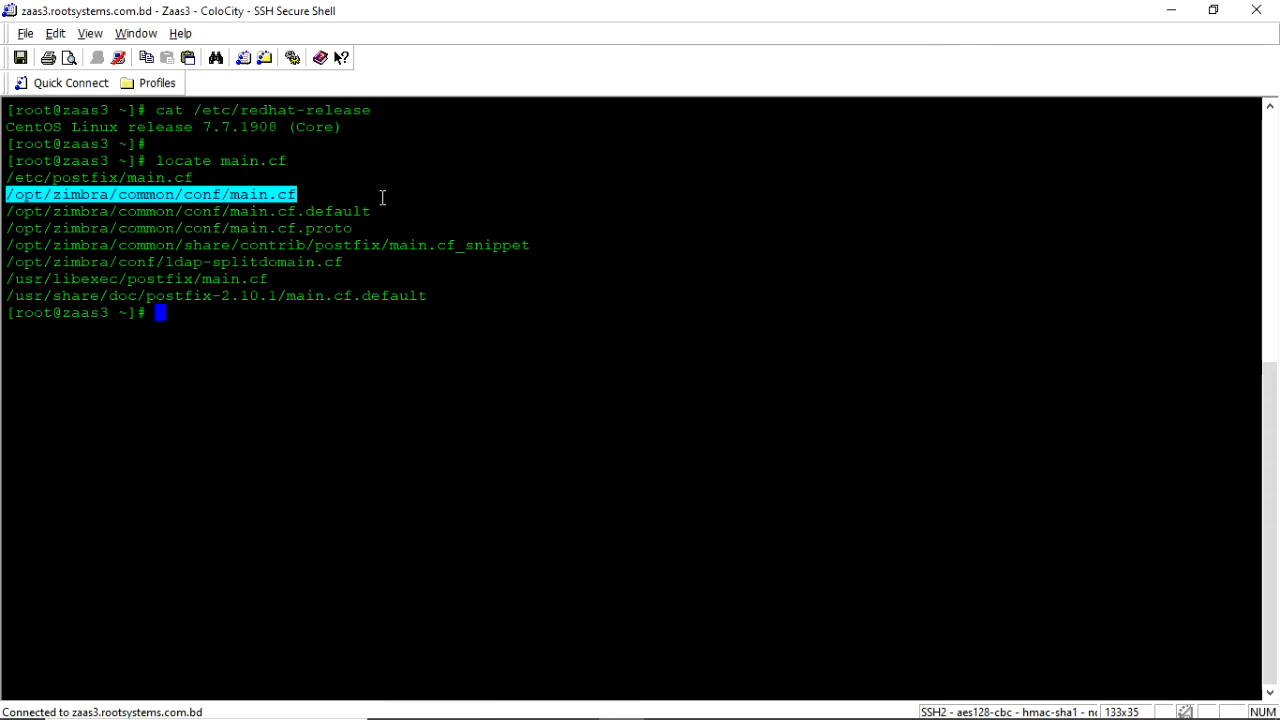
Step: Compose the vim command for /opt/zimbra/common/conf/main.cf
{"action": "type", "text": "vim"}
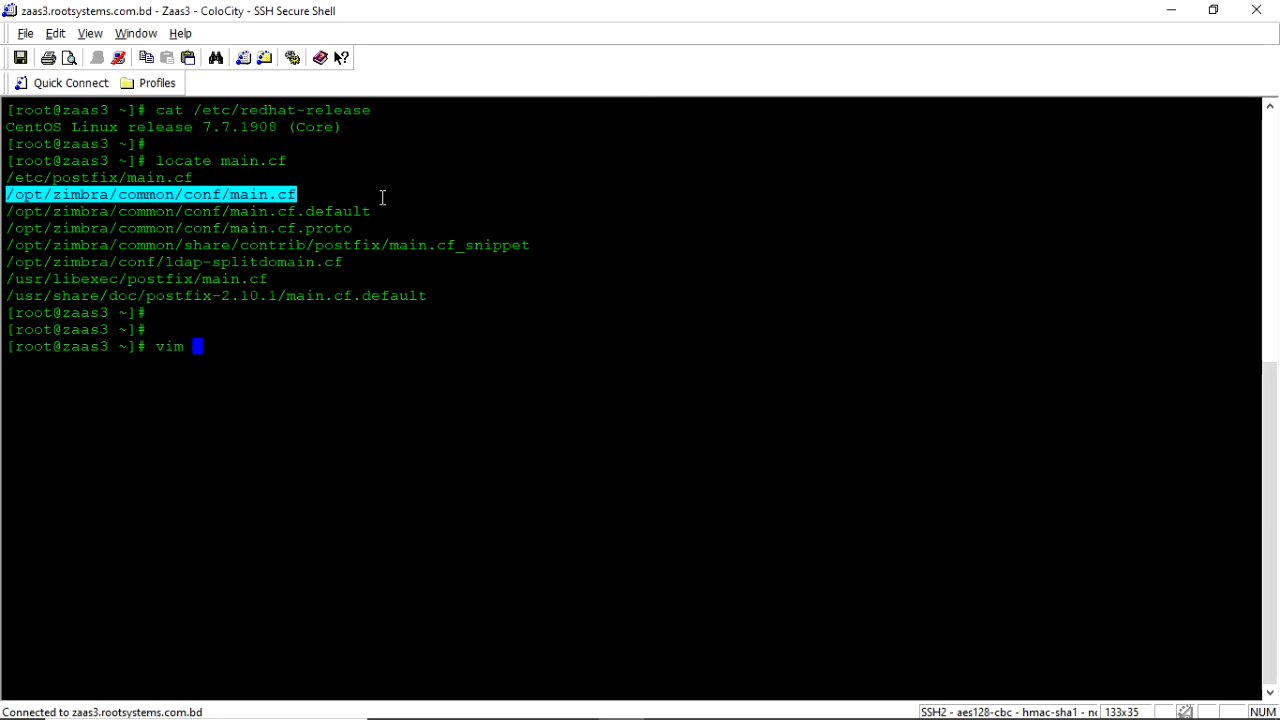
{"action": "type", "text": "/opt/"}
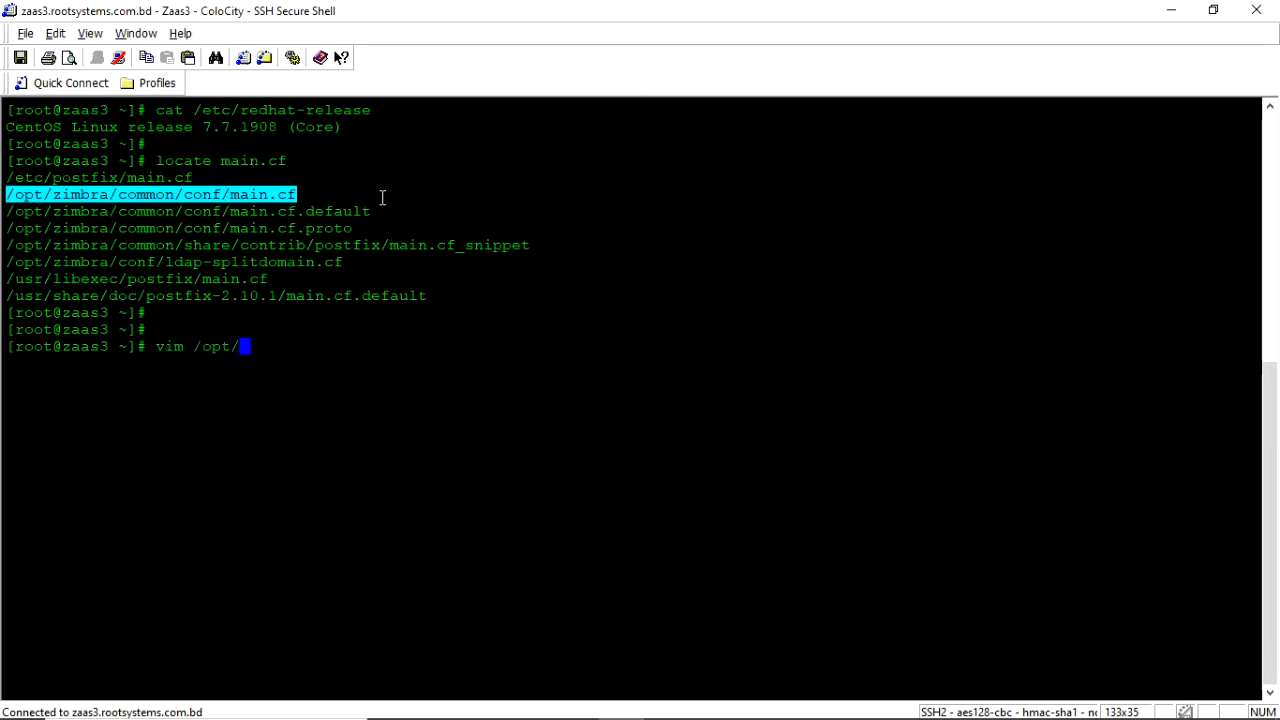
{"action": "type", "text": "zimbra/"}
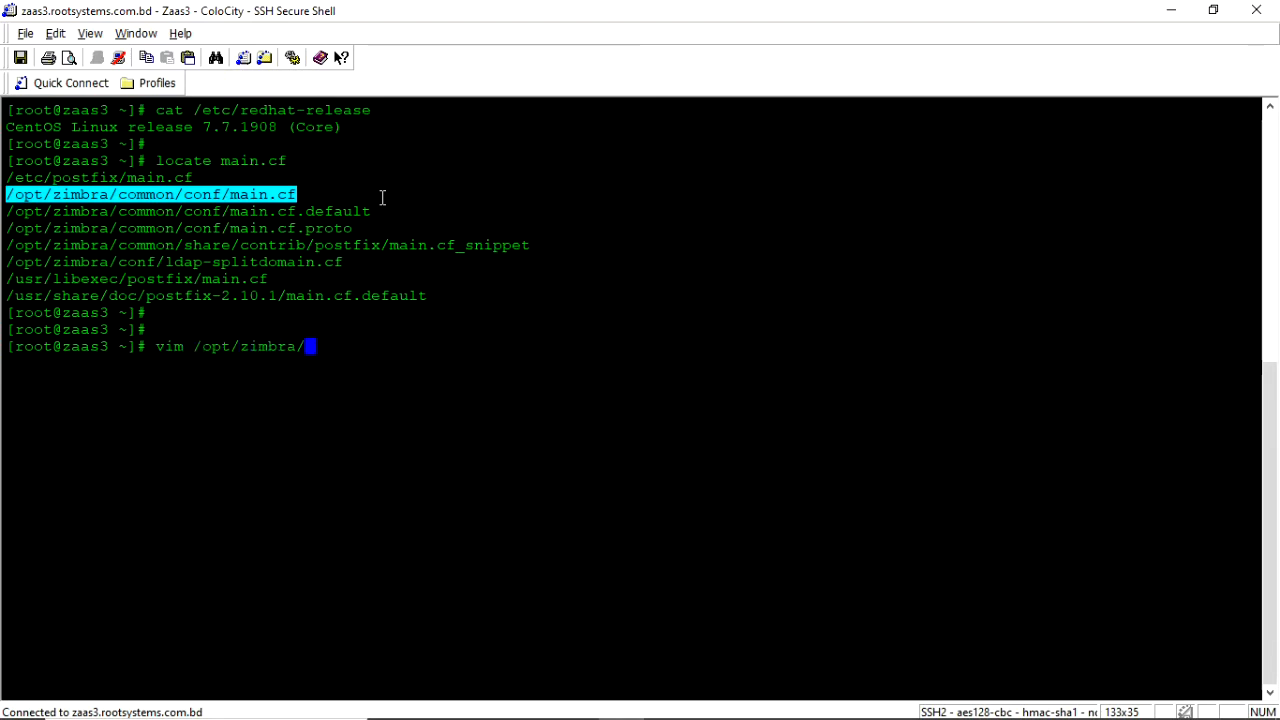
{"action": "type", "text": "co"}
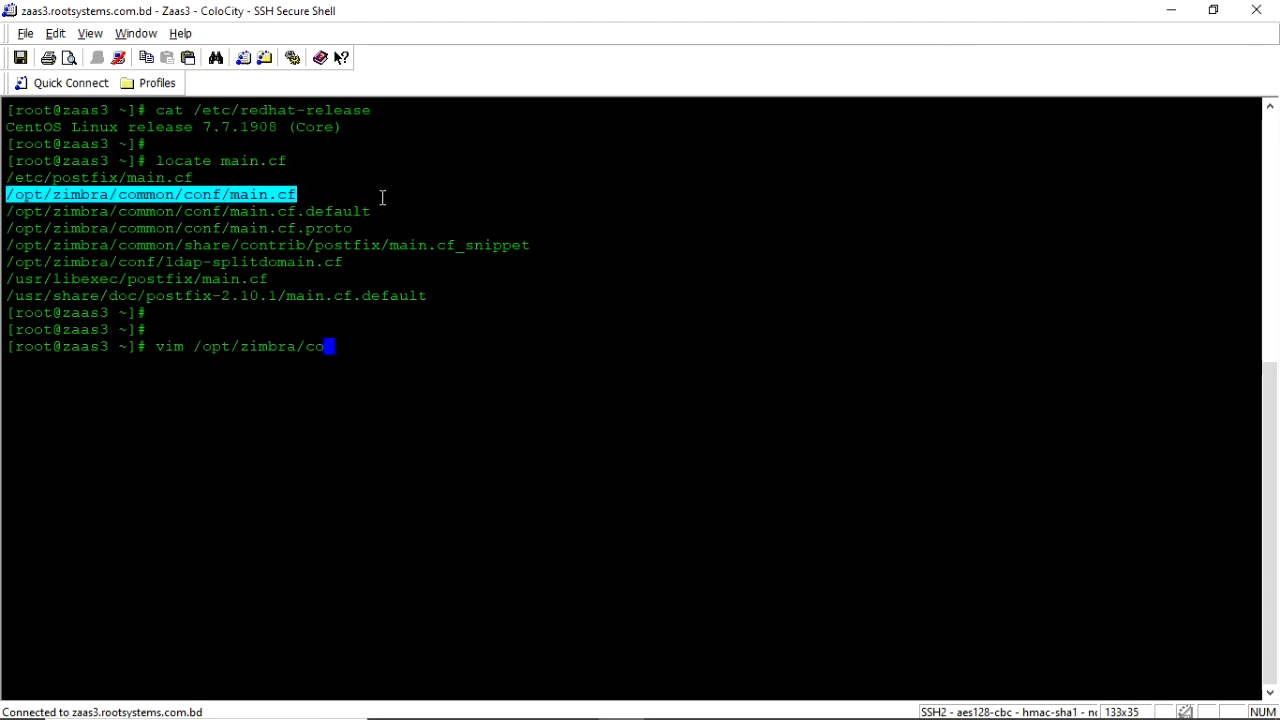
{"action": "type", "text": "mmon/conf/"}
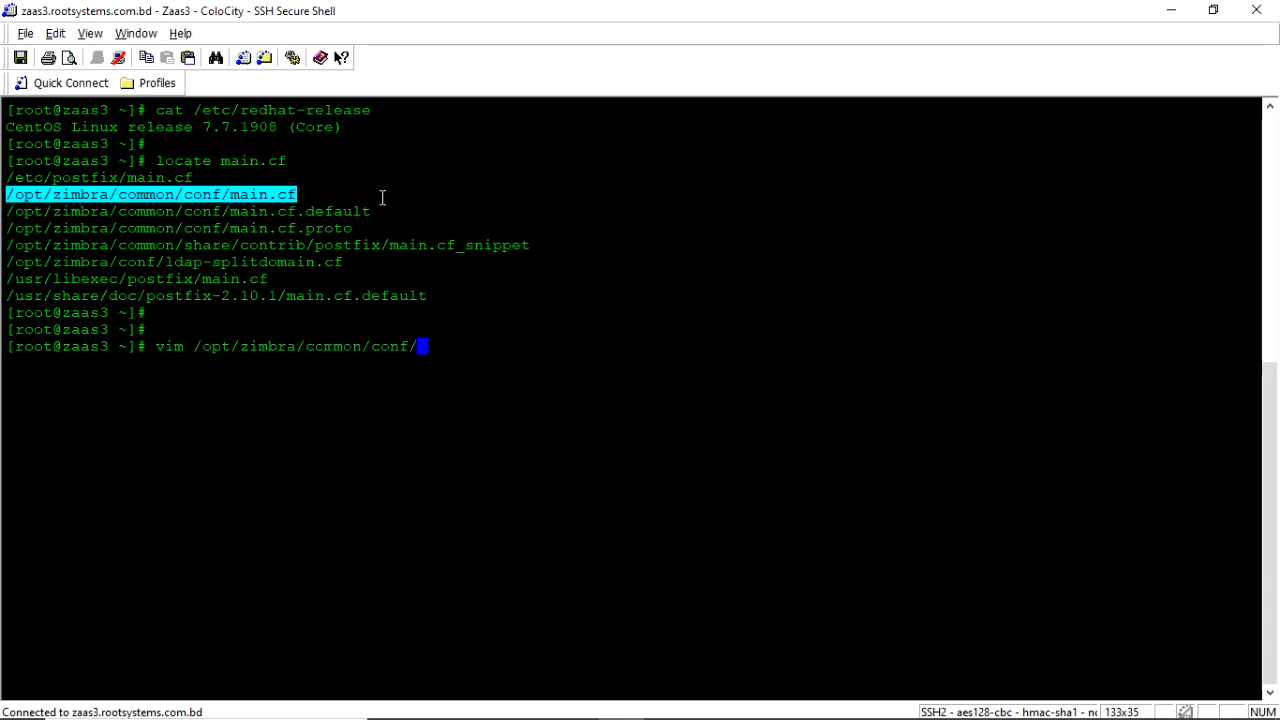
Step: Open main.cf in vim and start a new sender_bcc_maps line at the end of the file
{"action": "key", "text": "Return"}
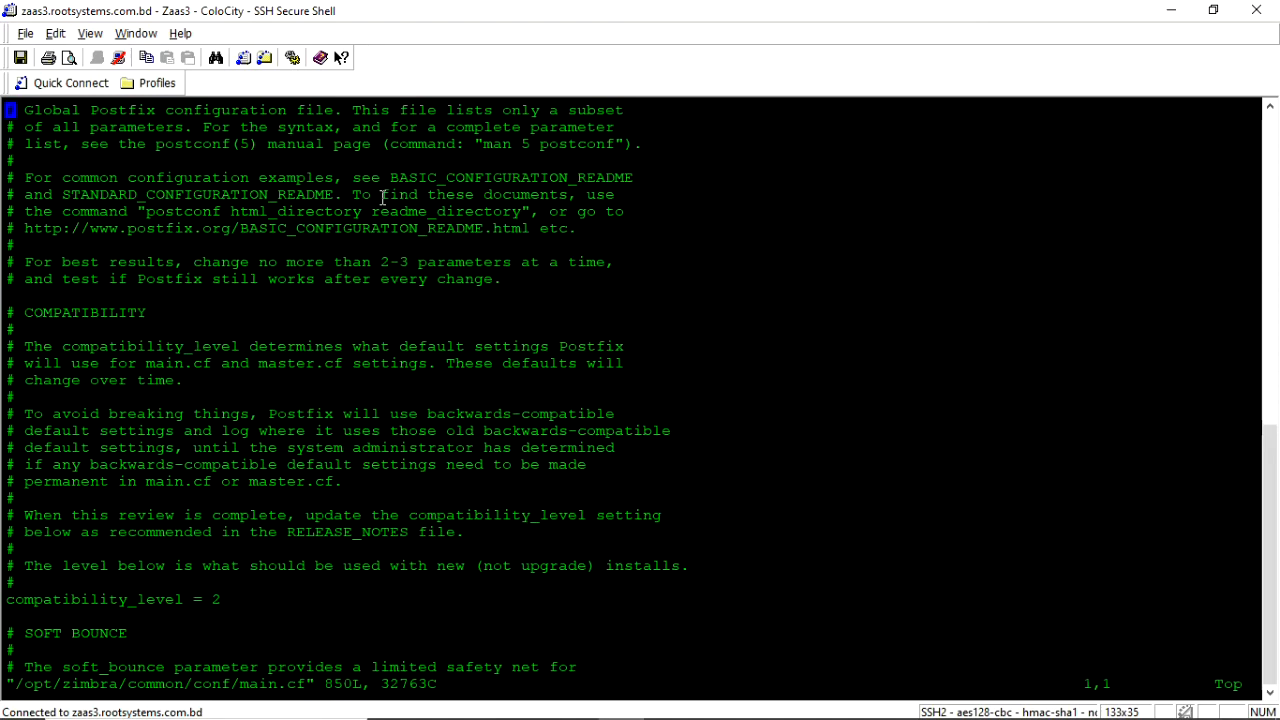
{"action": "key", "text": "G"}
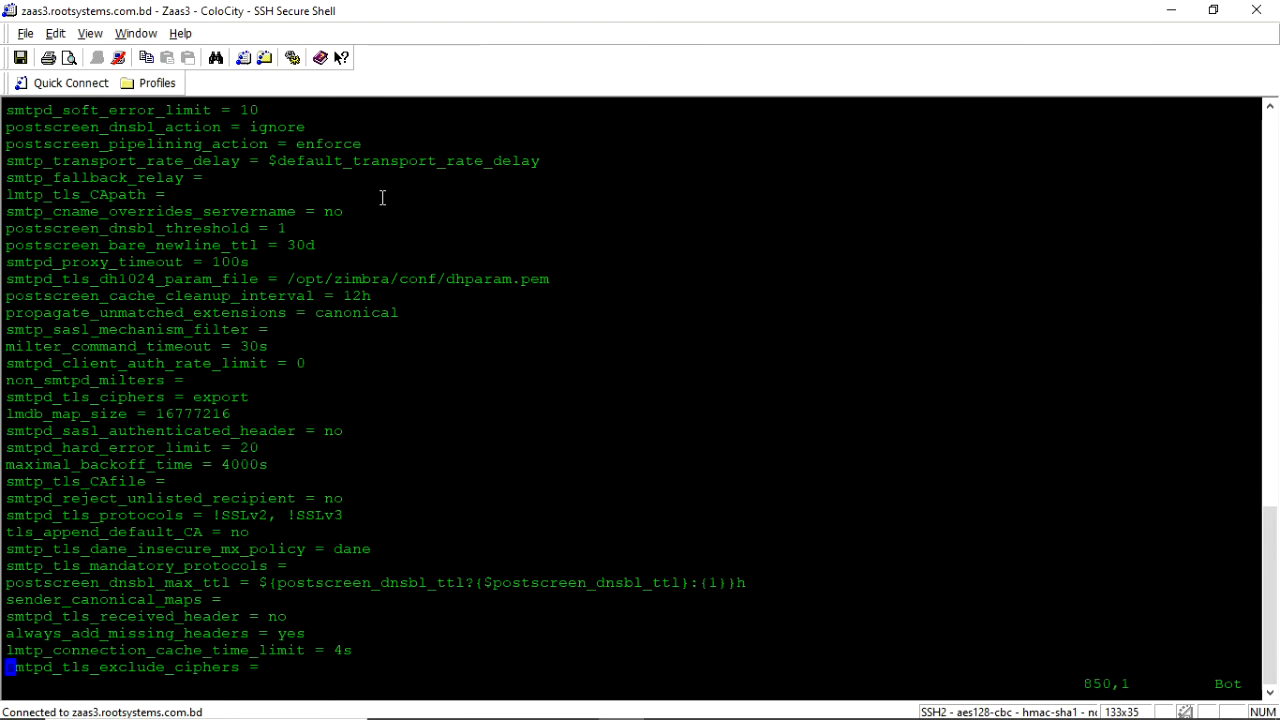
{"action": "key", "text": "Up"}
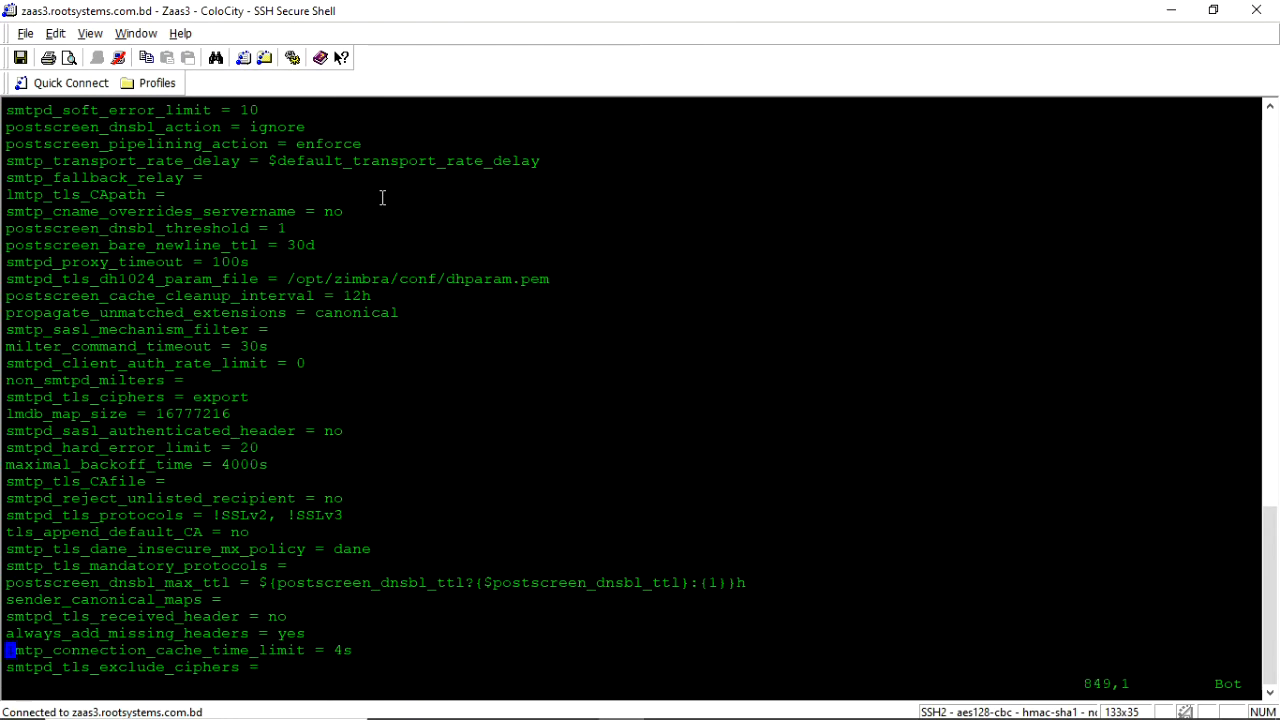
{"action": "key", "text": "Down"}
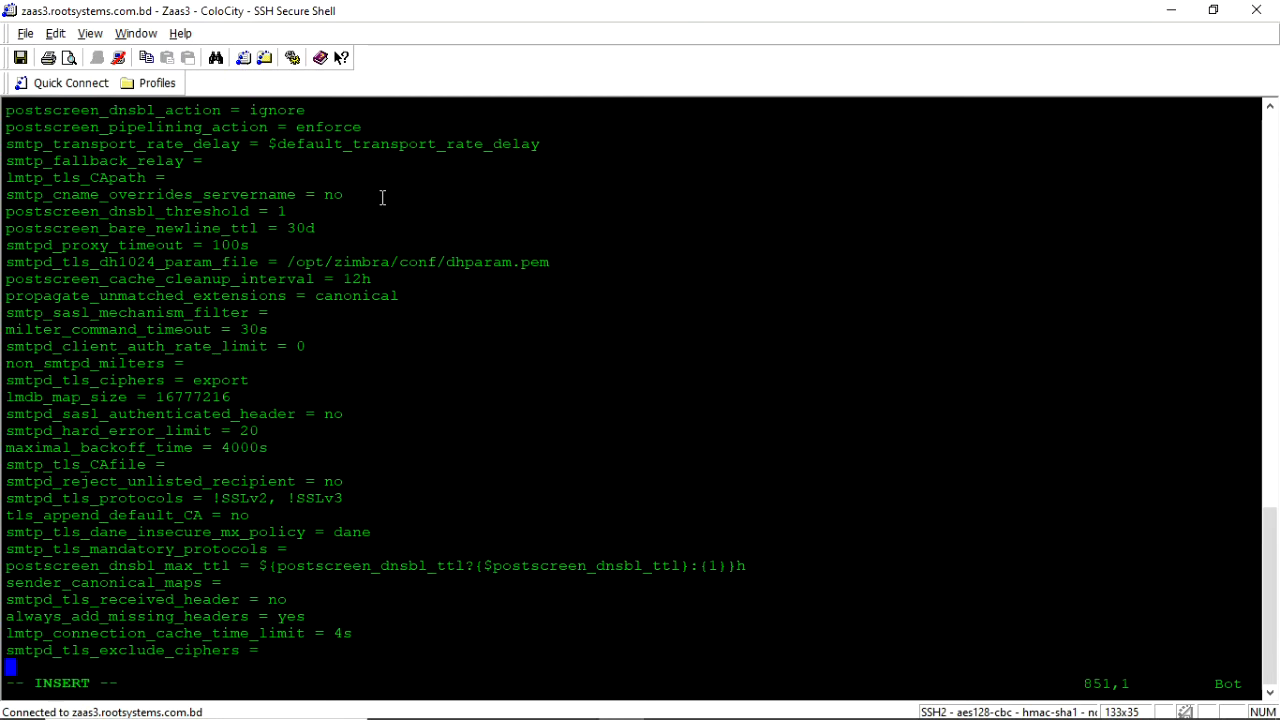
{"action": "mouse_move", "coordinate": [412, 212]}
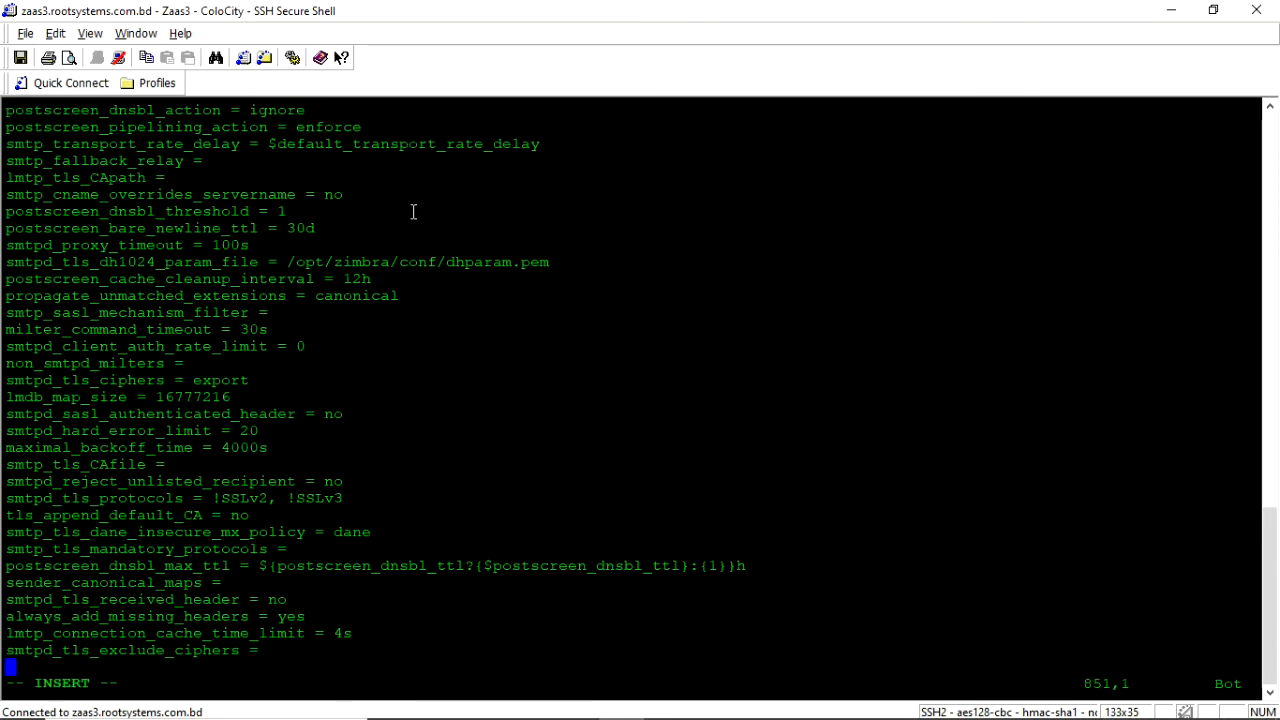
{"action": "type", "text": "sender_"}
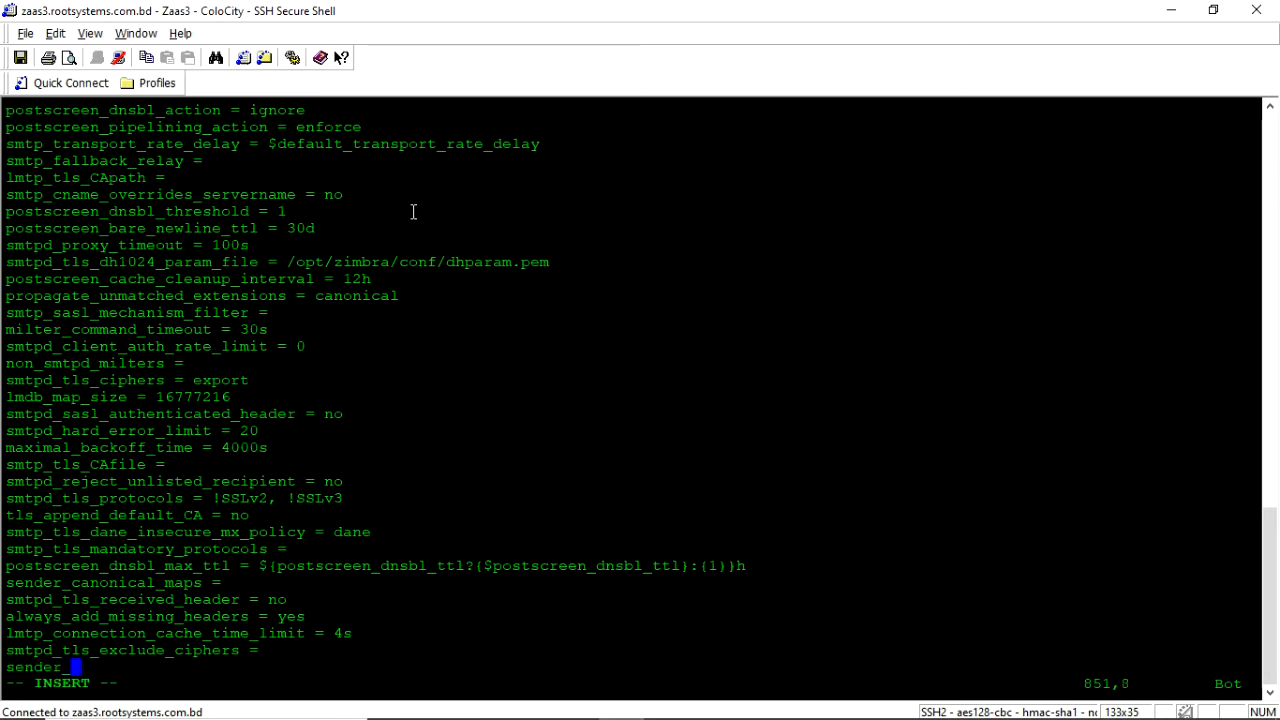
{"action": "type", "text": "bcc_"}
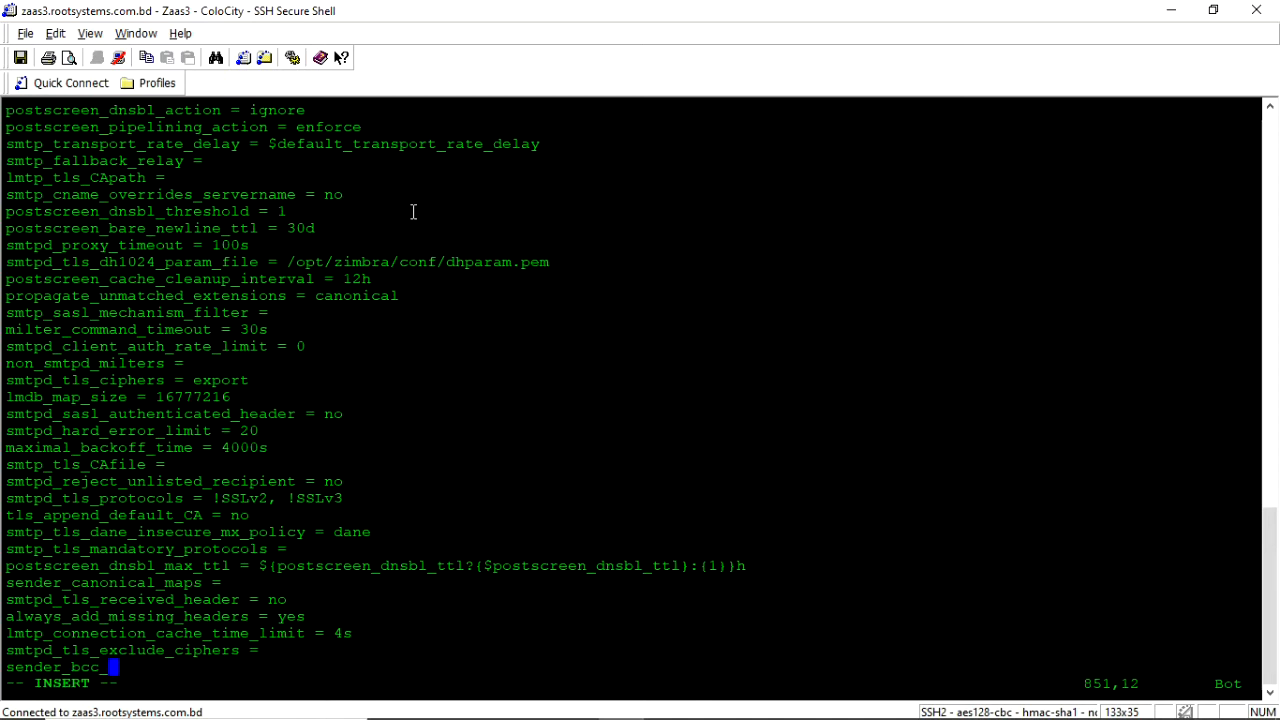
{"action": "type", "text": "maps = l"}
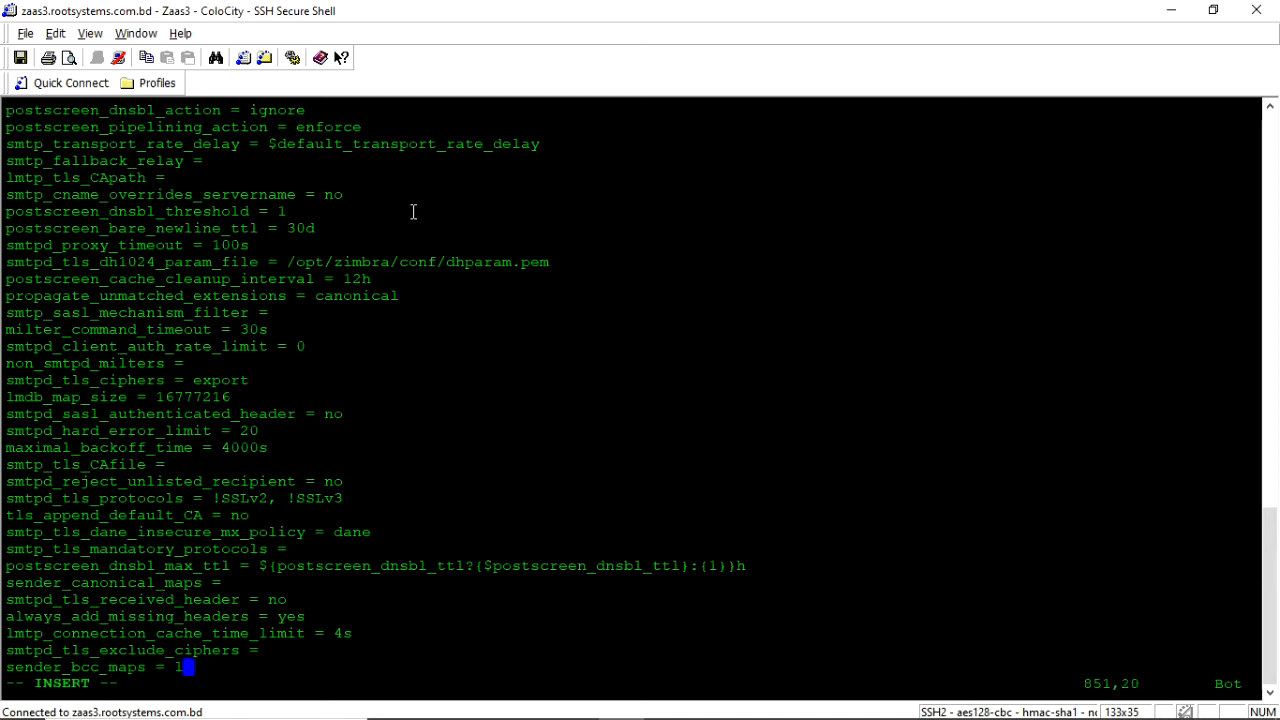
Step: Give sender_bcc_maps the value lmdb:/opt/zimbra/common/conf/sender_bcc
{"action": "type", "text": "mdb"}
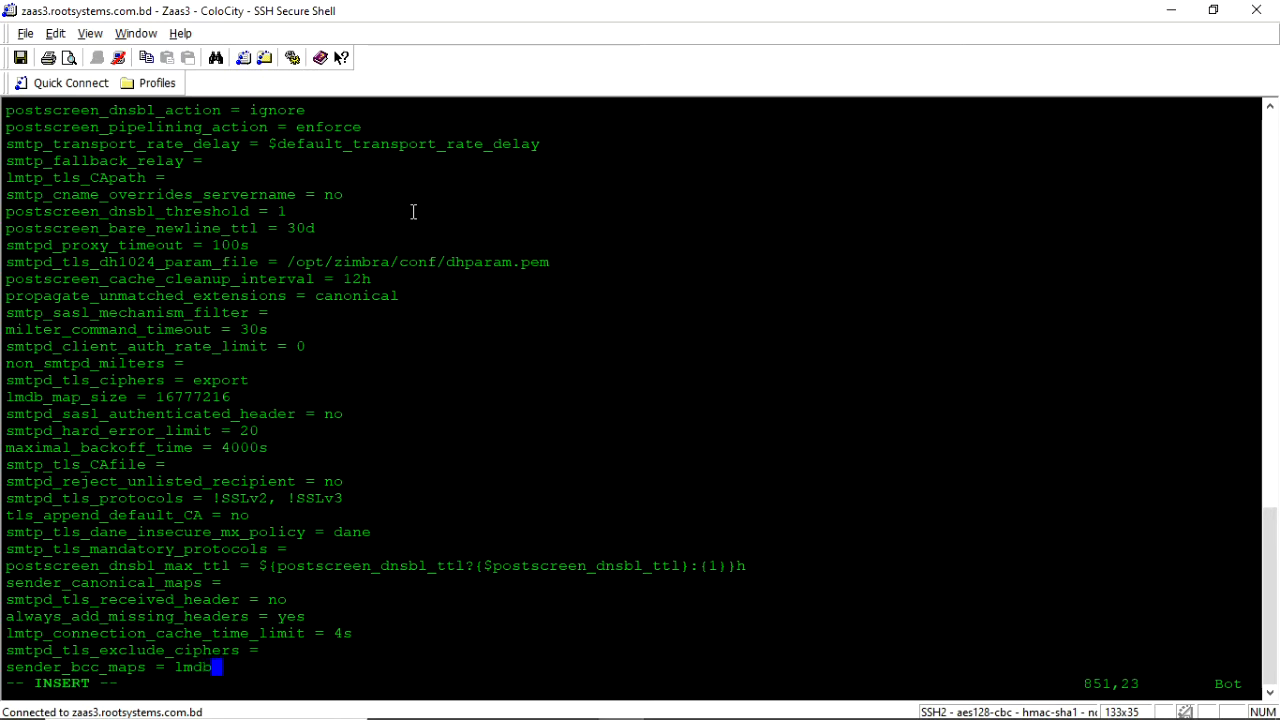
{"action": "type", "text": ":"}
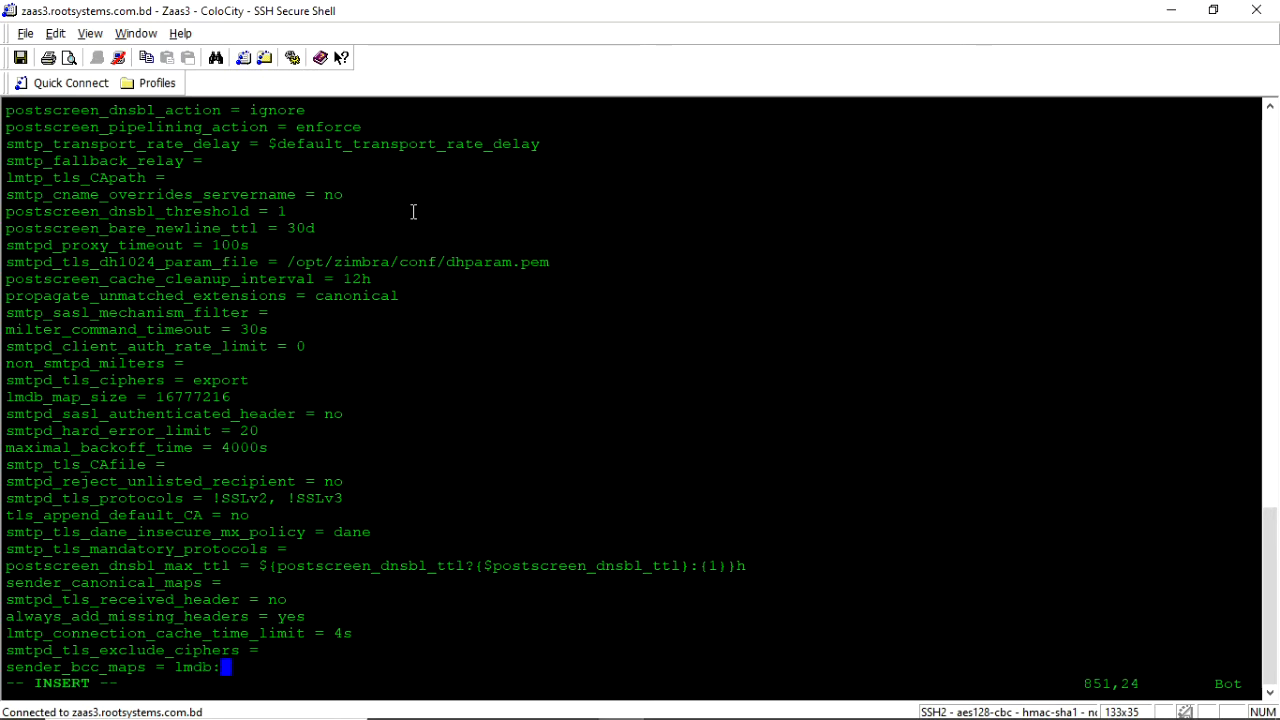
{"action": "type", "text": "/e"}
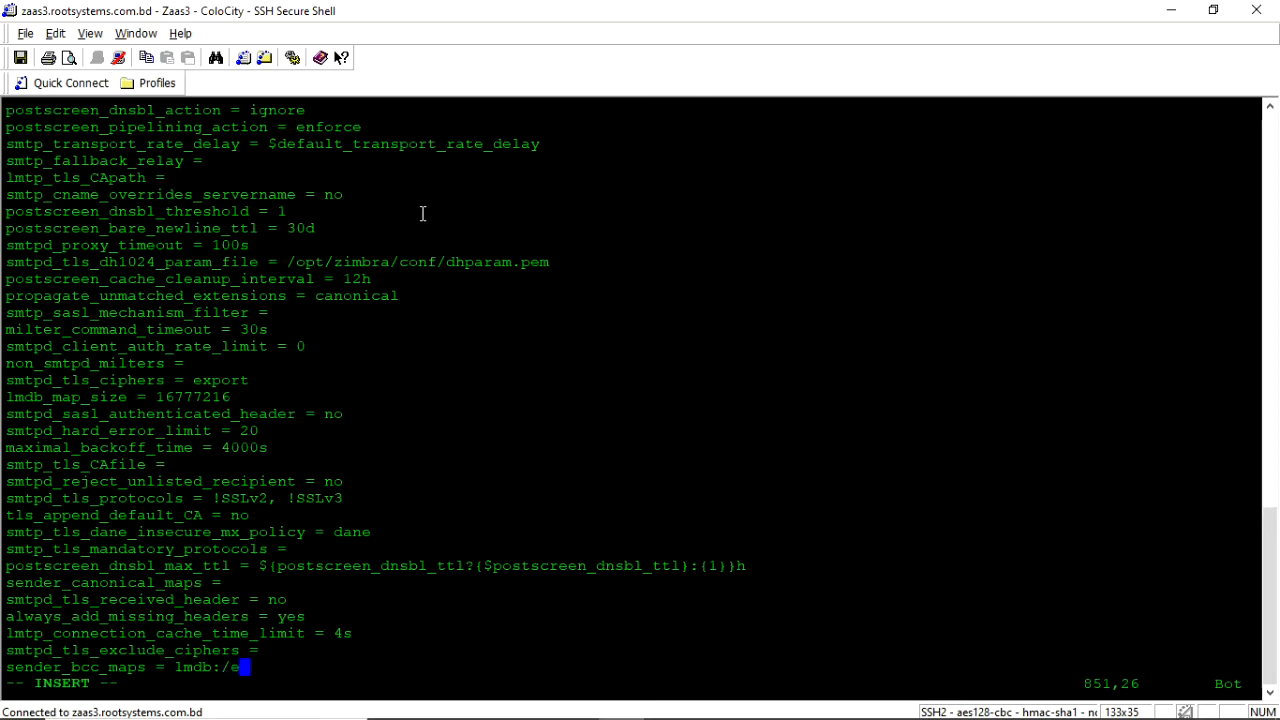
{"action": "type", "text": "opt/"}
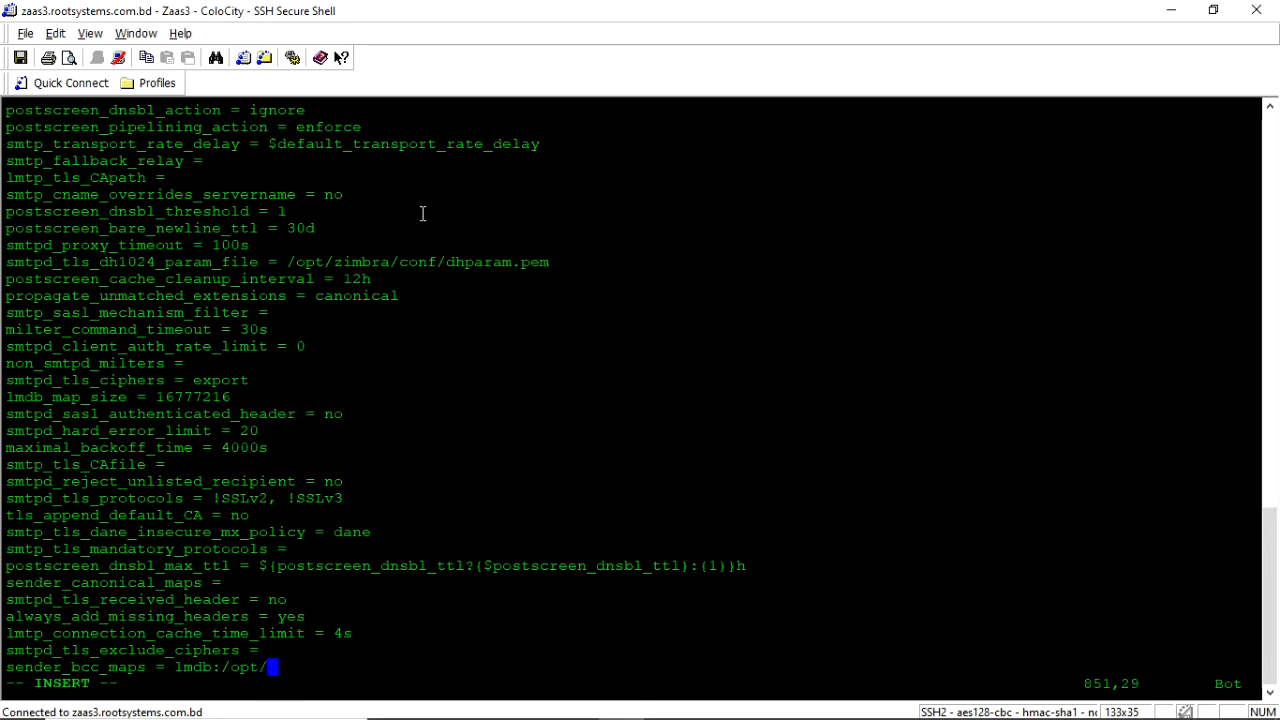
{"action": "type", "text": "zimbra"}
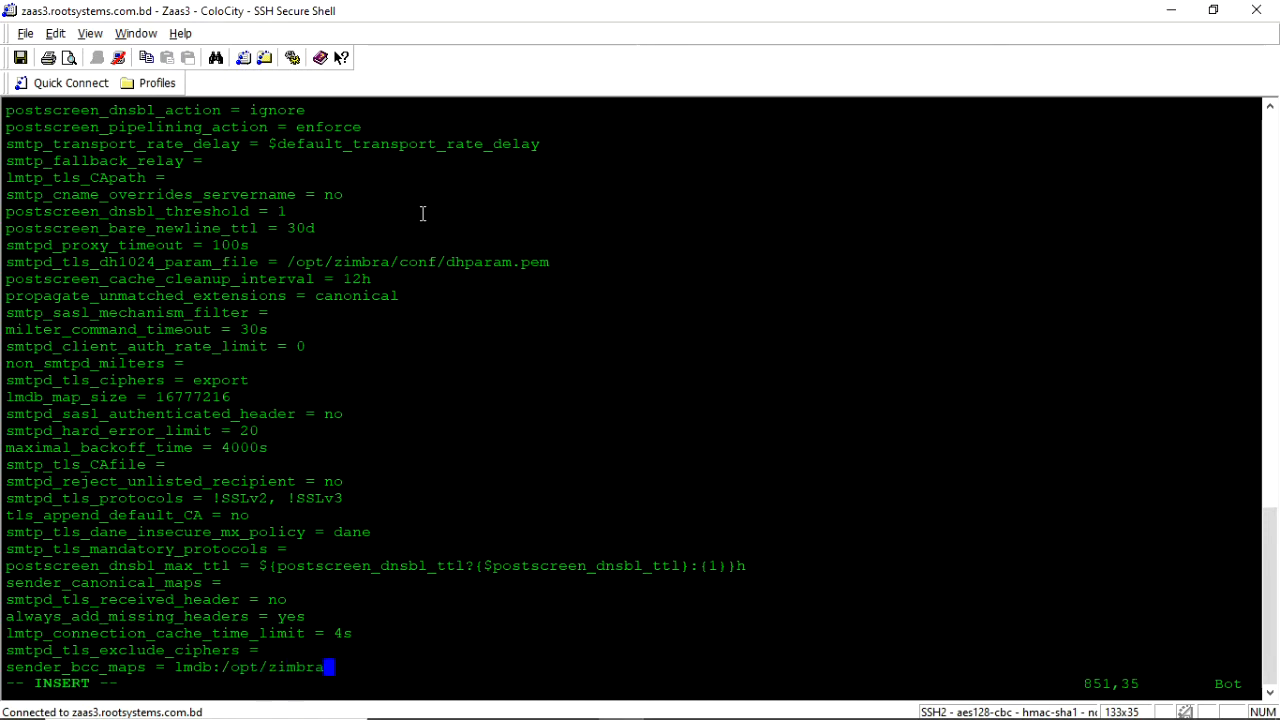
{"action": "type", "text": "/comm"}
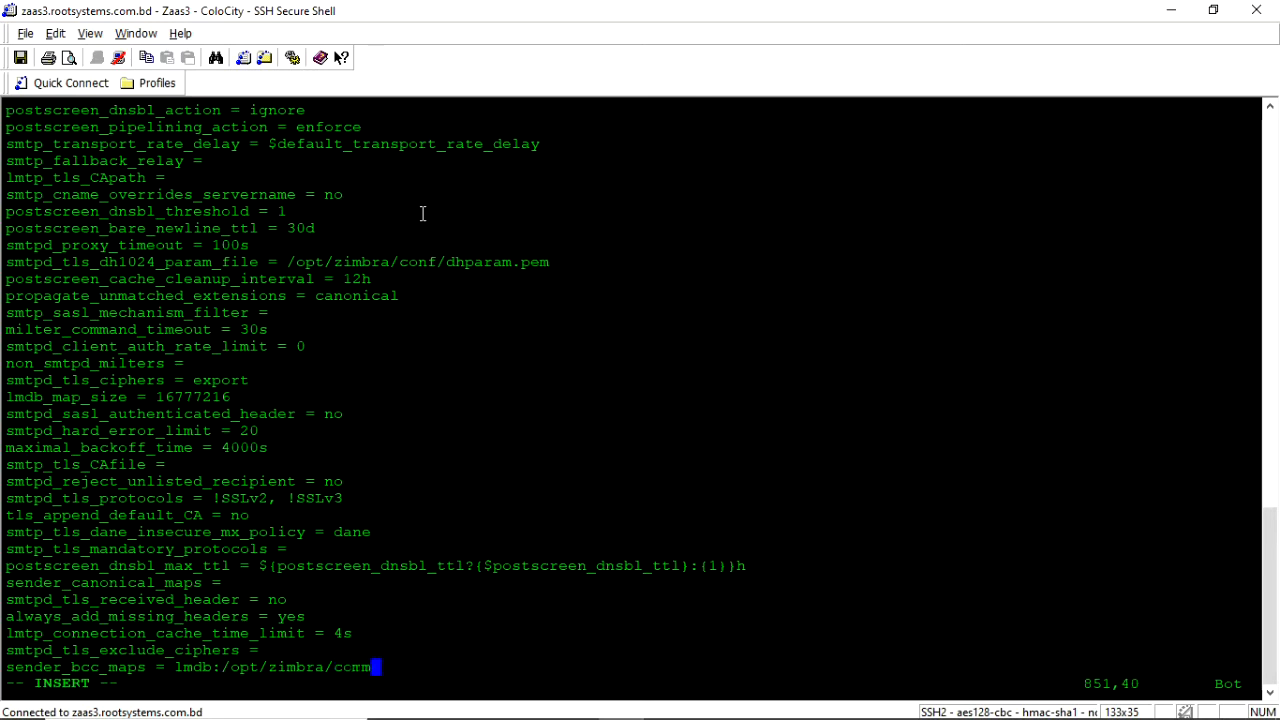
{"action": "key", "text": "BackSpace"}
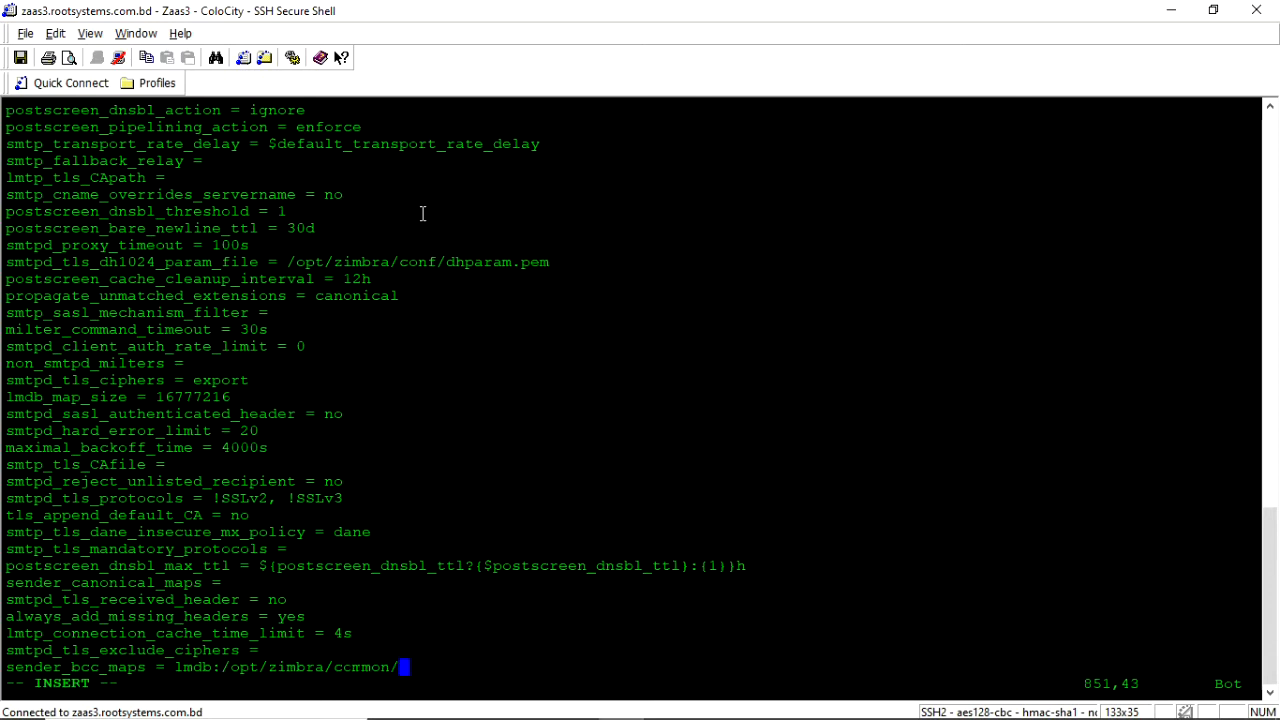
{"action": "type", "text": "conf/"}
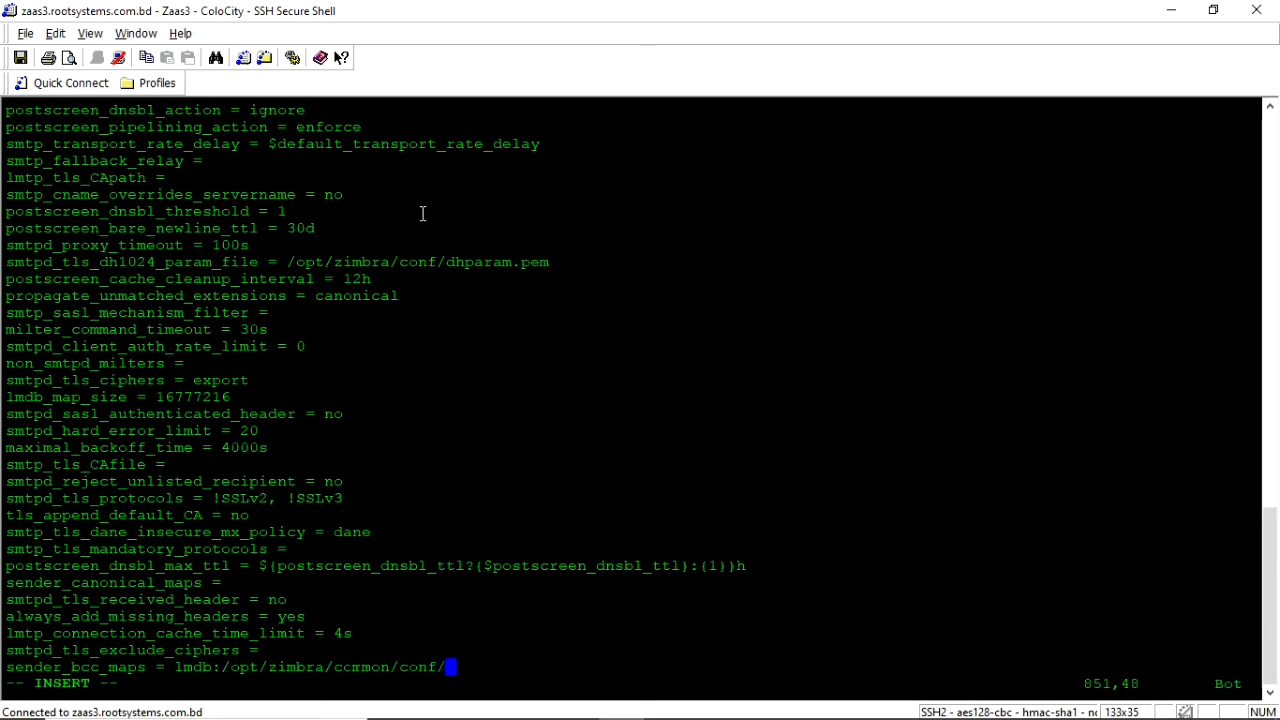
{"action": "type", "text": "sender_"}
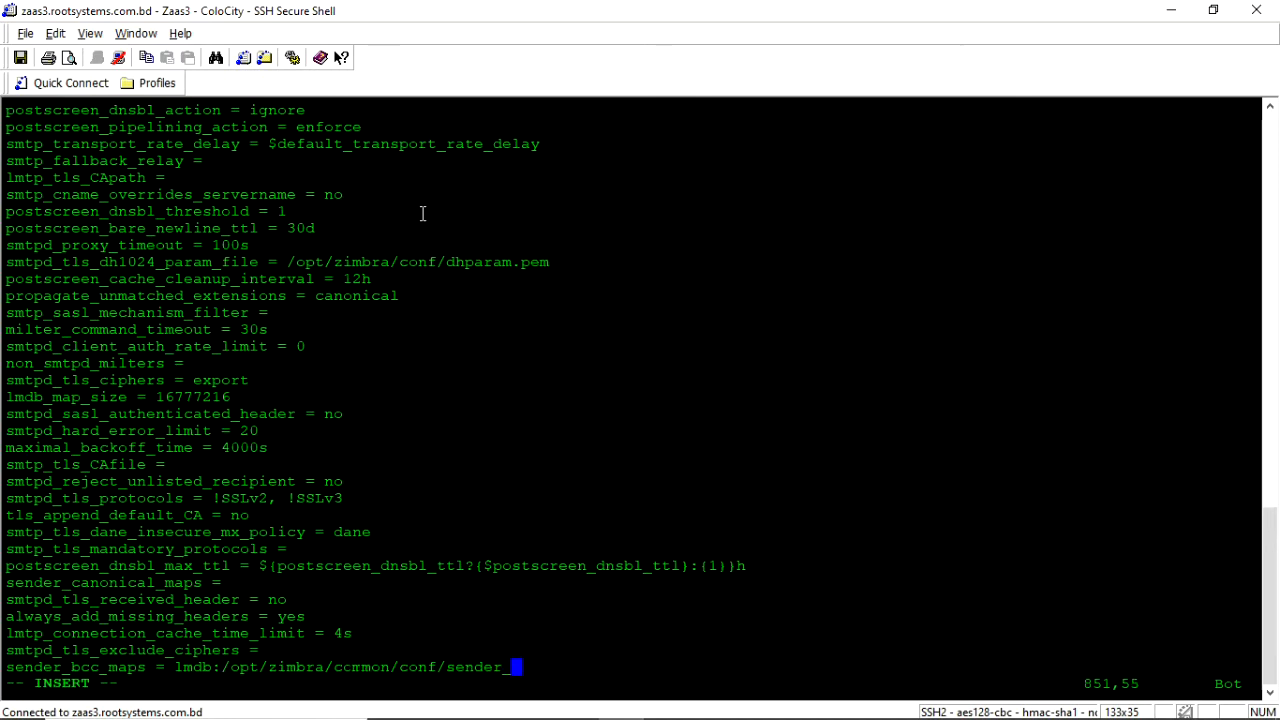
{"action": "type", "text": "bcc"}
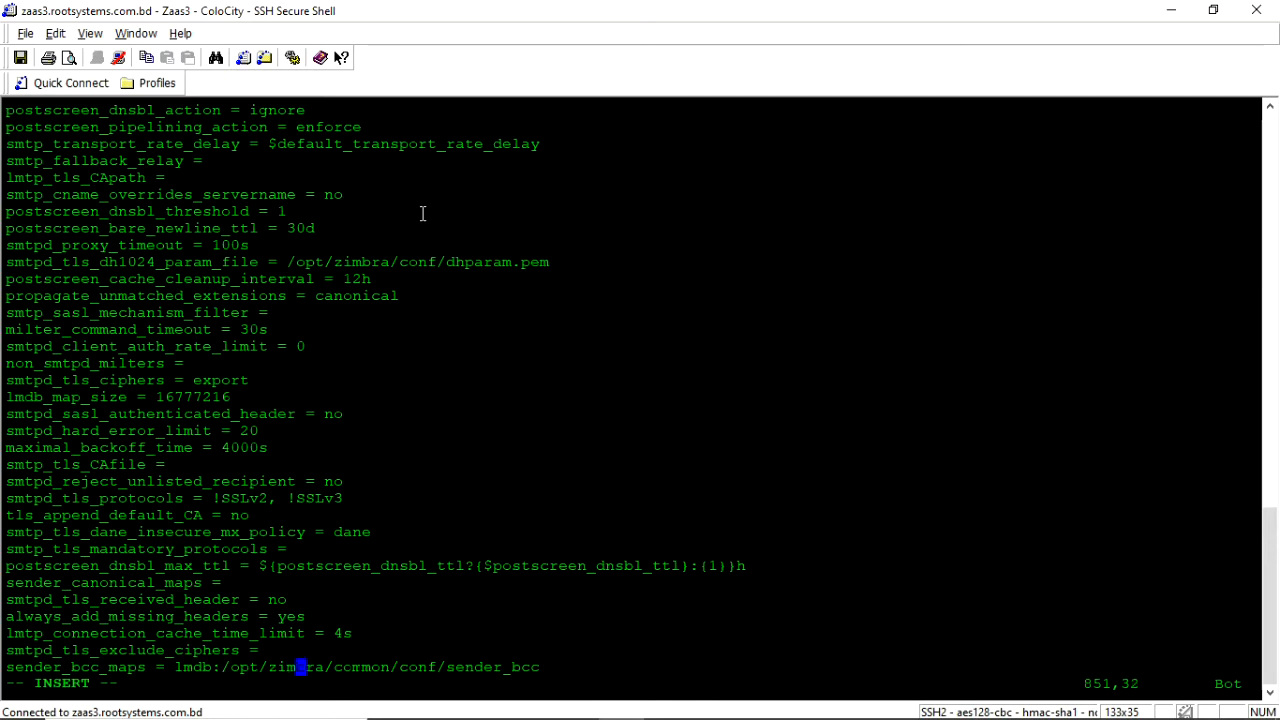
Step: Review the sender_bcc_maps = lmdb:/opt/zimbra/common/conf/sender_bcc line and save main.cf from vim
{"action": "key", "text": "Home"}
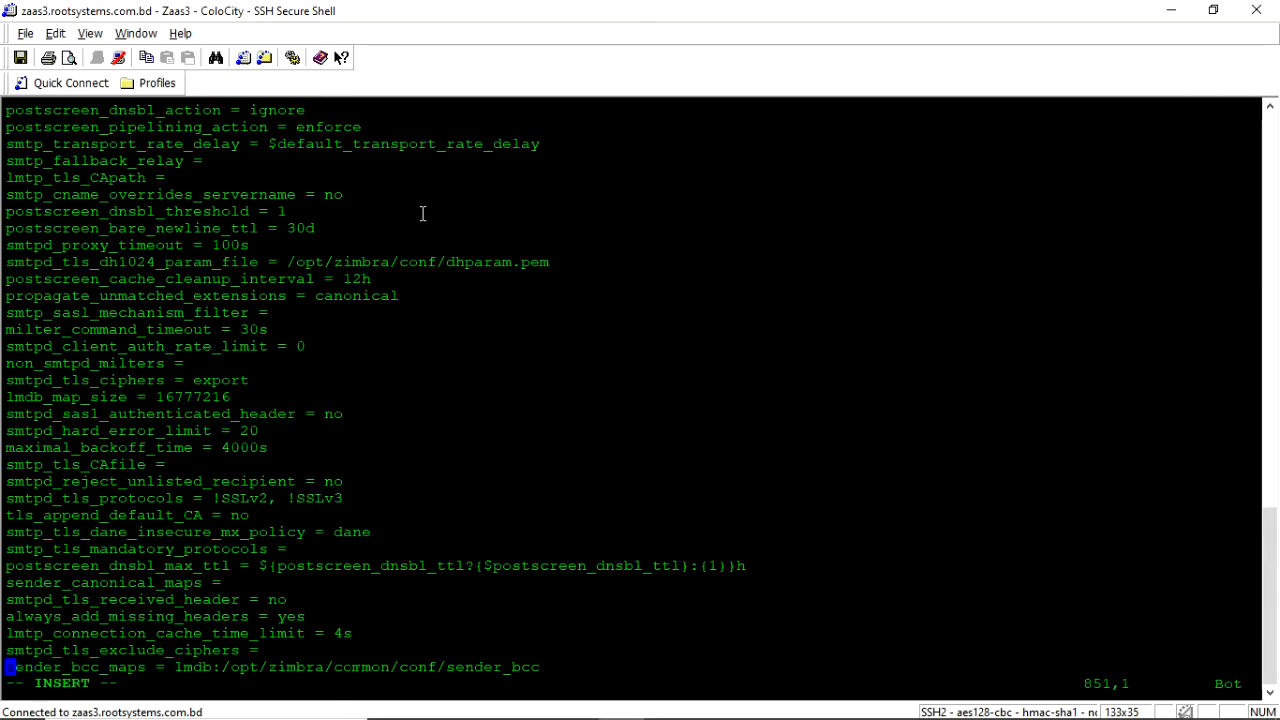
{"action": "key", "text": "Right"}
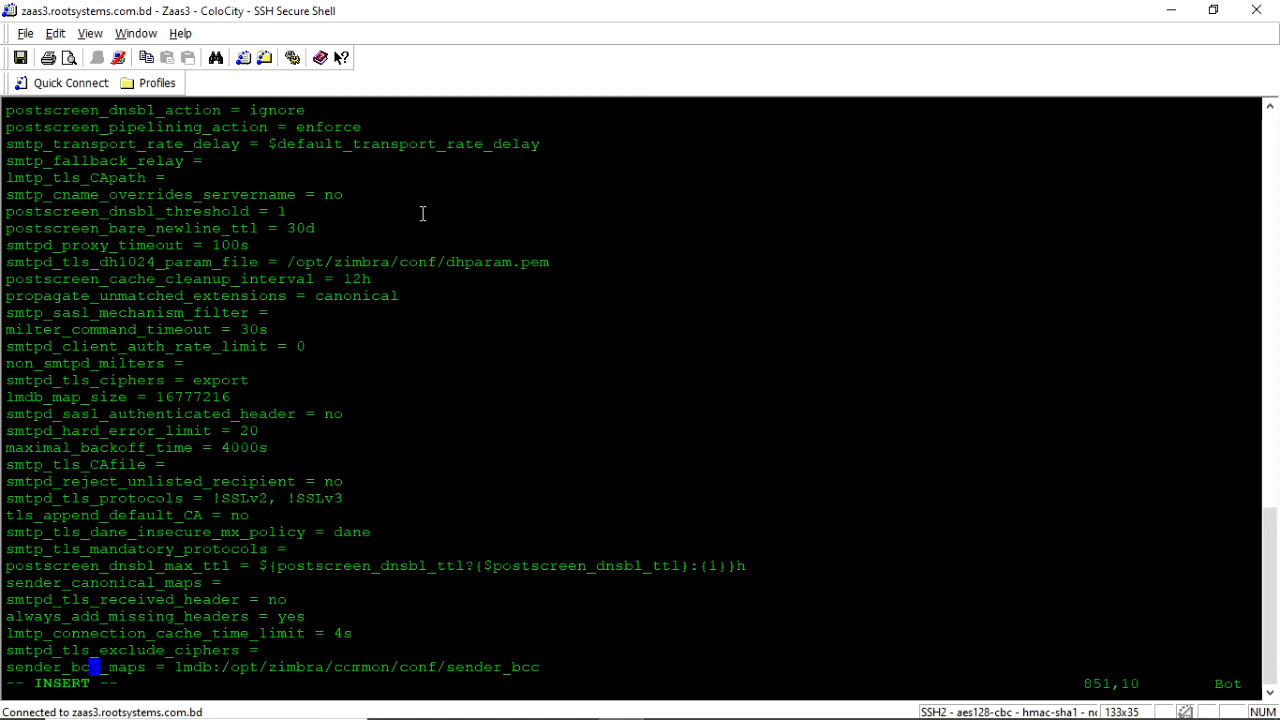
{"action": "key", "text": "Right"}
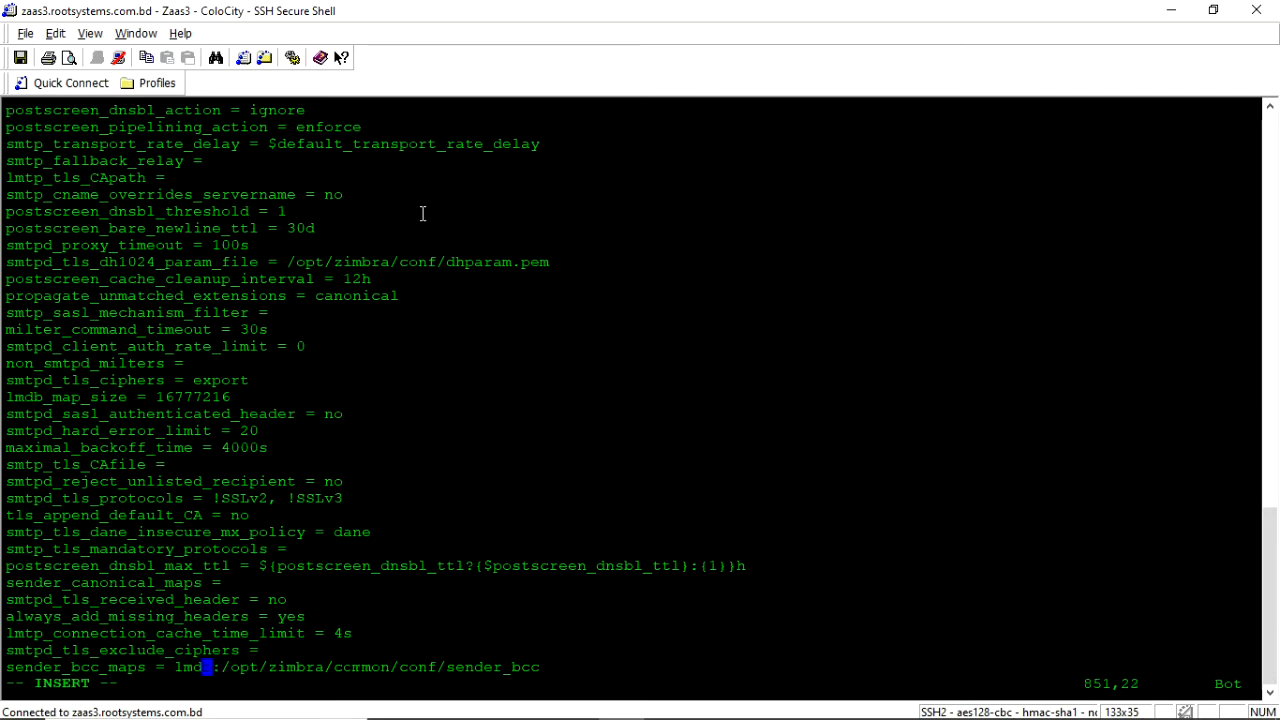
{"action": "key", "text": "Left"}
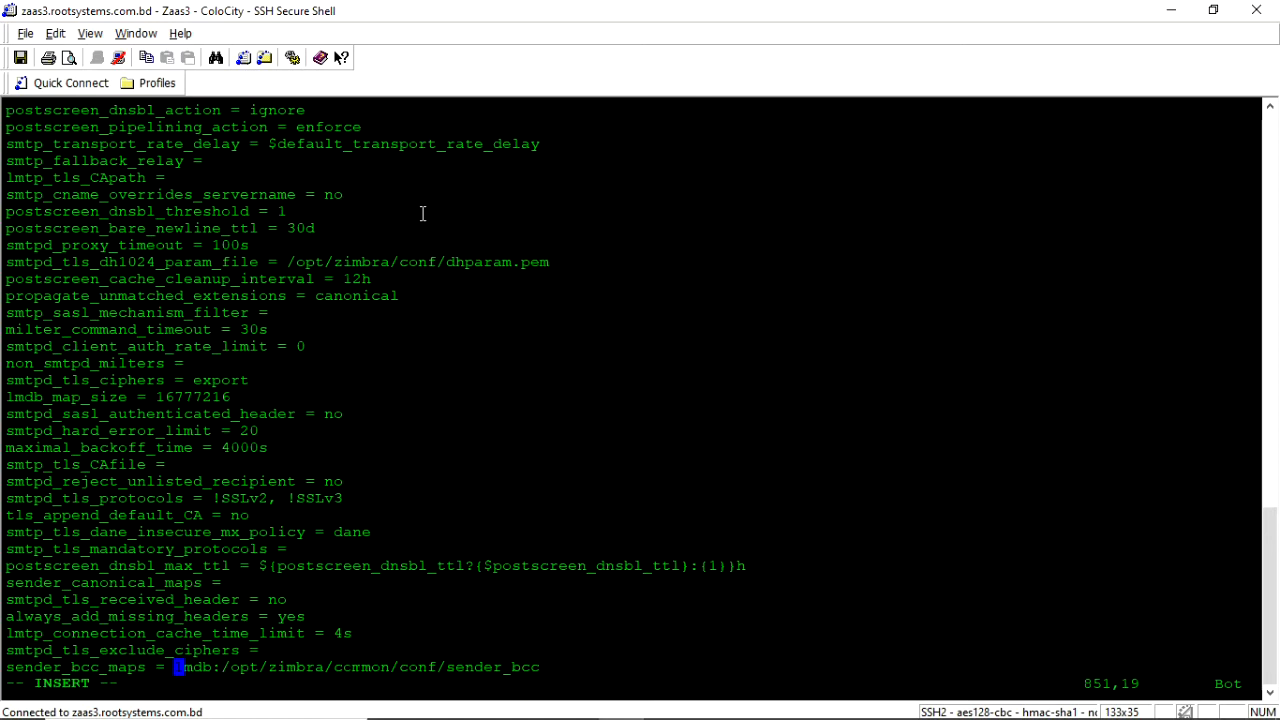
{"action": "key", "text": "Right"}
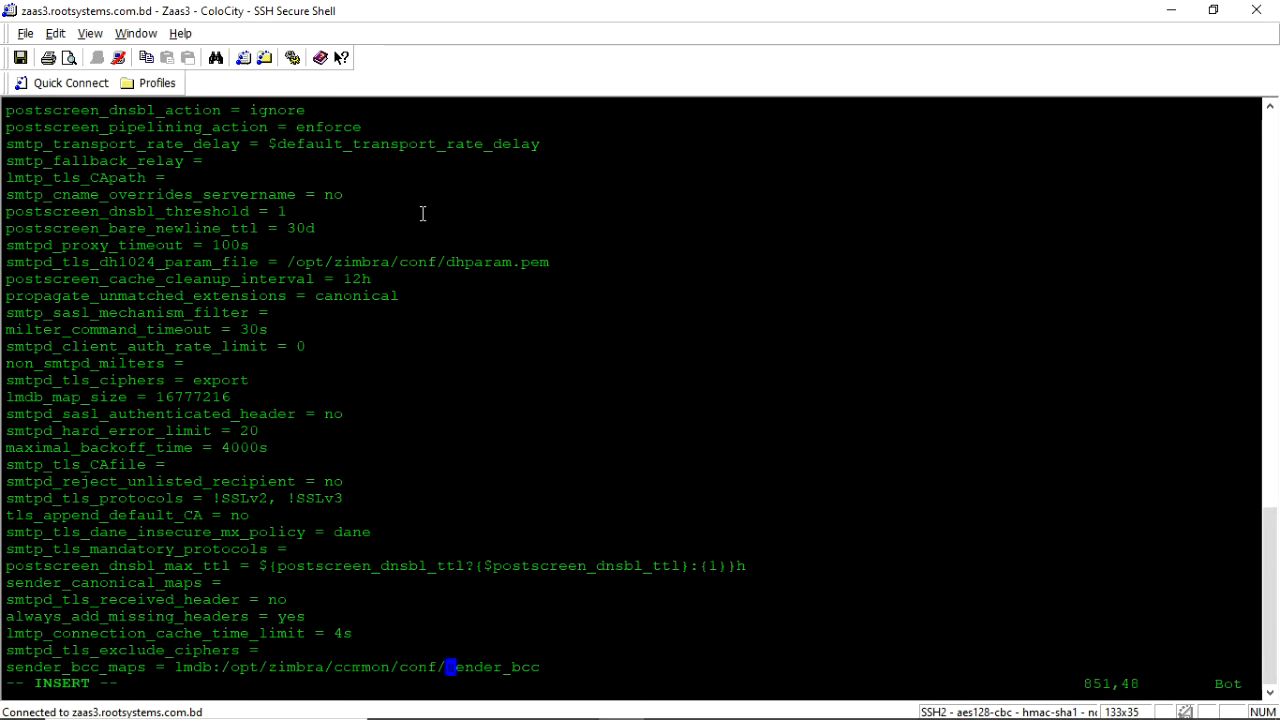
{"action": "key", "text": "Left"}
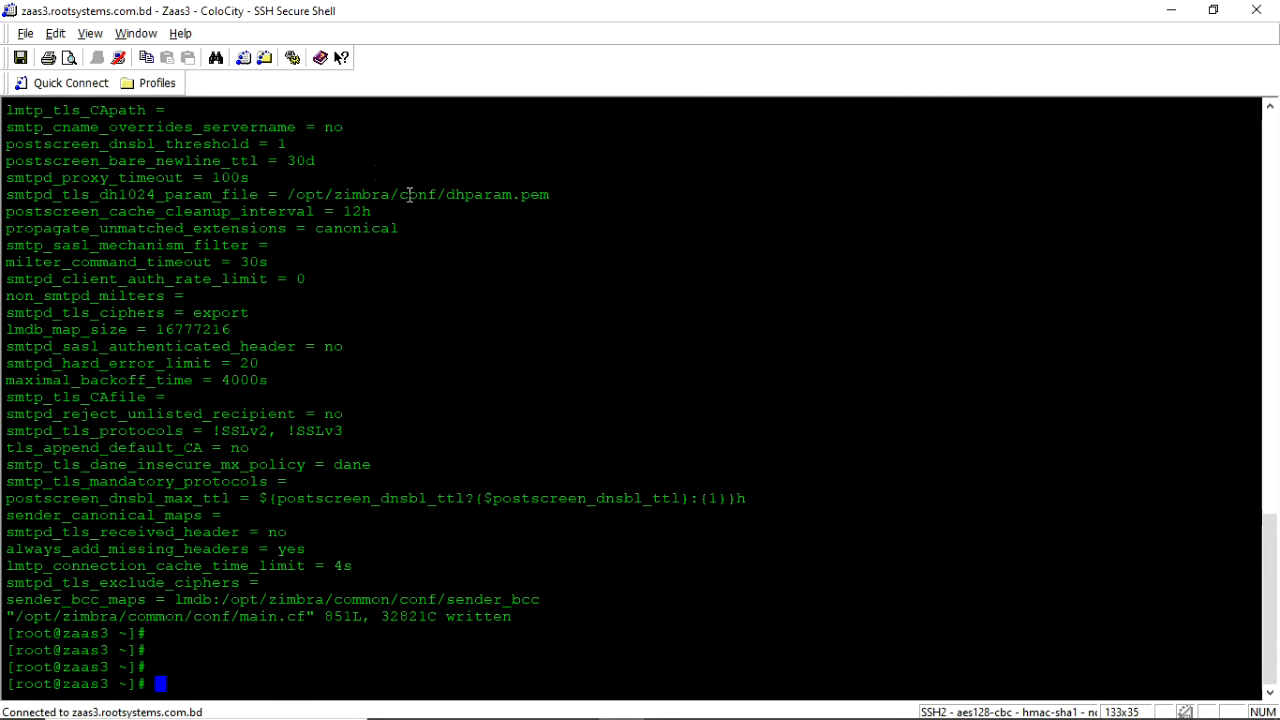
{"action": "mouse_move", "coordinate": [260, 600]}
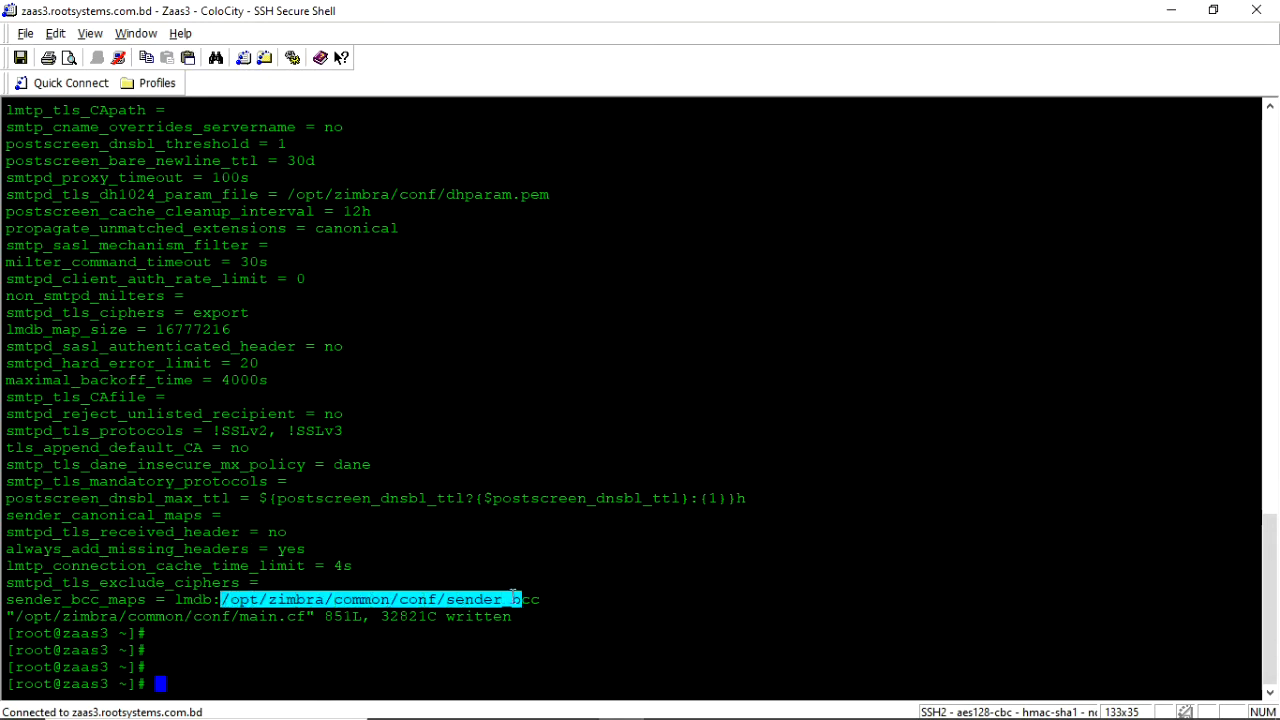
Step: Create the empty /opt/zimbra/common/conf/sender_bcc file with touch and open it in vim
{"action": "right_click", "coordinate": [520, 600]}
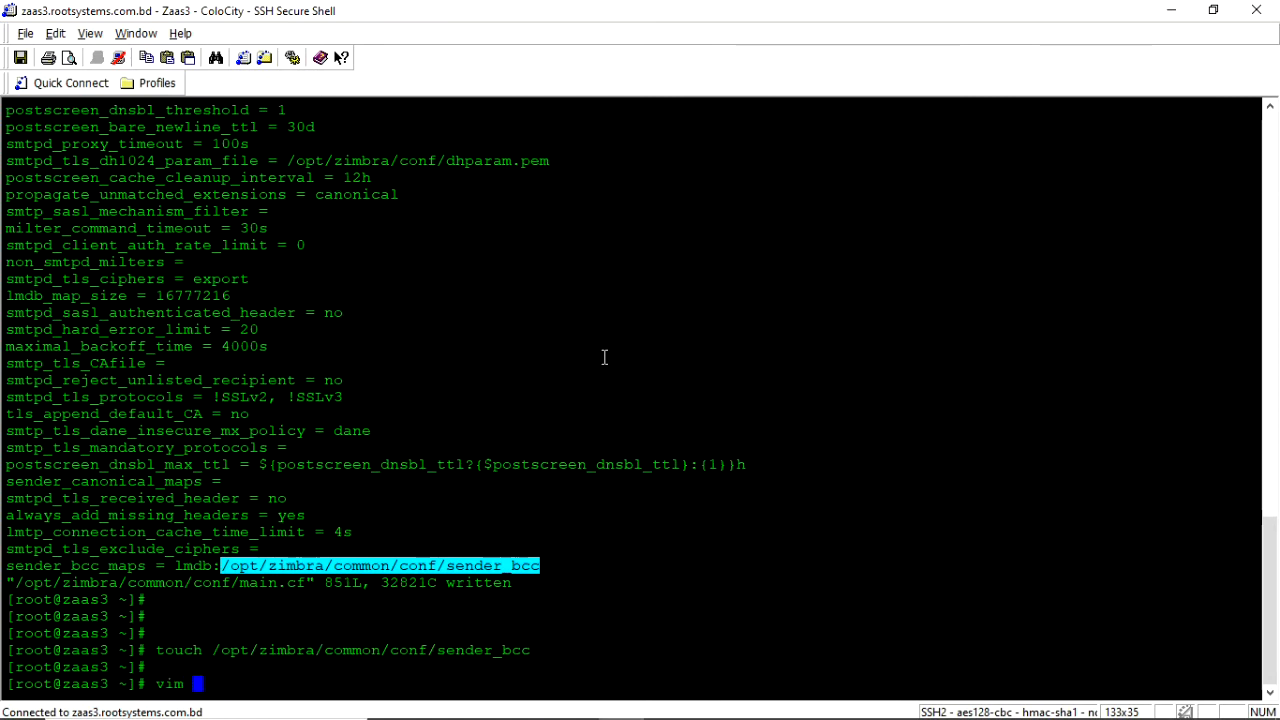
{"action": "key", "text": "Return"}
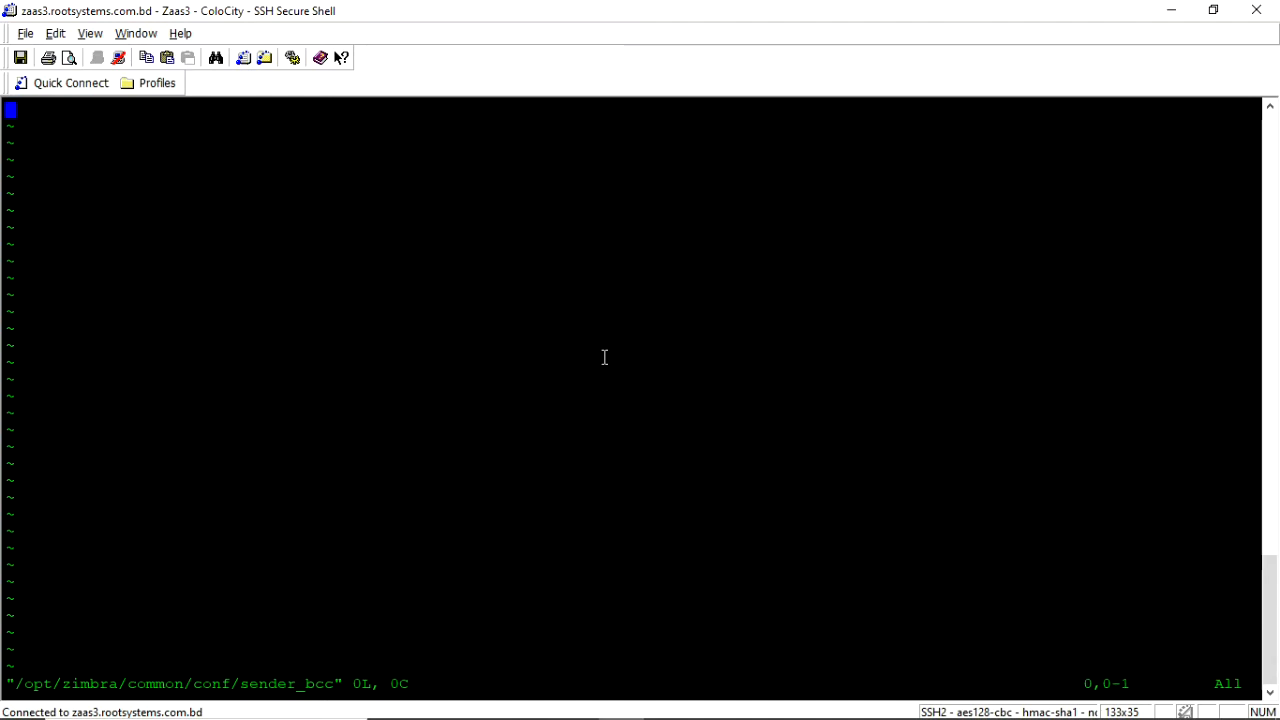
{"action": "type", "text": "er"}
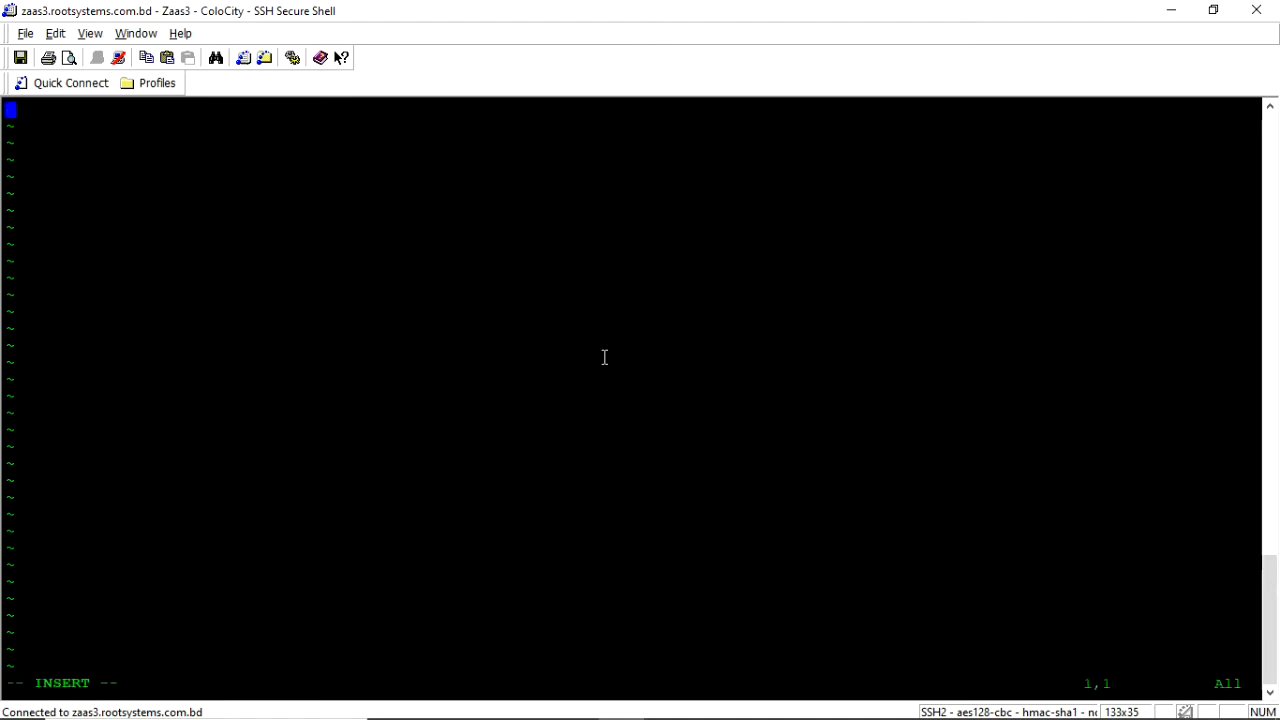
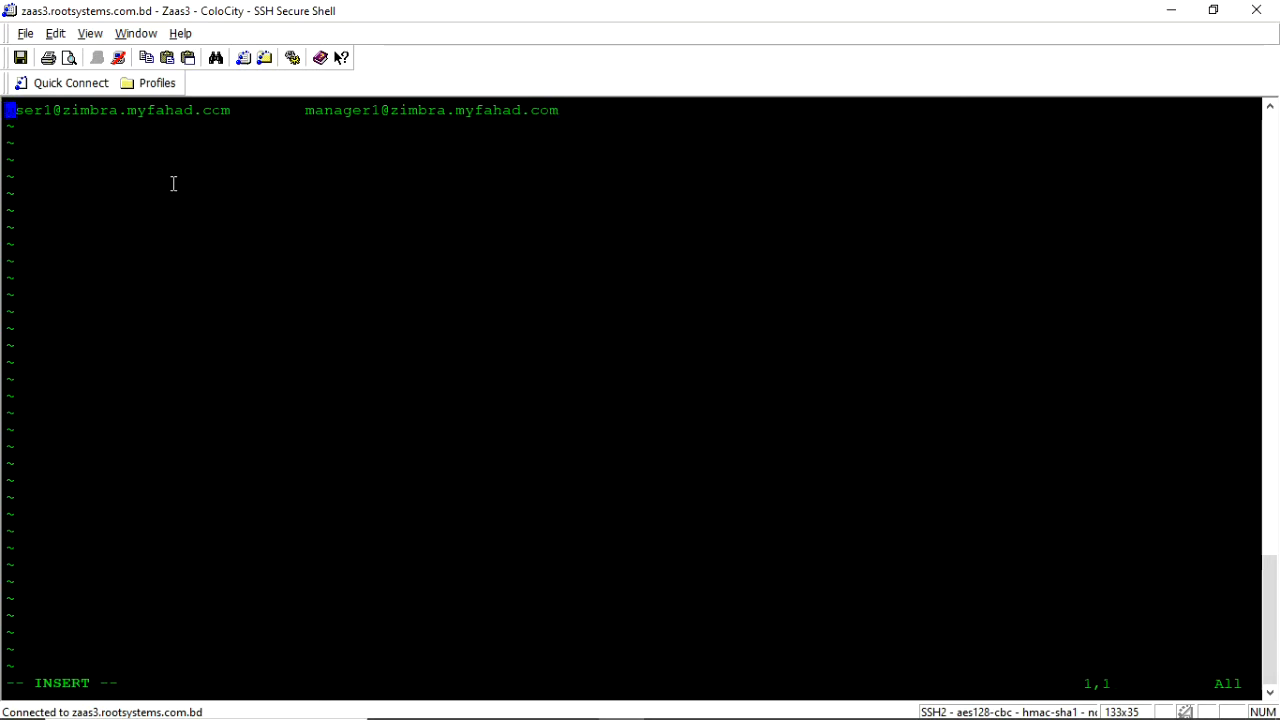
{"action": "double_click", "coordinate": [30, 110]}
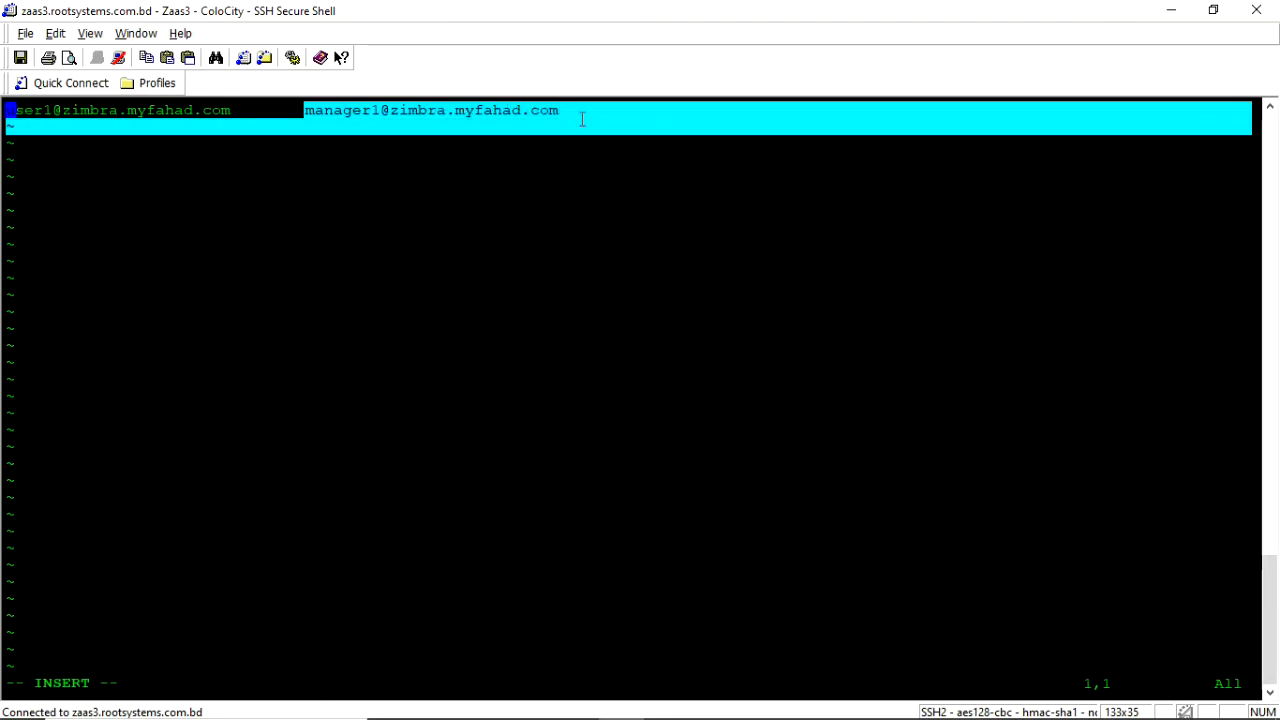
{"action": "type", "text": ":wq!"}
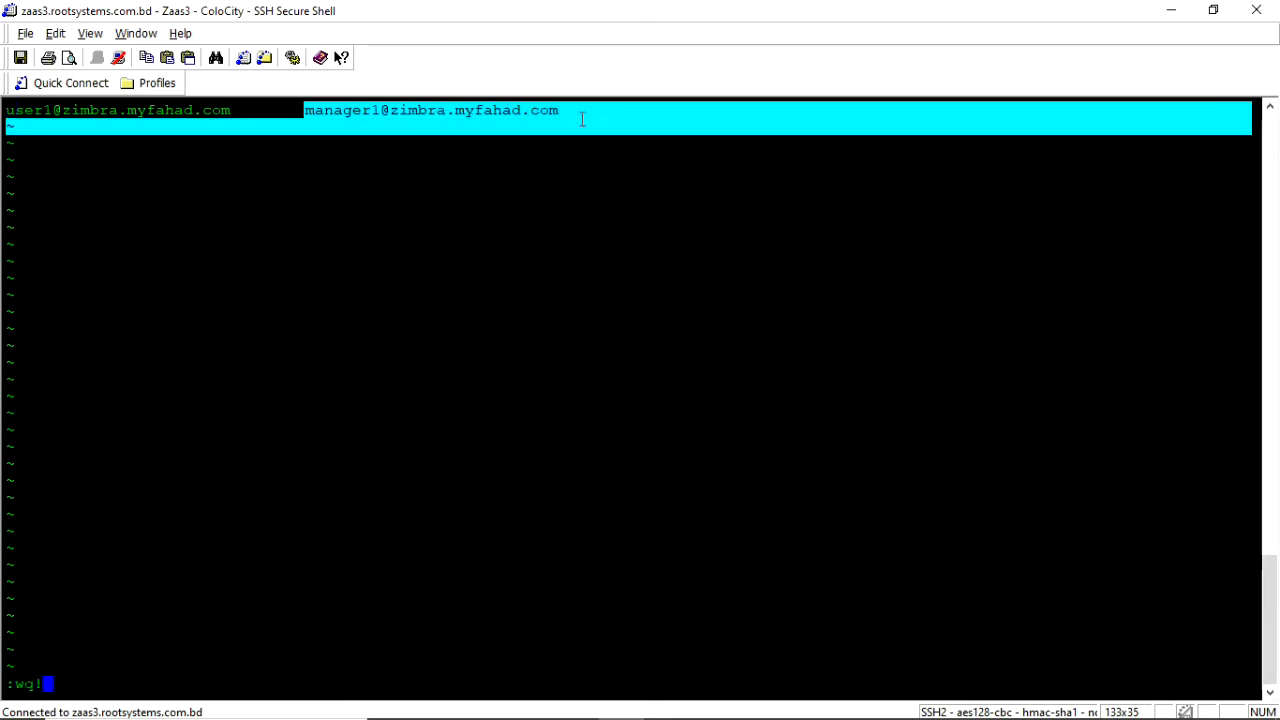
Step: Set ownership of /opt/zimbra/common/conf/sender_bcc to zimbra.zimbra with chown
{"action": "key", "text": "Return"}
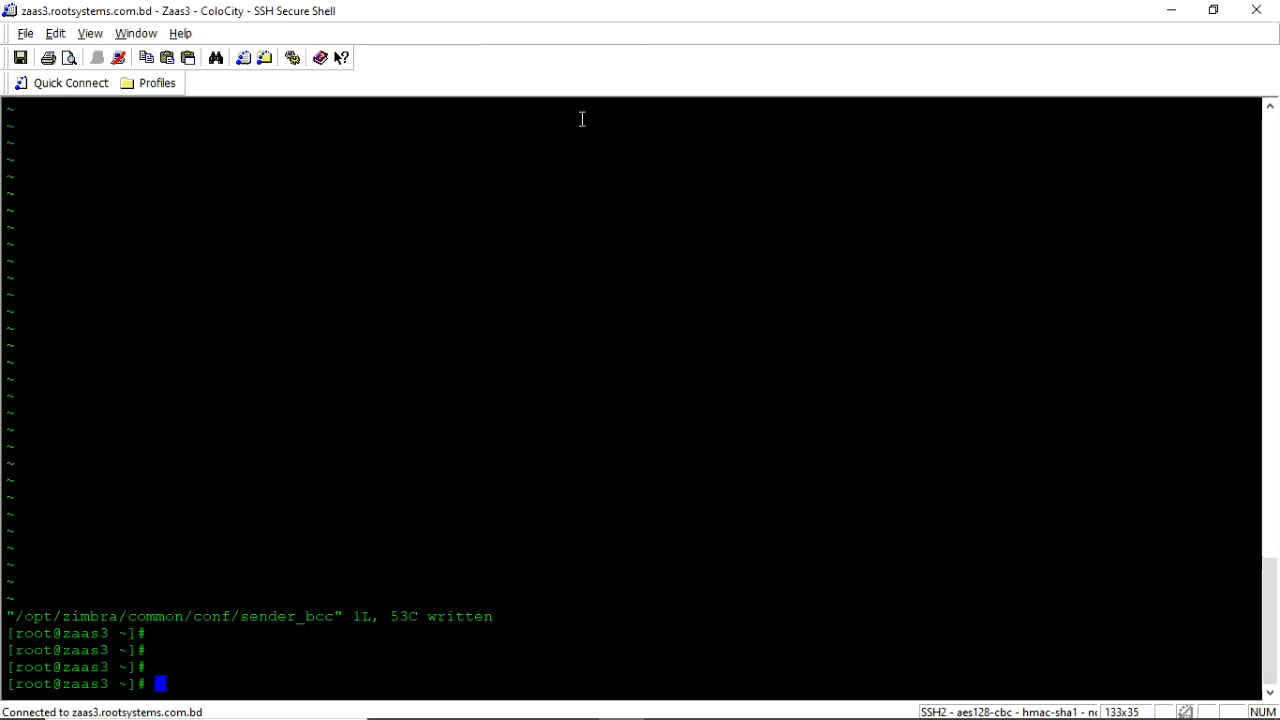
{"action": "type", "text": "ch"}
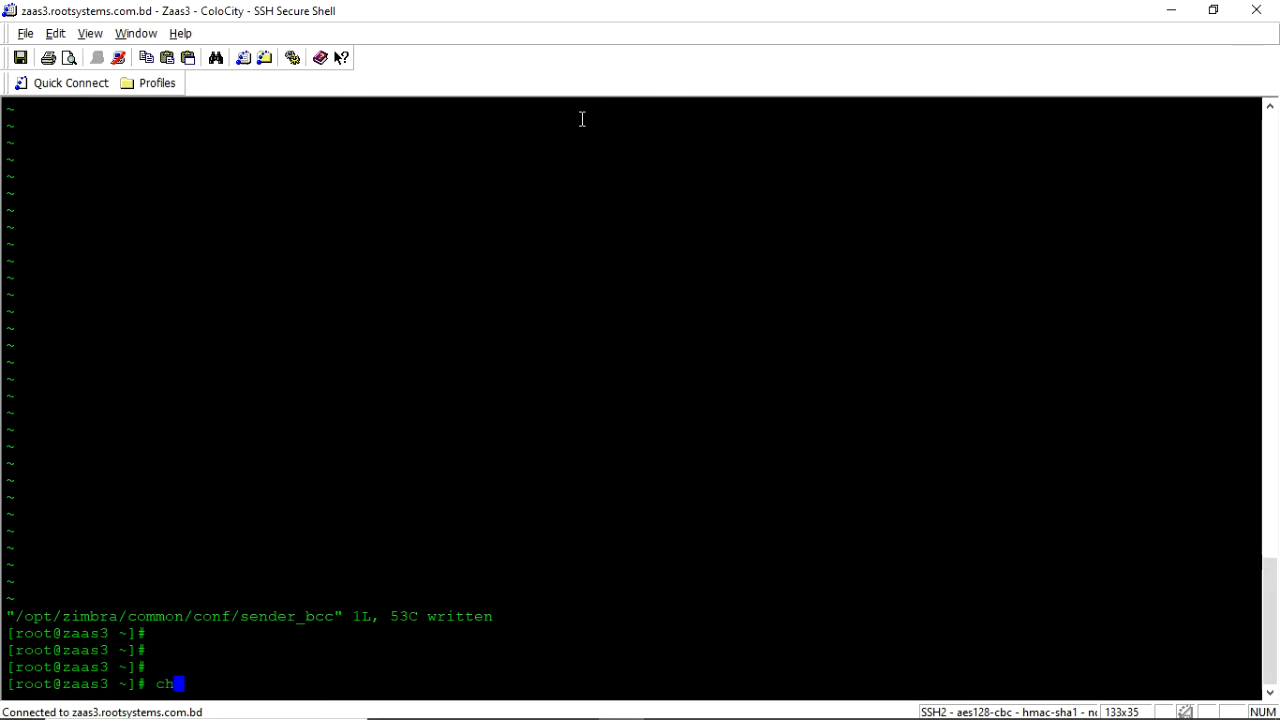
{"action": "type", "text": "own zi"}
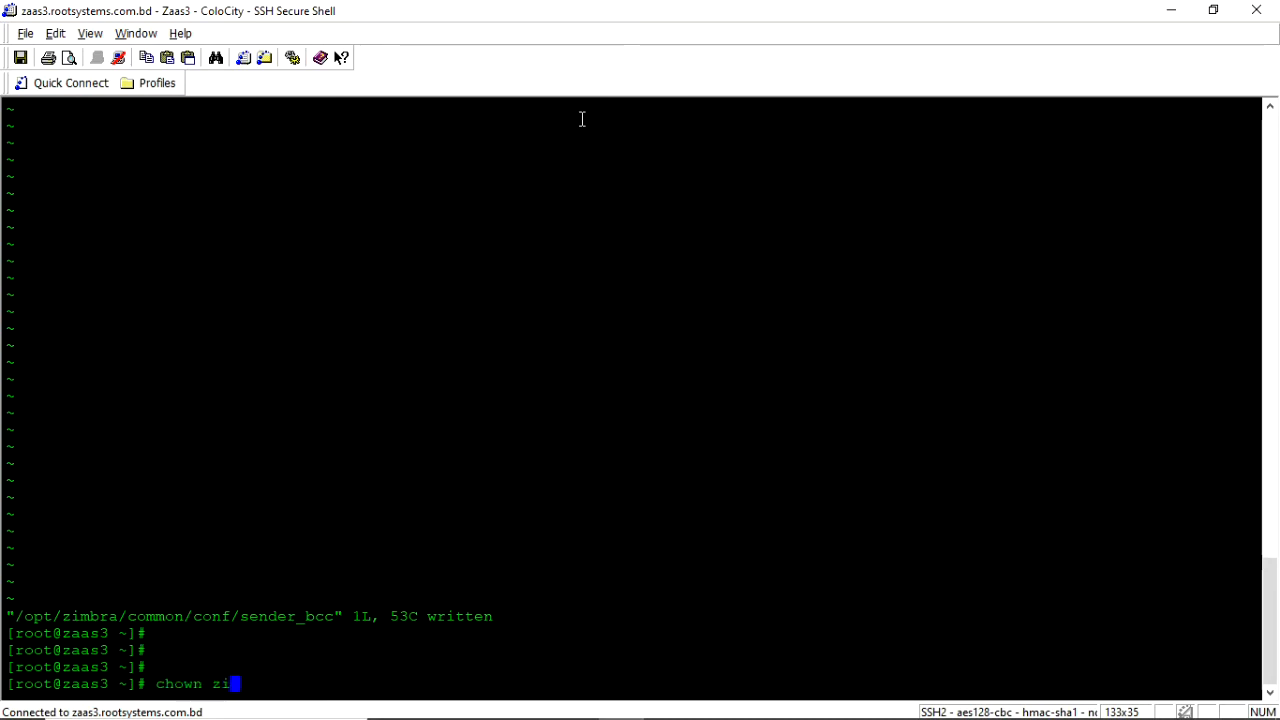
{"action": "type", "text": "mbra.zim"}
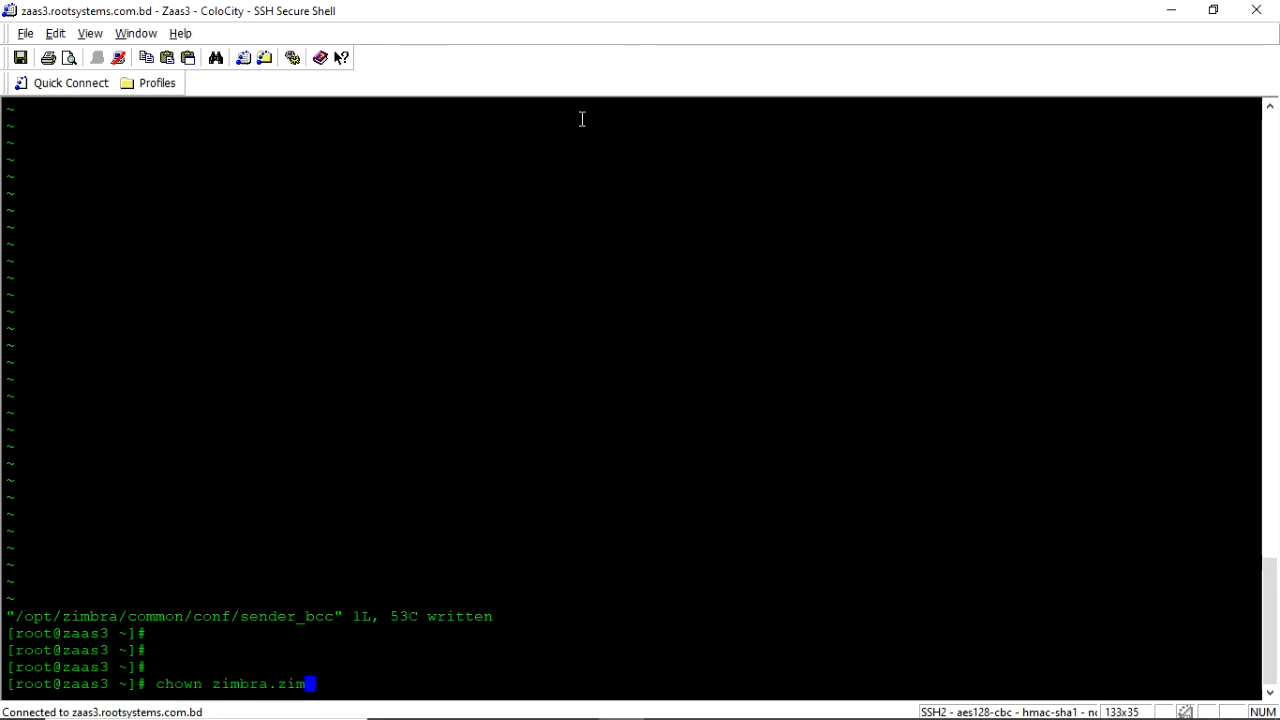
{"action": "type", "text": "bra"}
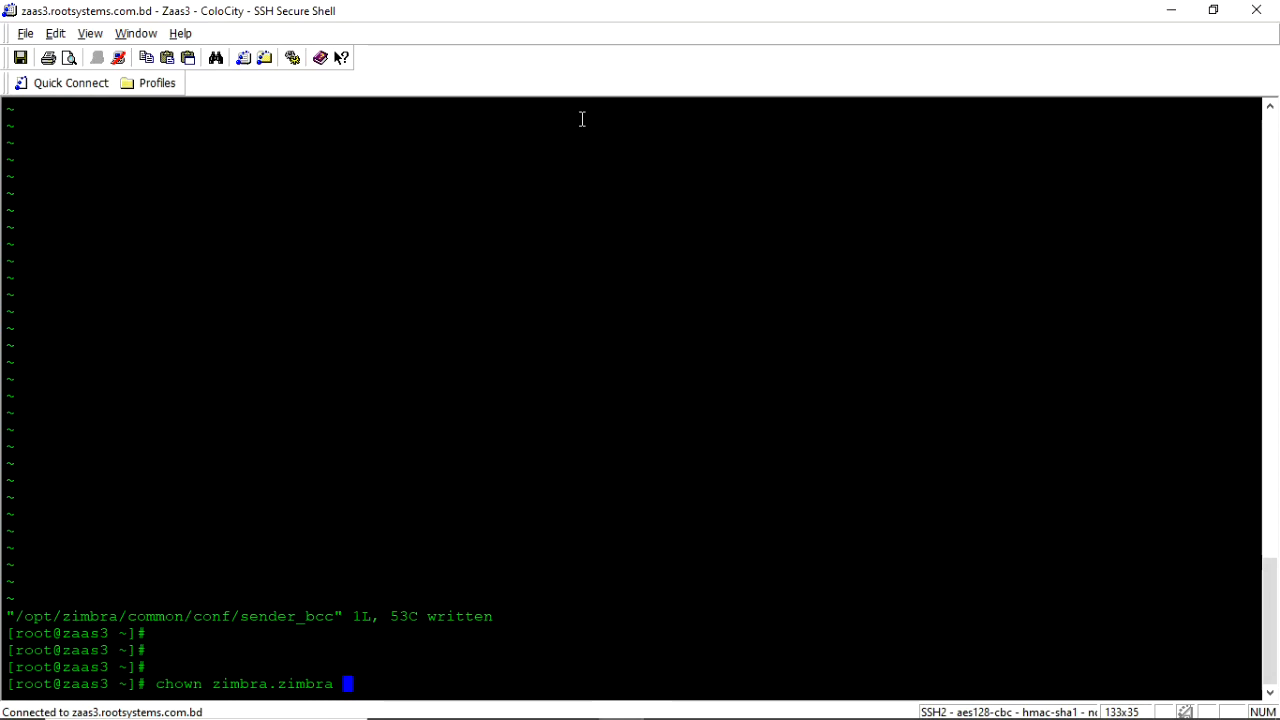
{"action": "type", "text": "/opt/z"}
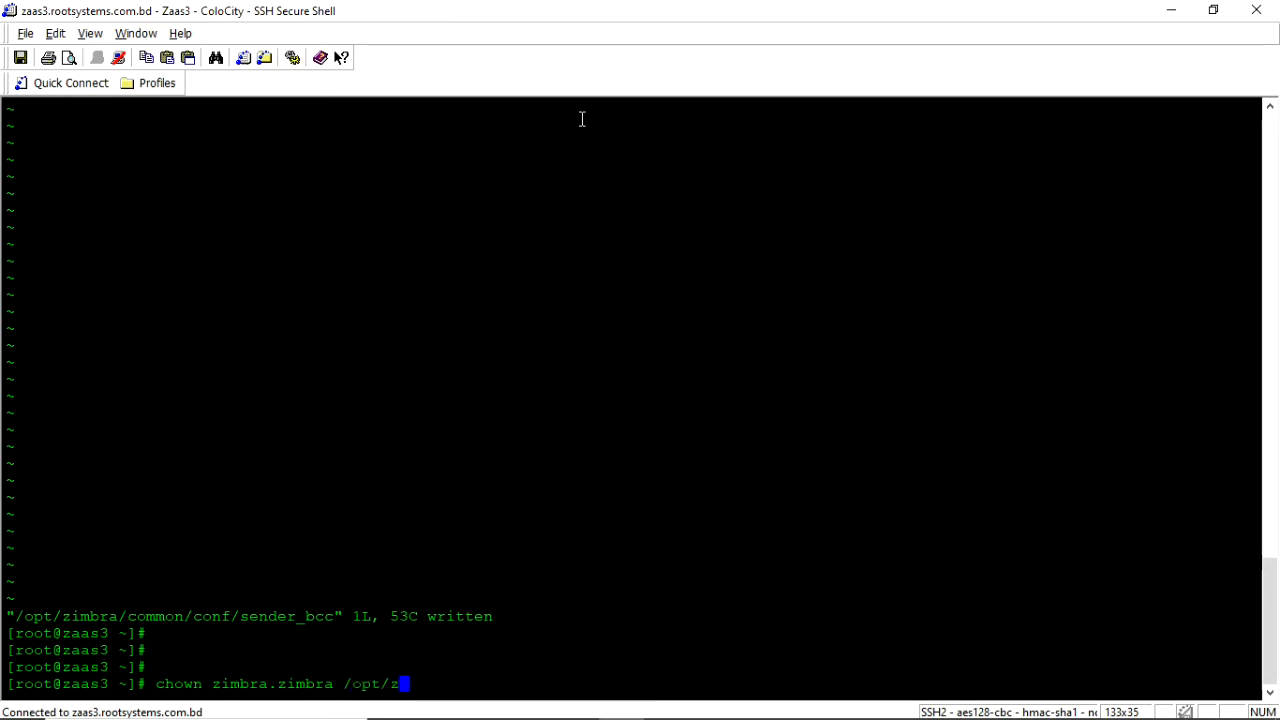
{"action": "type", "text": "imbra/connc"}
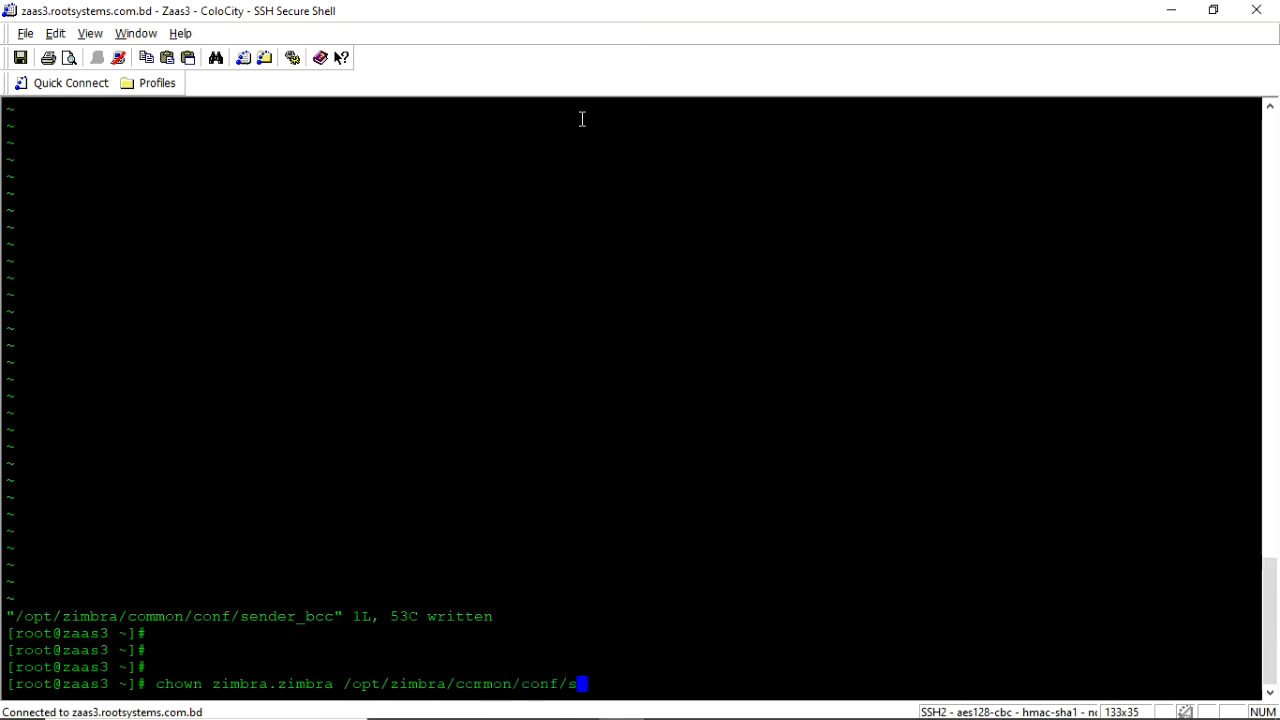
{"action": "key", "text": "Return"}
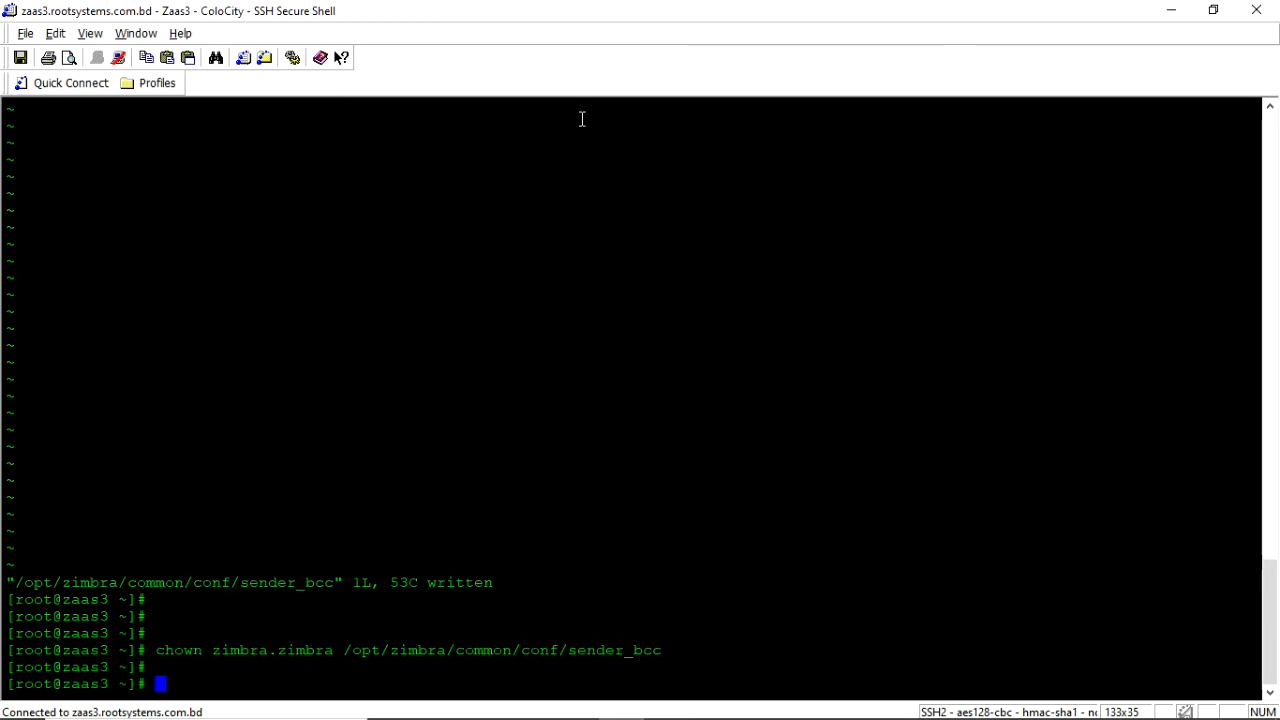
Step: Give /opt/zimbra/common/conf/sender_bcc 755 permissions with chmod
{"action": "type", "text": "c"}
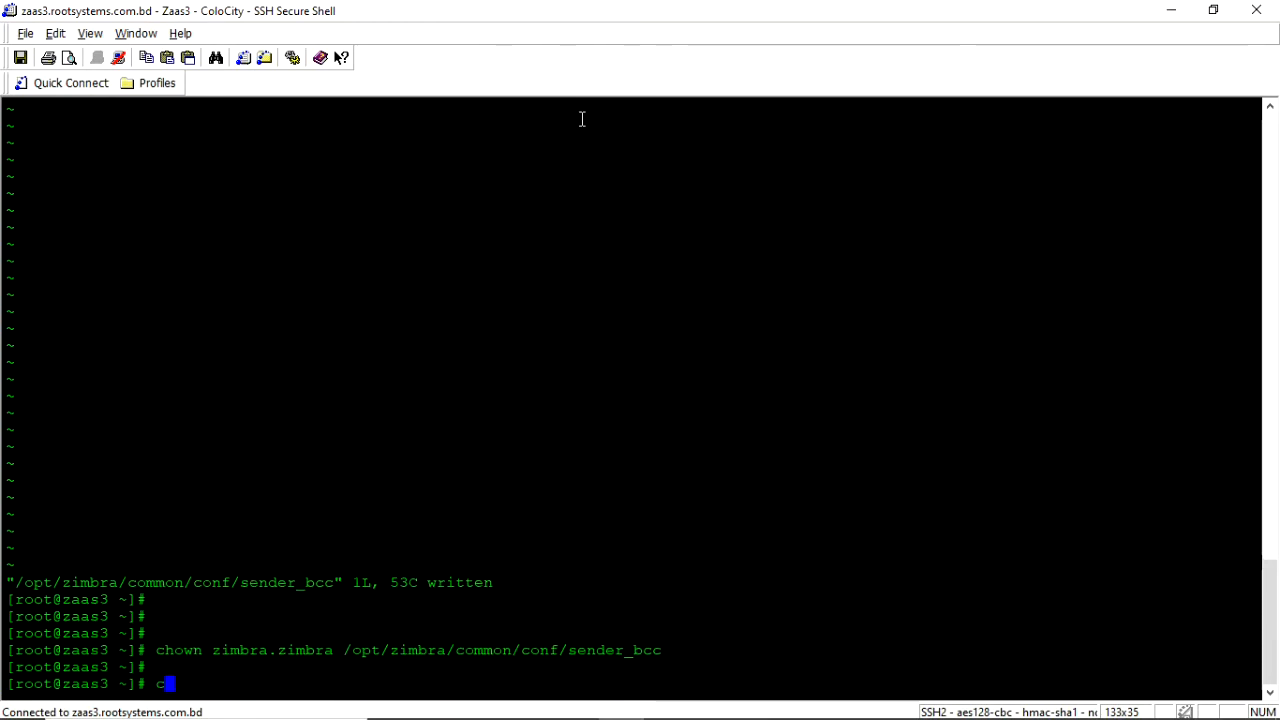
{"action": "type", "text": "hmod"}
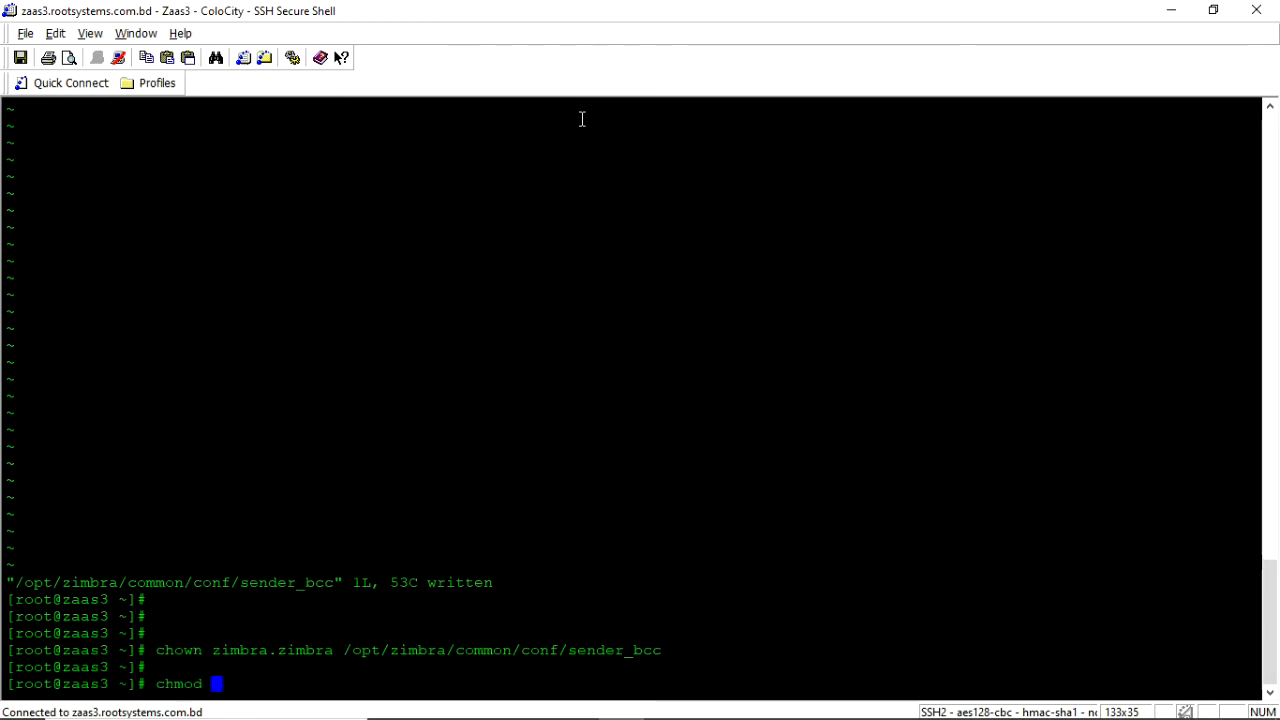
{"action": "type", "text": "755 /opt/zimbra/common/conf/"}
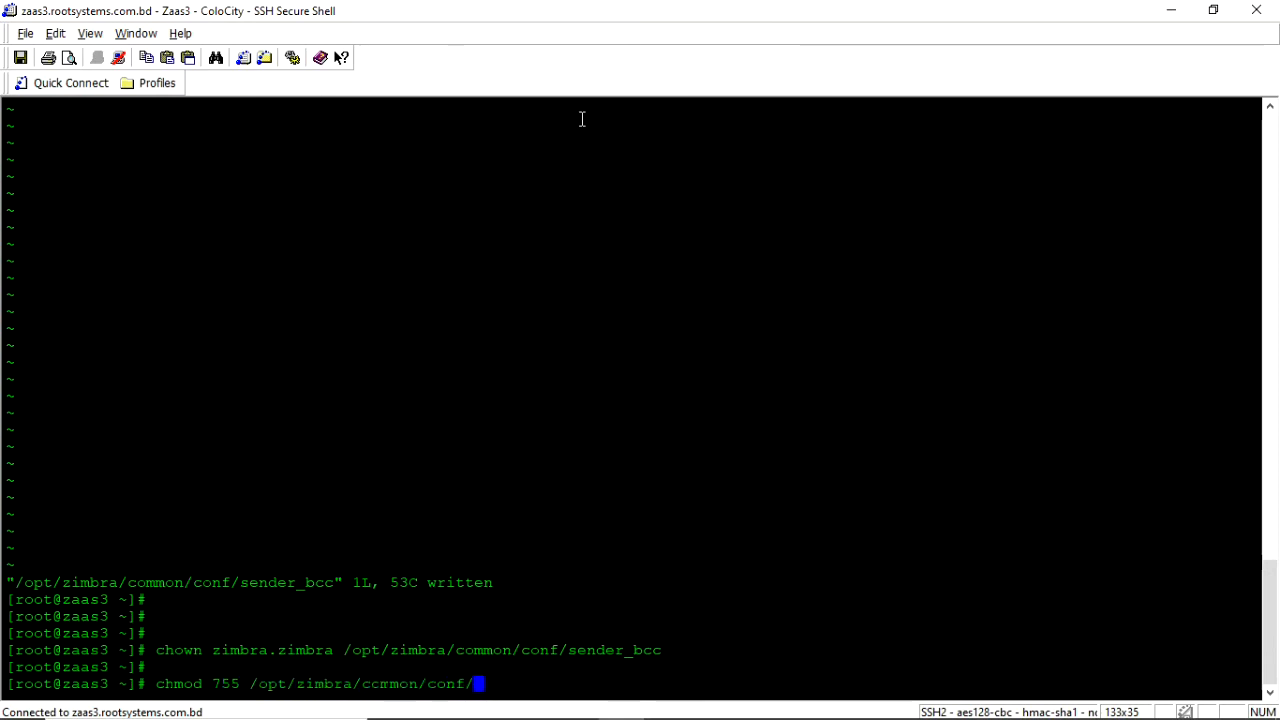
{"action": "type", "text": "de"}
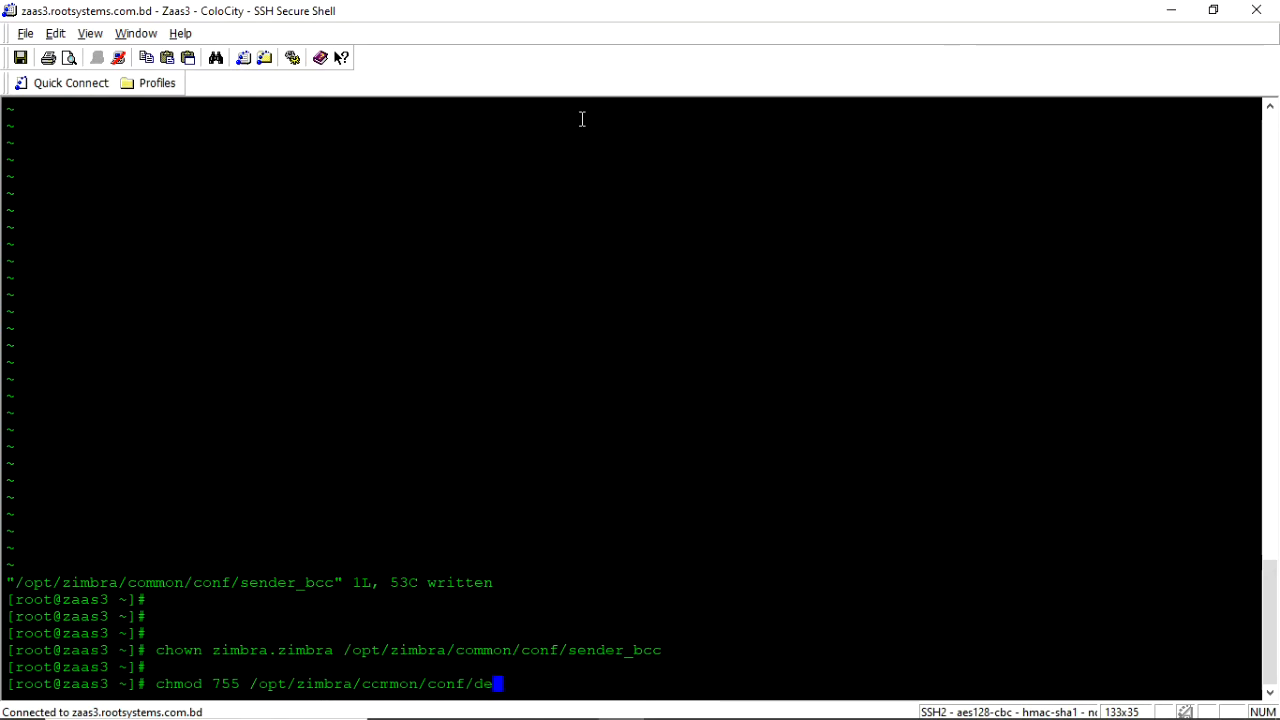
{"action": "key", "text": "Return"}
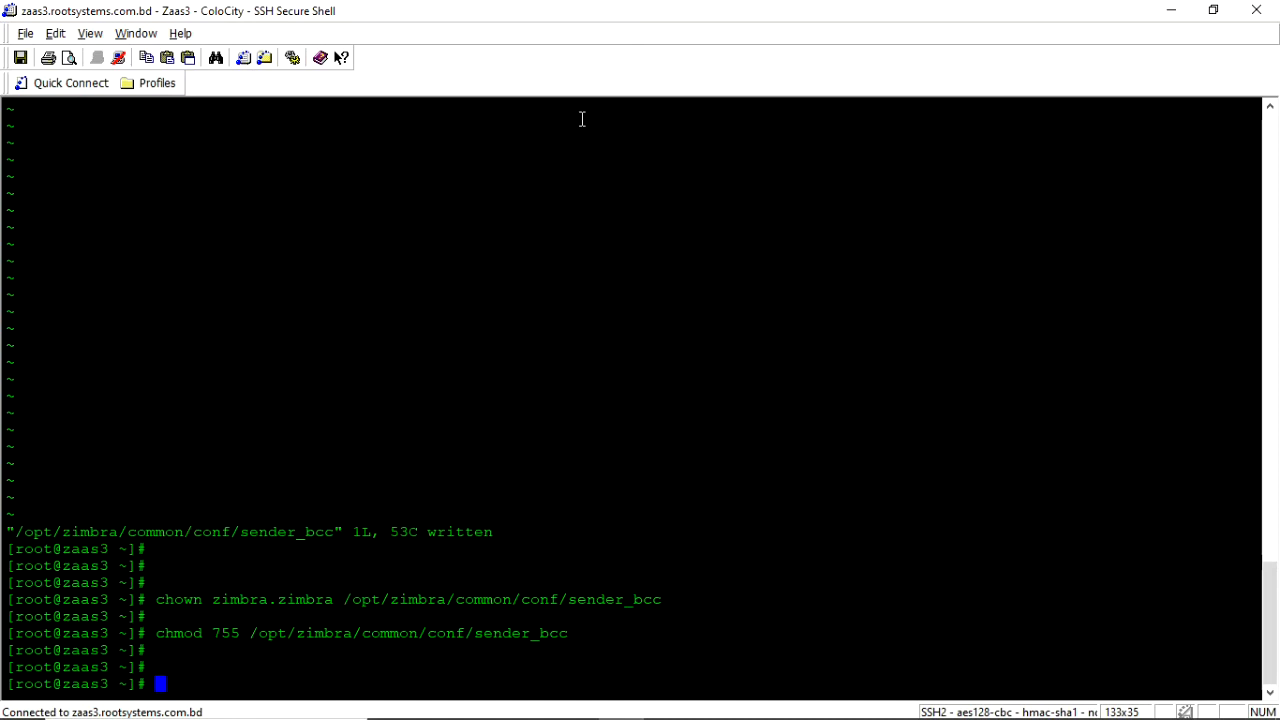
Step: Create the empty /opt/zimbra/common/conf/sender_bcc.lmdb file with touch
{"action": "type", "text": "t"}
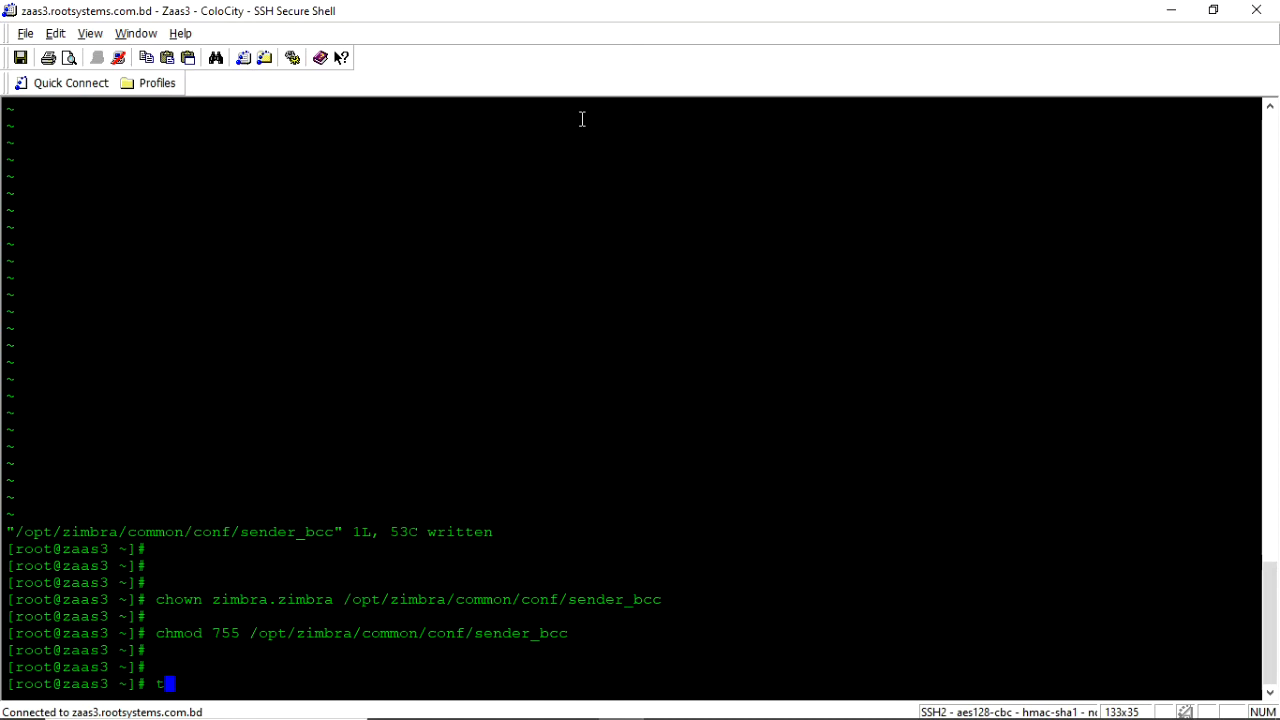
{"action": "type", "text": "ouch"}
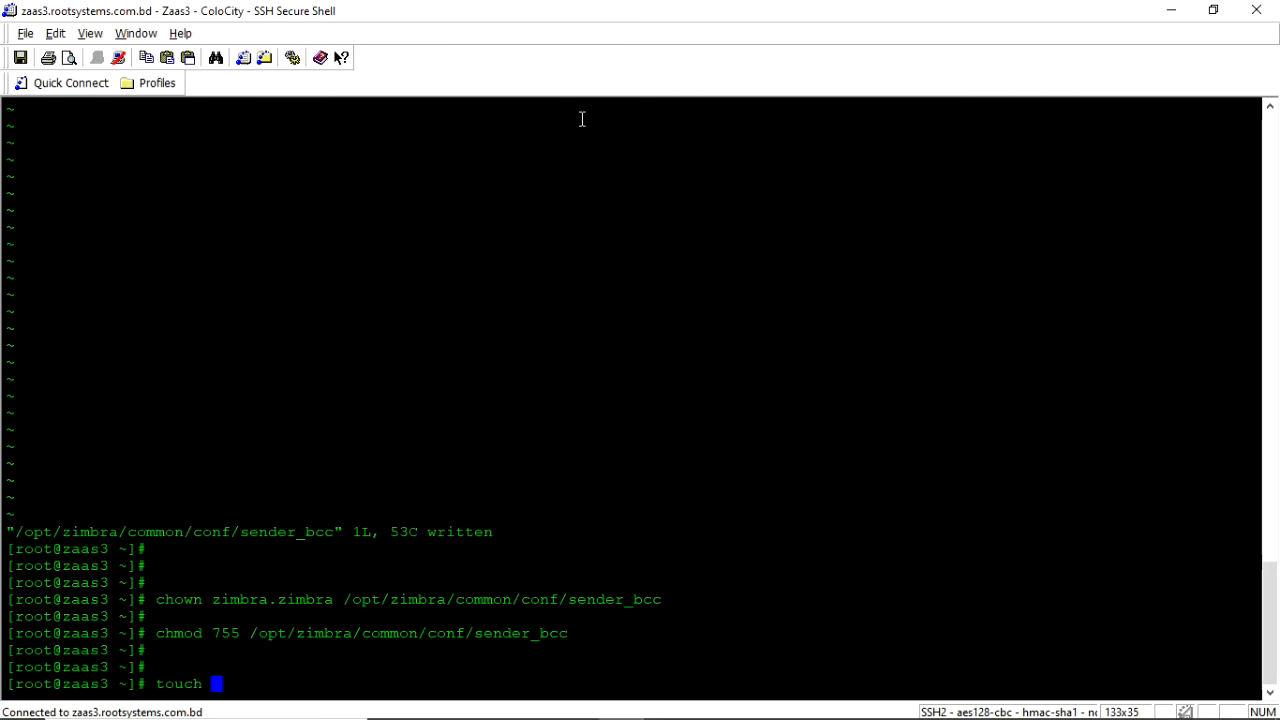
{"action": "type", "text": "/opt/"}
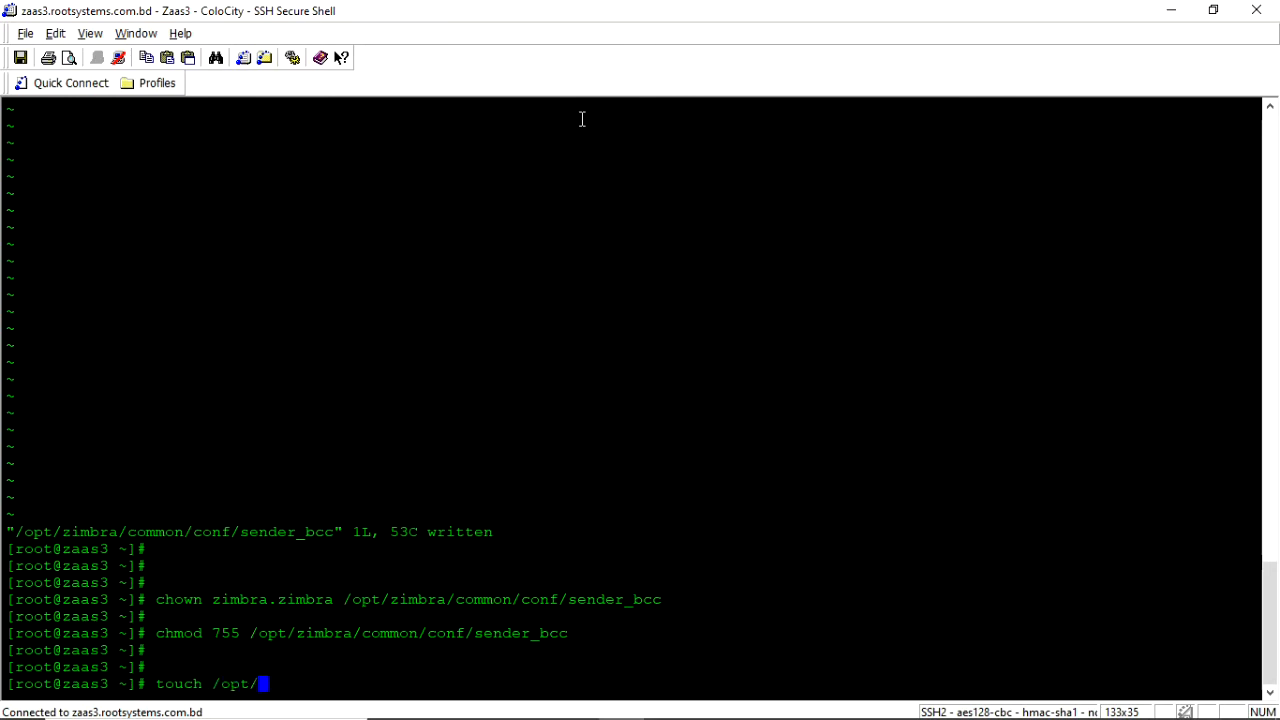
{"action": "type", "text": "zimbra/"}
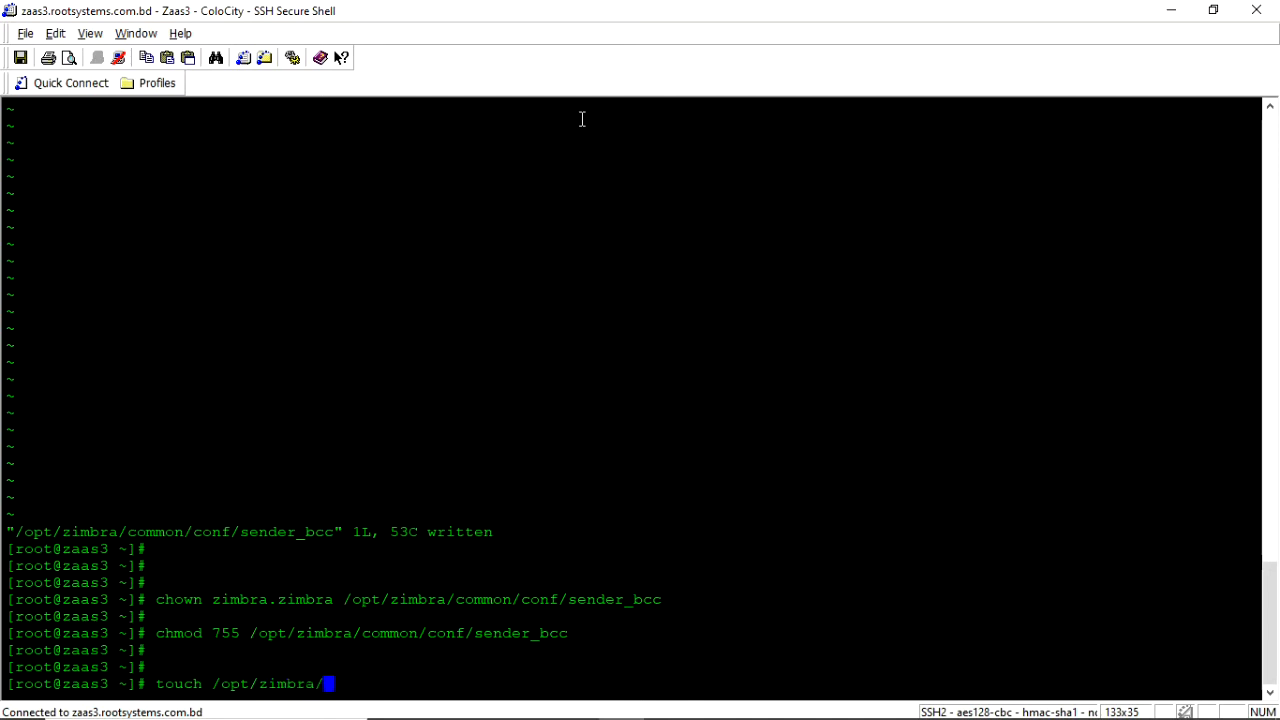
{"action": "type", "text": "common/"}
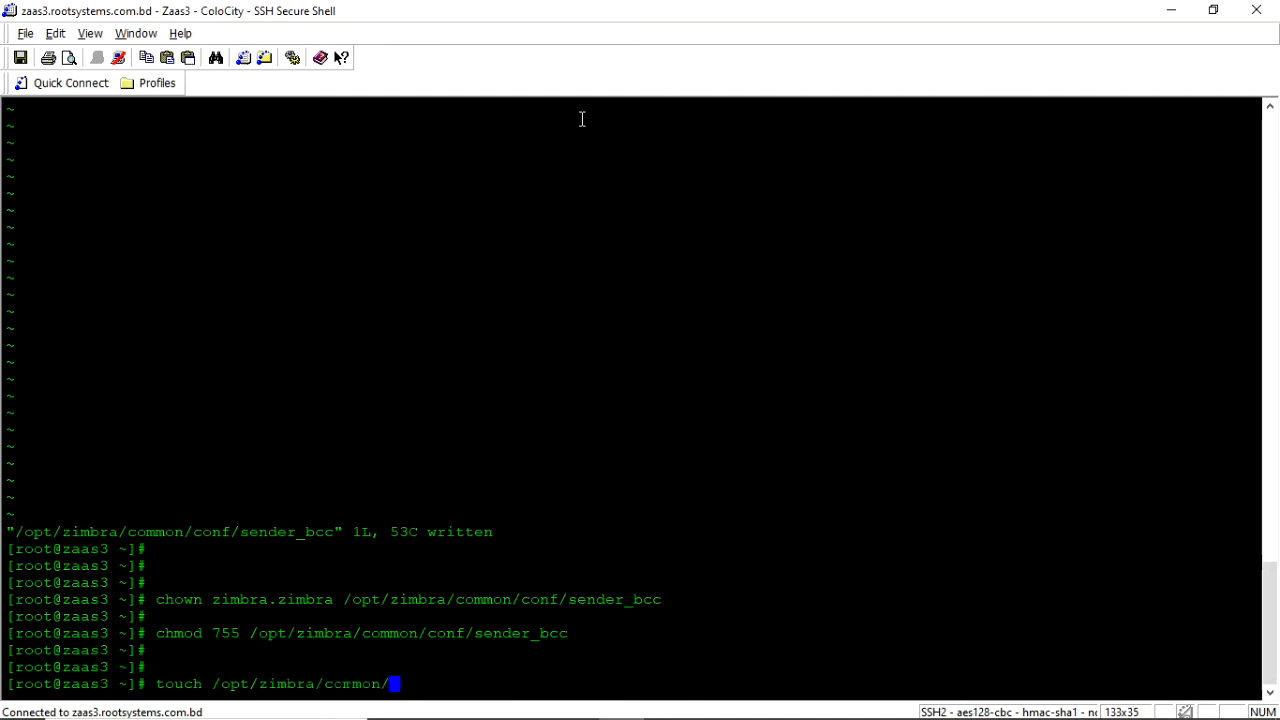
{"action": "type", "text": "conf/"}
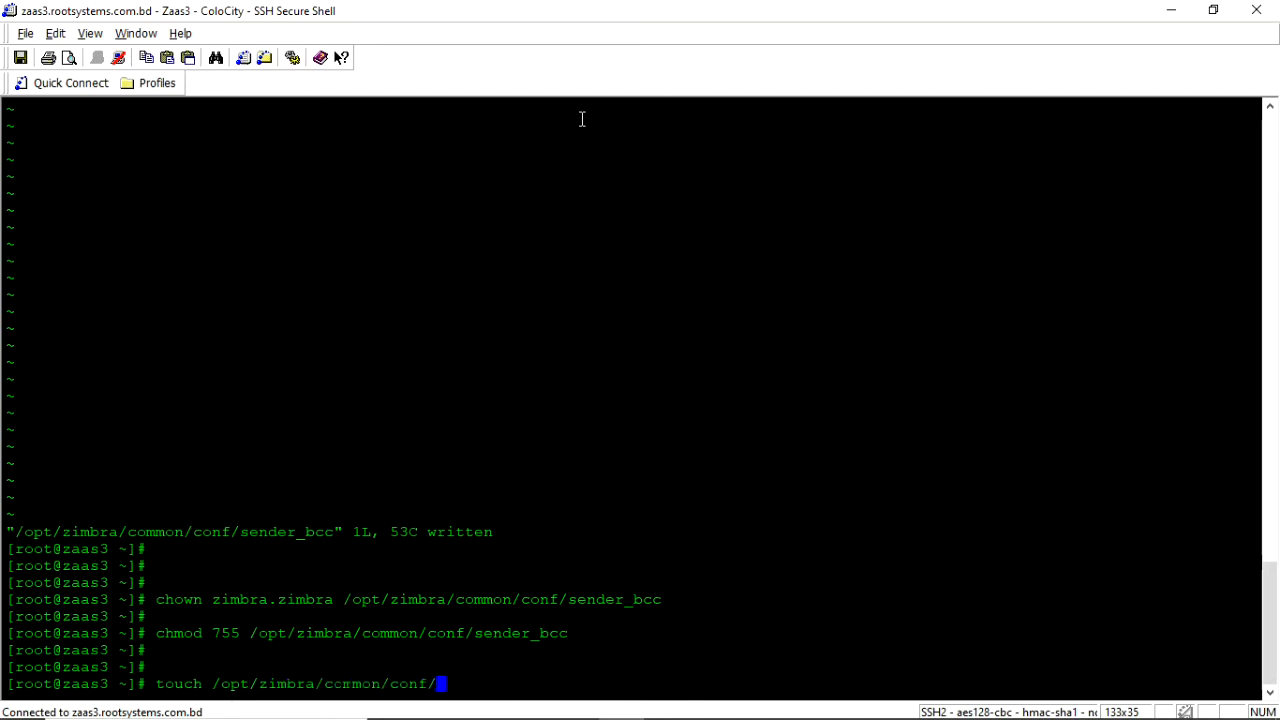
{"action": "type", "text": "s"}
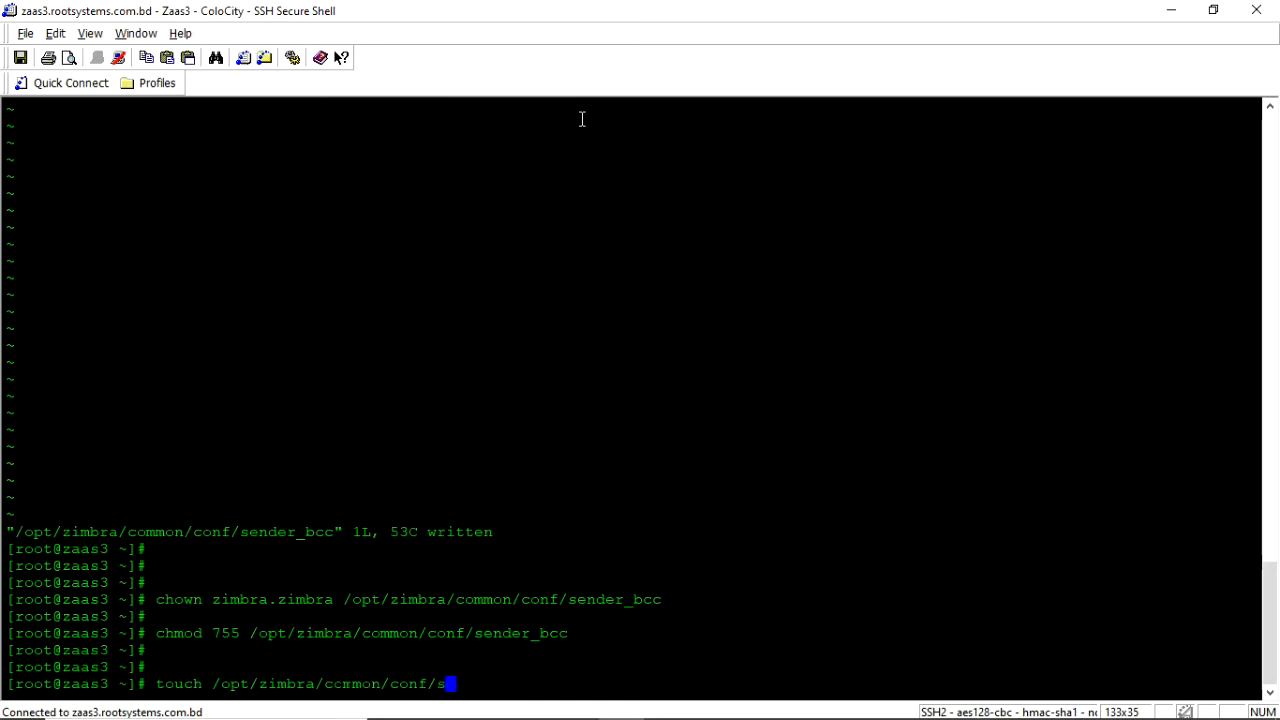
{"action": "type", "text": "ender_bcc."}
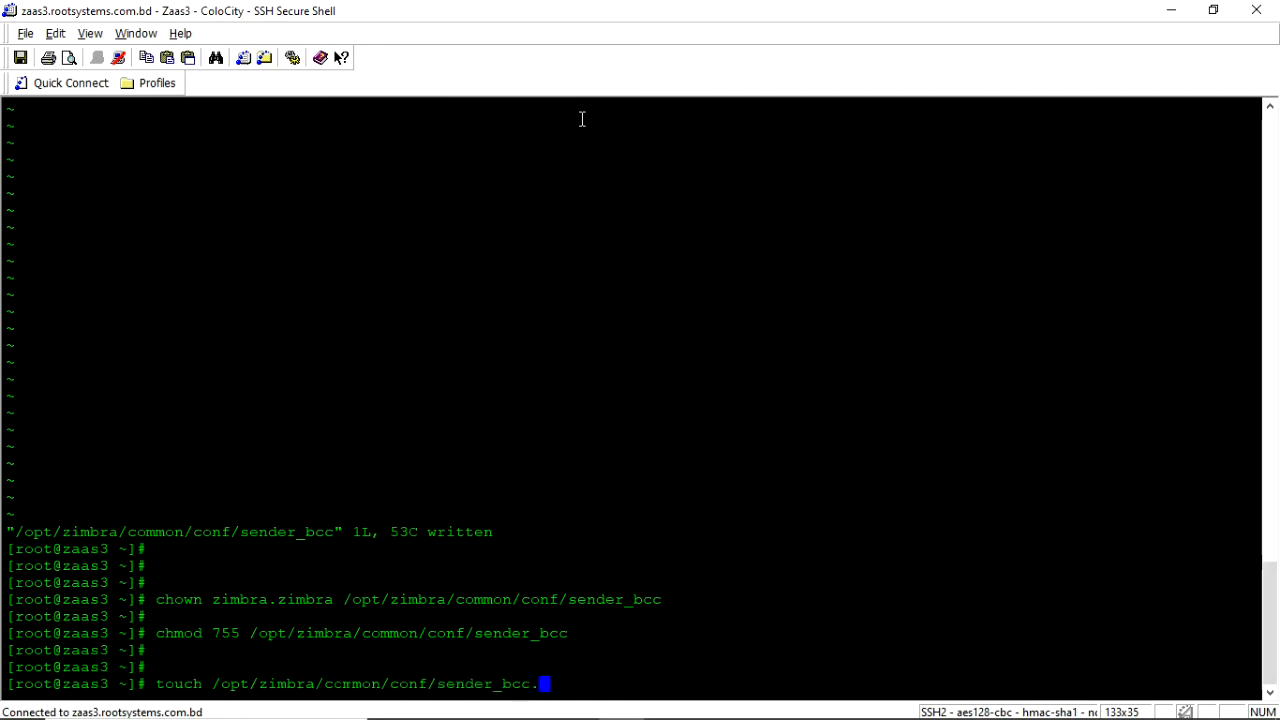
{"action": "type", "text": ".lmdb"}
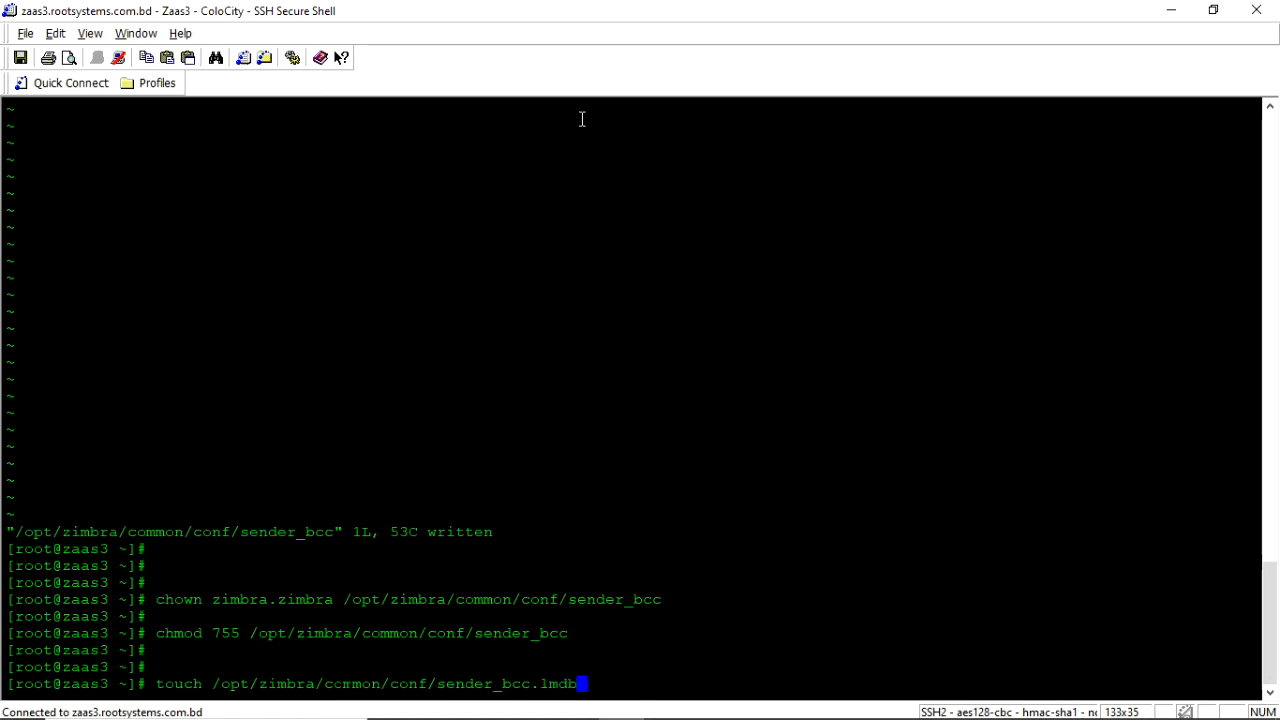
{"action": "key", "text": "Return"}
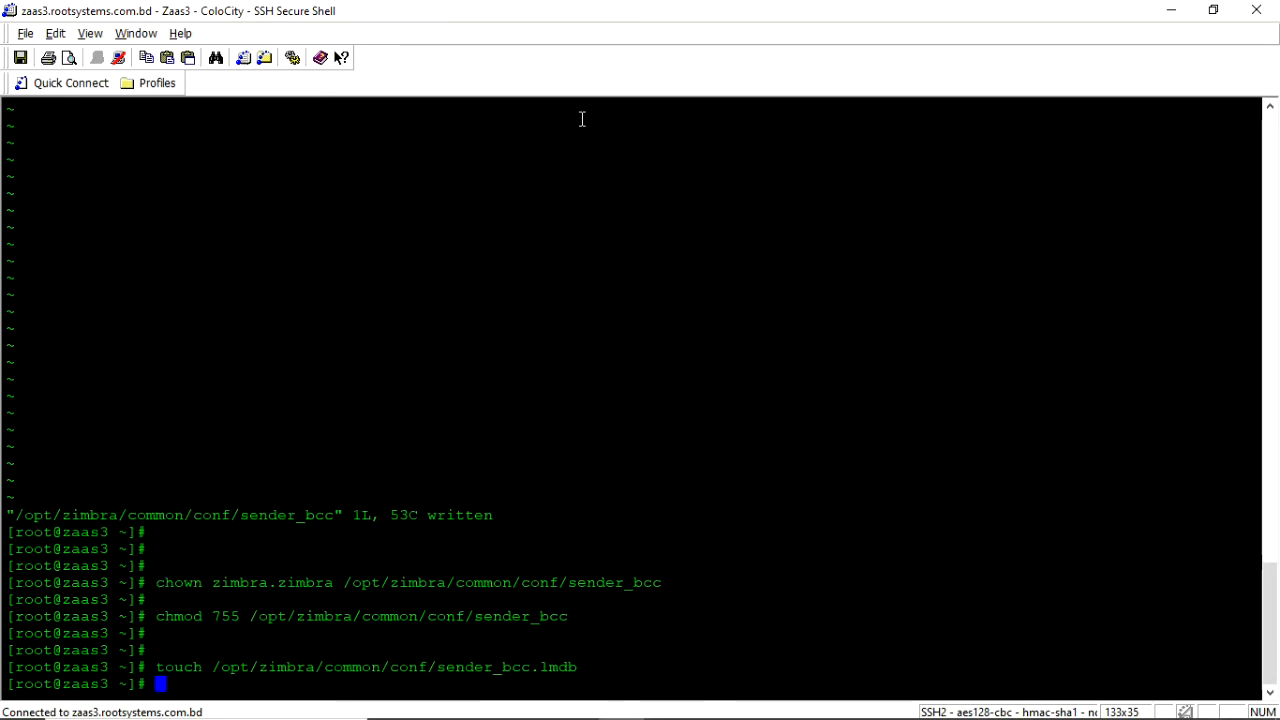
Step: Give sender_bcc.lmdb 755 permissions with chmod, owned by zimbra
{"action": "type", "text": "chmod 755 /opt/zimbra/common/conf/sender_bcc"}
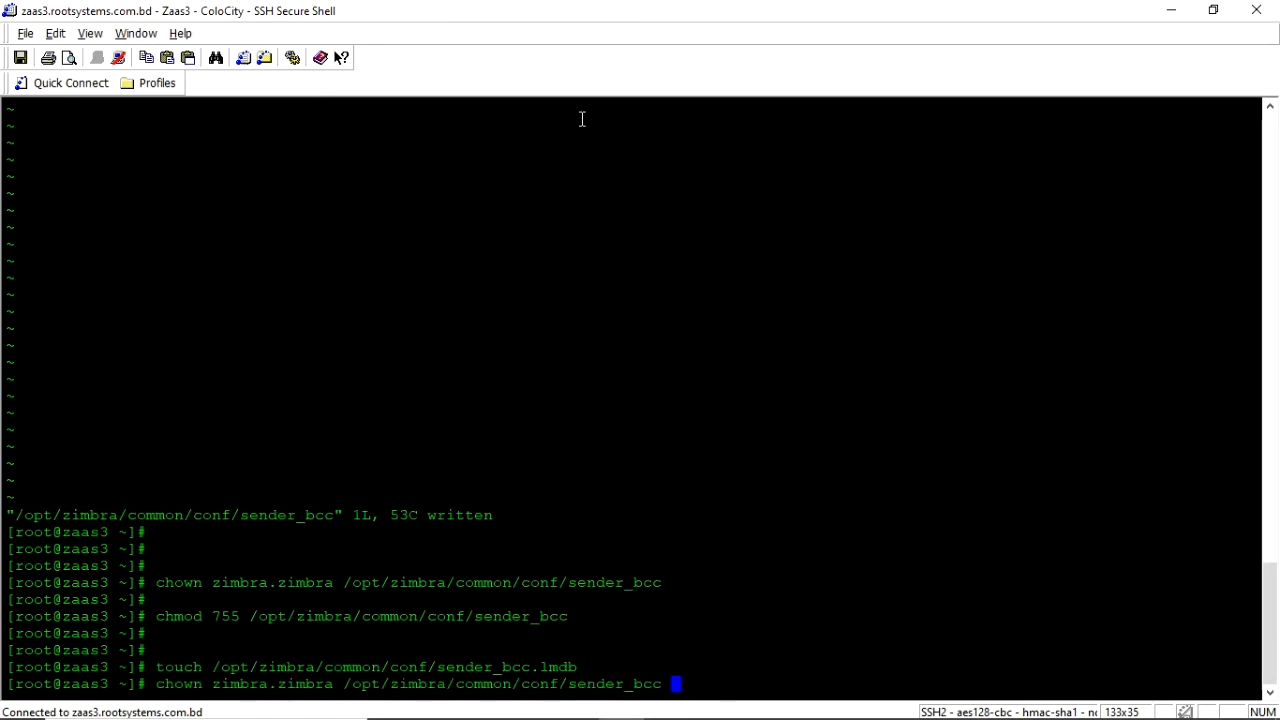
{"action": "type", "text": ".lmdb"}
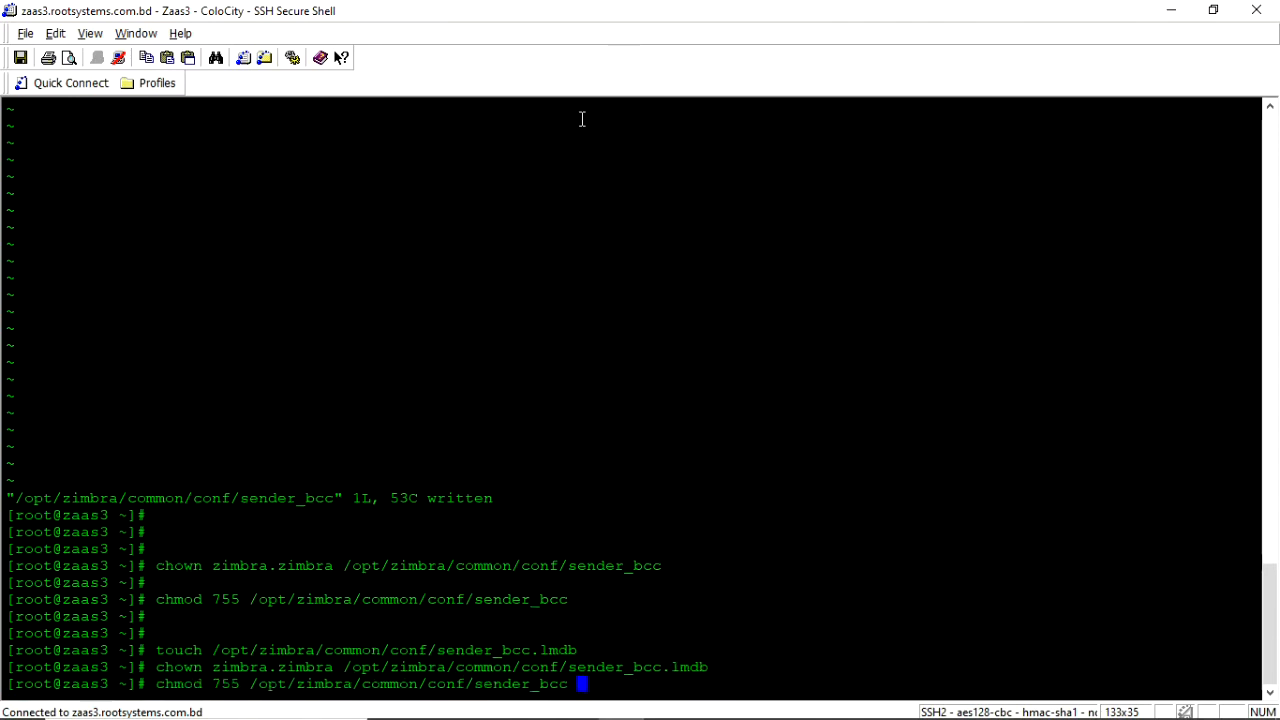
{"action": "key", "text": "Return"}
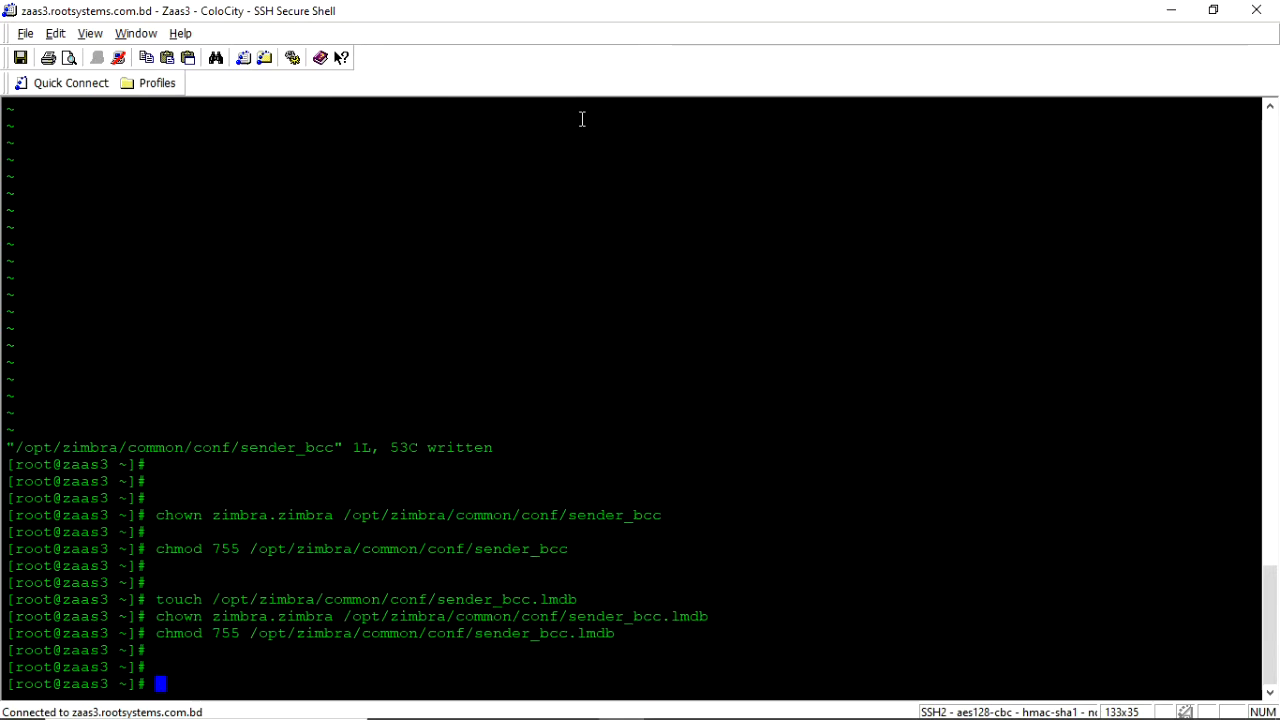
Step: Switch the session from root to the zimbra user with su - zimbra
{"action": "type", "text": "su - zu"}
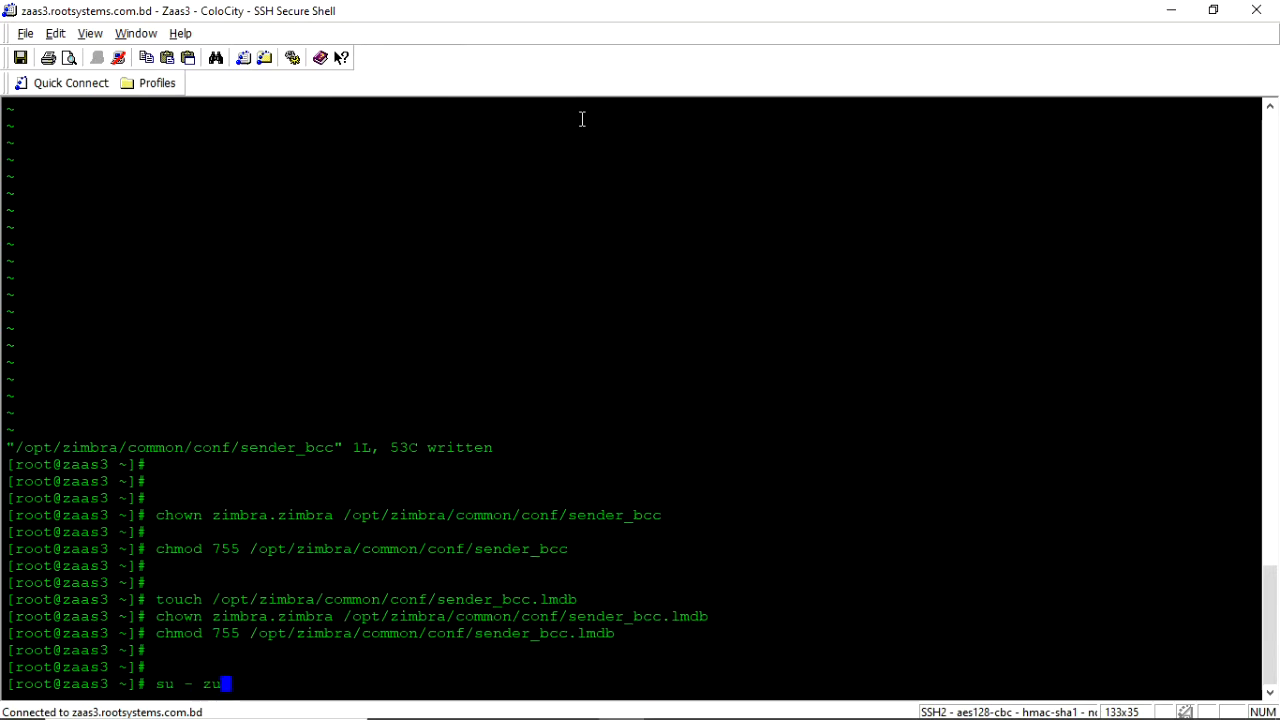
{"action": "key", "text": "Backspace"}
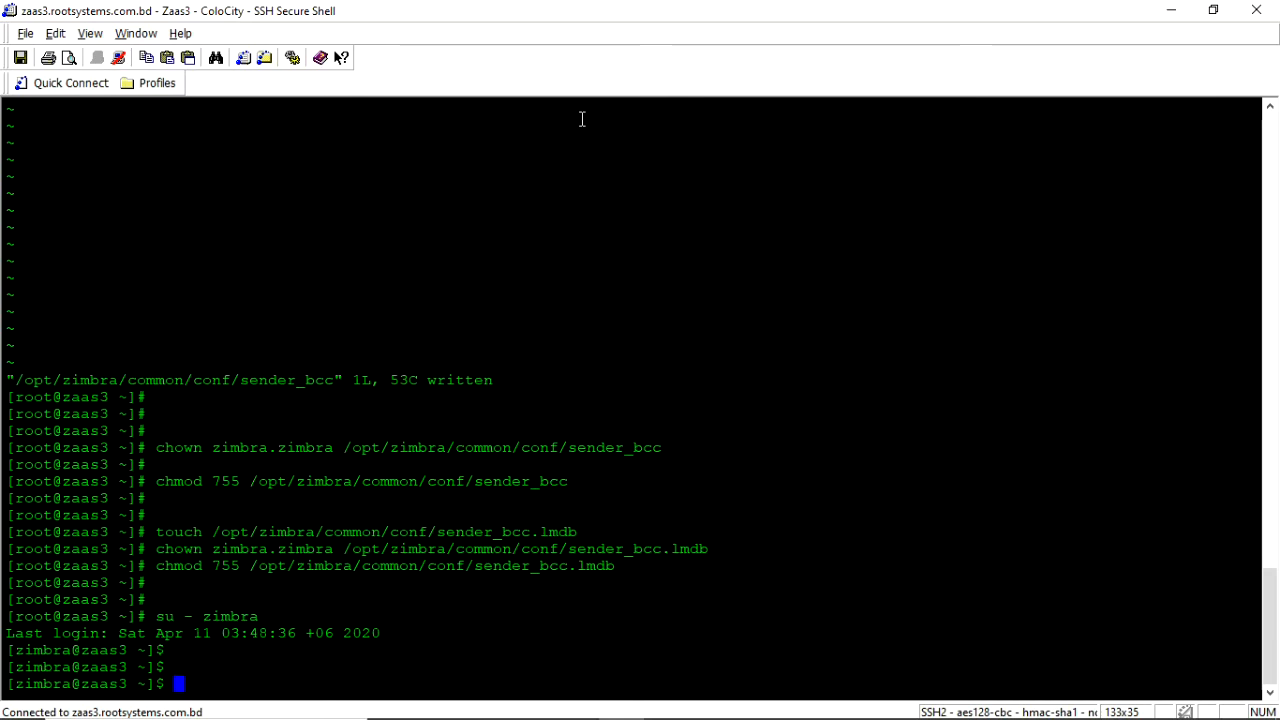
Step: Enter /opt/zimbra/common/sbin/postmap /opt/zimbra/common/conf/sender_bcc at the zimbra prompt without running it
{"action": "type", "text": "/opt/zimbra/"}
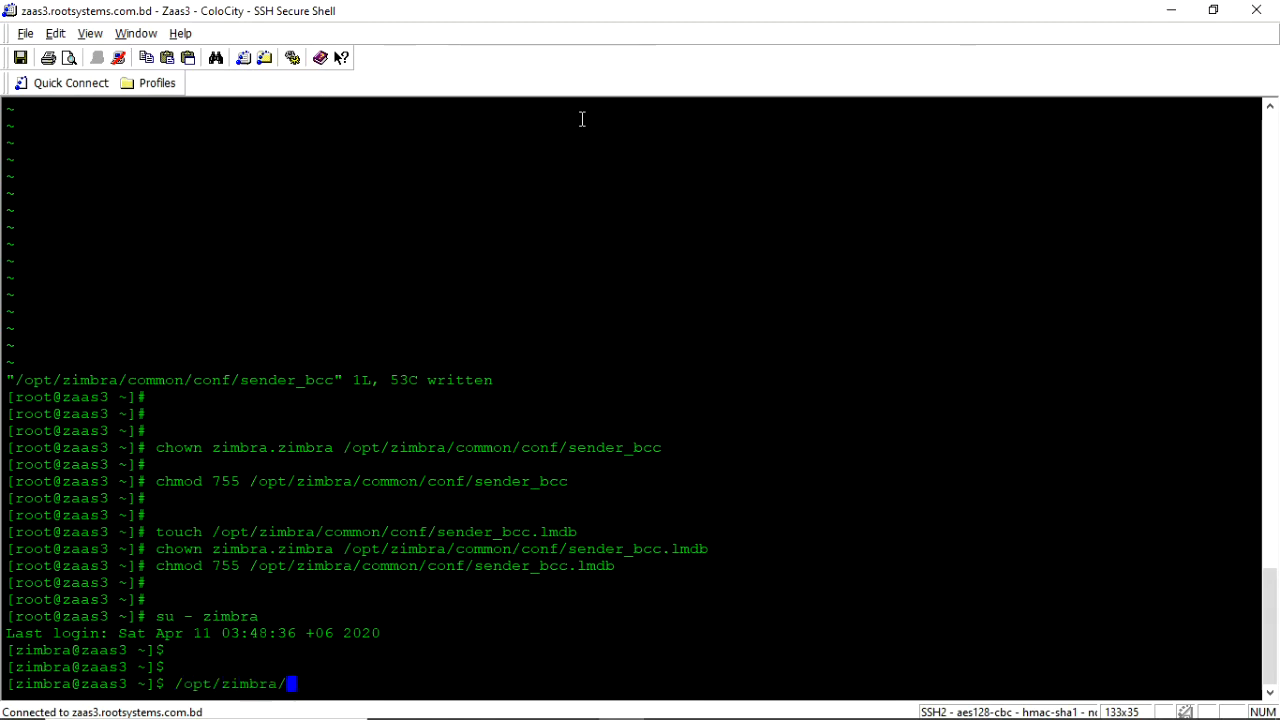
{"action": "type", "text": "common/"}
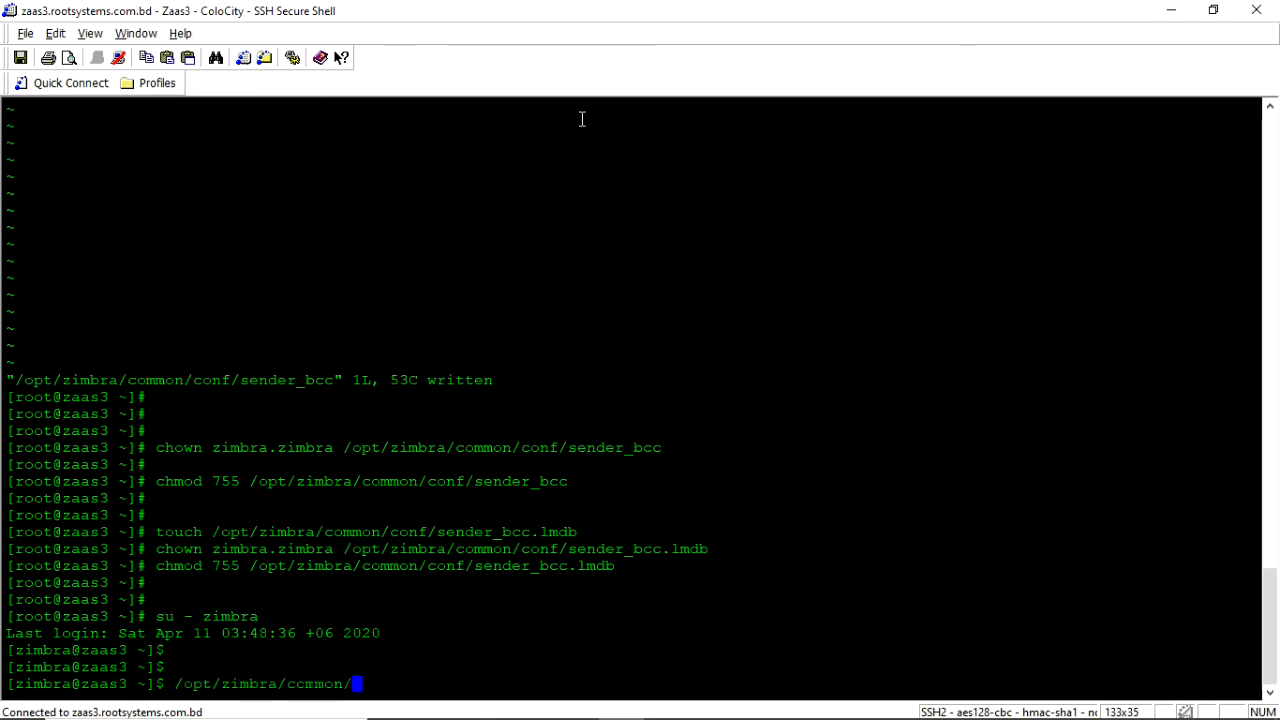
{"action": "type", "text": "sbin/"}
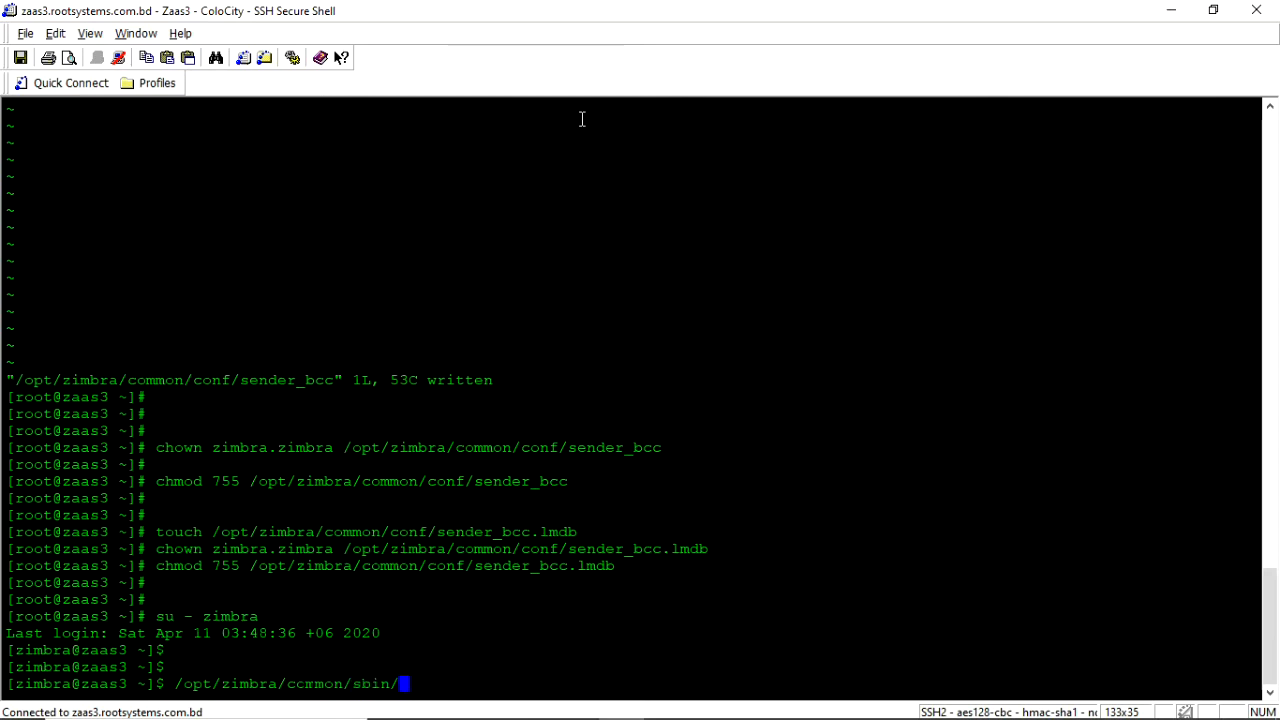
{"action": "type", "text": "postm"}
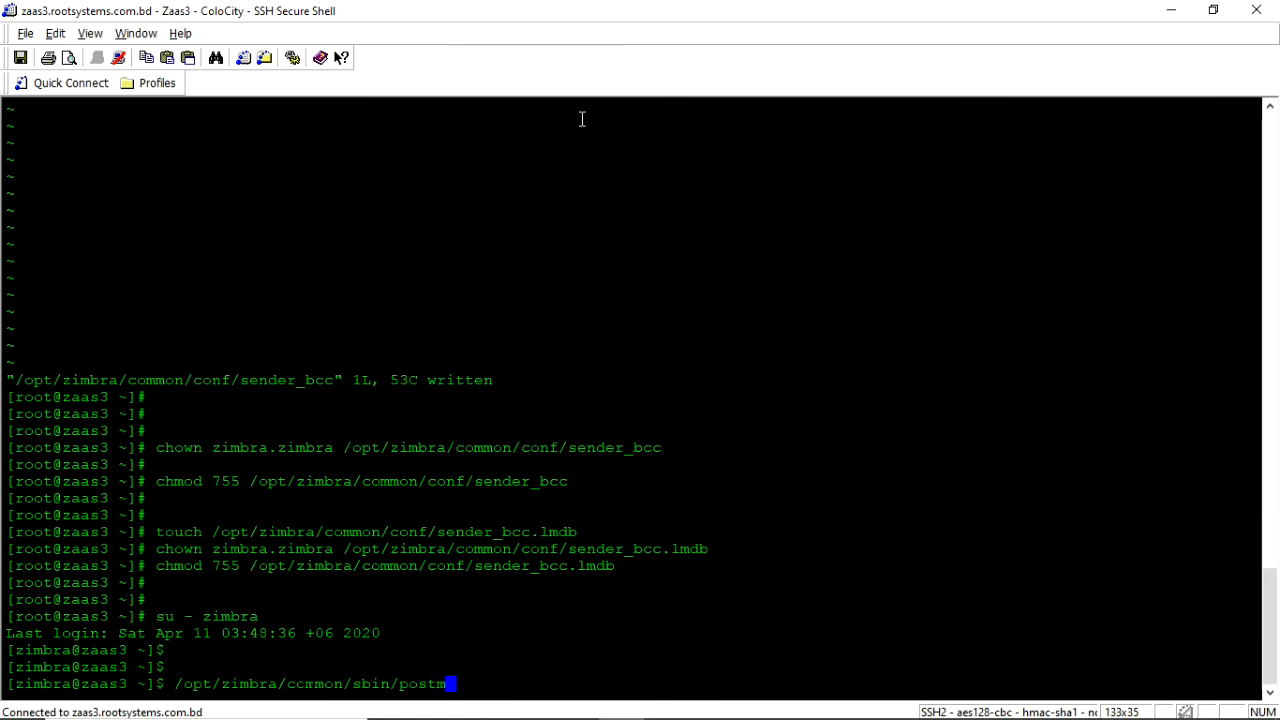
{"action": "type", "text": "a"}
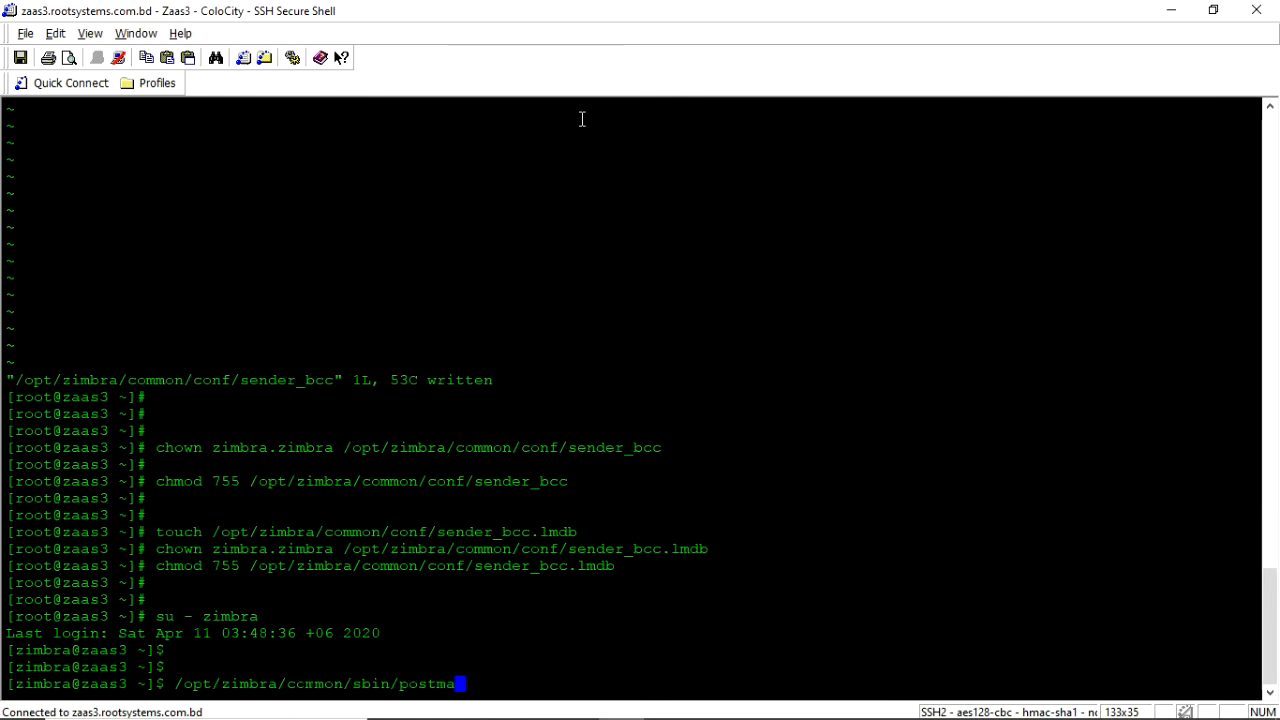
{"action": "type", "text": "p"}
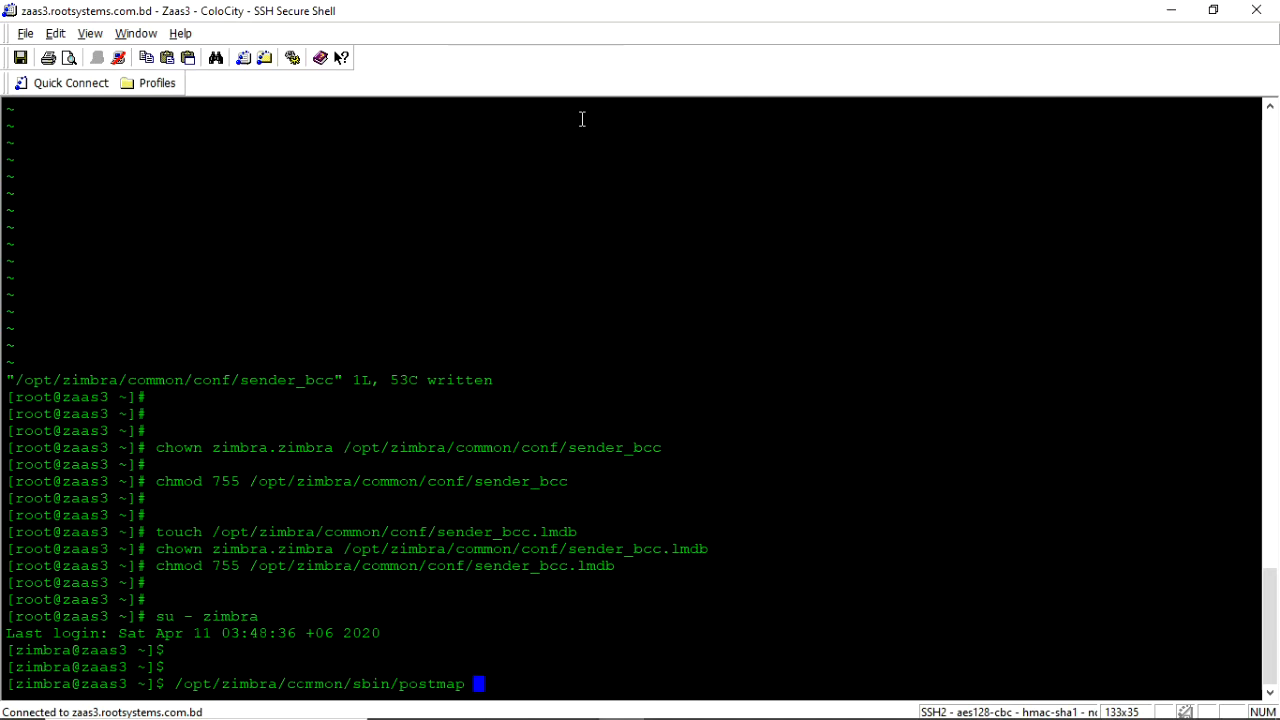
{"action": "type", "text": "/"}
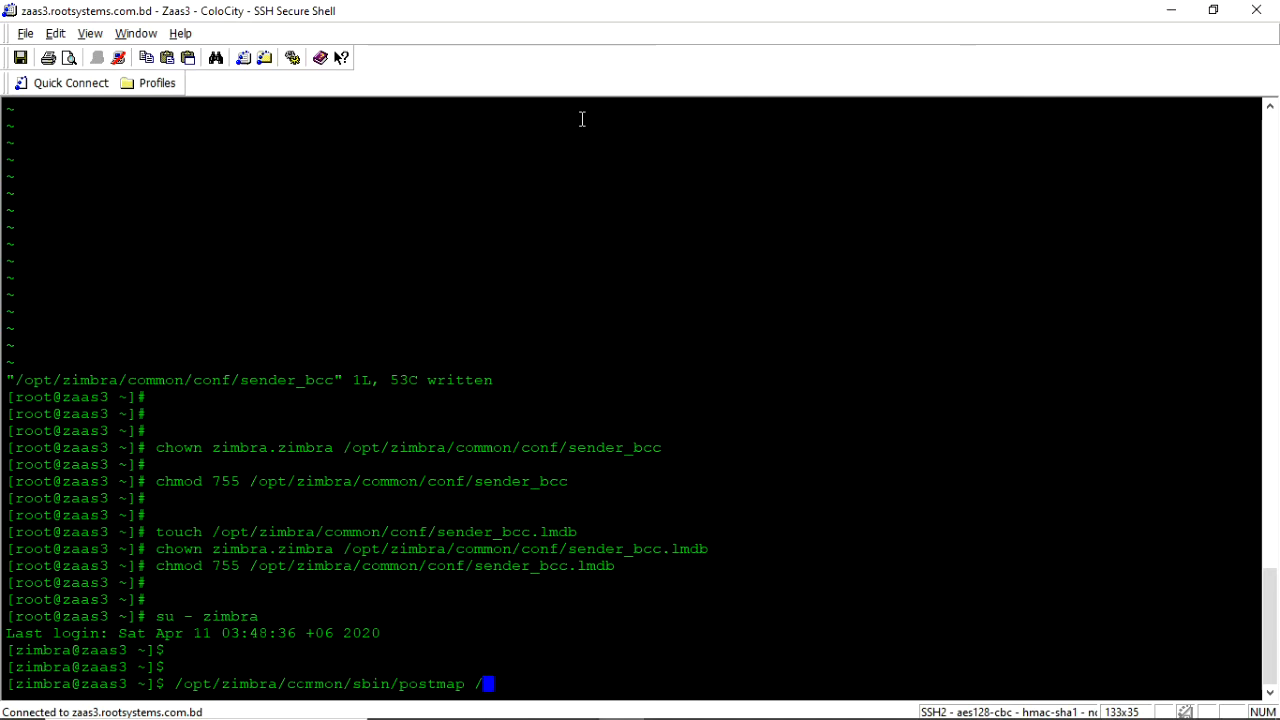
{"action": "type", "text": "opt/zi"}
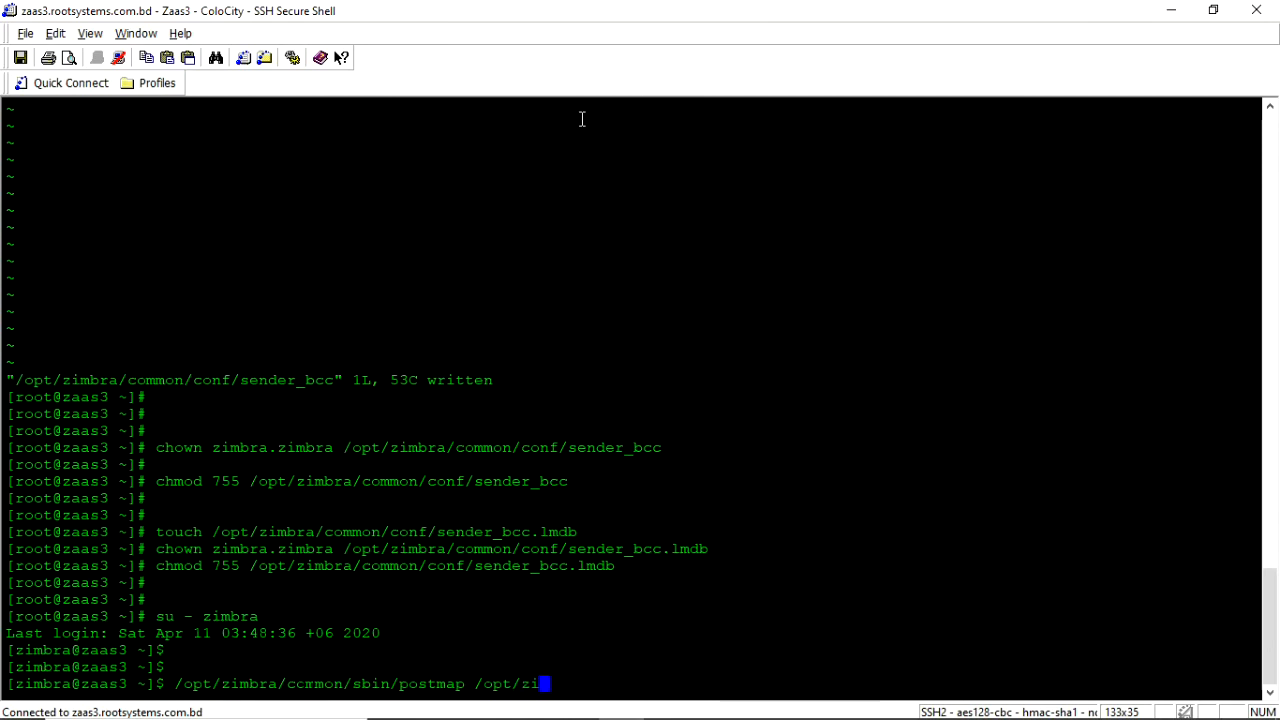
{"action": "type", "text": "mbra/"}
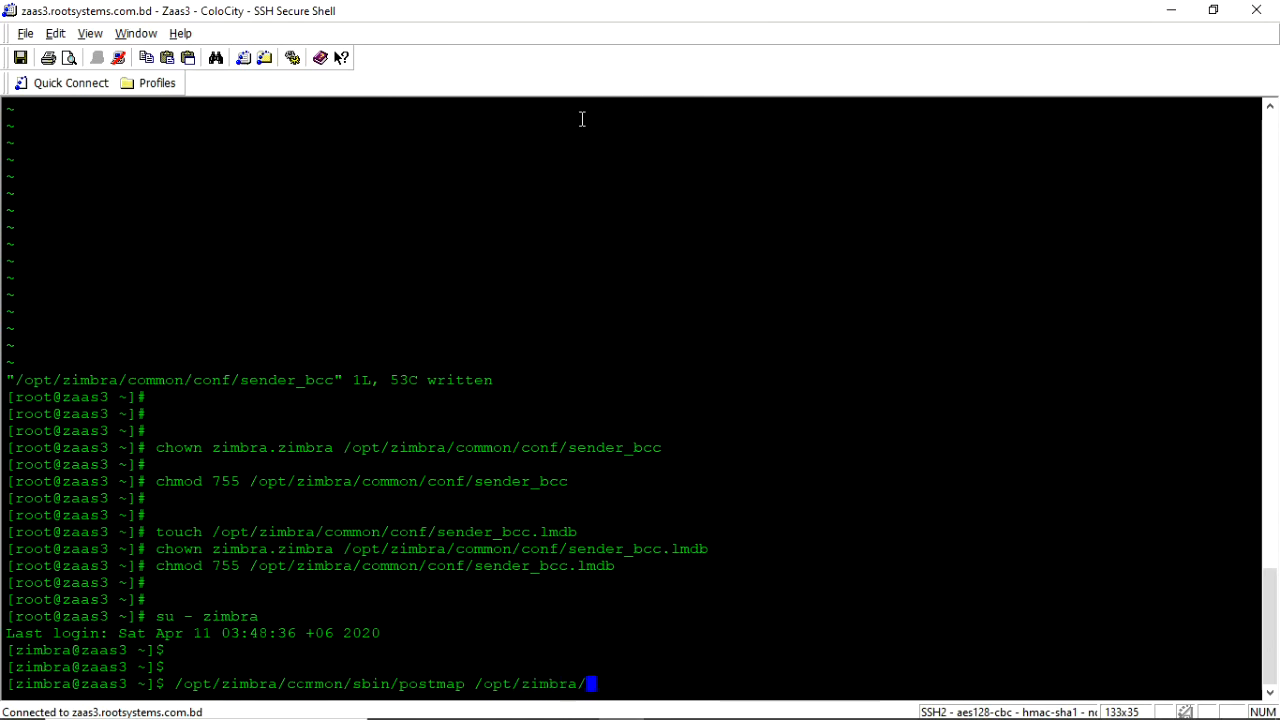
{"action": "type", "text": "common/conf/"}
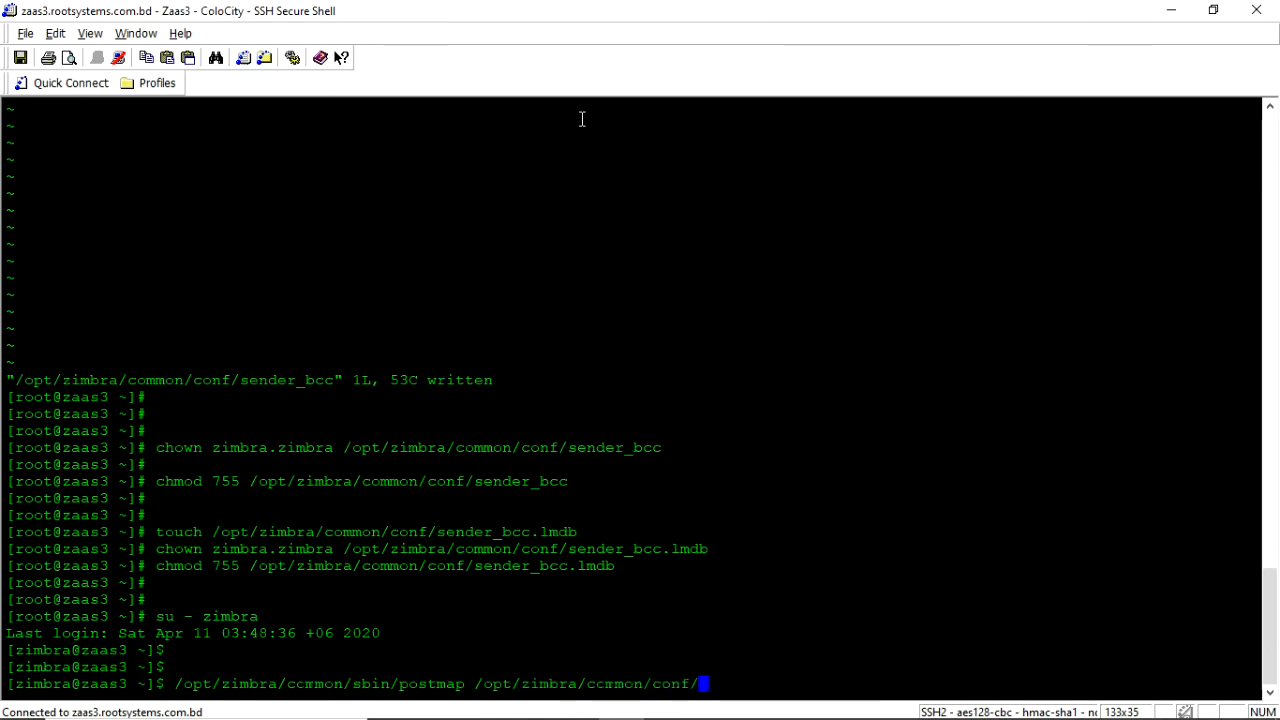
{"action": "type", "text": "sender_bcc"}
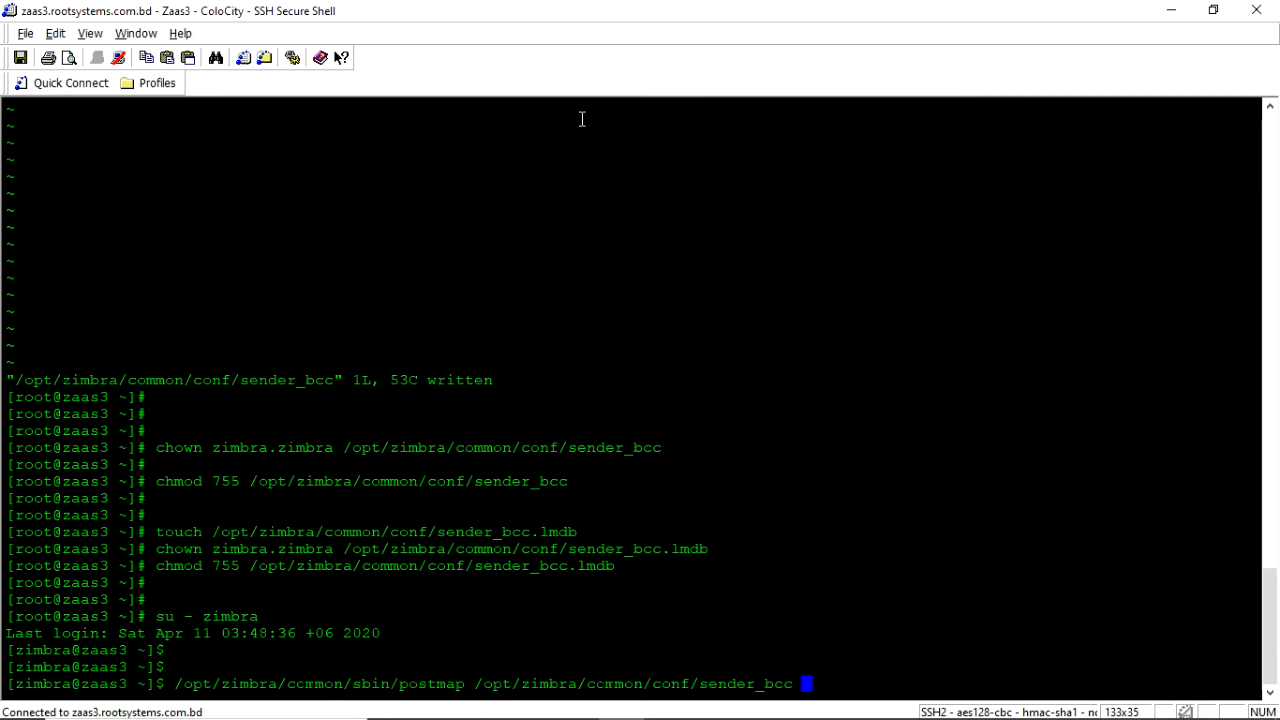
{"action": "mouse_move", "coordinate": [728, 678]}
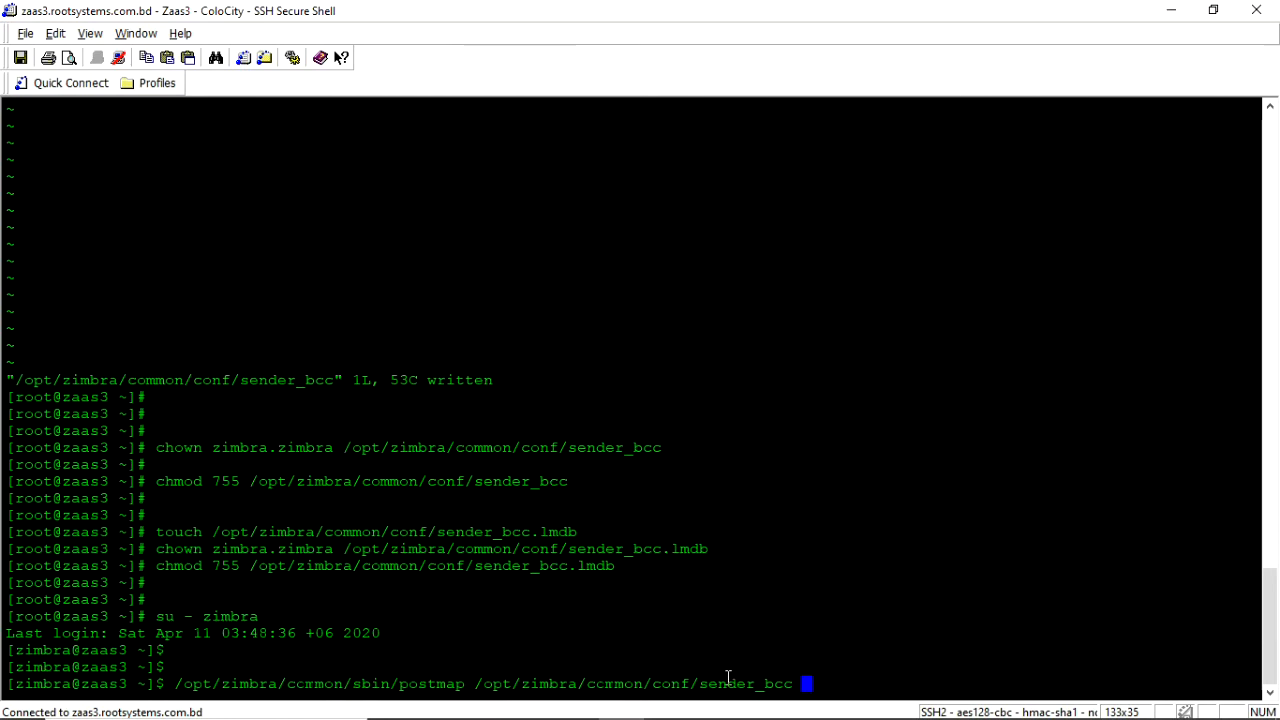
{"action": "double_click", "coordinate": [746, 684]}
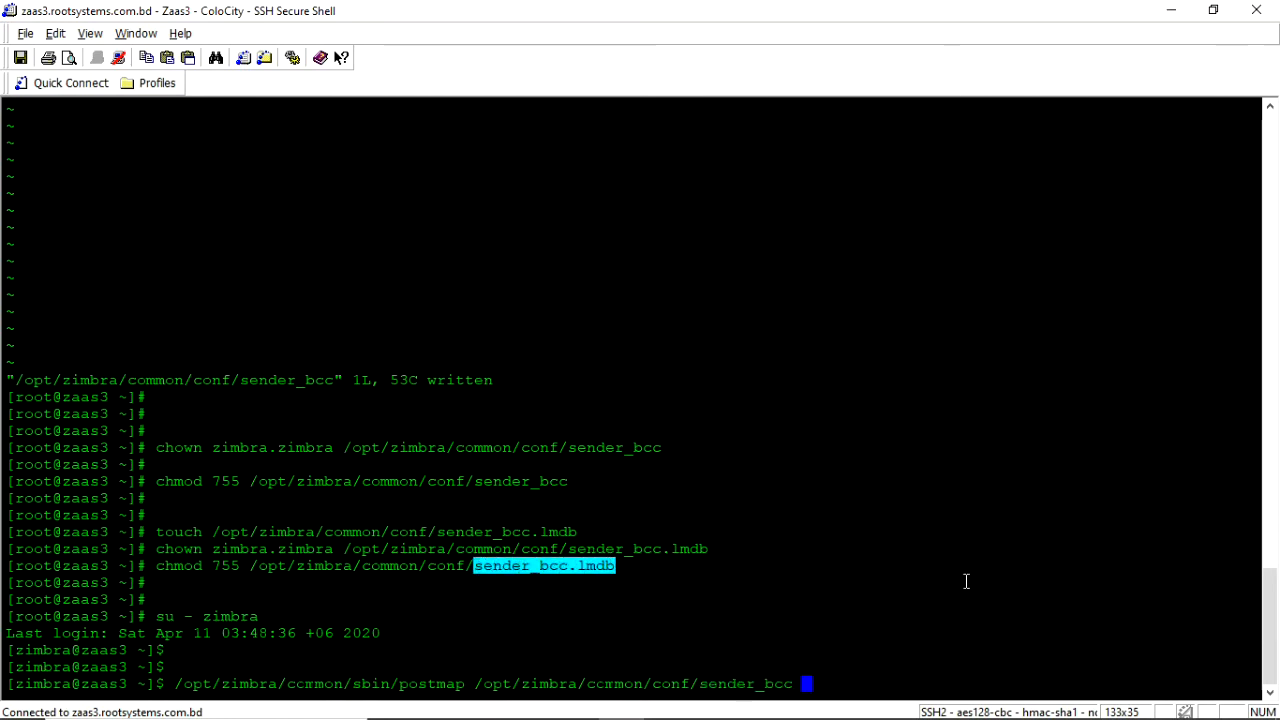
Step: Run postmap on sender_bcc and restart the MTA with zmmtactl restart
{"action": "key", "text": "Return"}
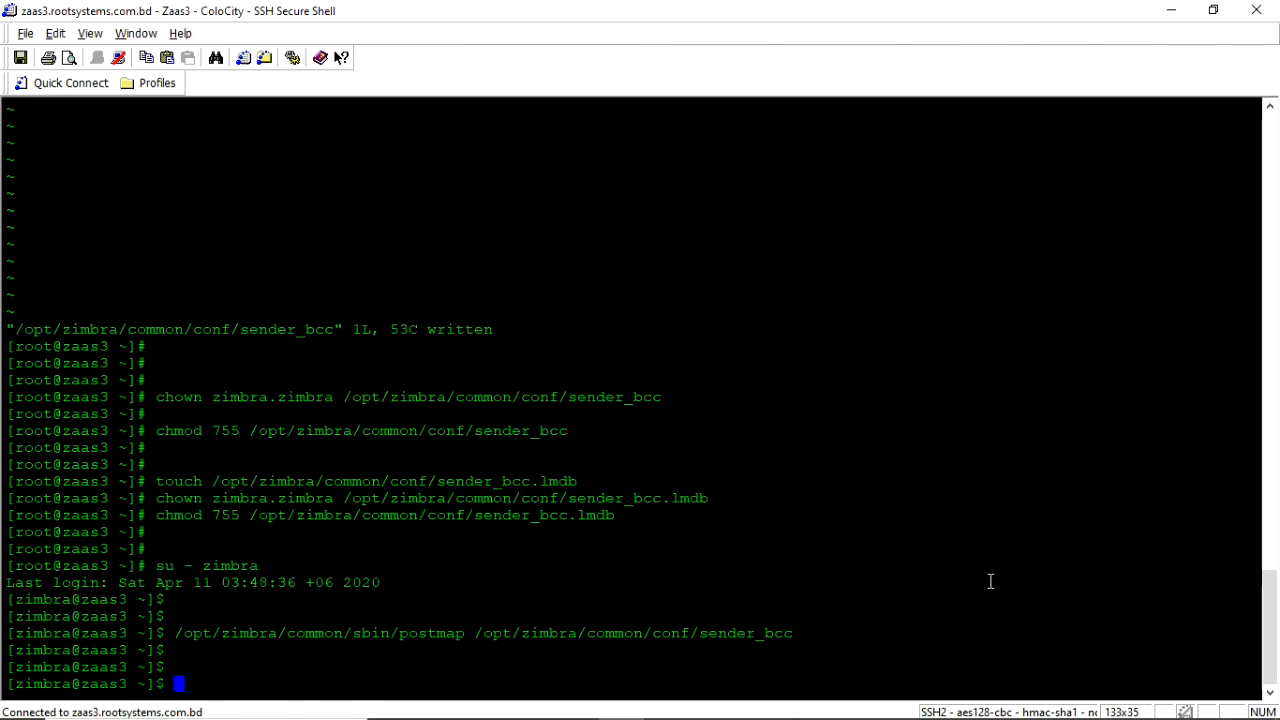
{"action": "type", "text": "zmm"}
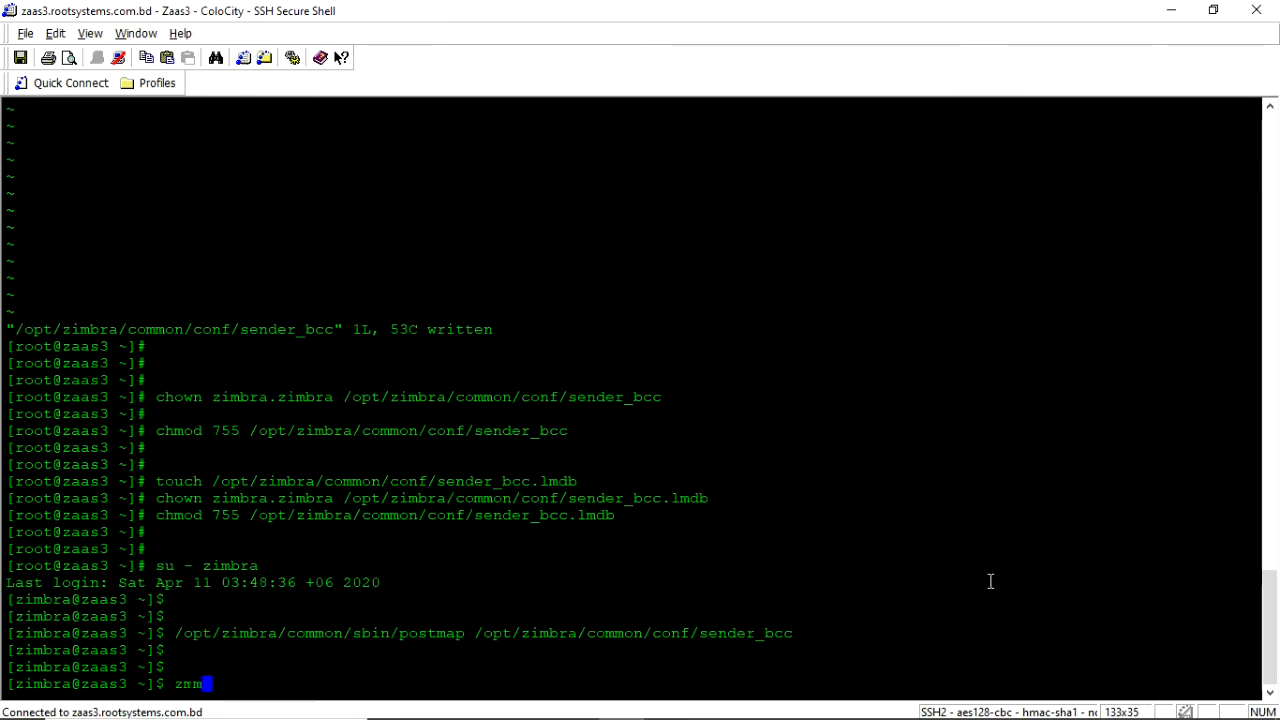
{"action": "type", "text": "tactl restart"}
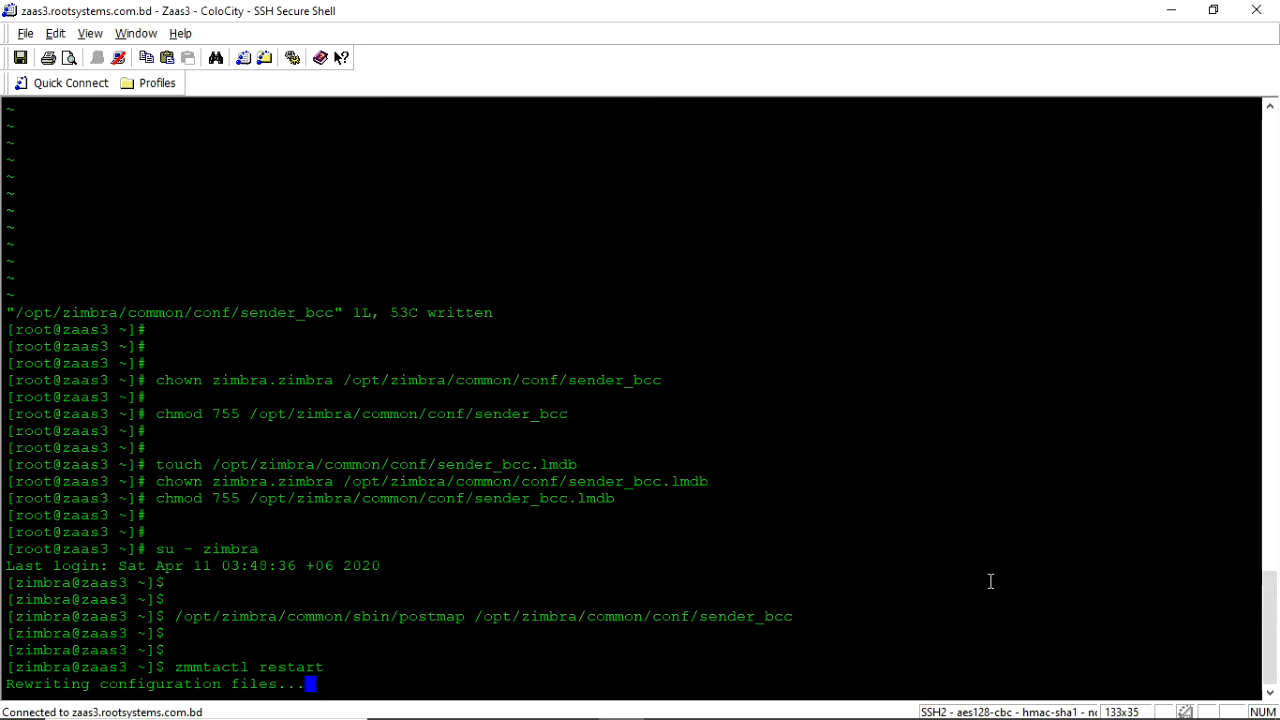
{"action": "mouse_move", "coordinate": [870, 560]}
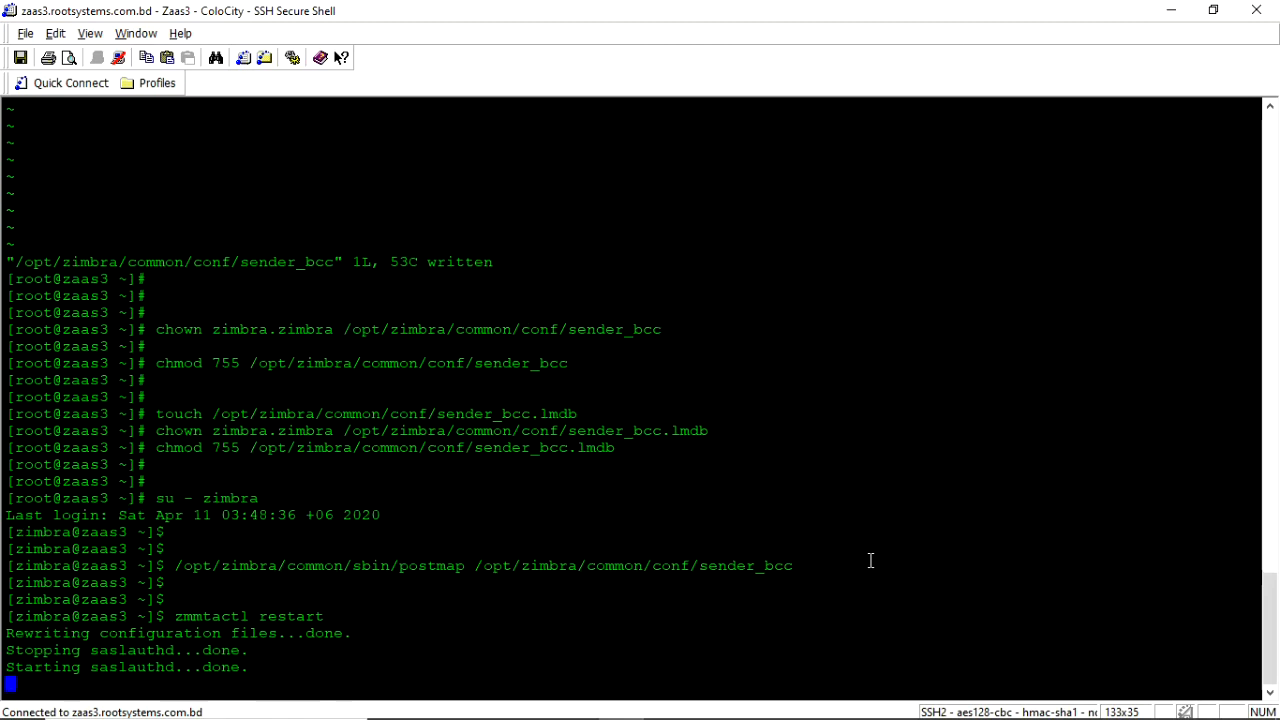
{"action": "mouse_move", "coordinate": [890, 550]}
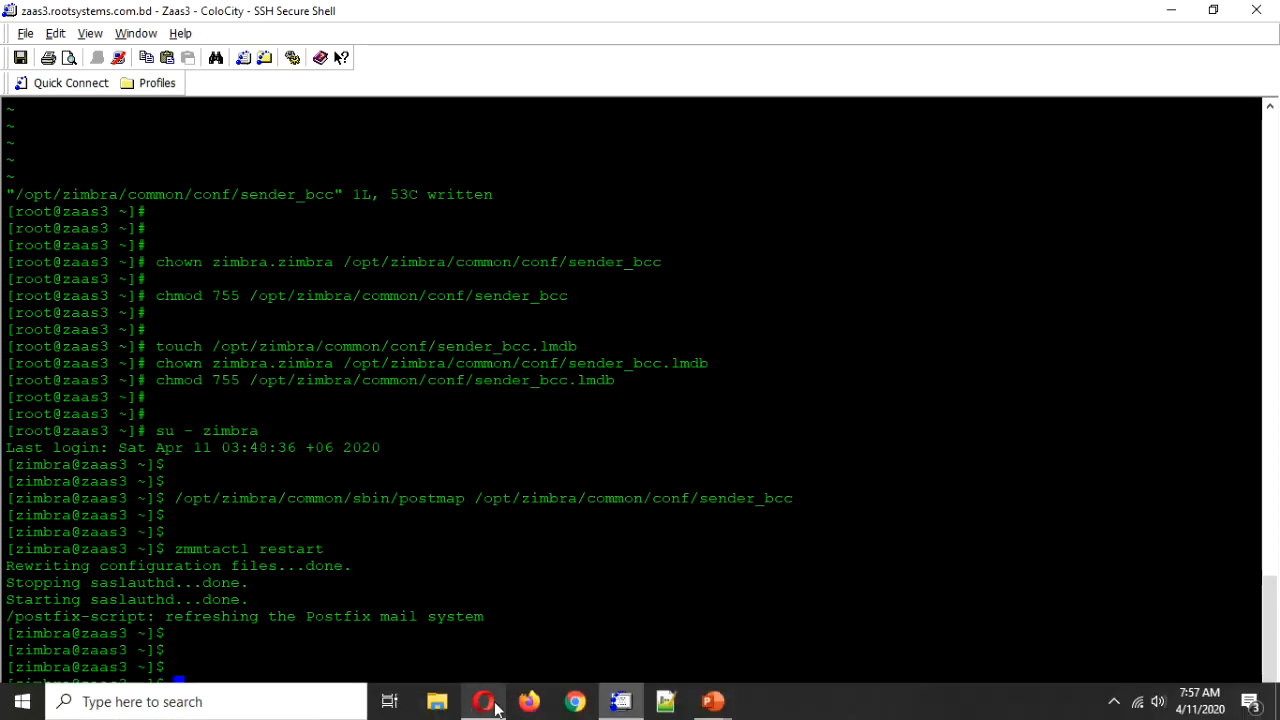
Step: From the admin console's Accounts list, view user1's mailbox and its TEST conversation
{"action": "left_click", "coordinate": [484, 700]}
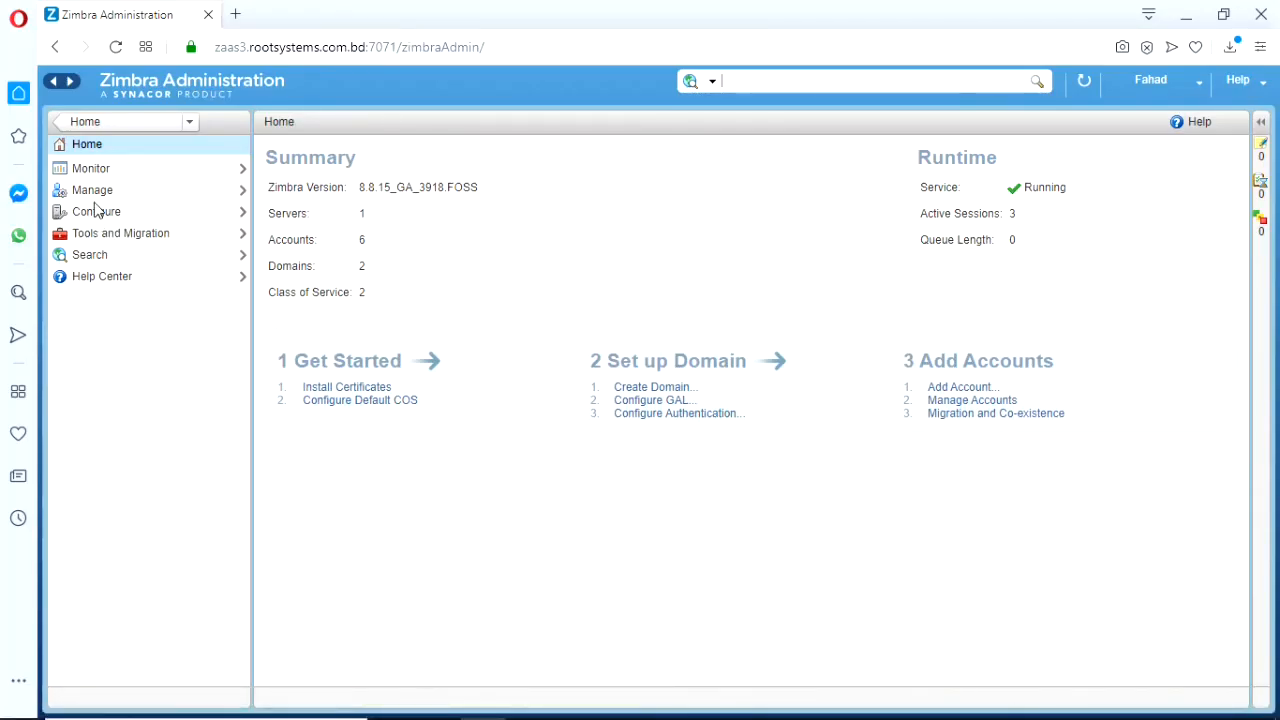
{"action": "left_click", "coordinate": [92, 190]}
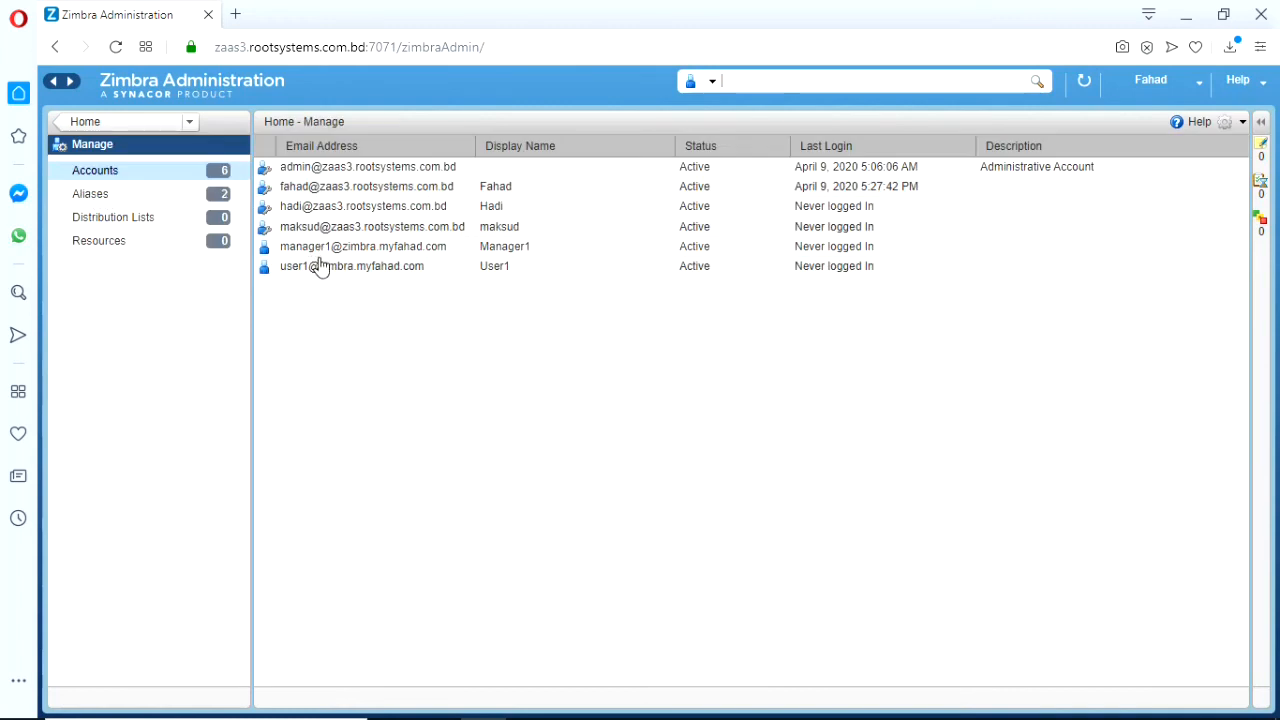
{"action": "right_click", "coordinate": [352, 264]}
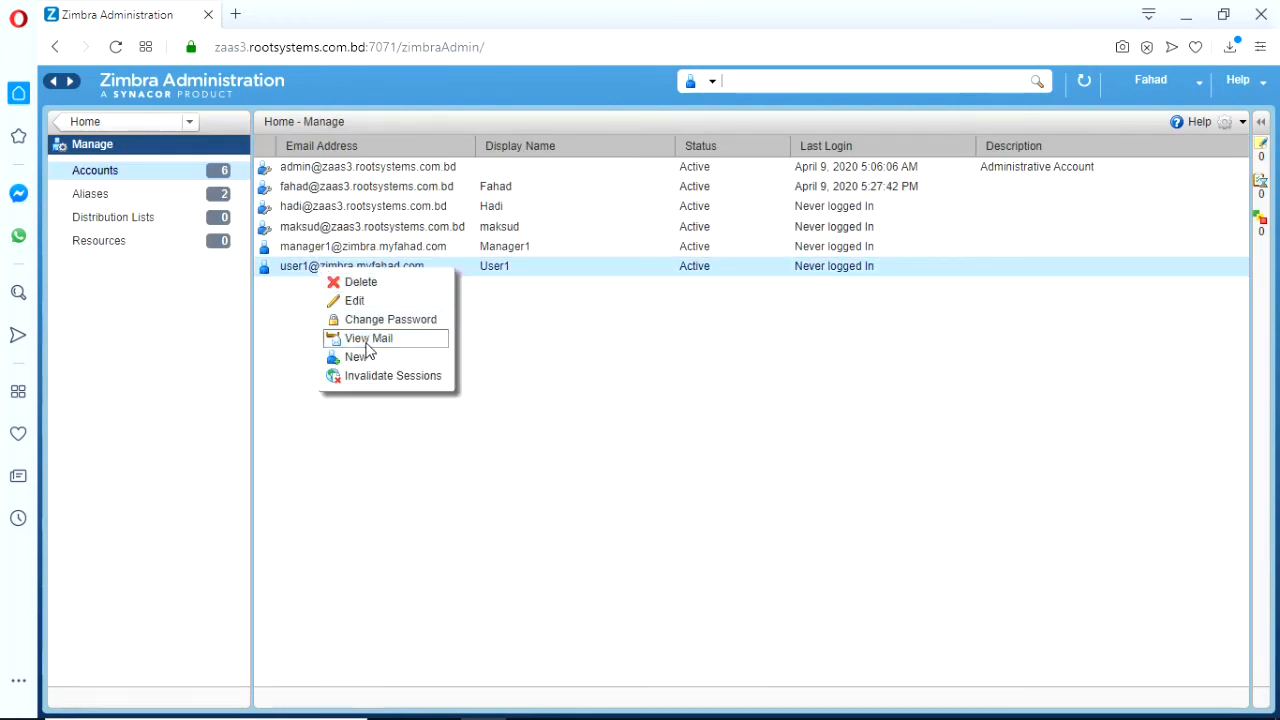
{"action": "left_click", "coordinate": [368, 338]}
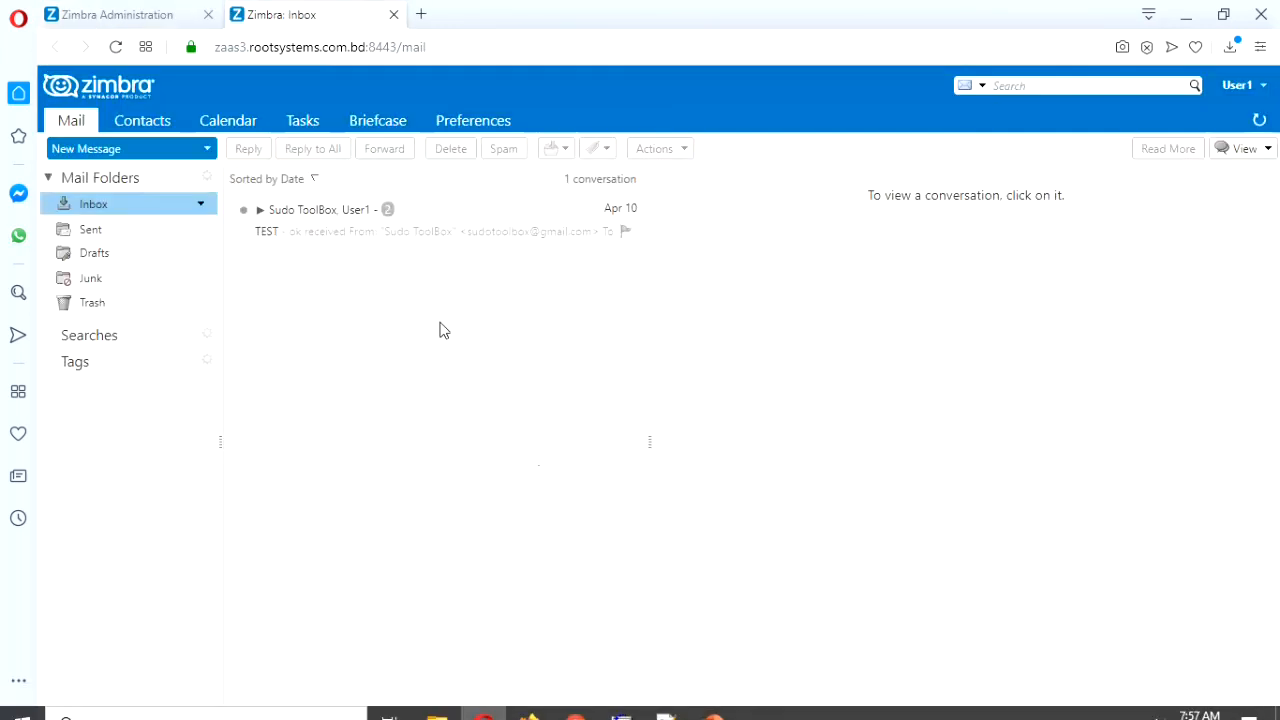
{"action": "left_click", "coordinate": [430, 220]}
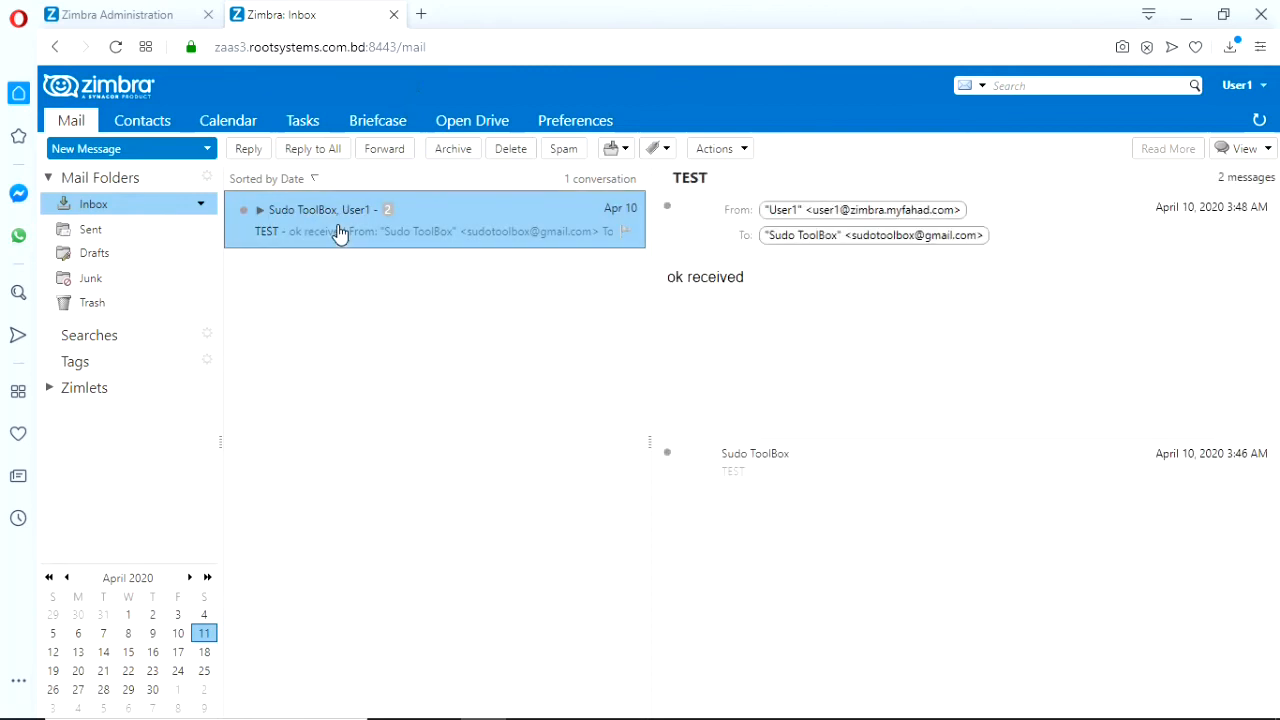
{"action": "left_click", "coordinate": [510, 148]}
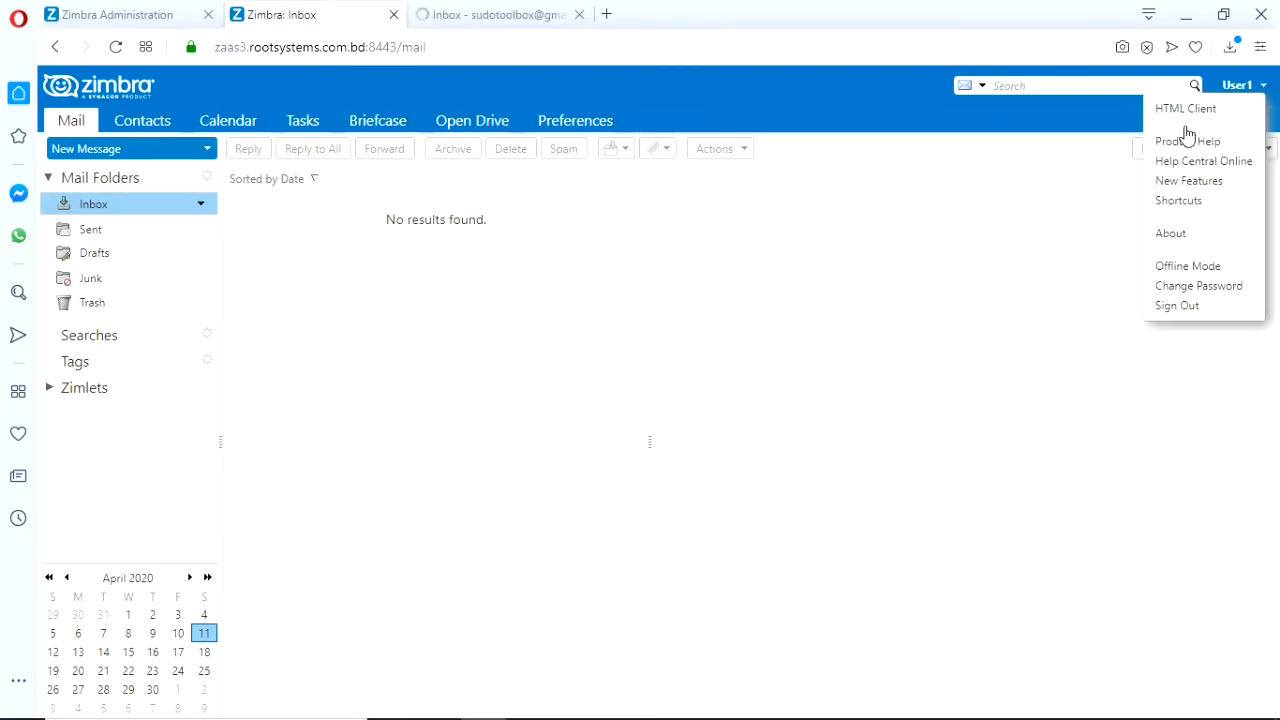
{"action": "left_click", "coordinate": [496, 14]}
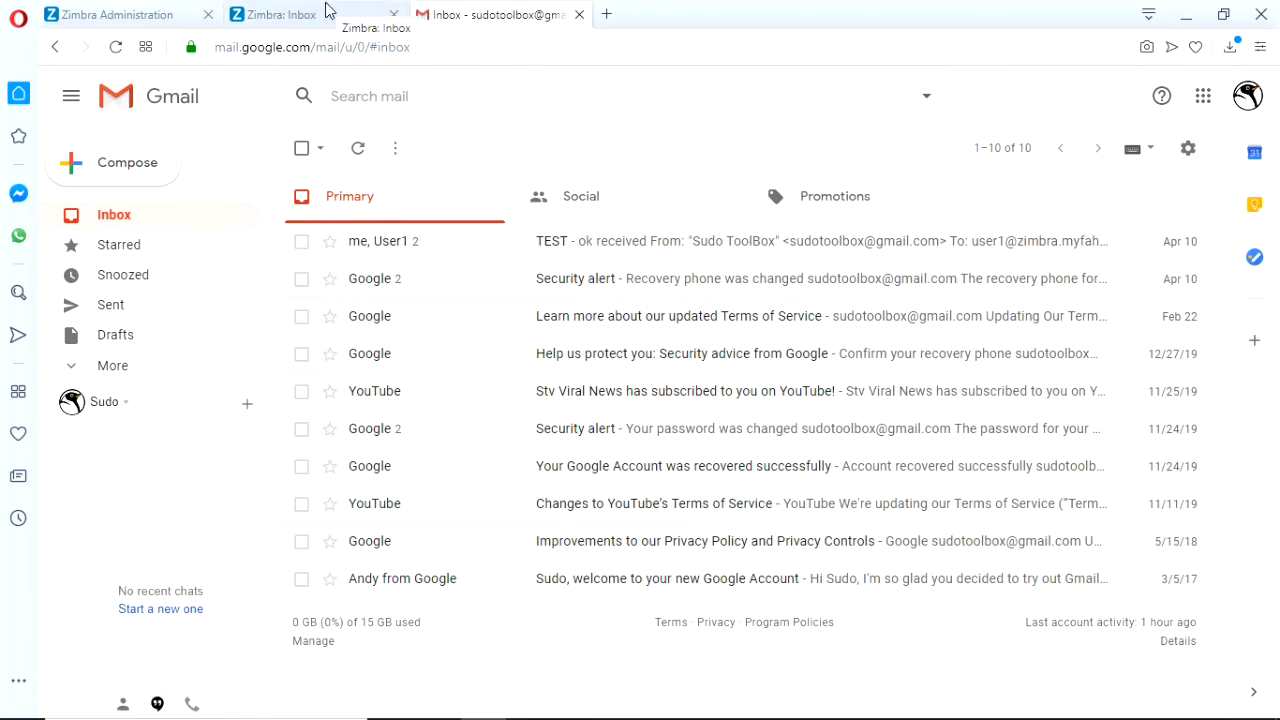
{"action": "mouse_move", "coordinate": [398, 240]}
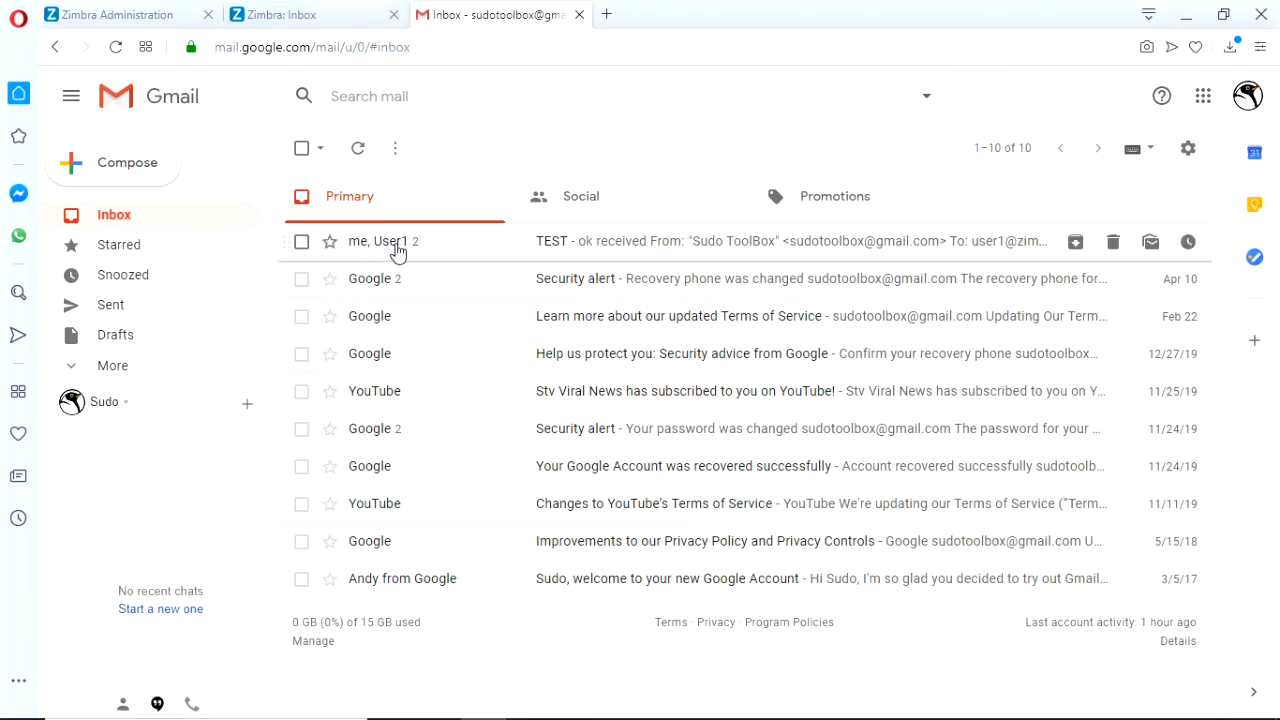
{"action": "left_click", "coordinate": [112, 162]}
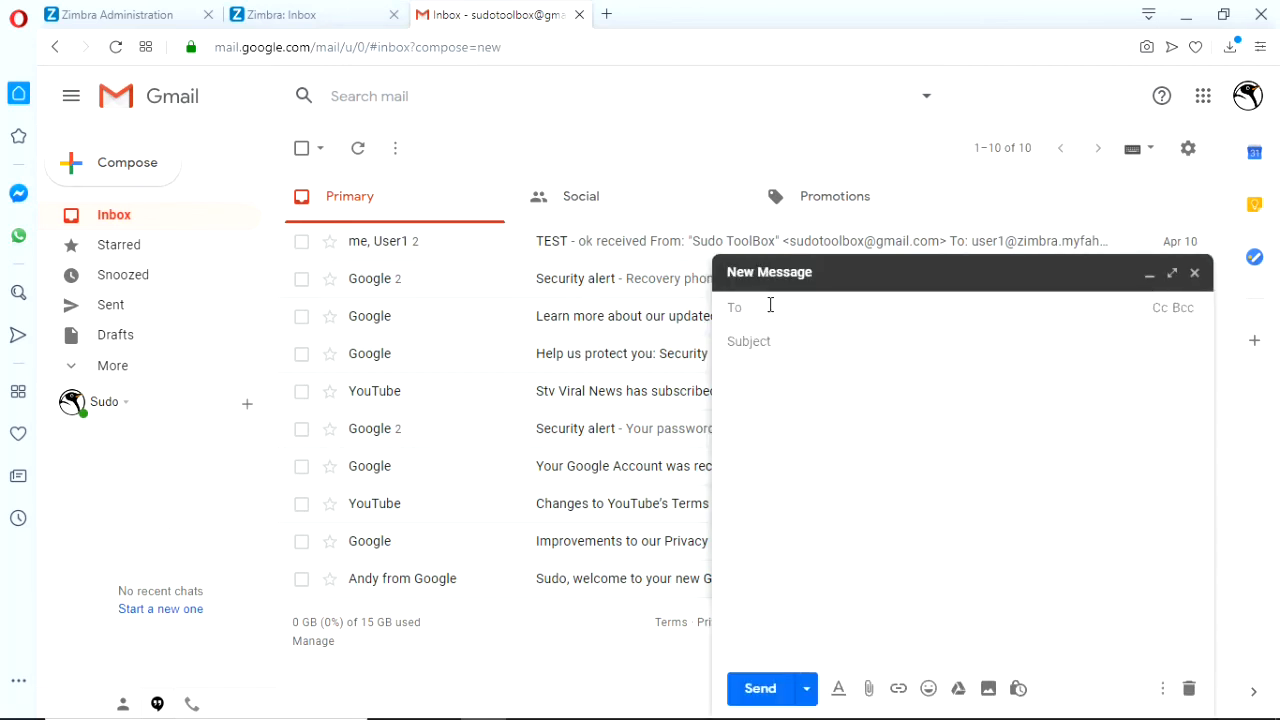
{"action": "type", "text": "user1"}
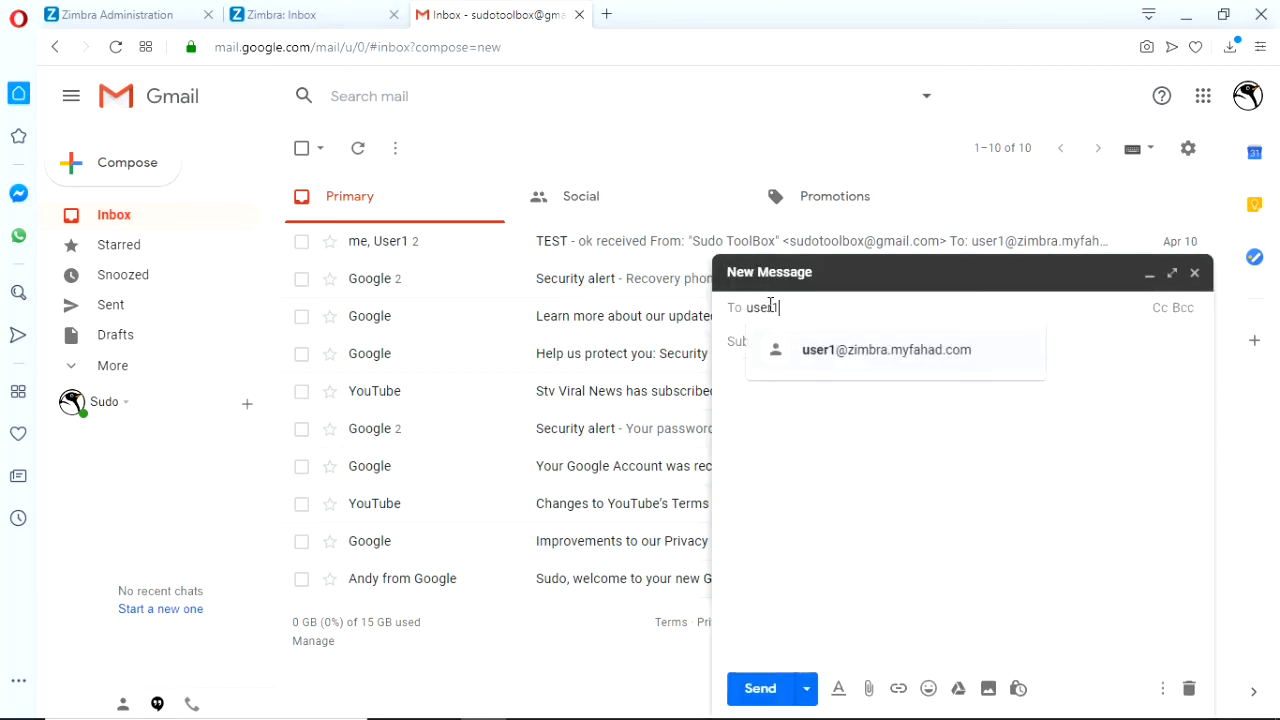
{"action": "left_click", "coordinate": [886, 348]}
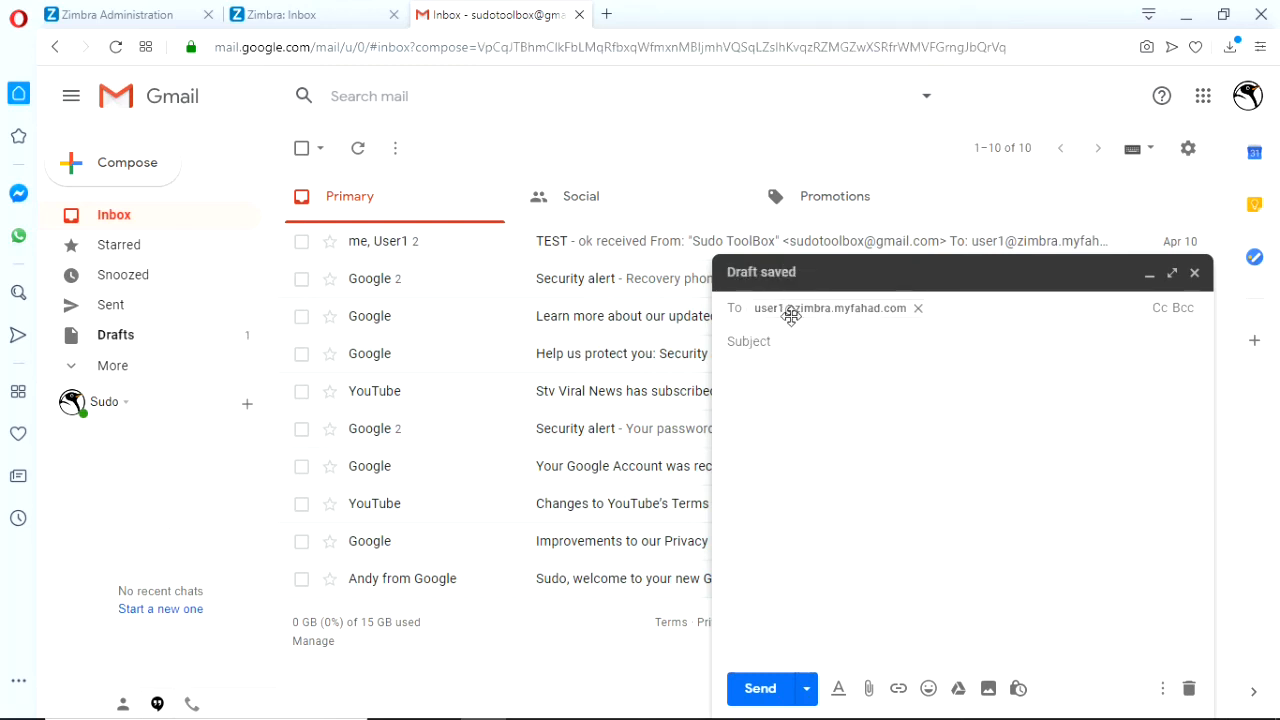
{"action": "left_click", "coordinate": [780, 340]}
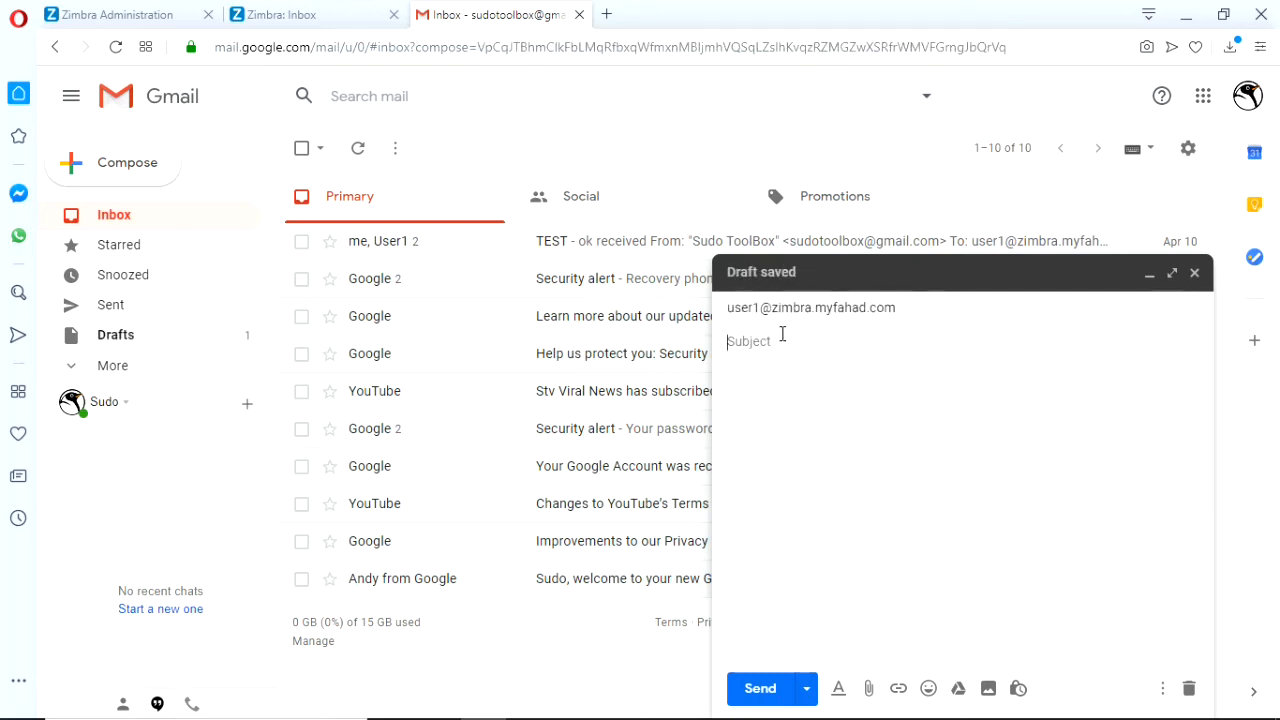
Step: Send it with subject 'TEST Email after sniffing conf' and body 'Hello'
{"action": "type", "text": "TEST E"}
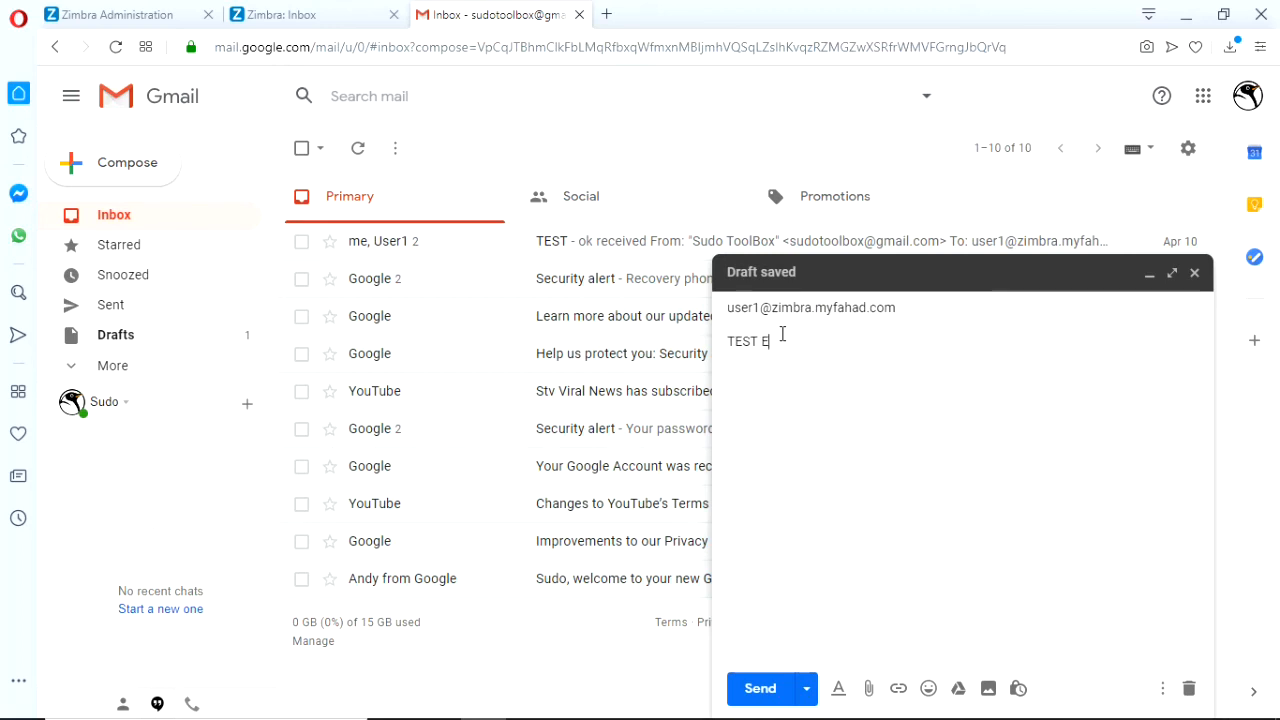
{"action": "type", "text": "mail"}
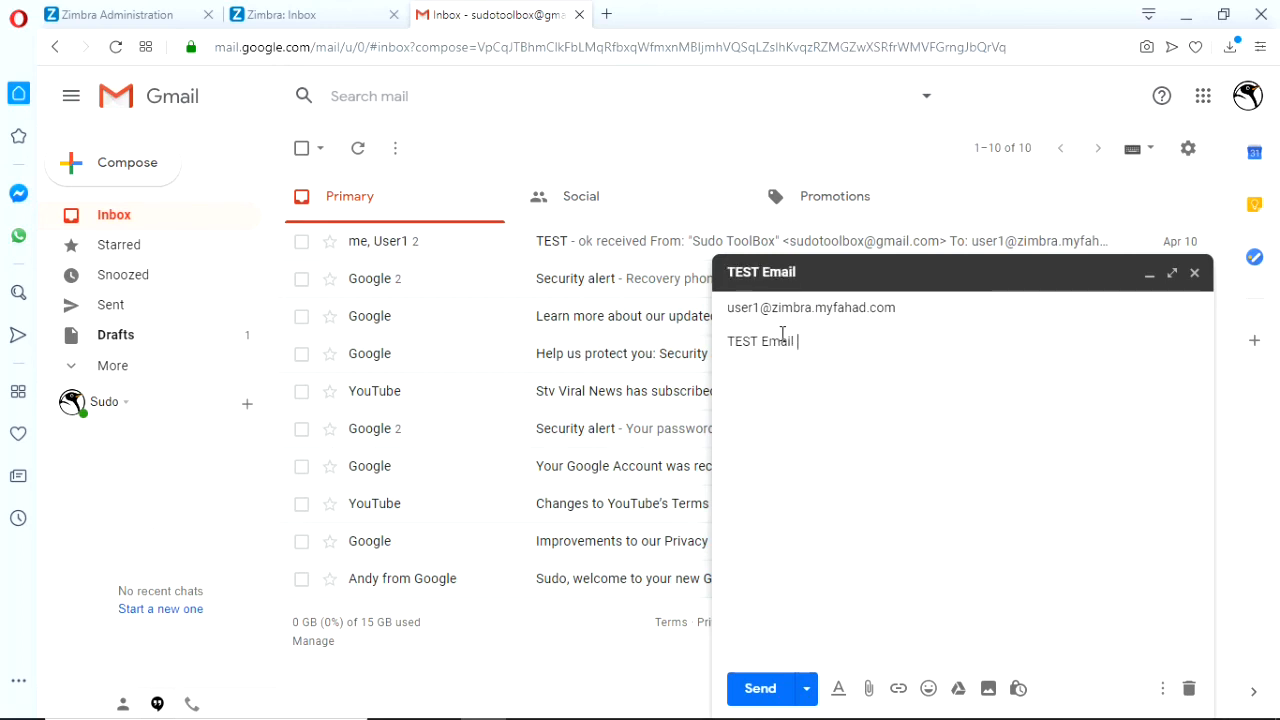
{"action": "type", "text": "after"}
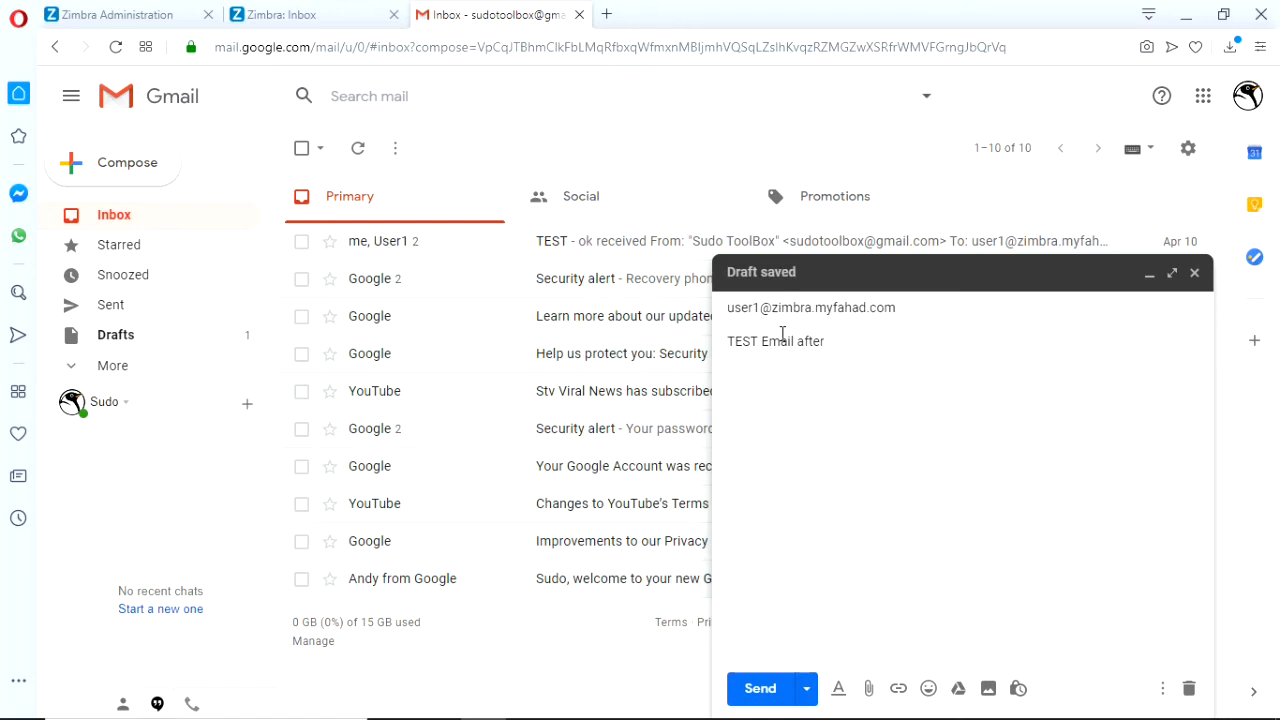
{"action": "type", "text": "sniffing conf"}
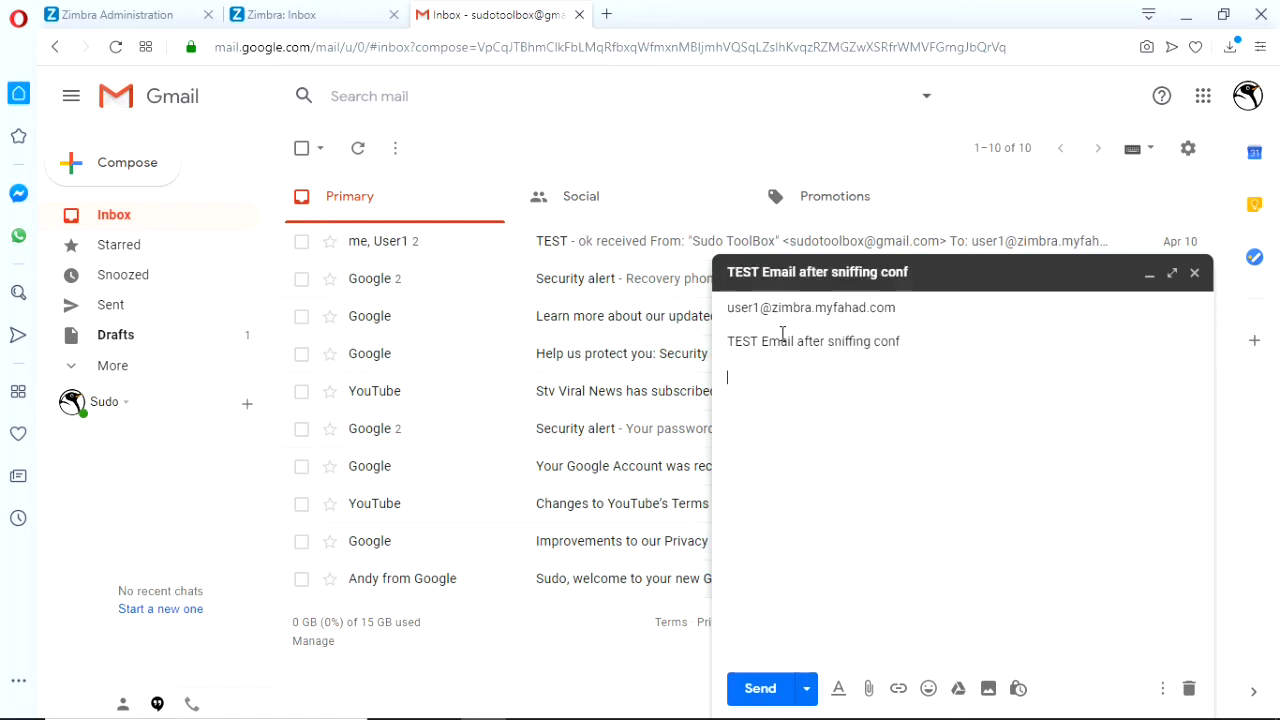
{"action": "type", "text": "T"}
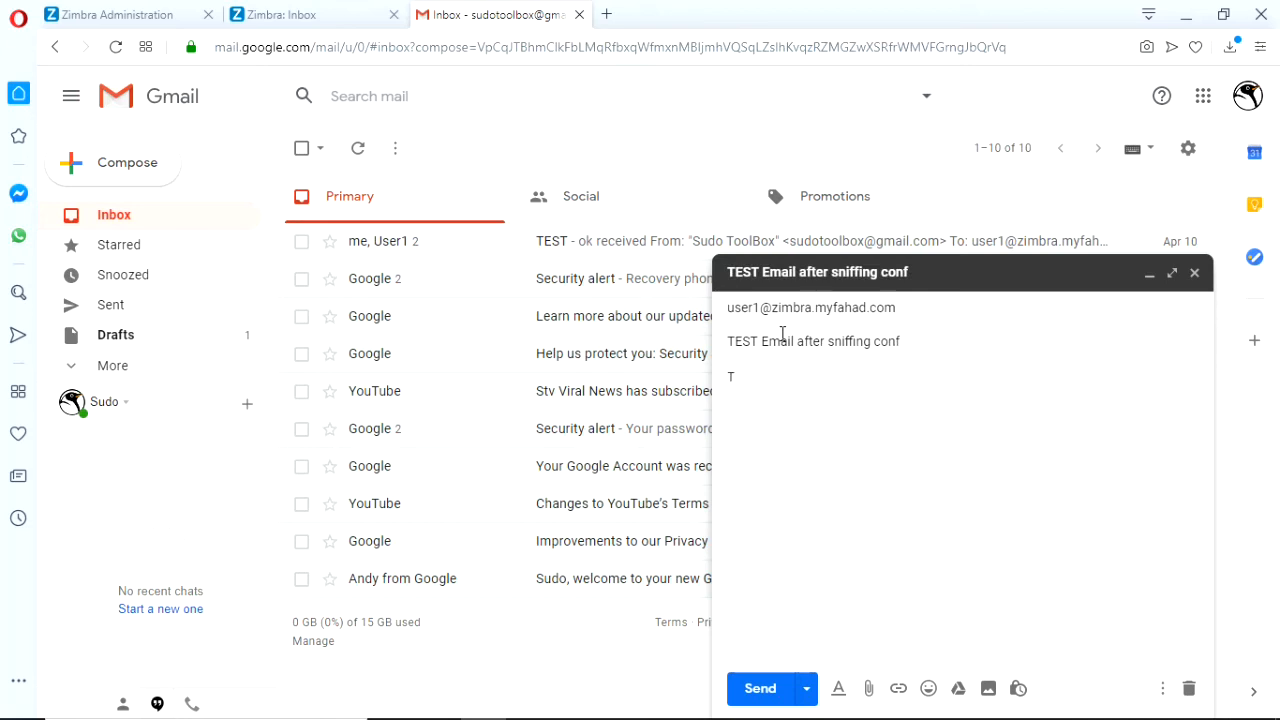
{"action": "type", "text": "Hello"}
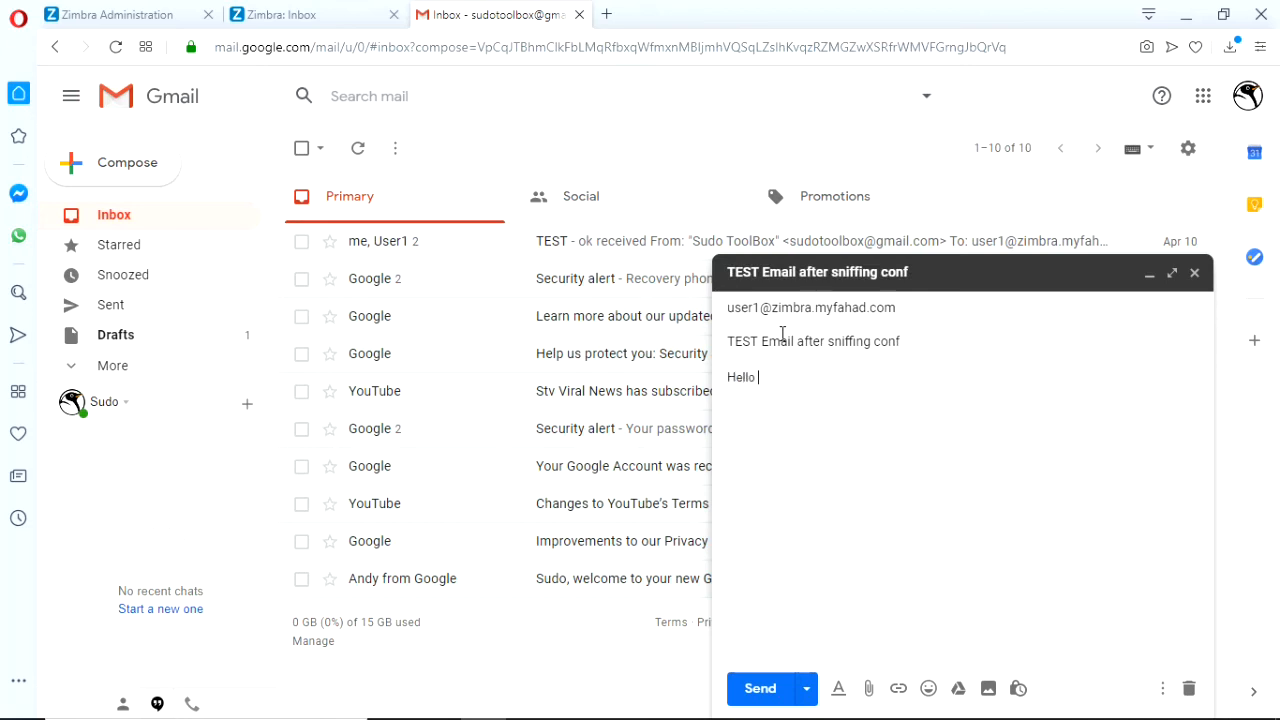
{"action": "key", "text": "enter"}
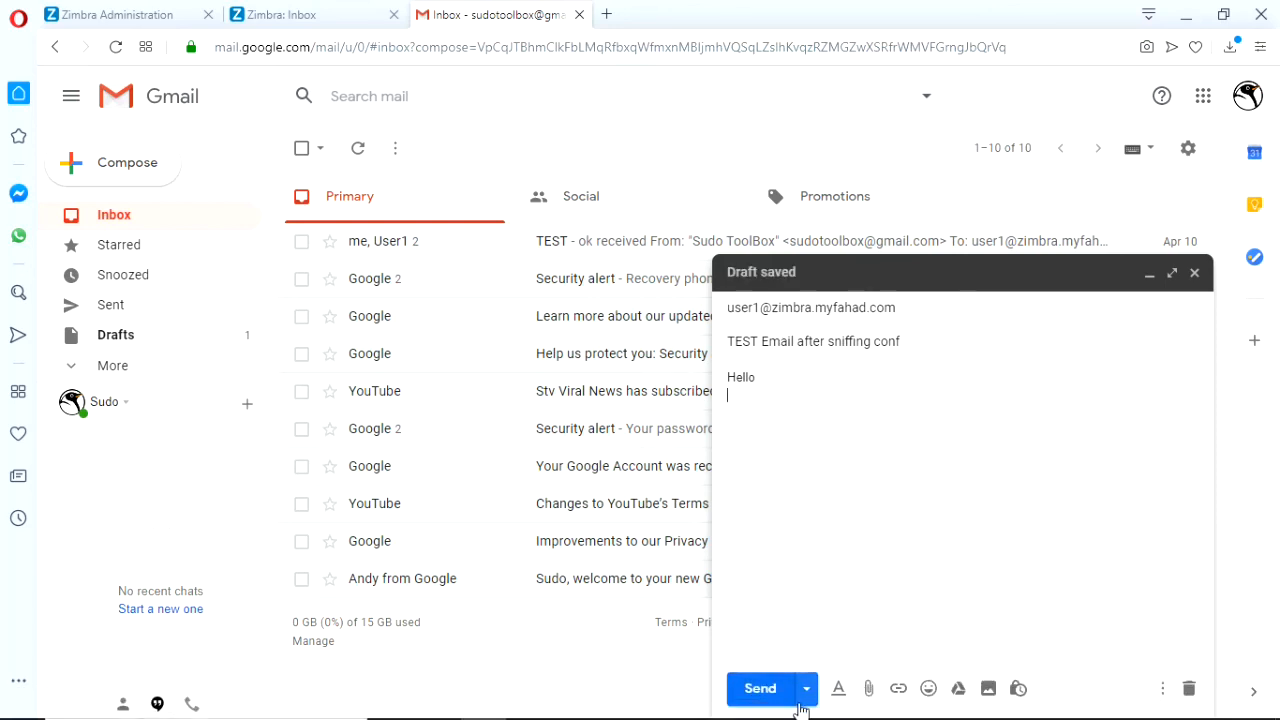
{"action": "left_click", "coordinate": [300, 14]}
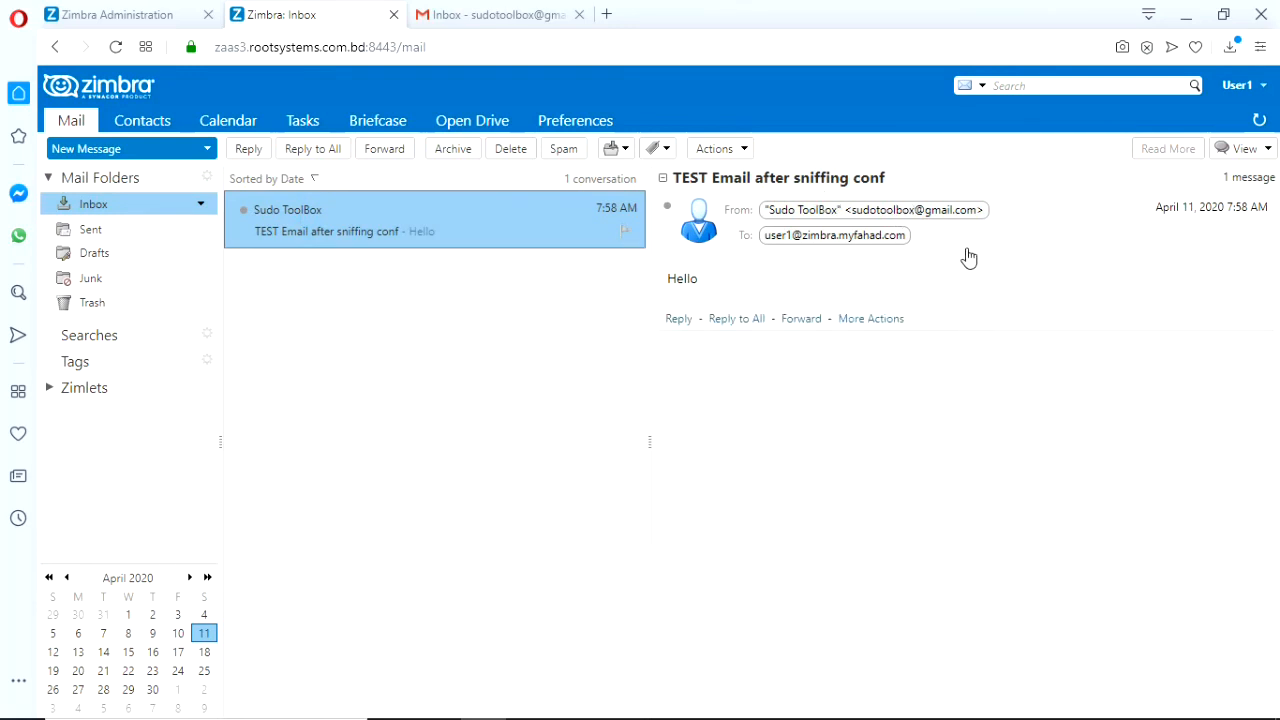
{"action": "mouse_move", "coordinate": [788, 244]}
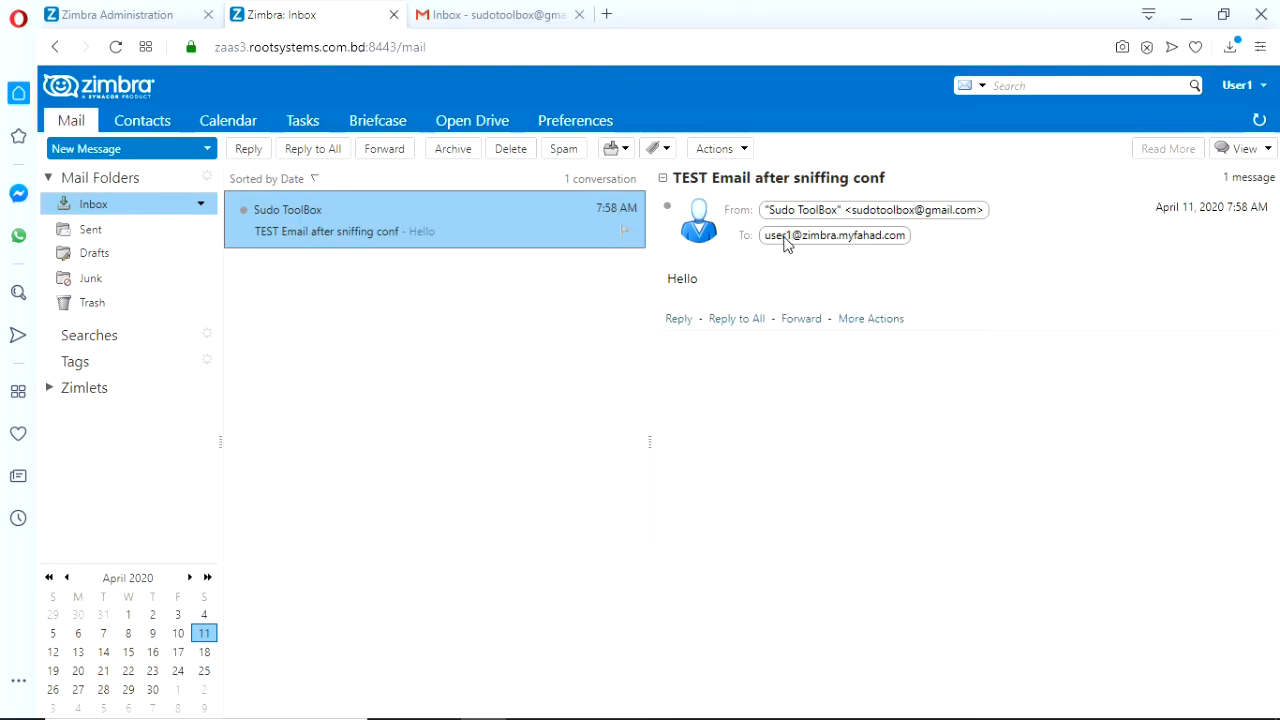
{"action": "mouse_move", "coordinate": [904, 244]}
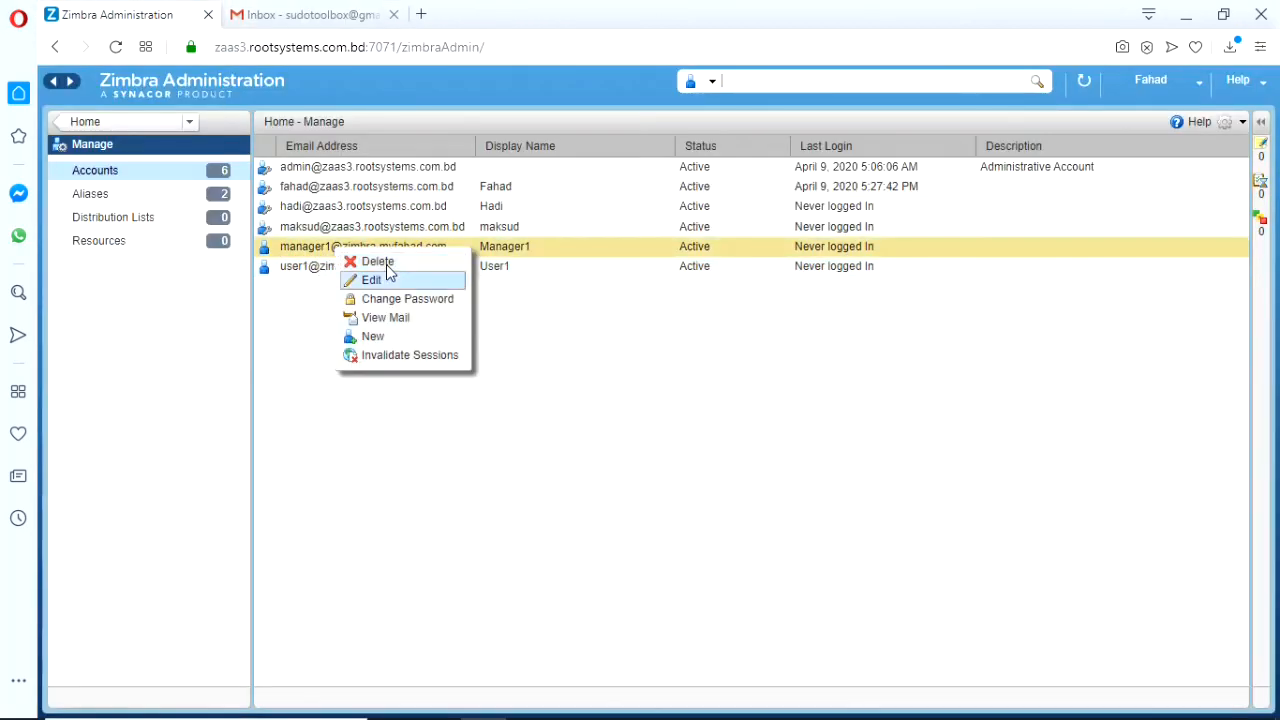
{"action": "left_click", "coordinate": [384, 316]}
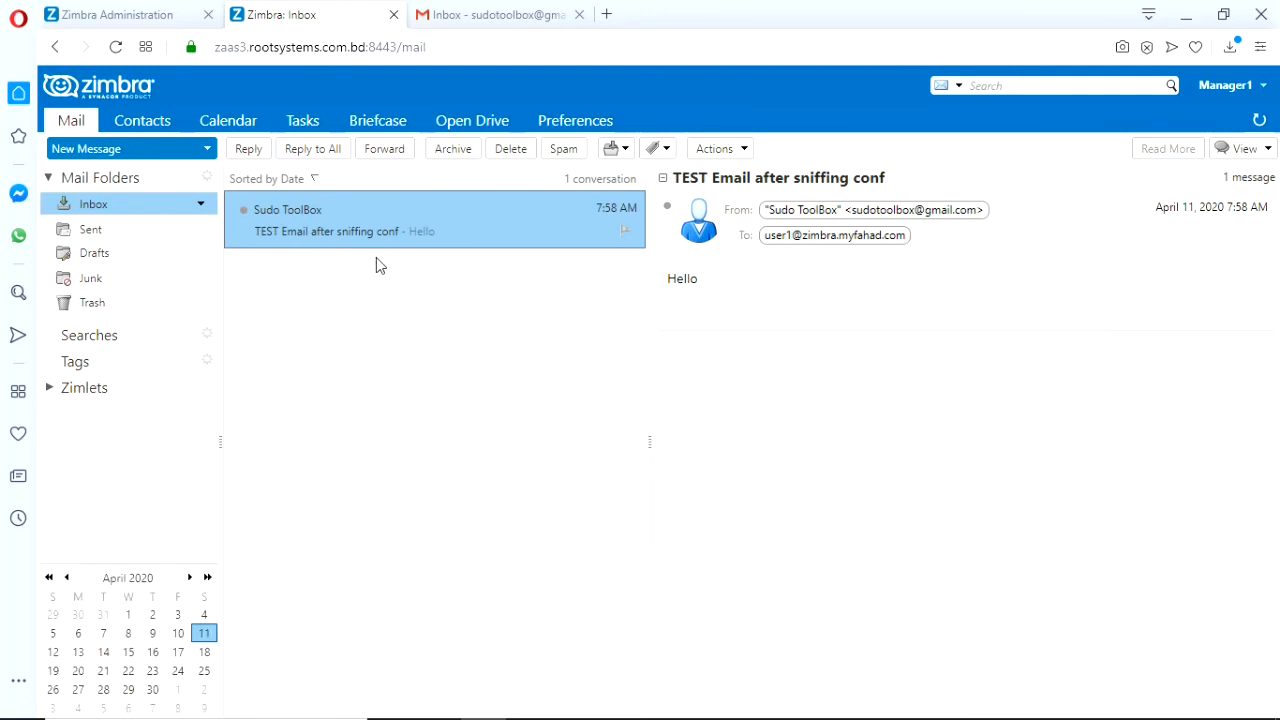
{"action": "mouse_move", "coordinate": [394, 24]}
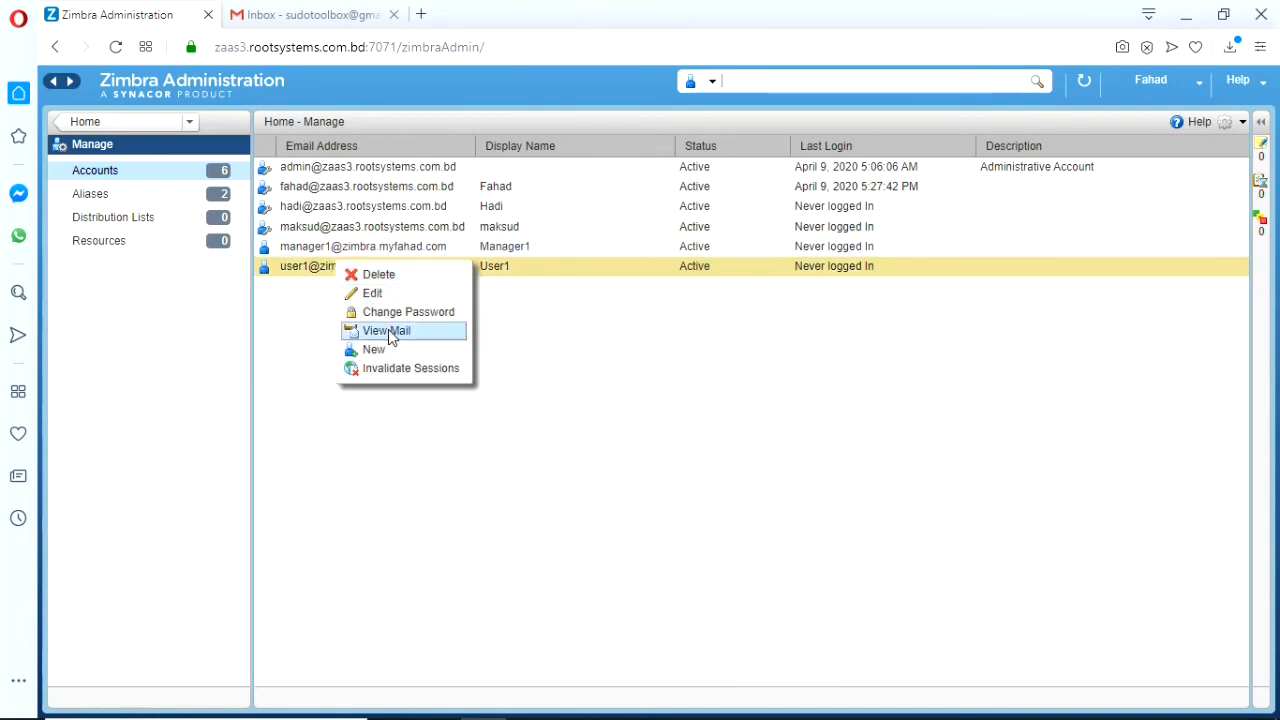
{"action": "left_click", "coordinate": [386, 332]}
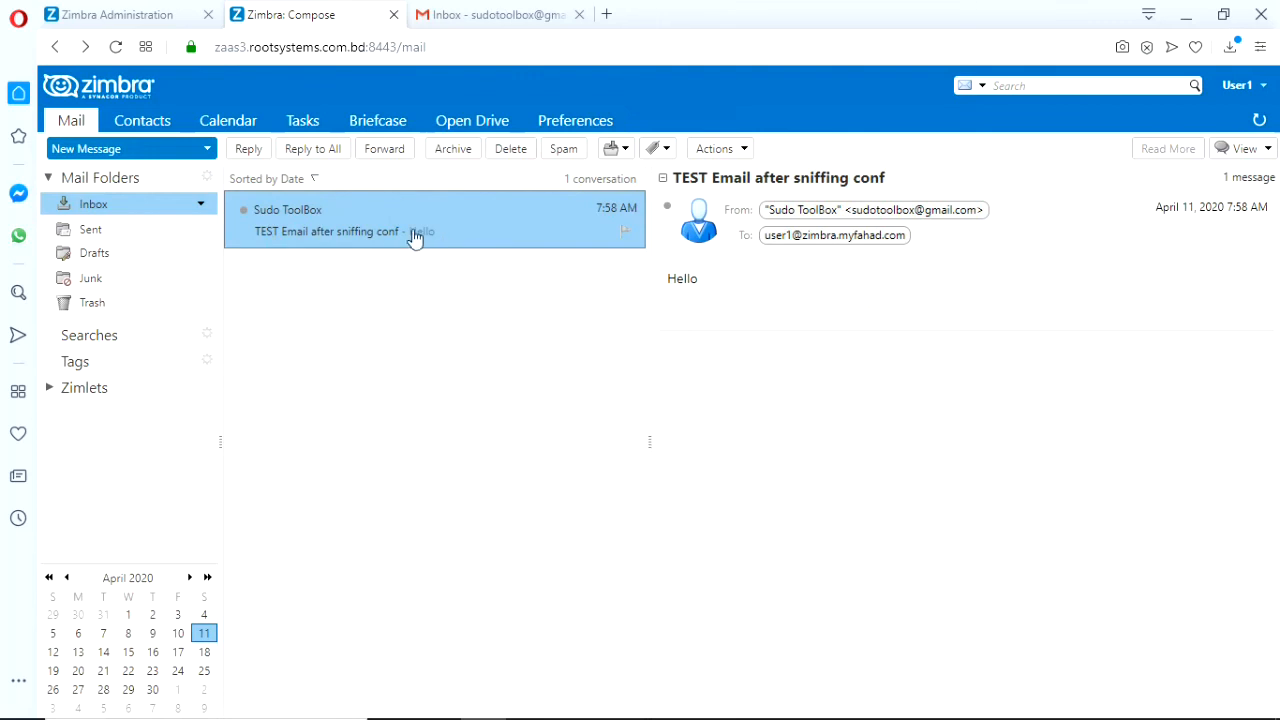
{"action": "mouse_move", "coordinate": [312, 148]}
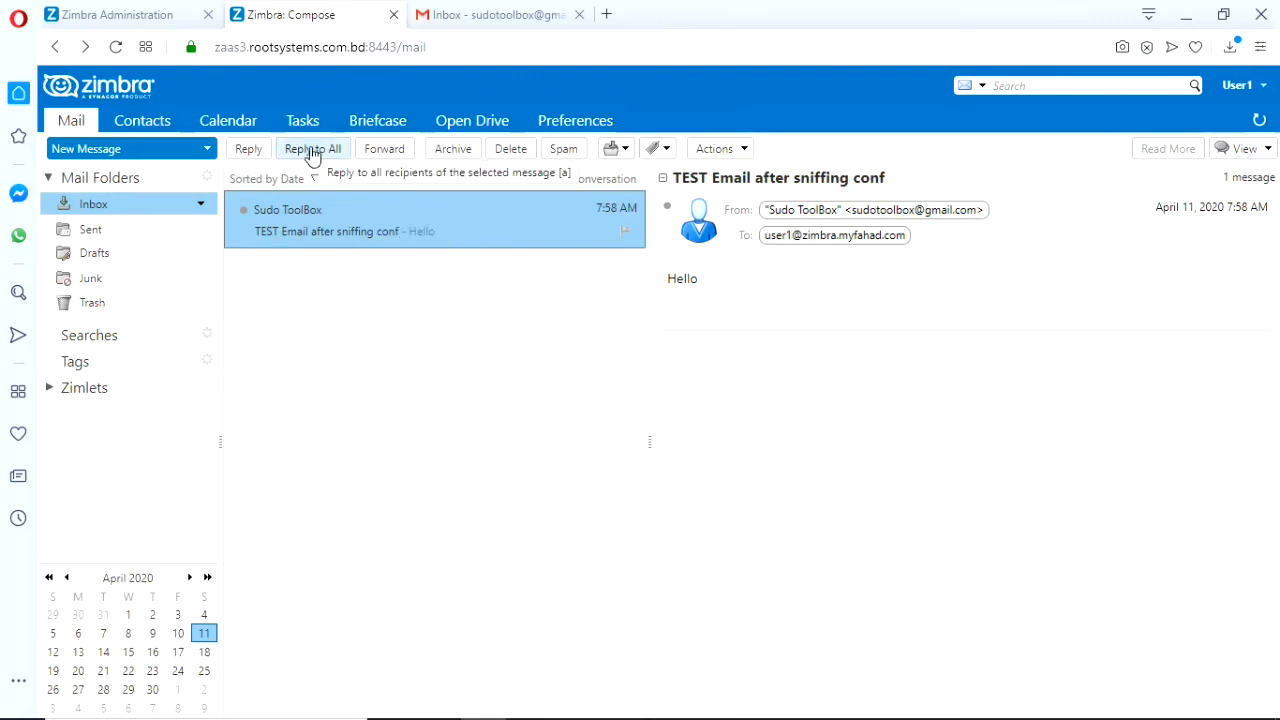
Step: Reply to all with 'test reply to check outbound sniffing', send it, and close user1's mailbox
{"action": "left_click", "coordinate": [312, 148]}
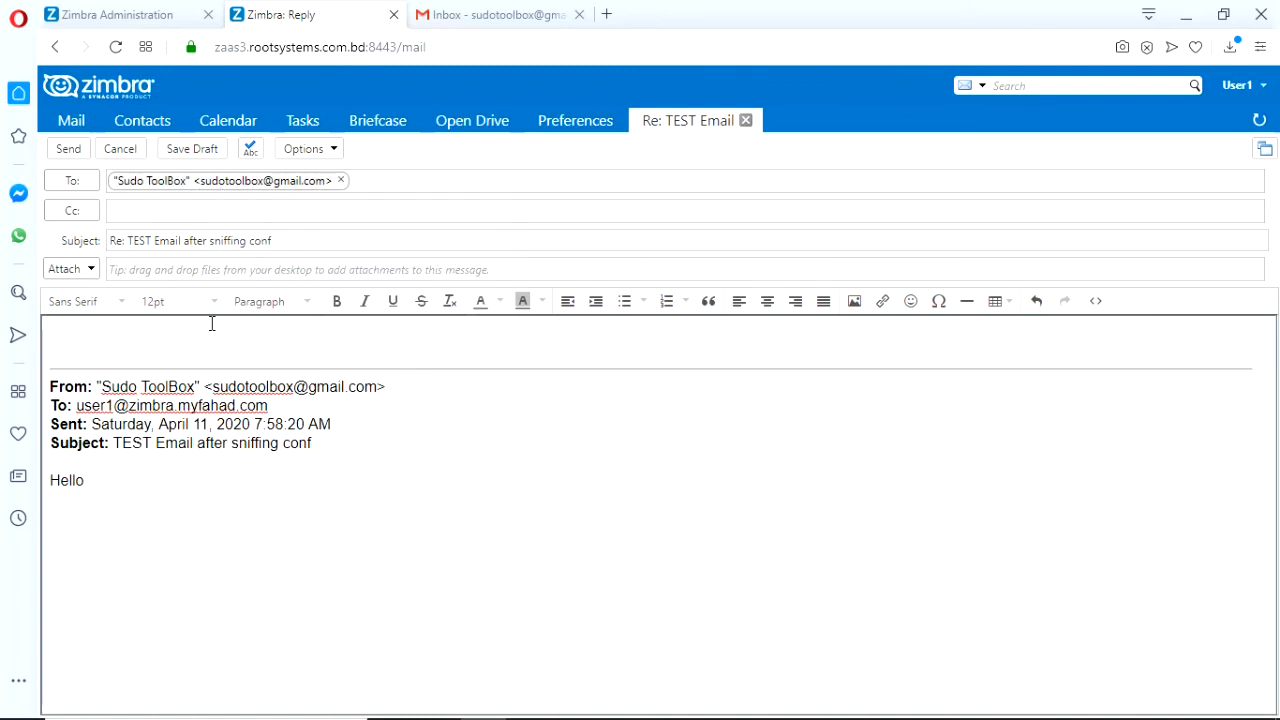
{"action": "type", "text": "test repl"}
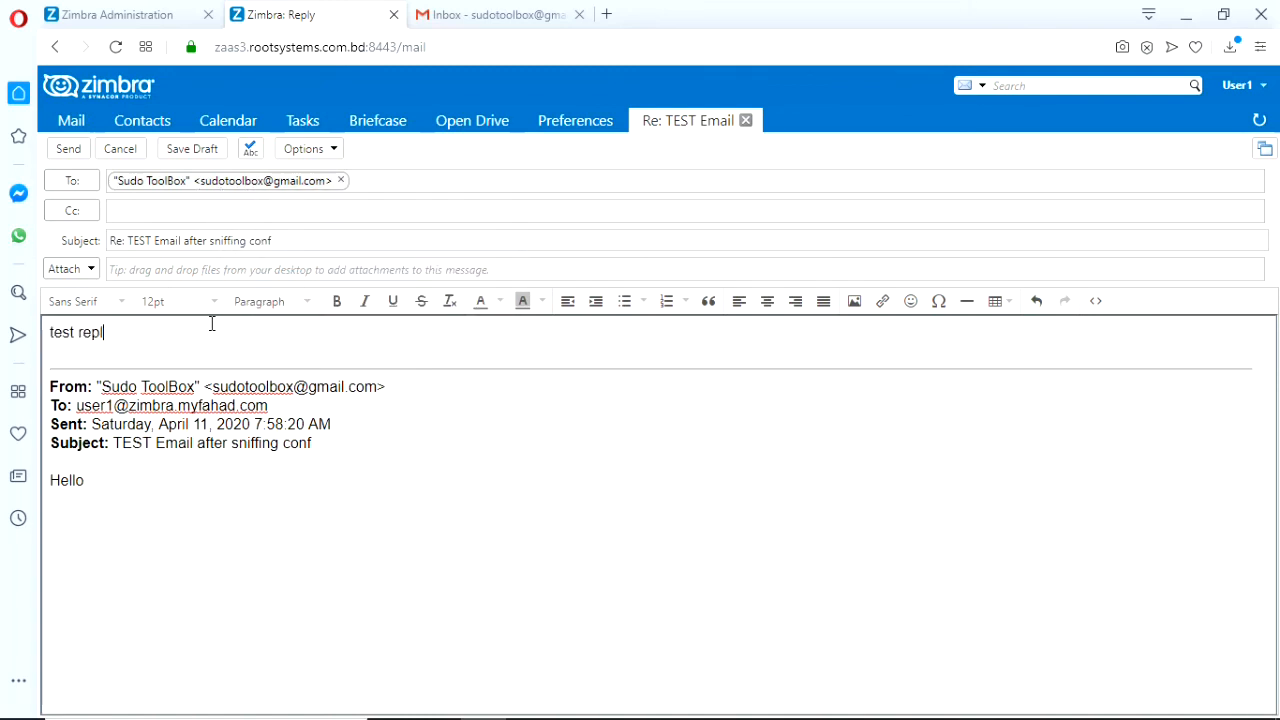
{"action": "type", "text": "y to check o"}
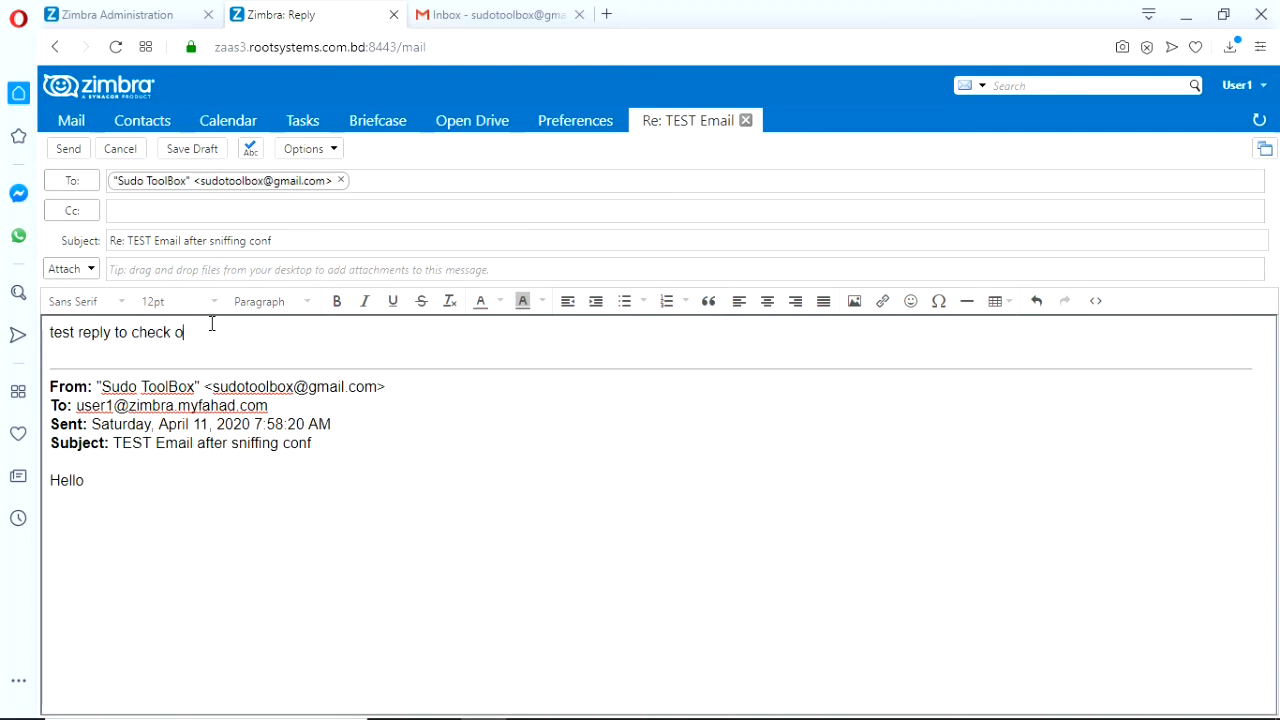
{"action": "type", "text": "utbound sniffing"}
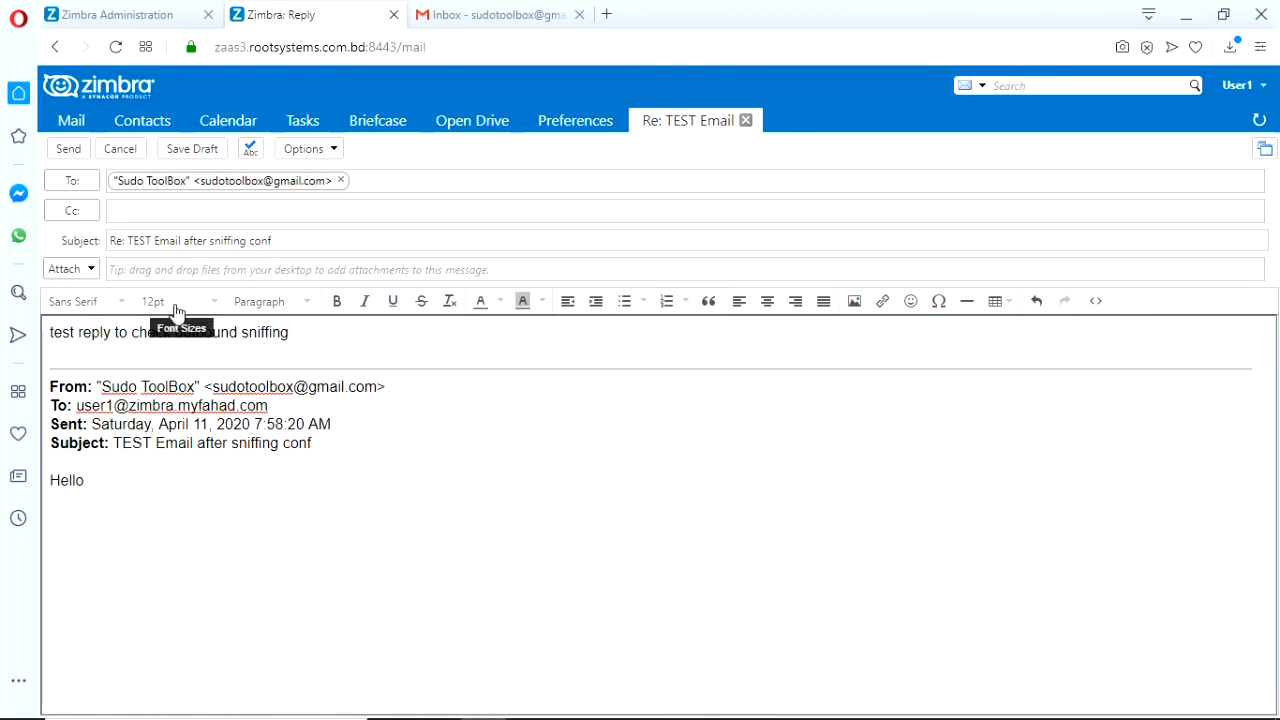
{"action": "left_click", "coordinate": [68, 148]}
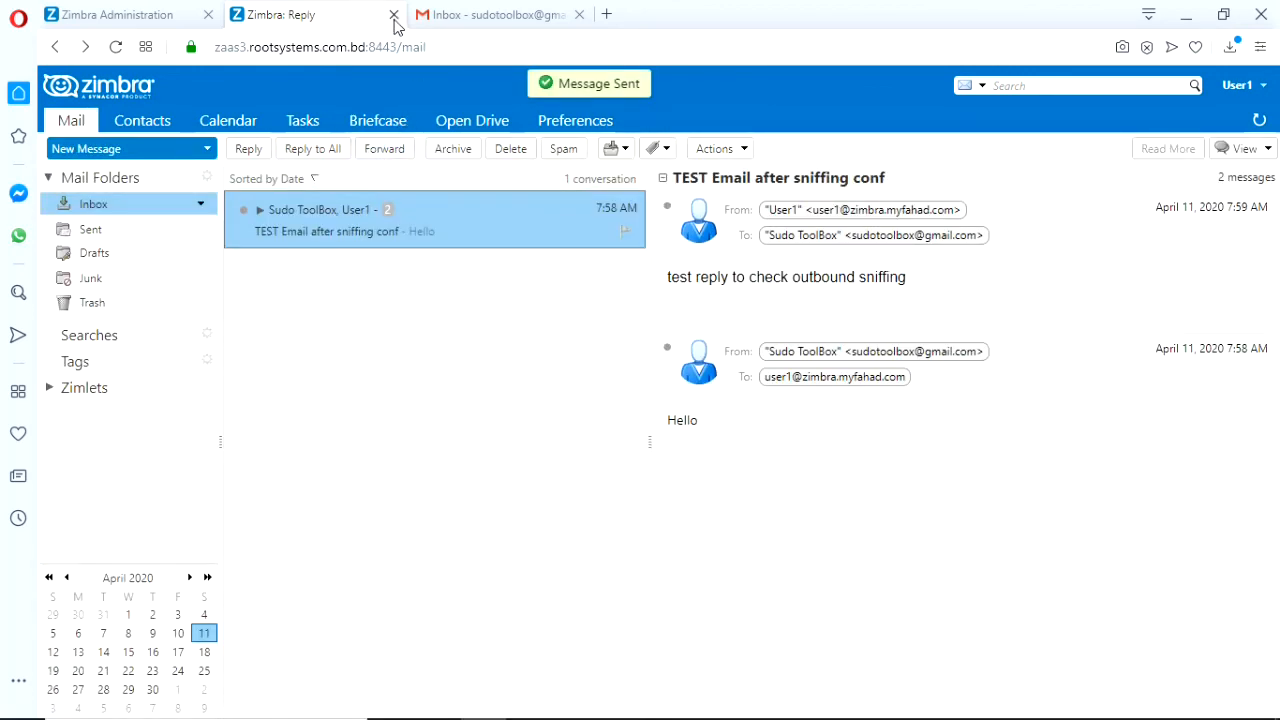
{"action": "mouse_move", "coordinate": [394, 14]}
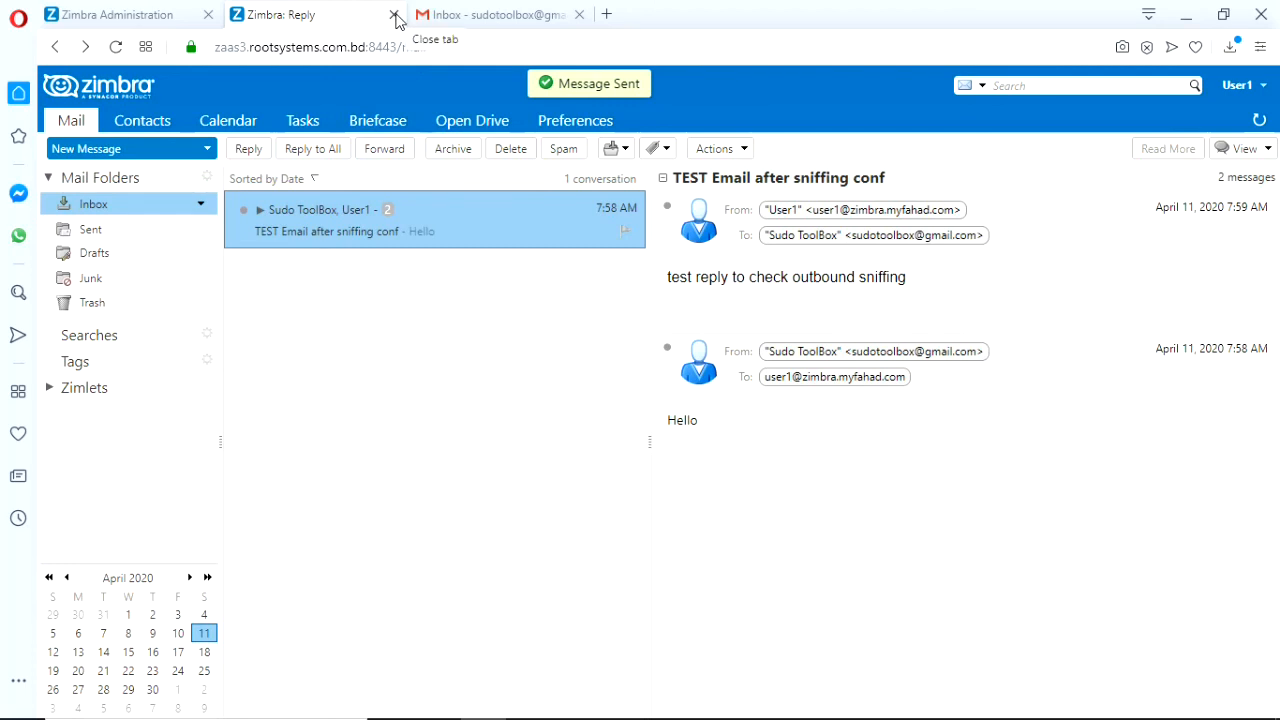
{"action": "left_click", "coordinate": [392, 14]}
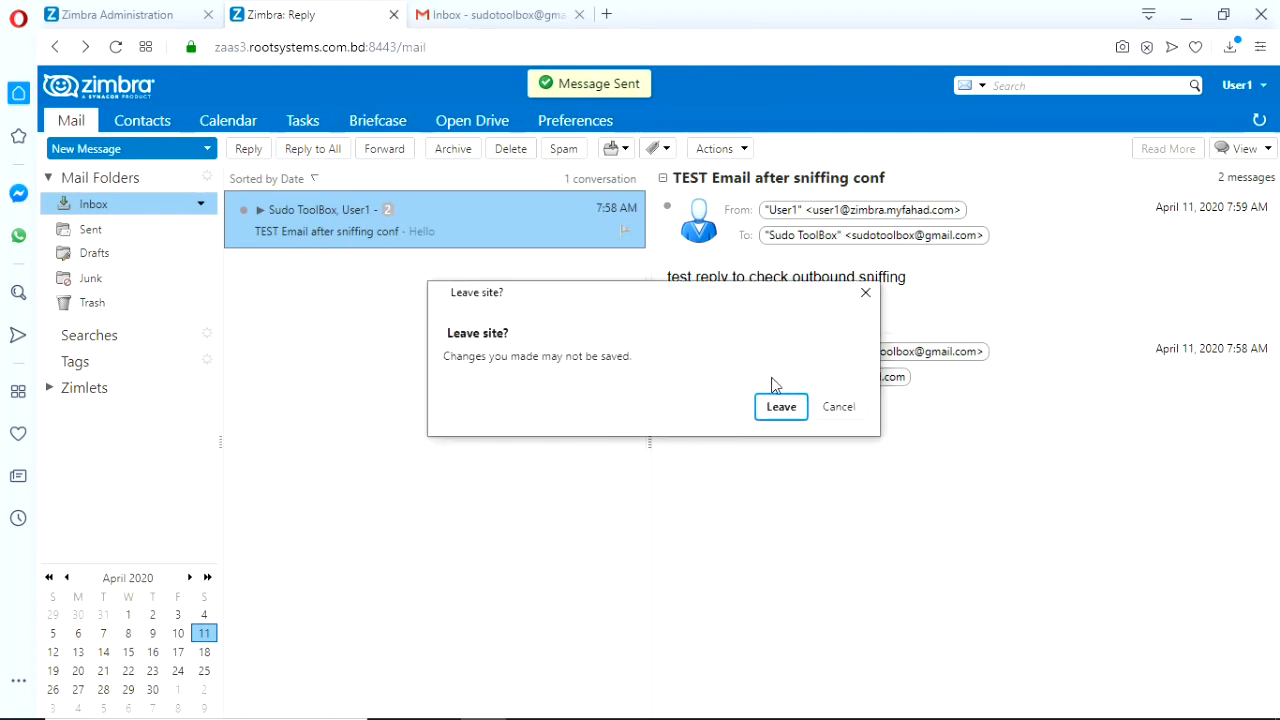
{"action": "left_click", "coordinate": [780, 406]}
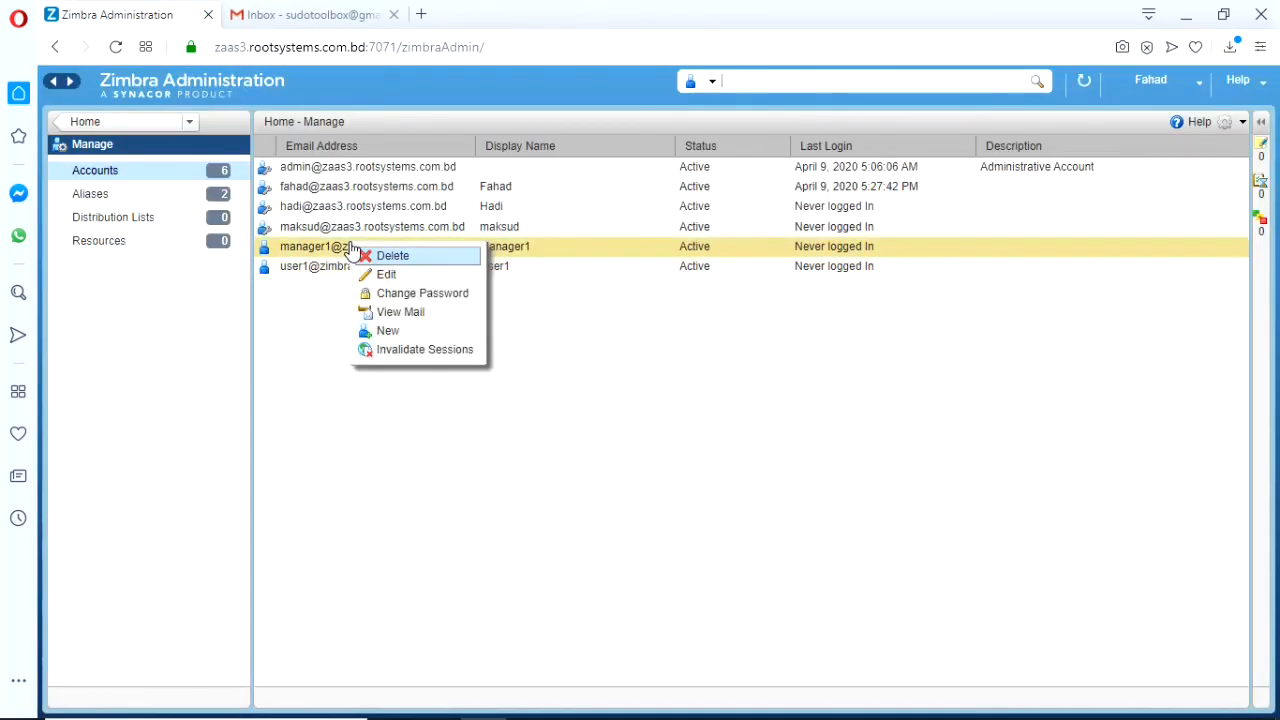
{"action": "left_click", "coordinate": [400, 312]}
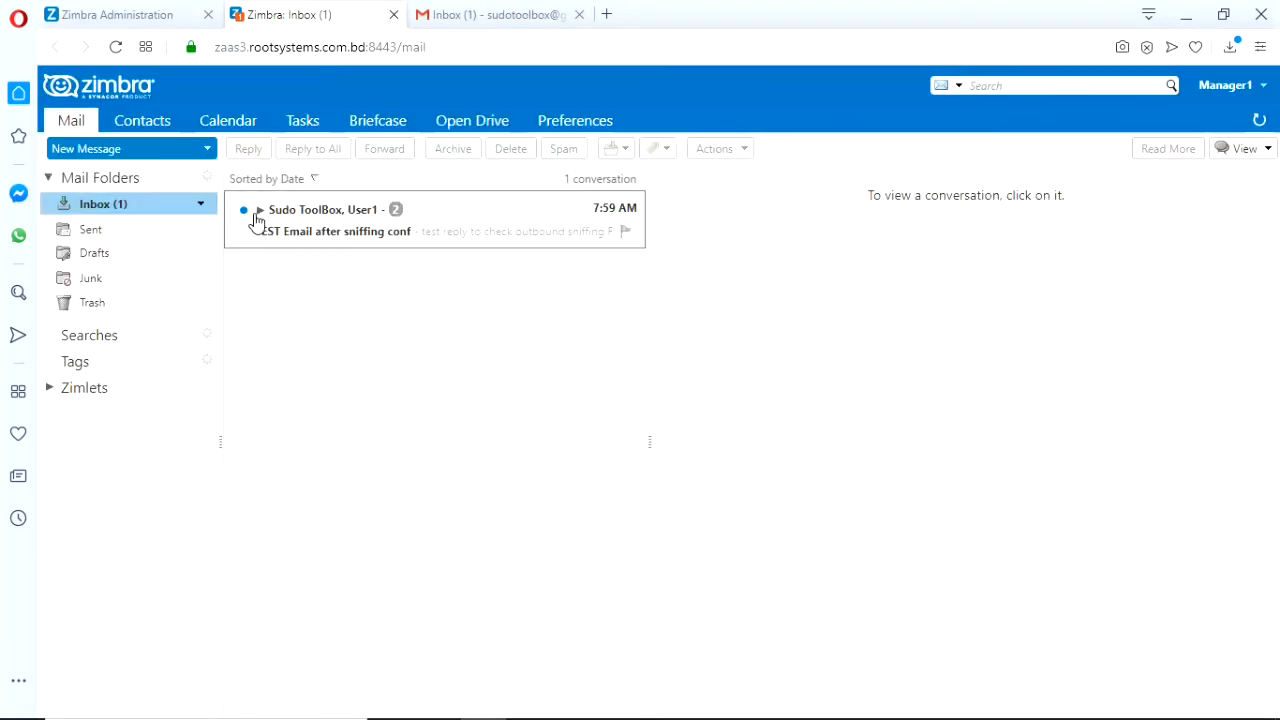
{"action": "left_click", "coordinate": [260, 210]}
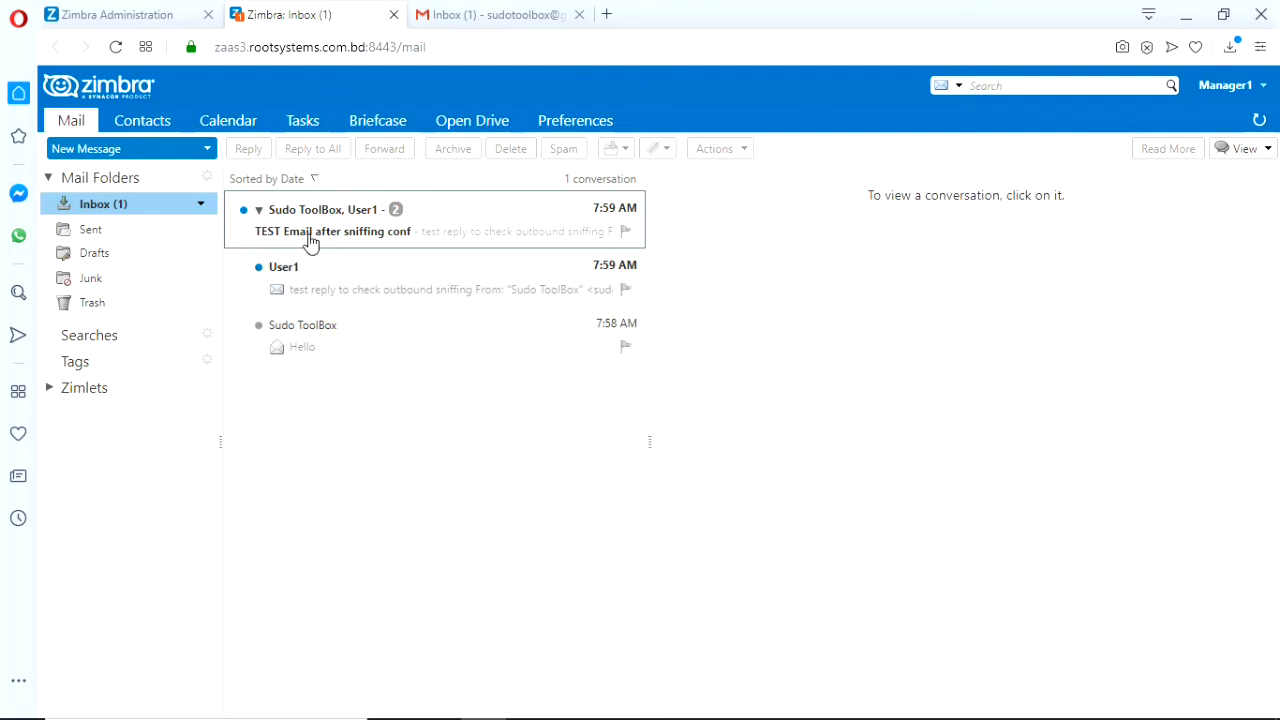
{"action": "left_click", "coordinate": [332, 232]}
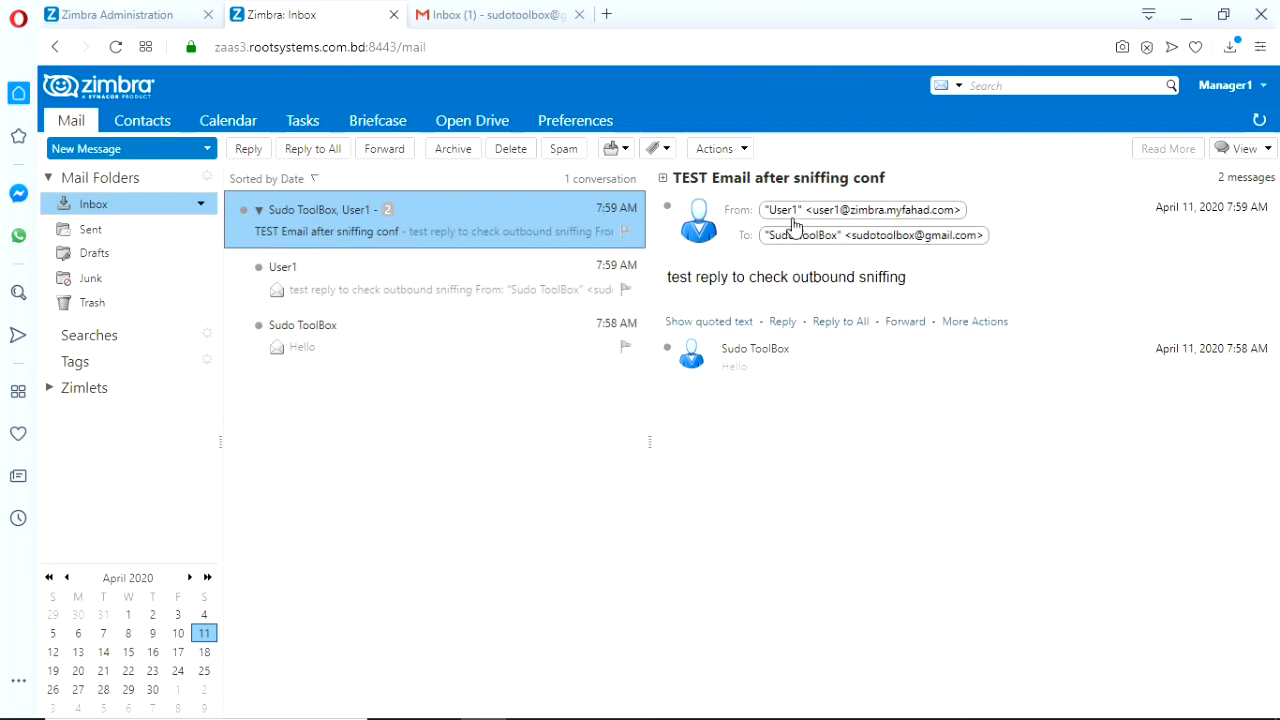
{"action": "mouse_move", "coordinate": [872, 246]}
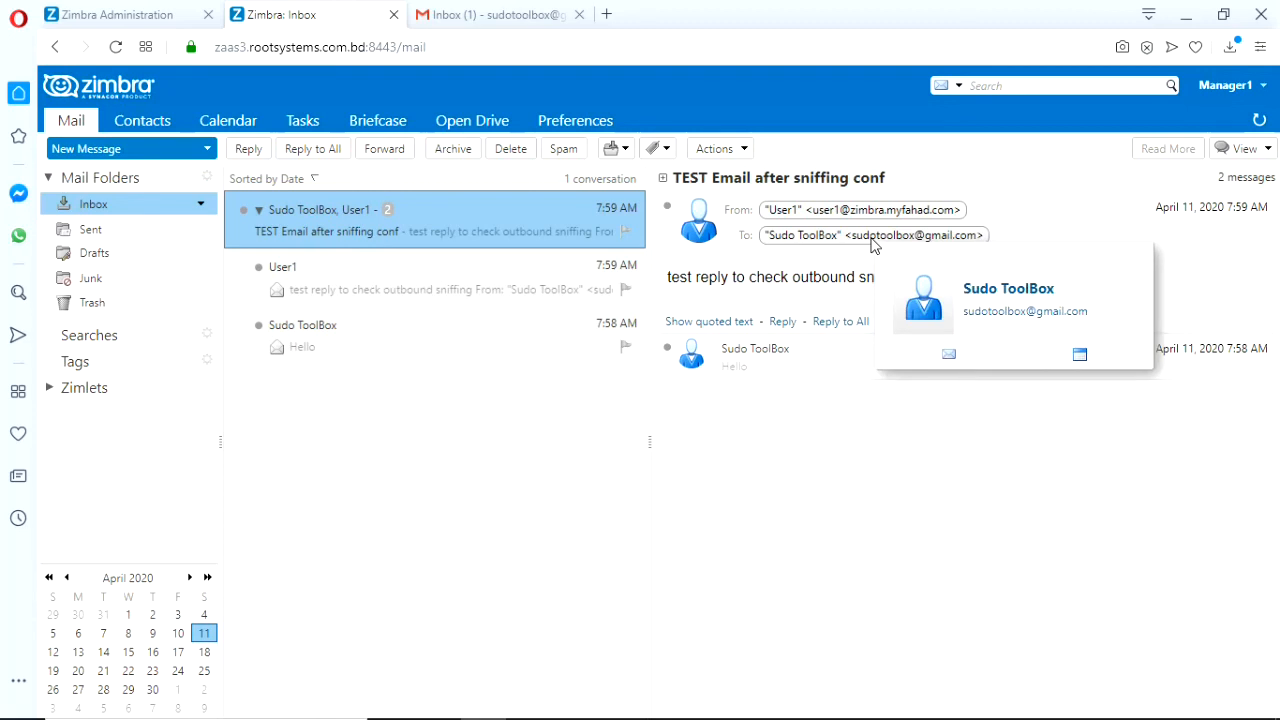
{"action": "left_click", "coordinate": [440, 288]}
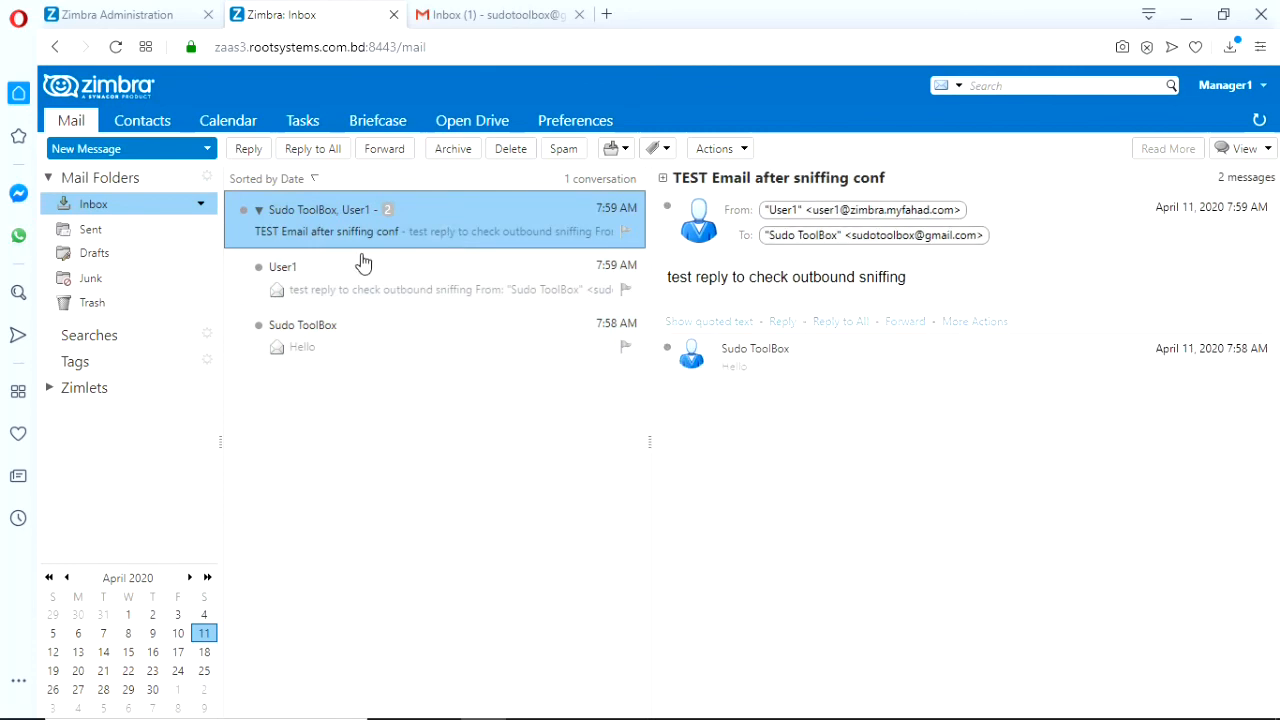
Step: Confirm the reply arrived in Gmail's 'TEST Email after sniffing conf' thread and return to Zimbra
{"action": "left_click", "coordinate": [490, 14]}
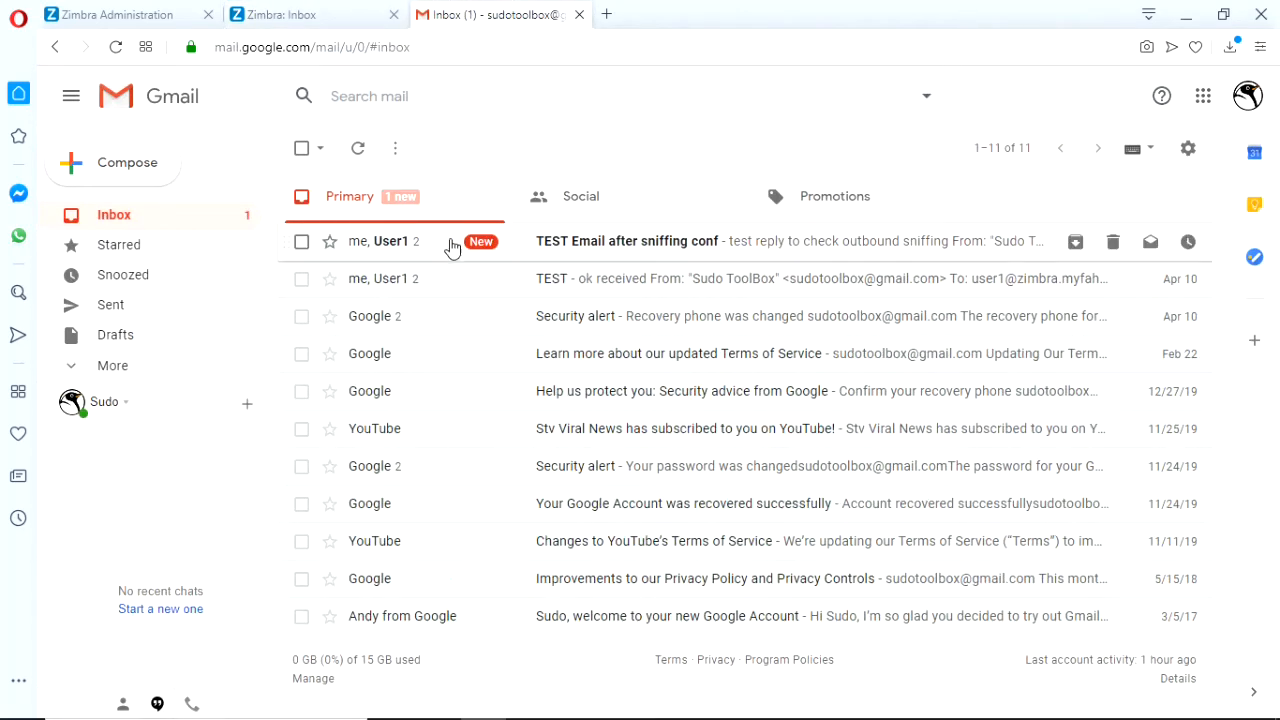
{"action": "left_click", "coordinate": [628, 240]}
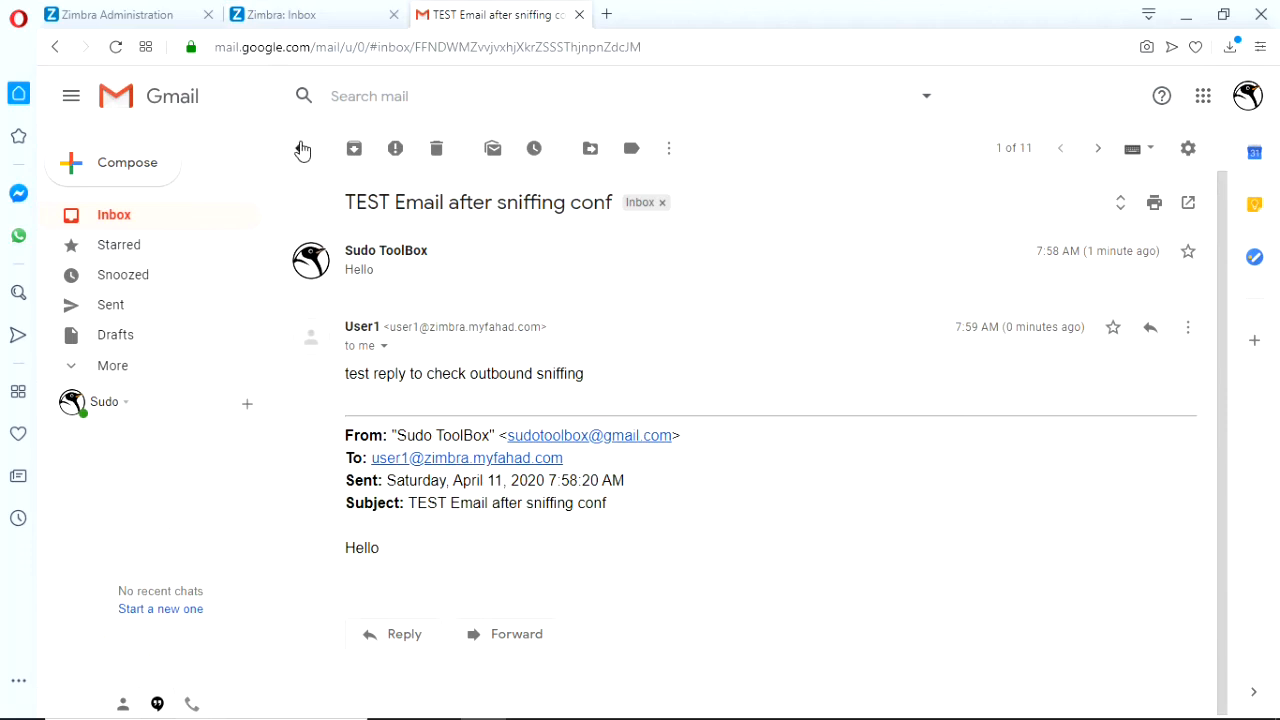
{"action": "left_click", "coordinate": [290, 14]}
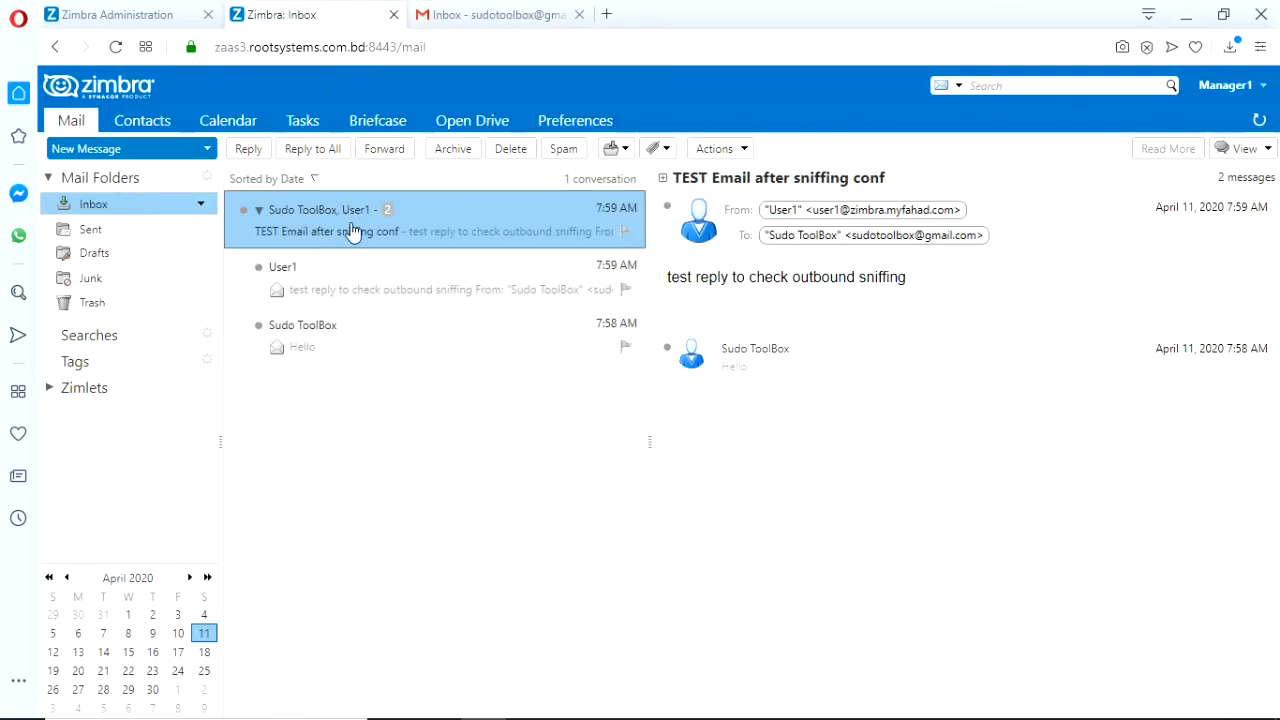